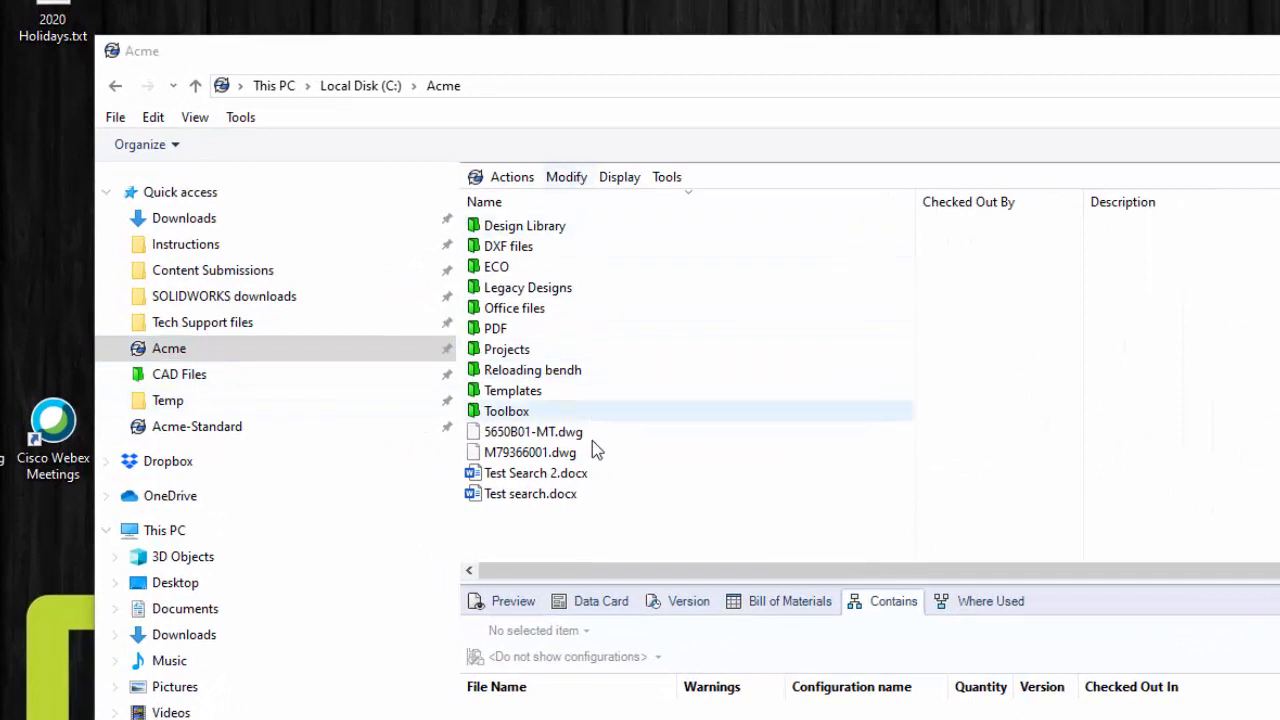
pyautogui.moveTo(180, 374)
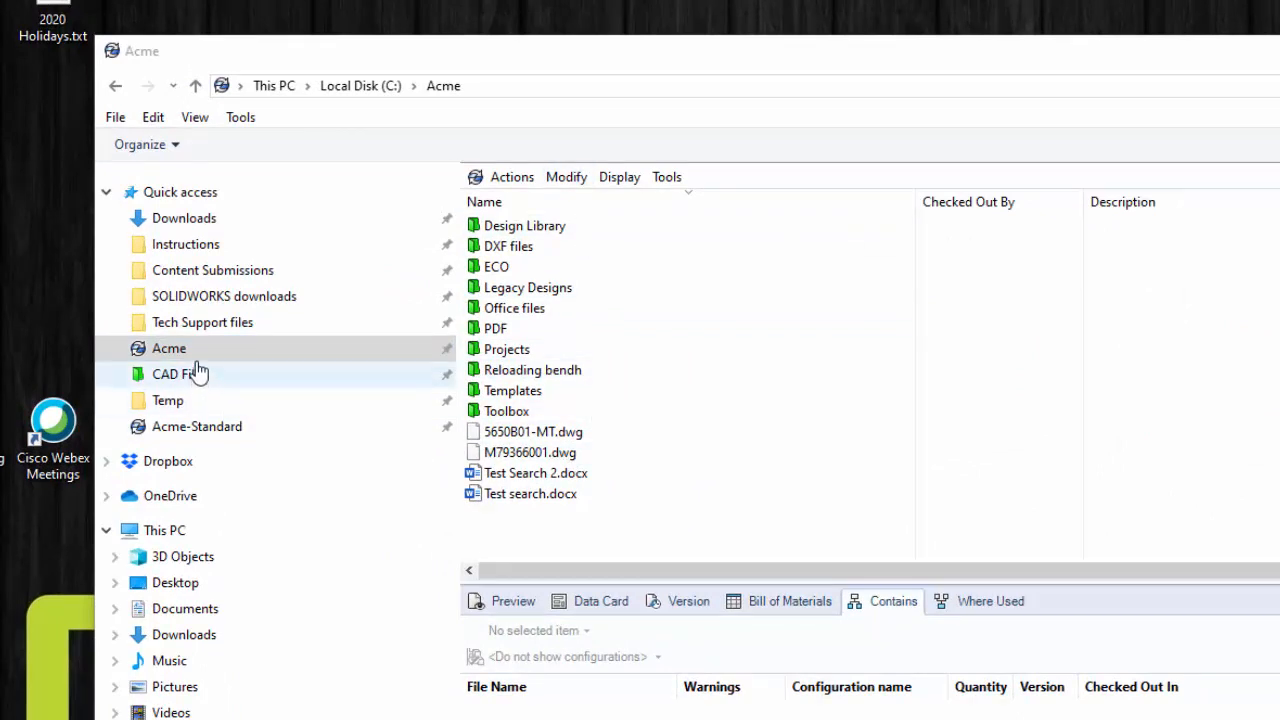
pyautogui.moveTo(198, 360)
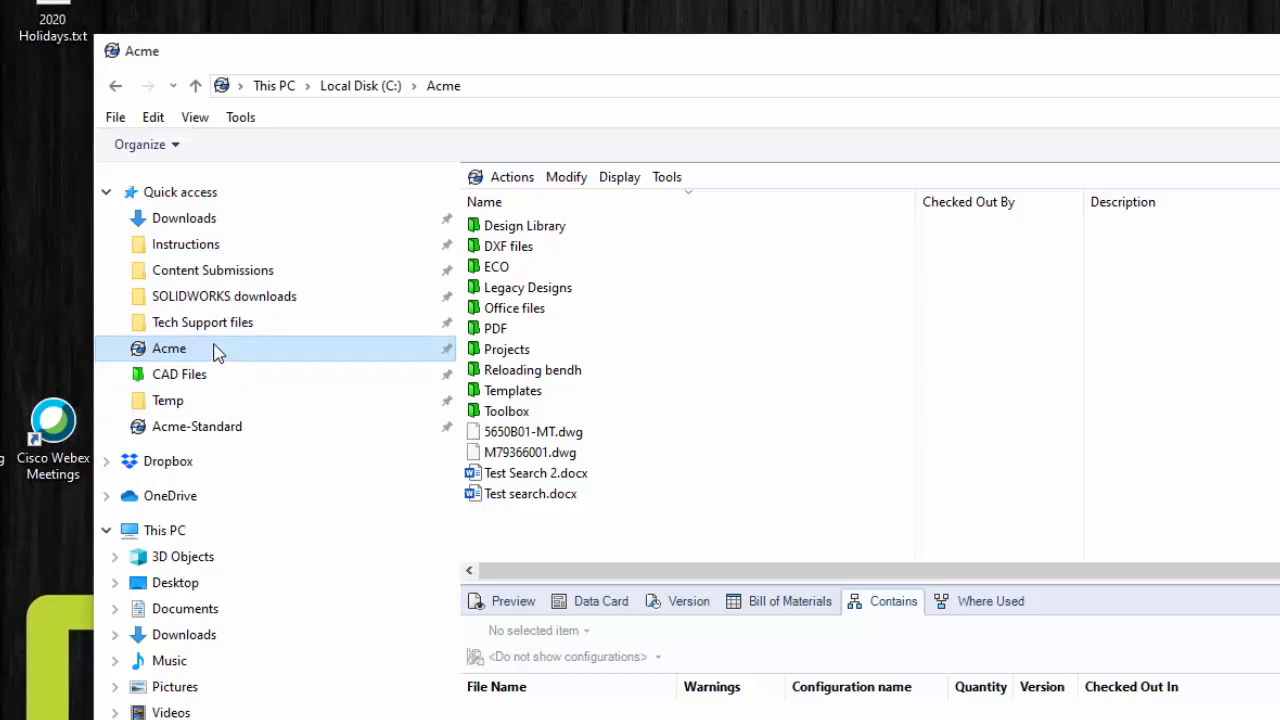
# Launch a Command Prompt window from Windows search with 'cmd'
pyautogui.rightClick(168, 348)
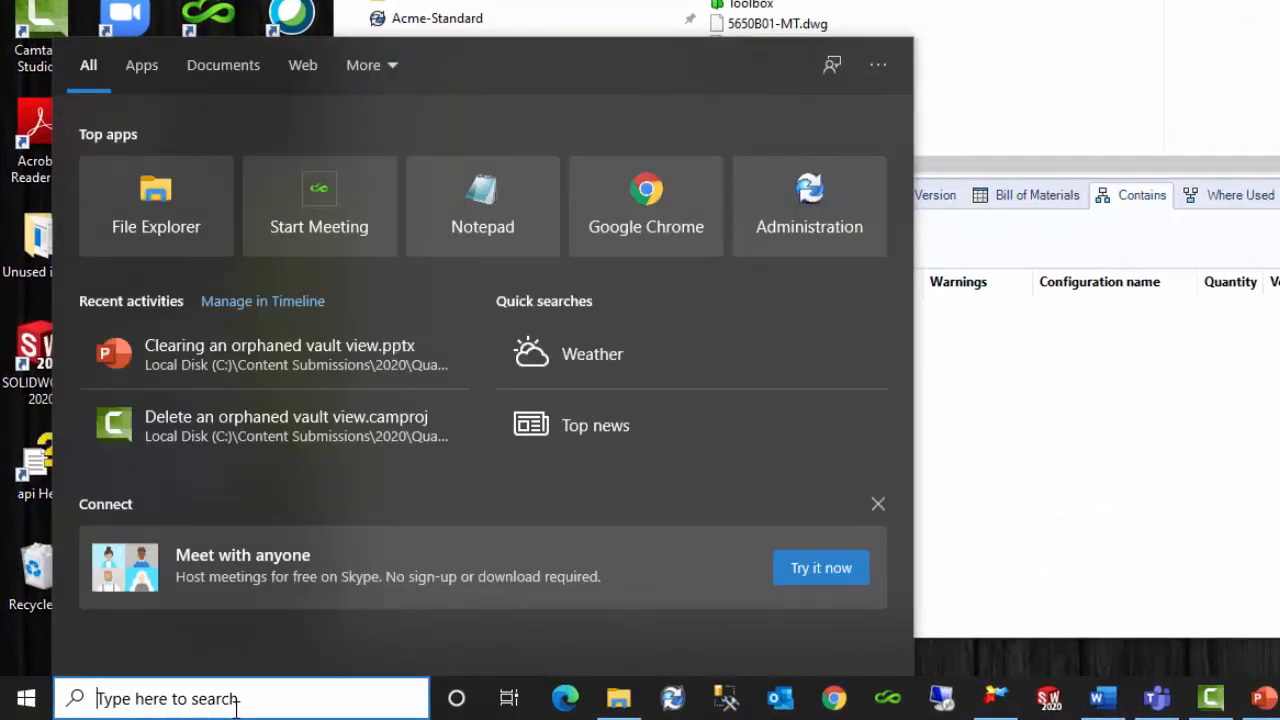
pyautogui.write('cmd')
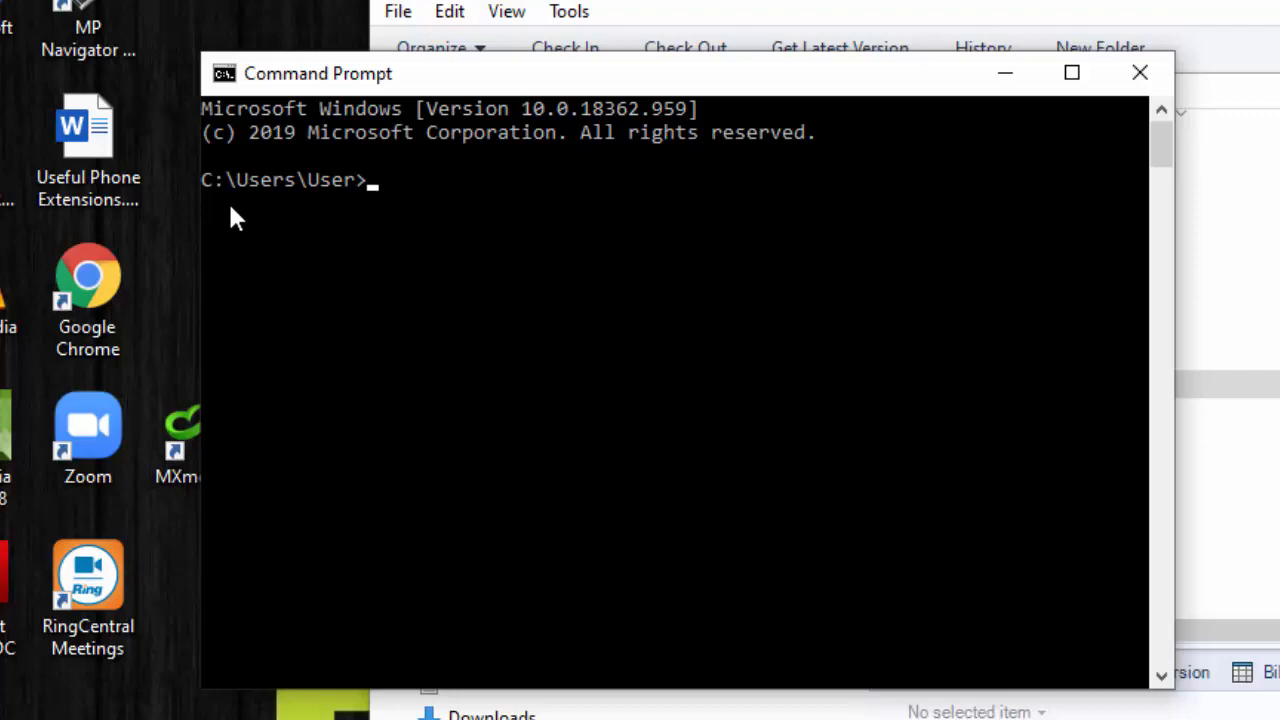
pyautogui.moveTo(322, 204)
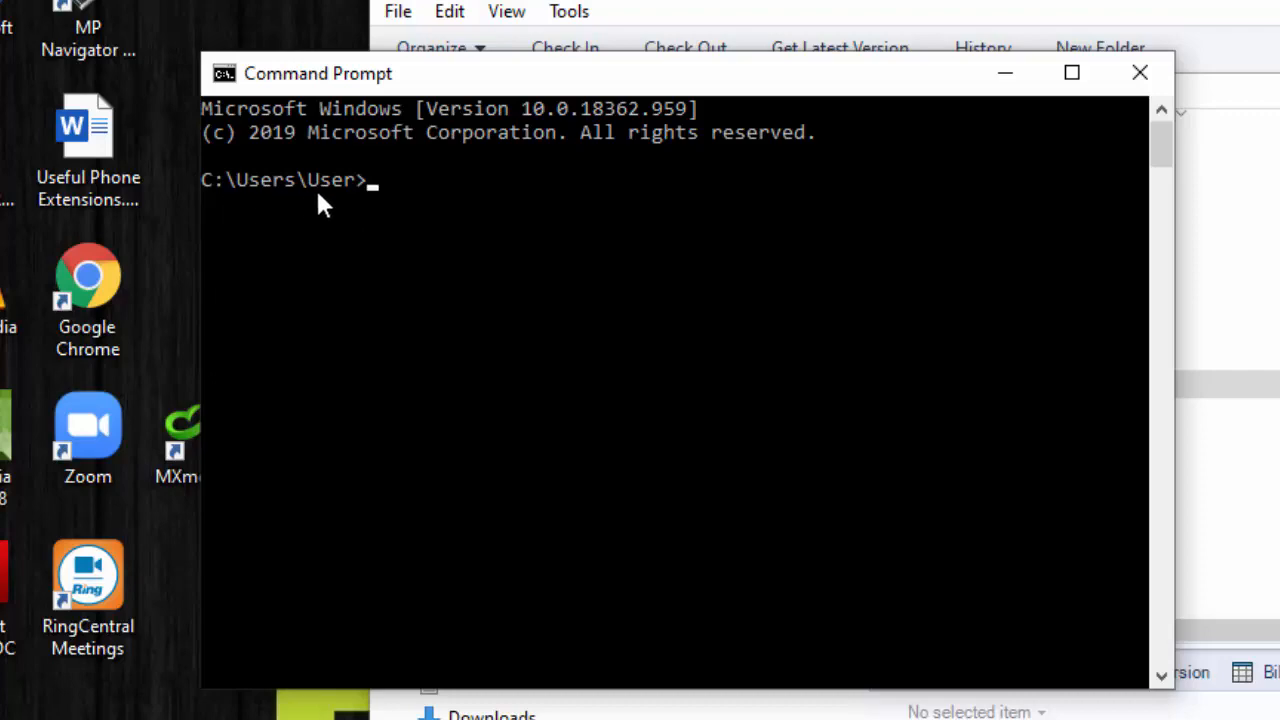
pyautogui.moveTo(504, 84)
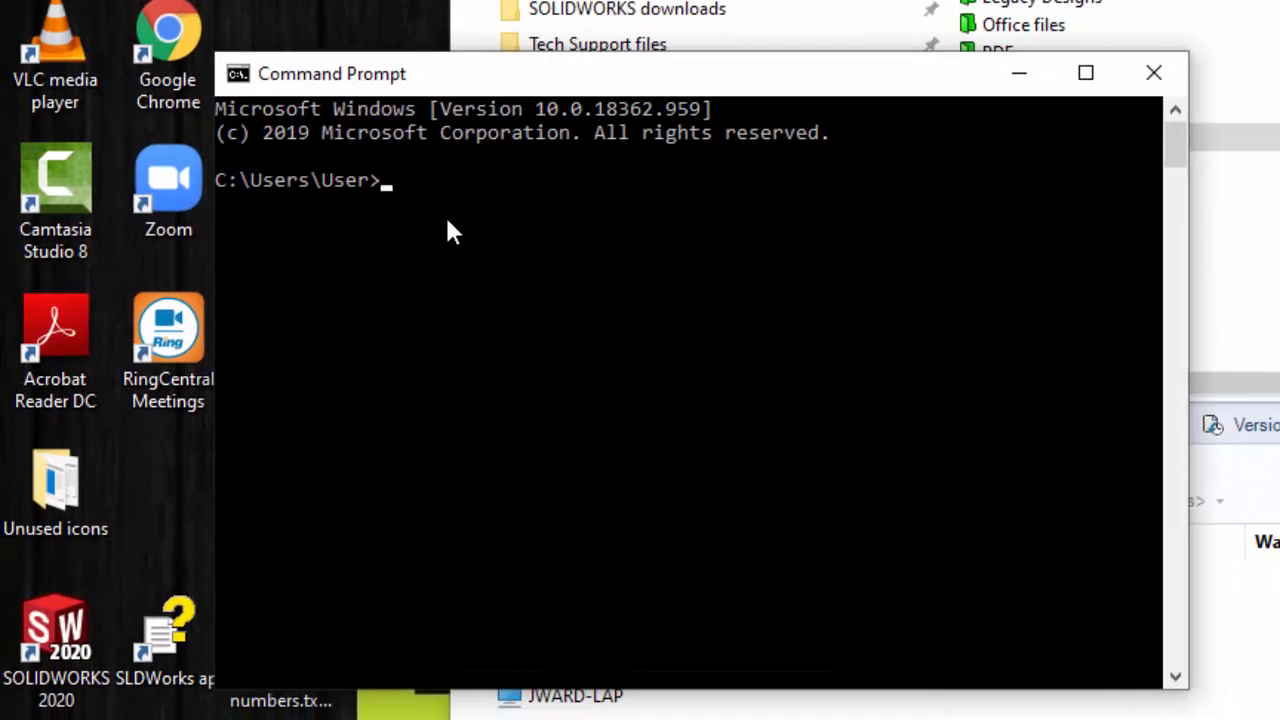
# Change the working directory to c:\Acme with a cd command
pyautogui.write('c')
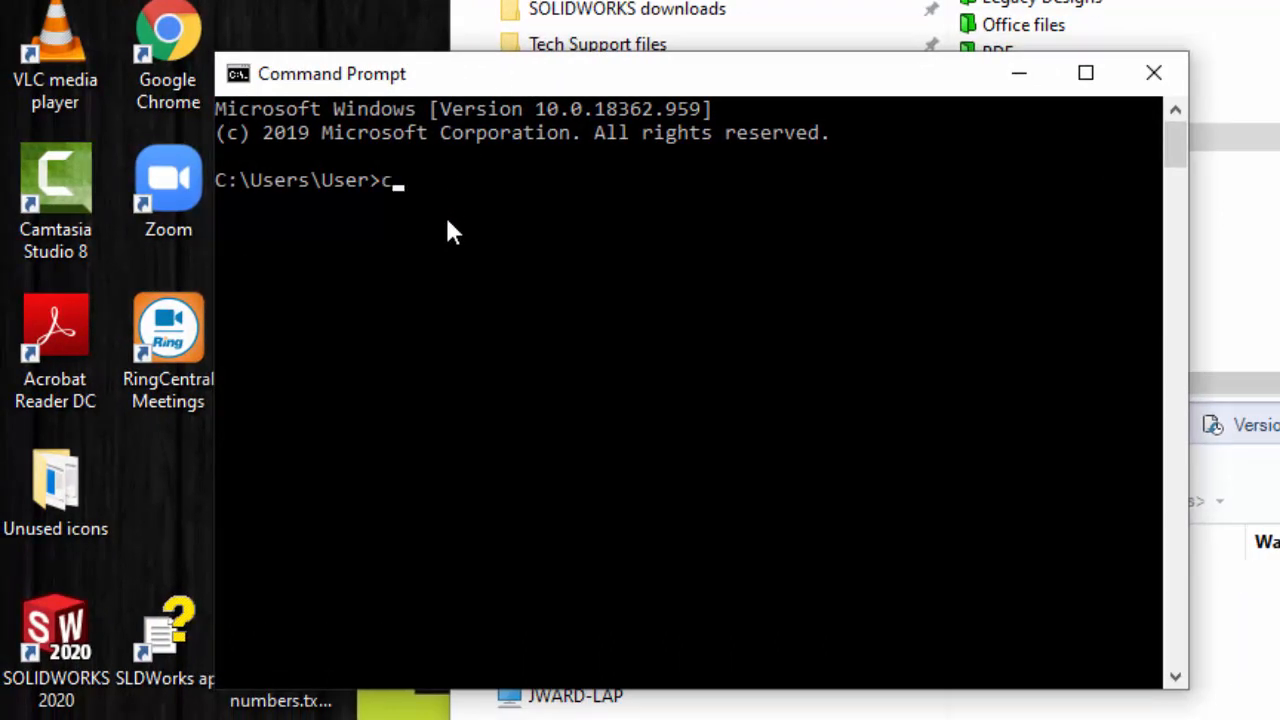
pyautogui.write('d')
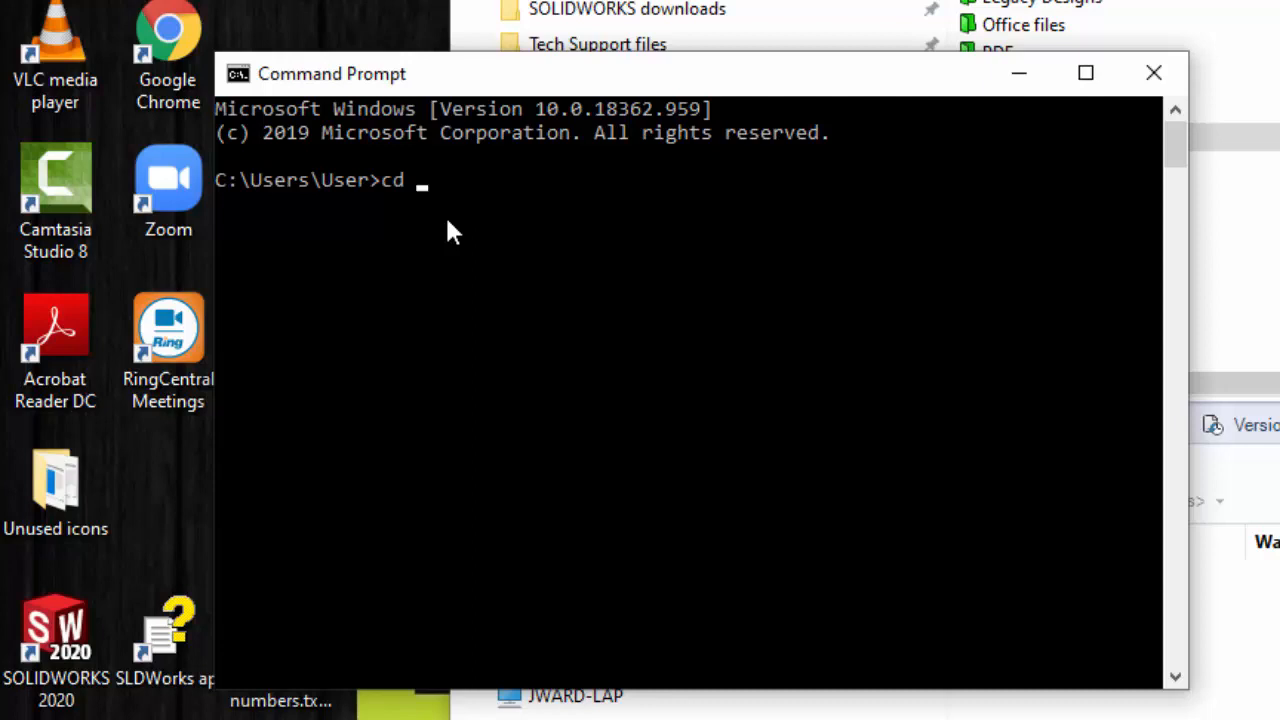
pyautogui.write('c:')
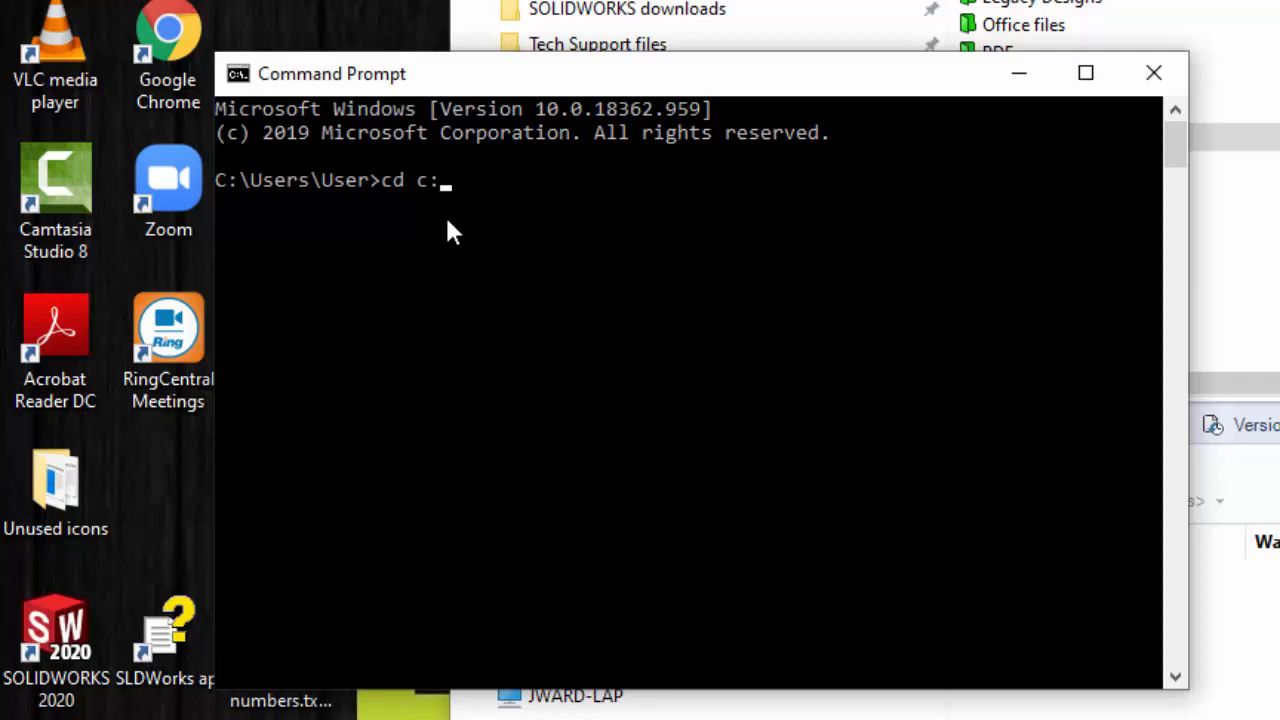
pyautogui.write('\\acme')
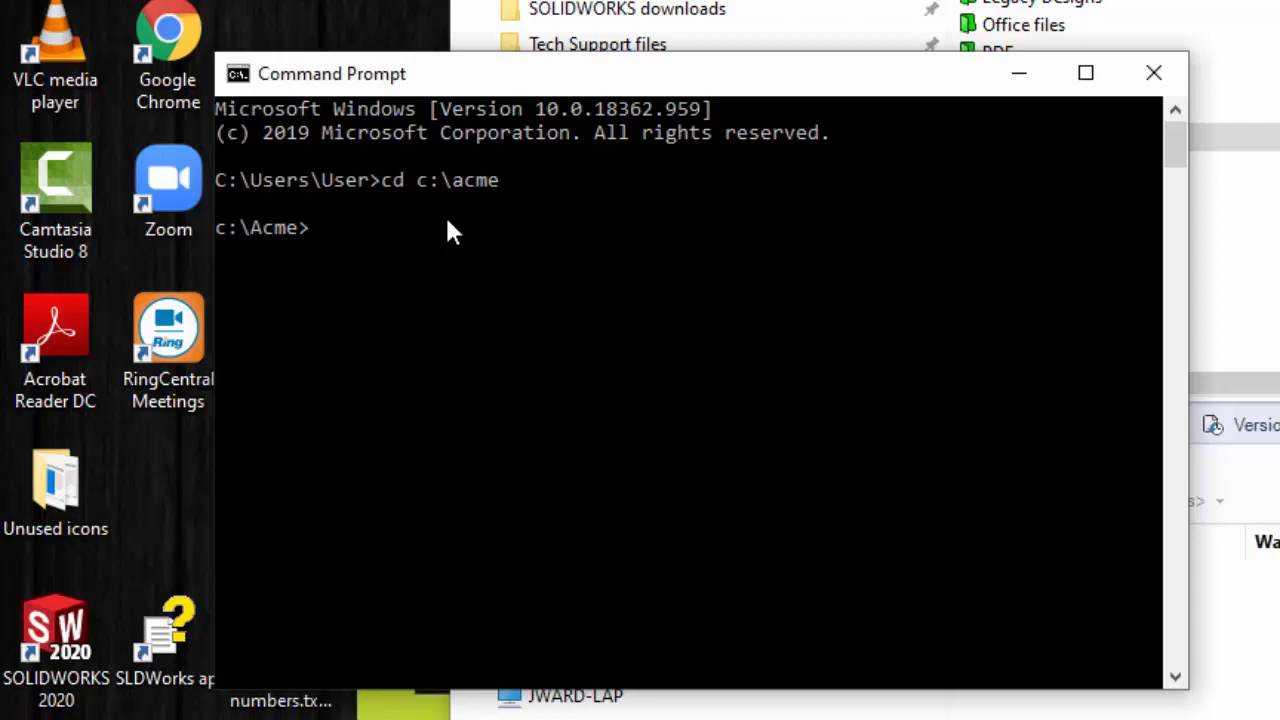
pyautogui.moveTo(324, 250)
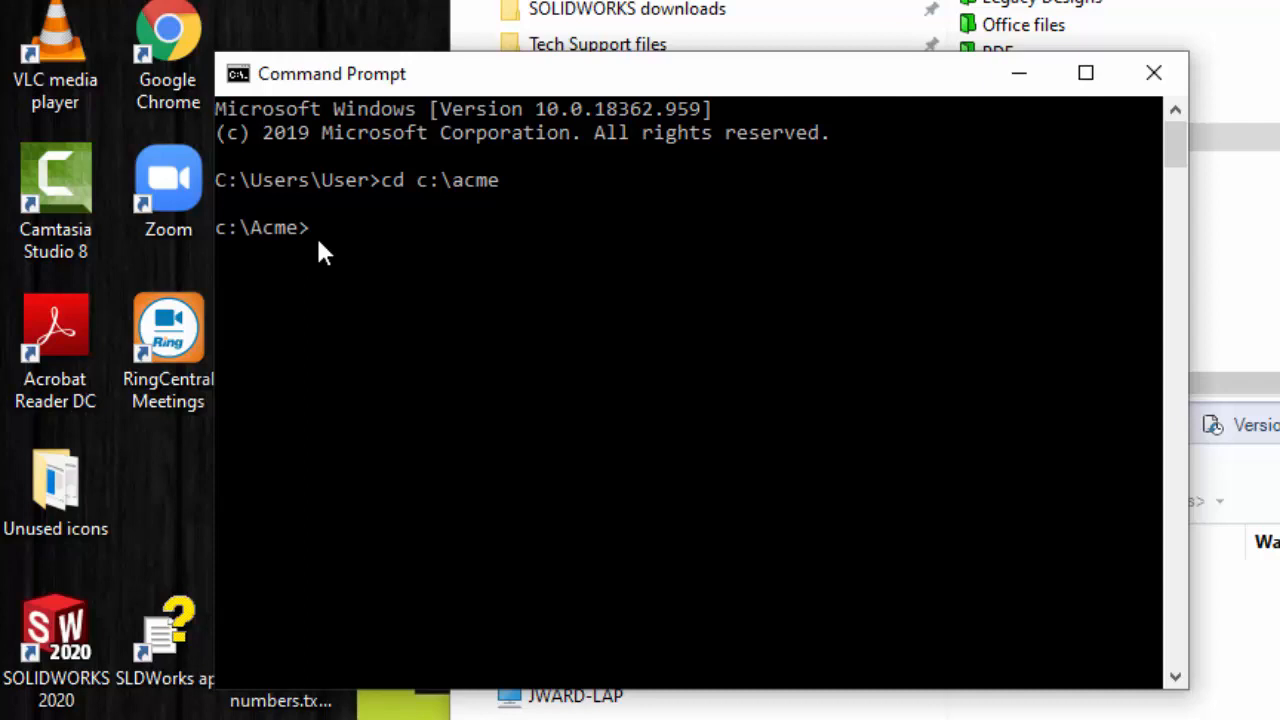
# Run attrib to list file attributes in C:\Acme, showing desktop.ini hidden and the Test Search documents read-only
pyautogui.write('attrib')
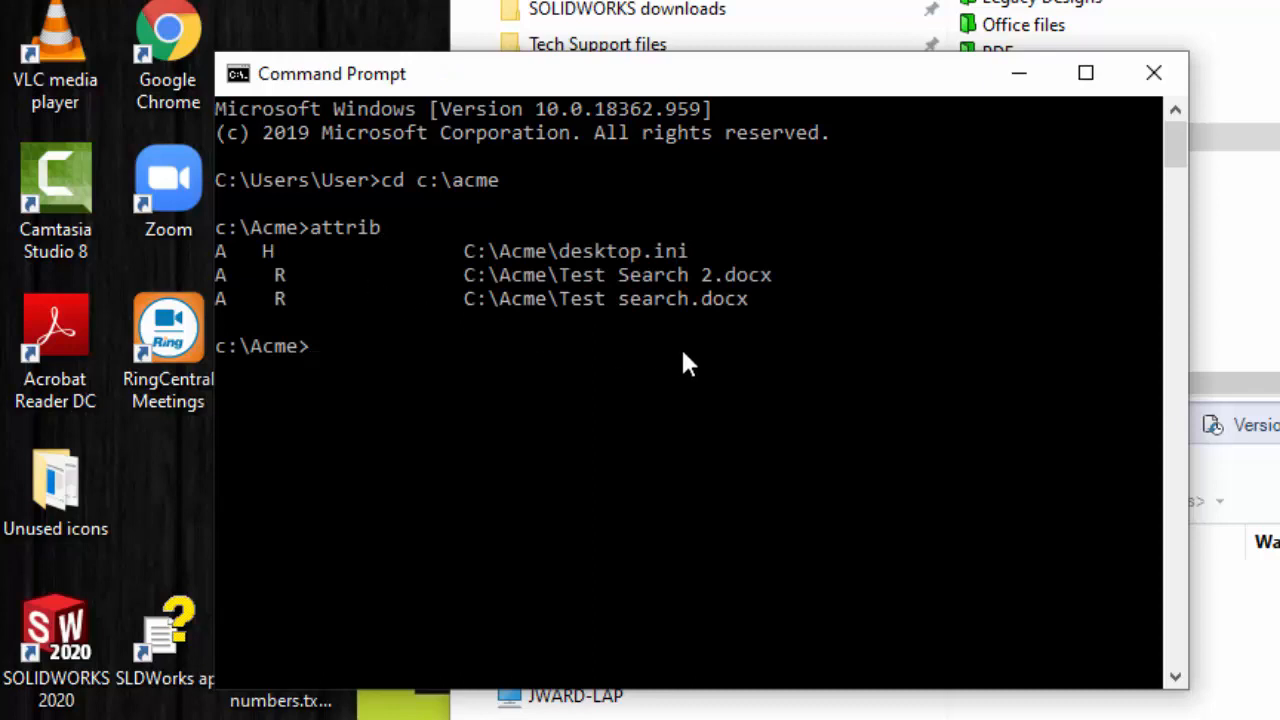
pyautogui.moveTo(690, 322)
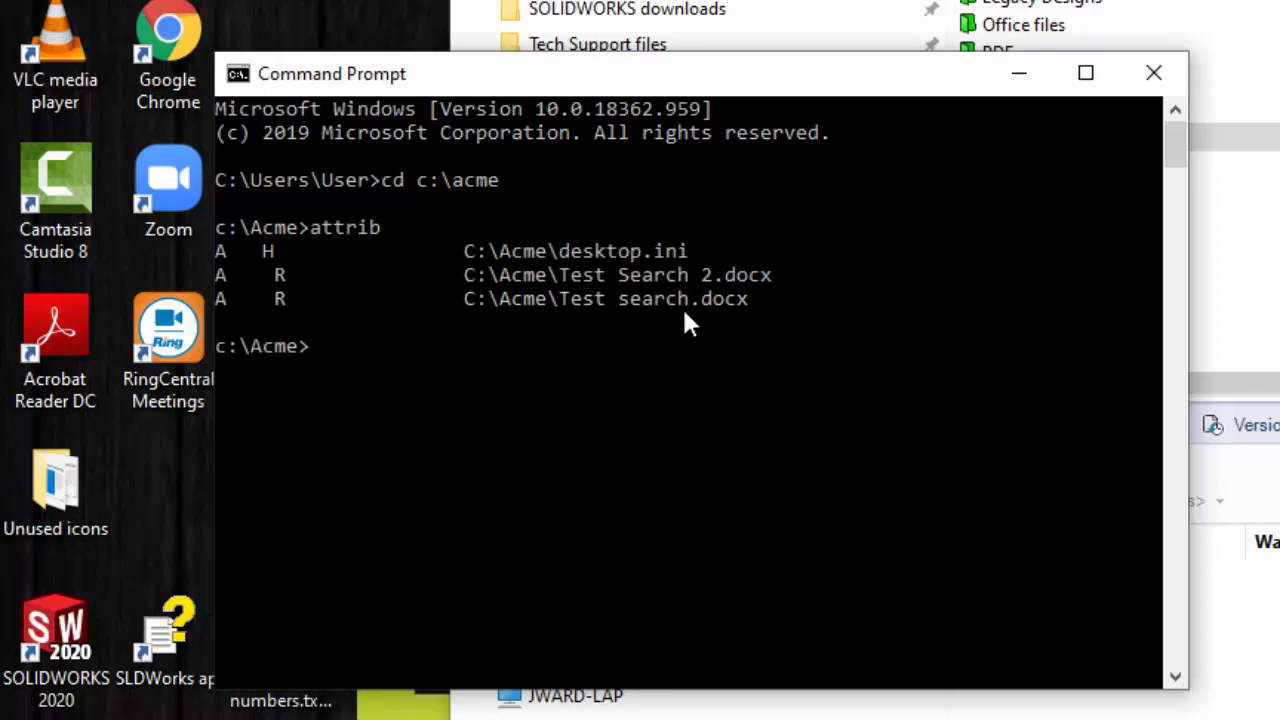
pyautogui.moveTo(636, 284)
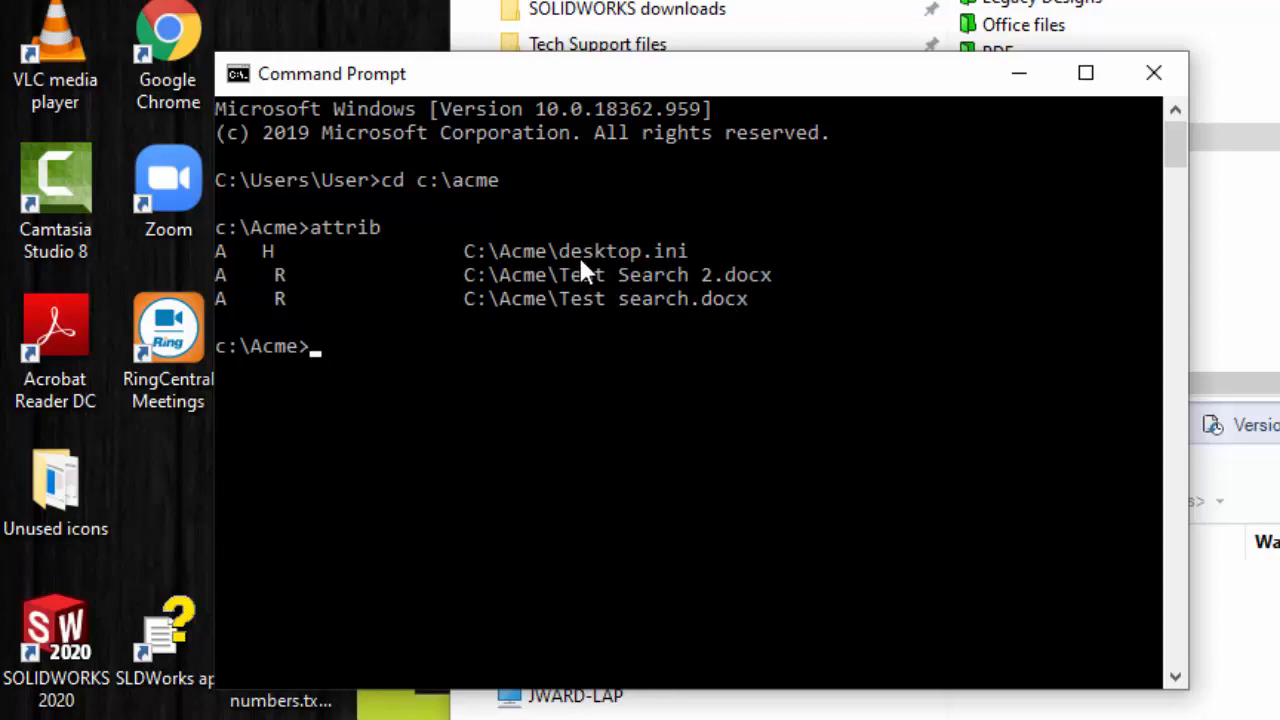
pyautogui.moveTo(656, 278)
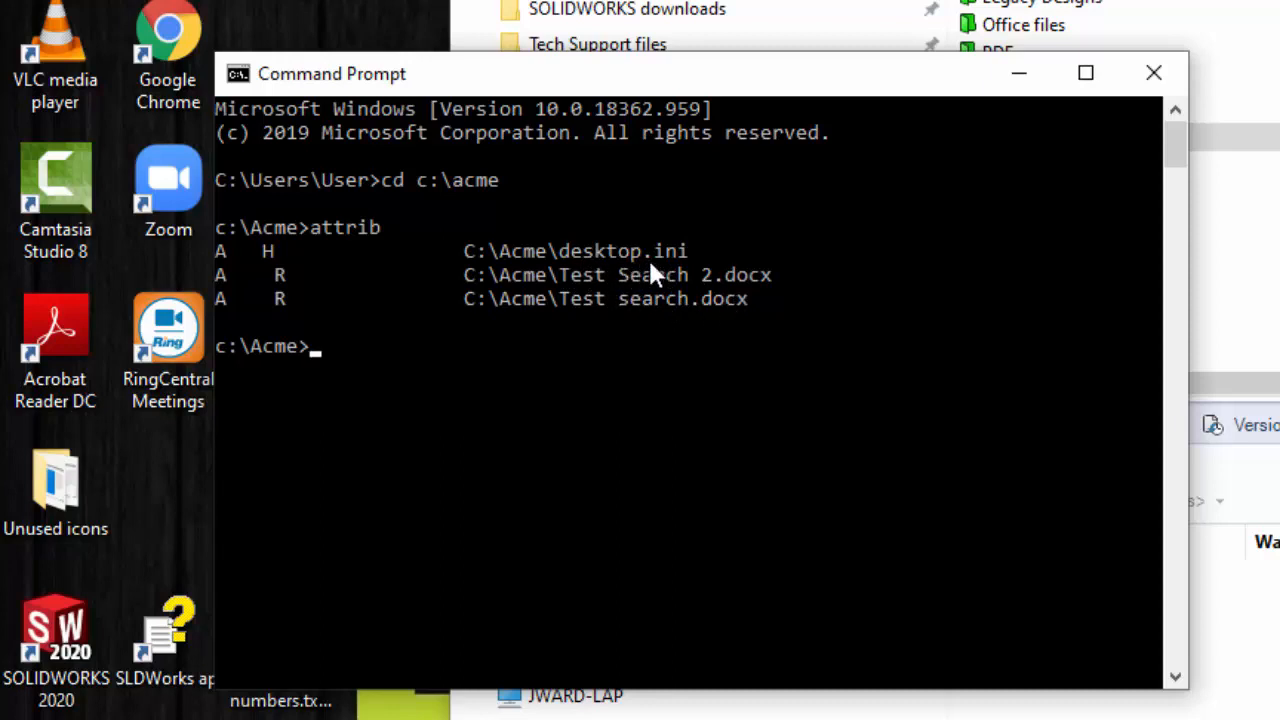
pyautogui.moveTo(330, 278)
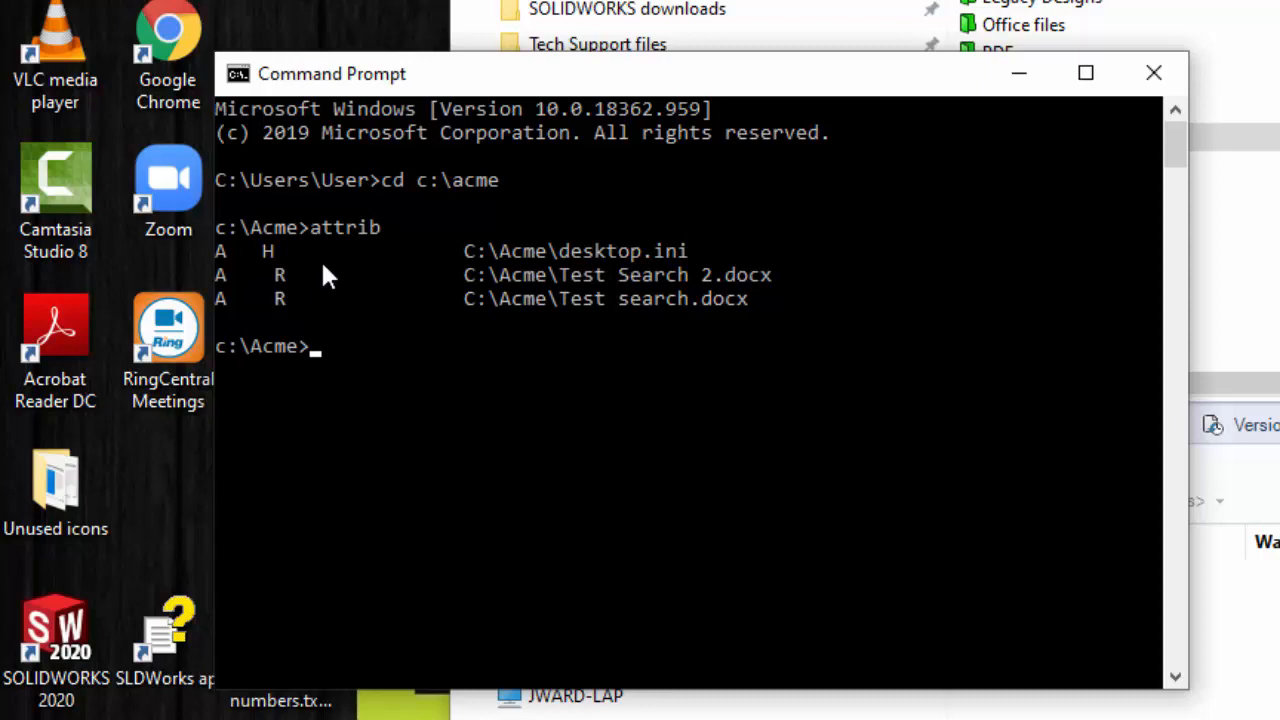
pyautogui.moveTo(258, 268)
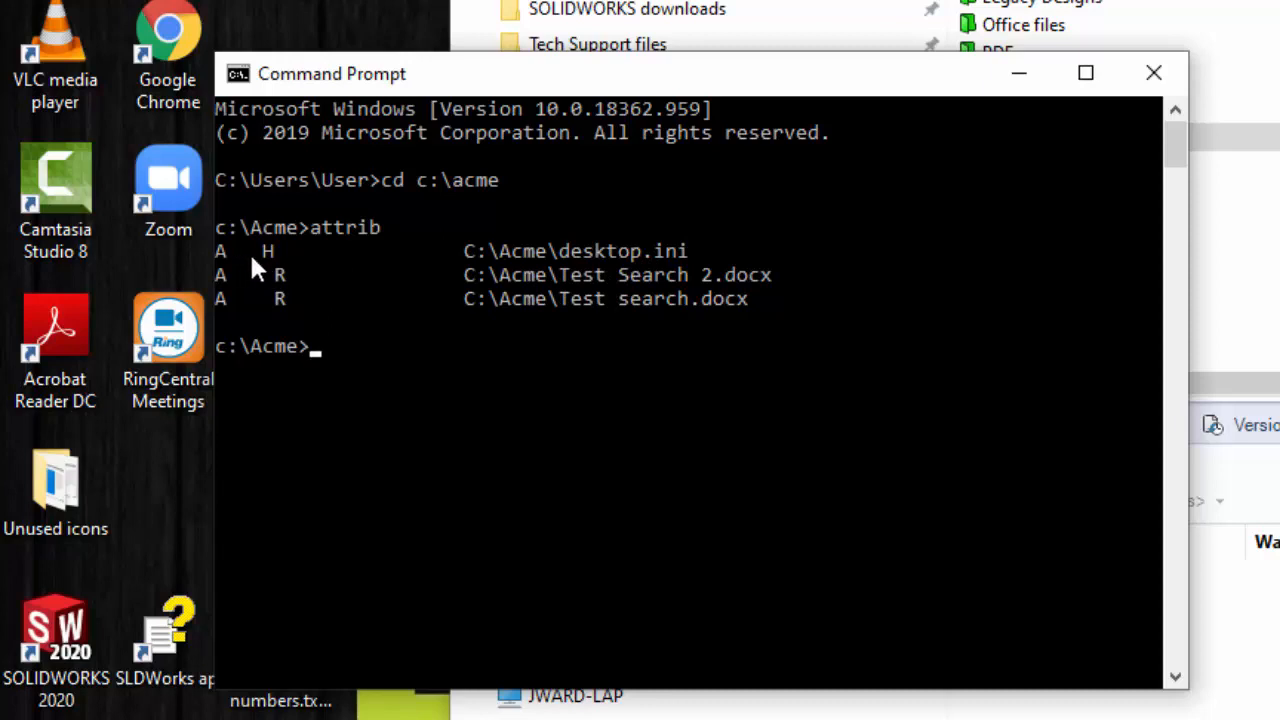
pyautogui.moveTo(288, 262)
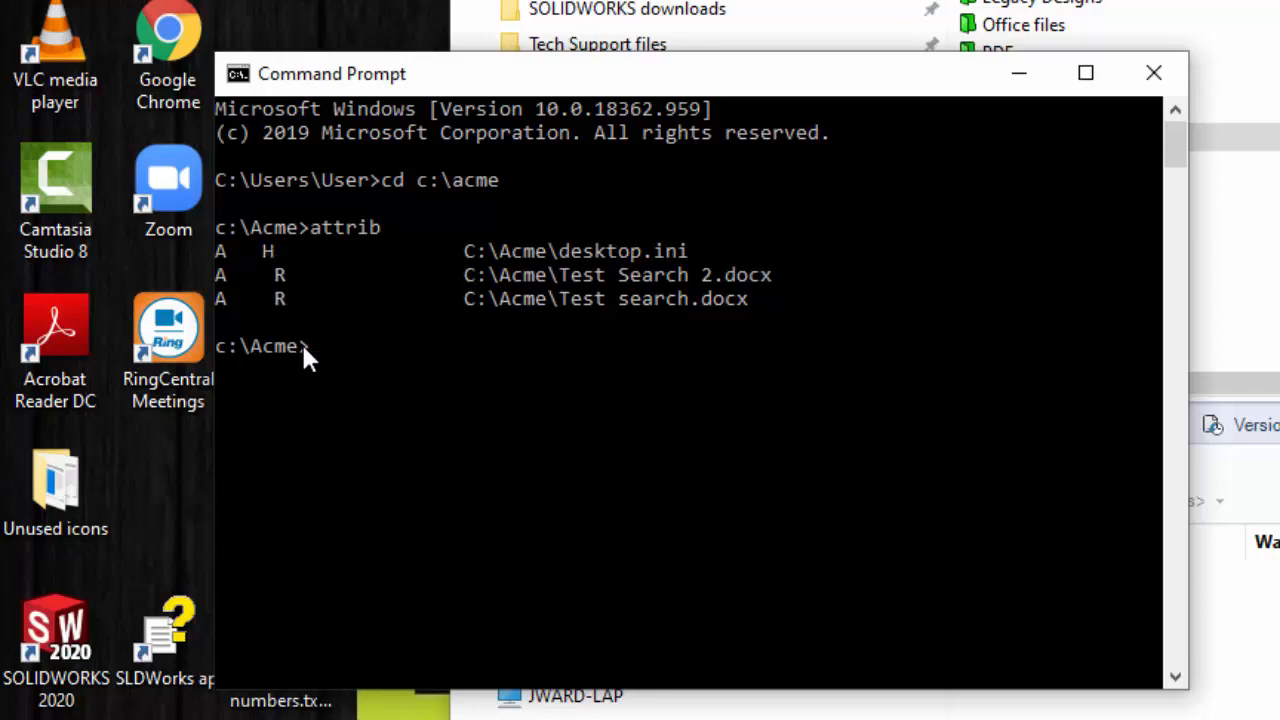
pyautogui.moveTo(350, 360)
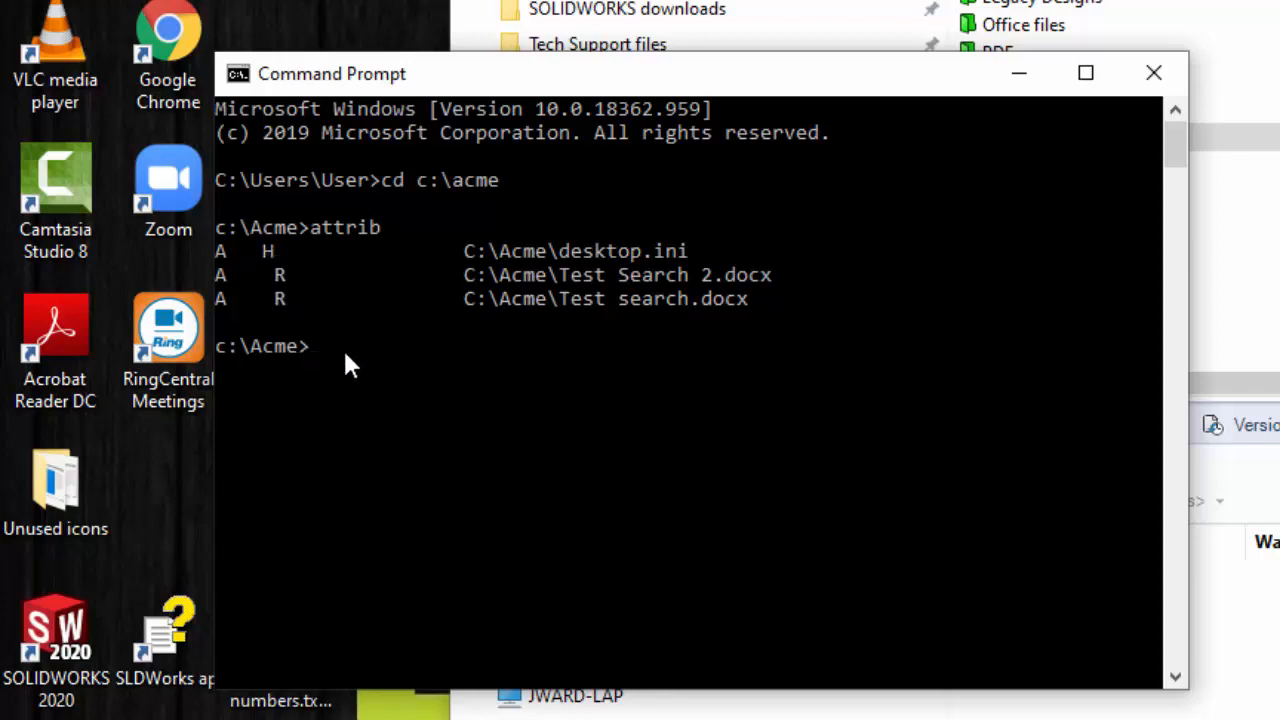
# Clear the archive and hidden attributes from desktop.ini with attrib -A -H
pyautogui.write('a')
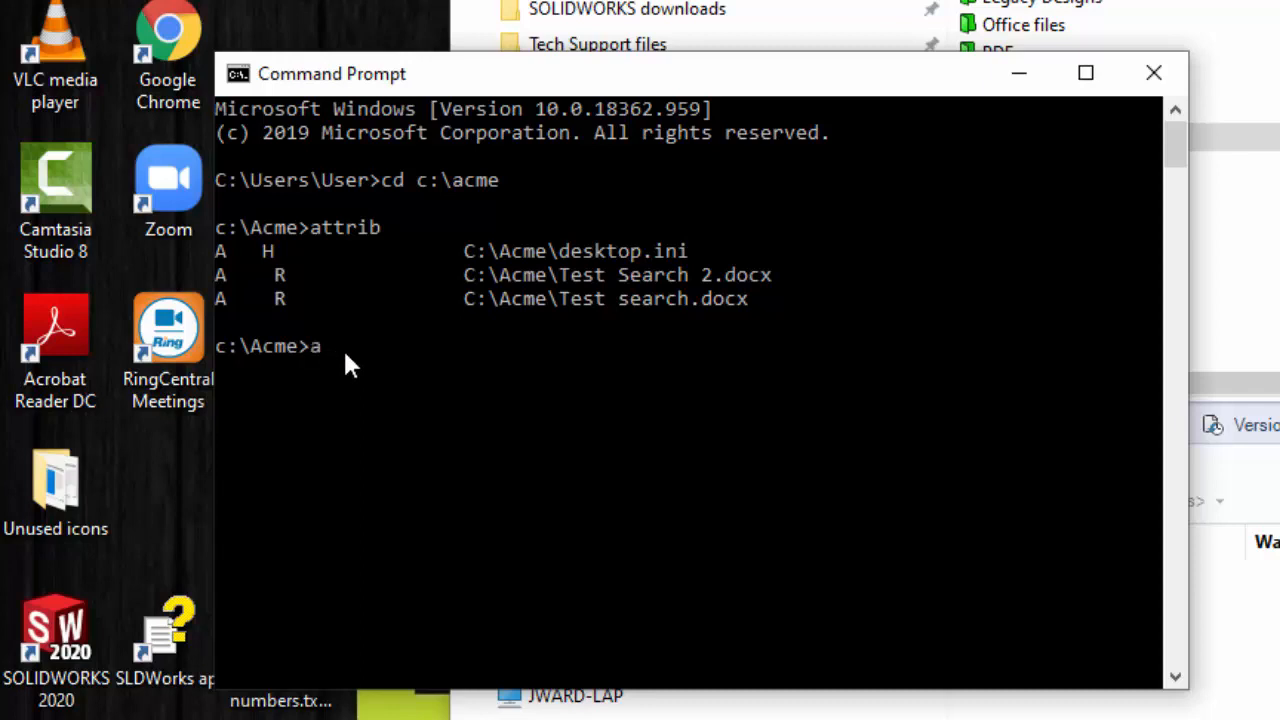
pyautogui.write('ttrib')
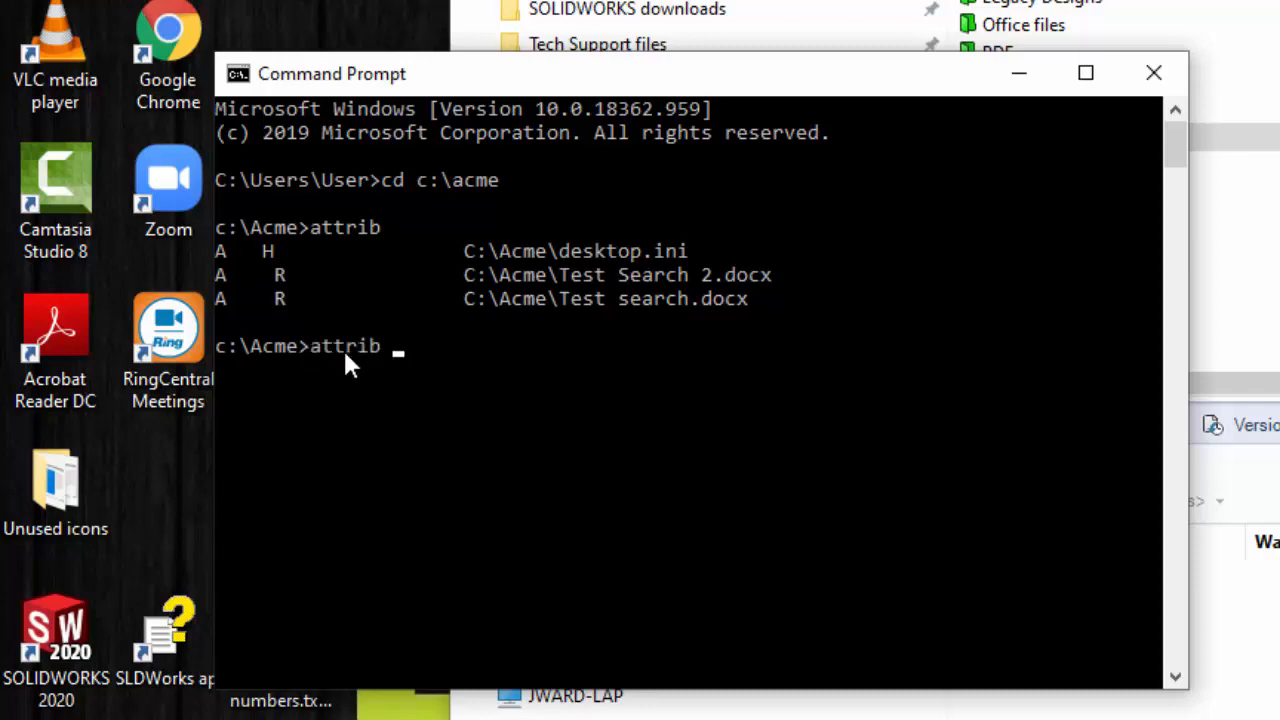
pyautogui.write('-')
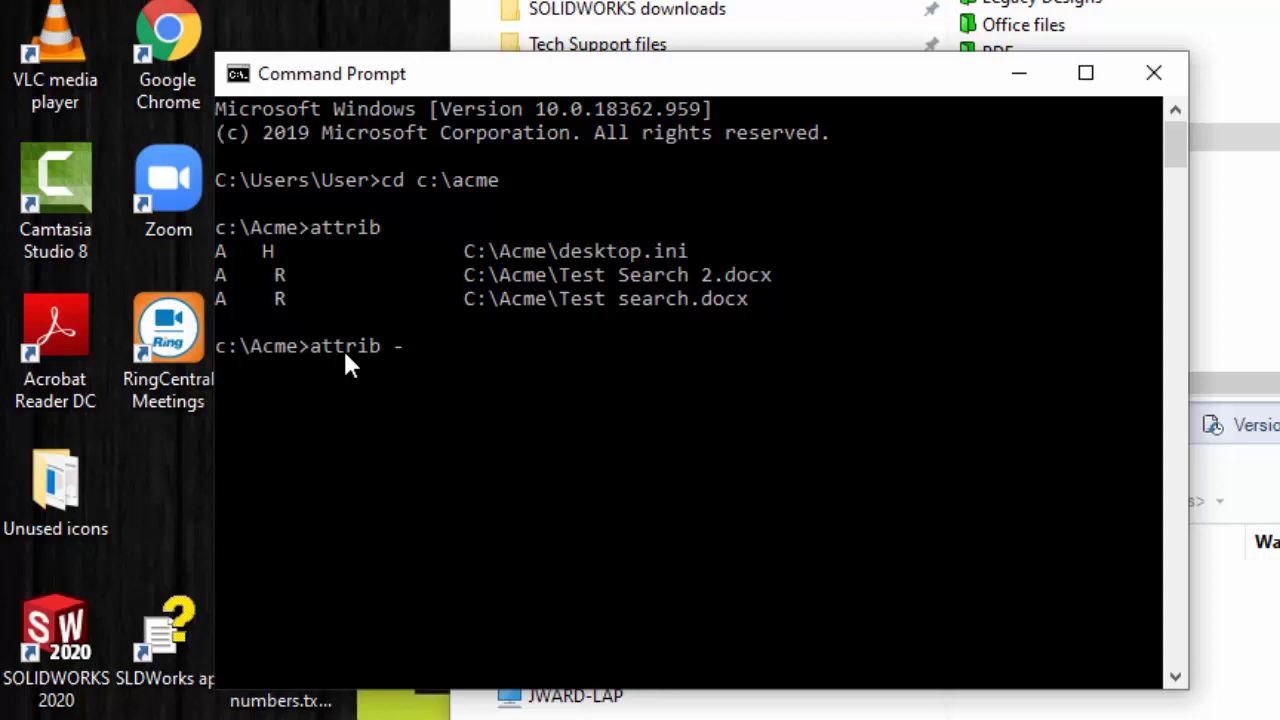
pyautogui.write('A')
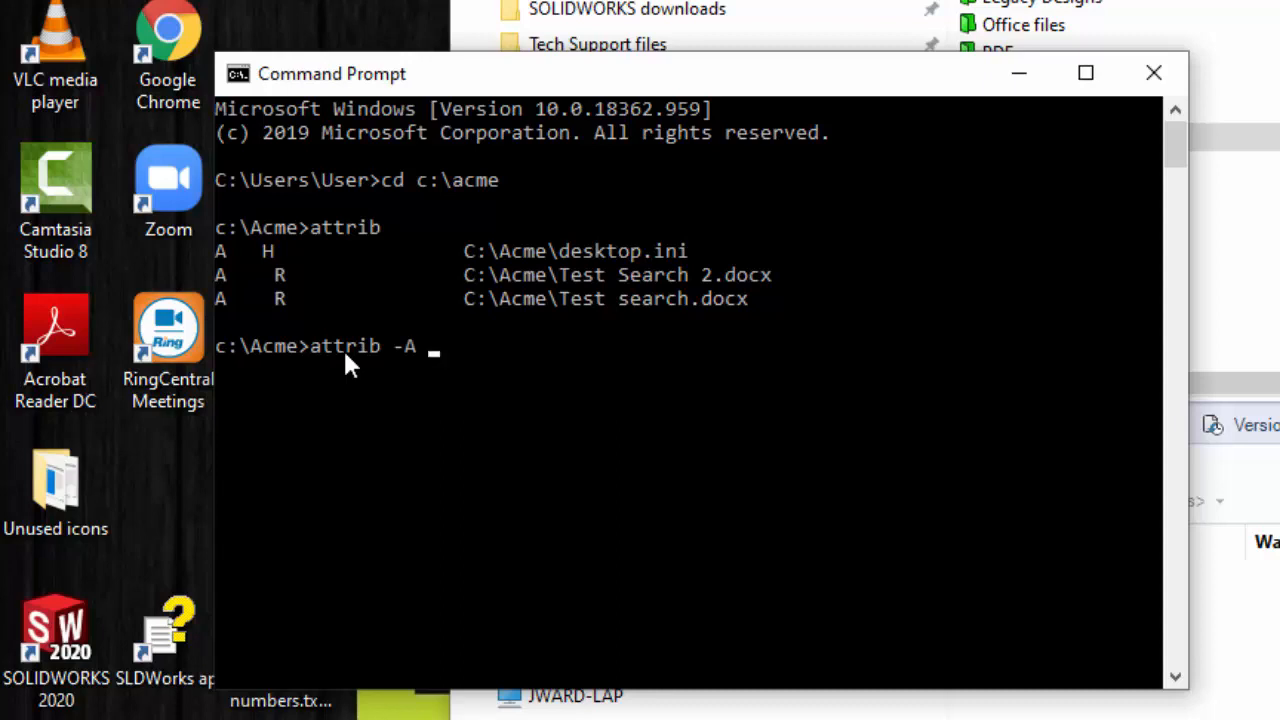
pyautogui.write('-H')
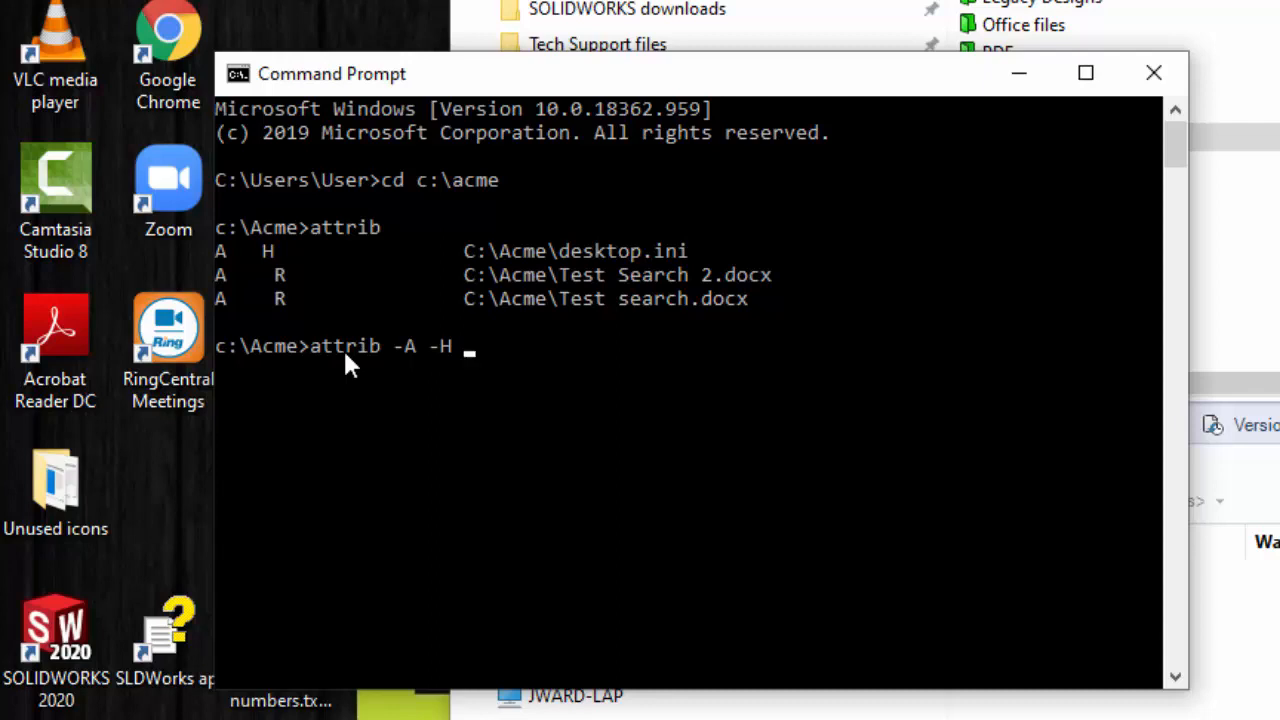
pyautogui.write('de')
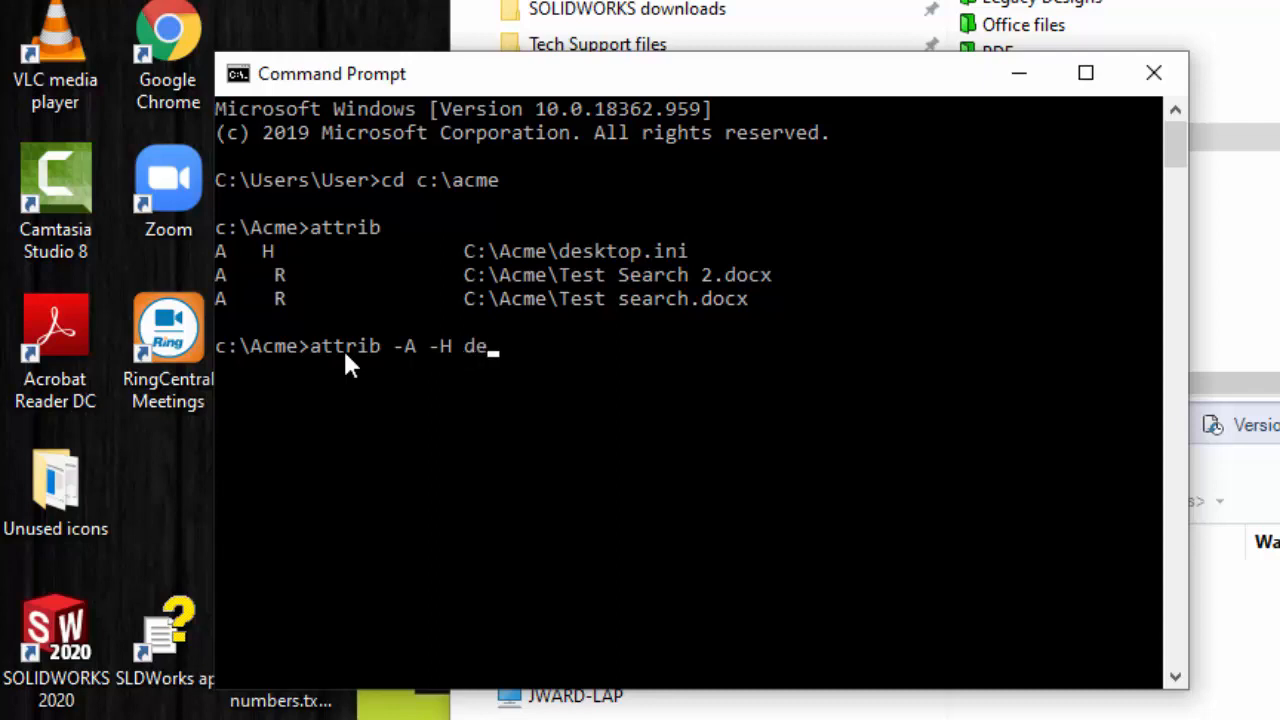
pyautogui.write('sktop.inni')
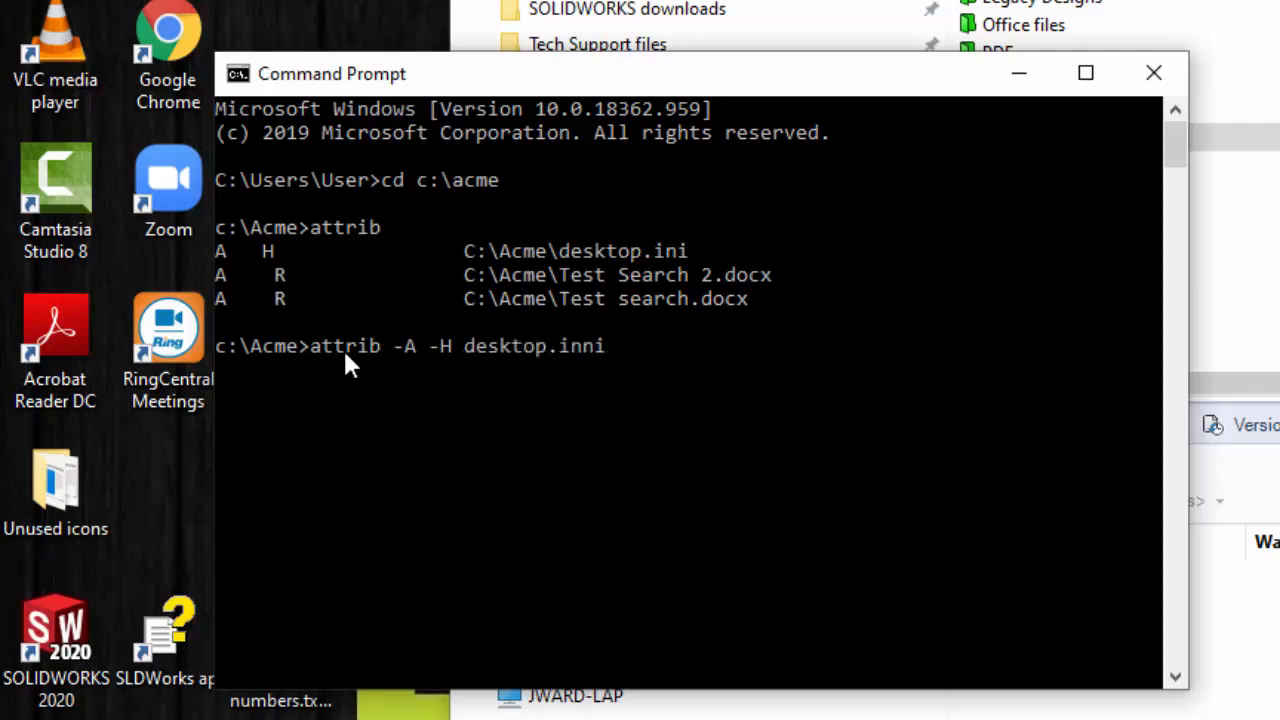
pyautogui.press('Backspace')
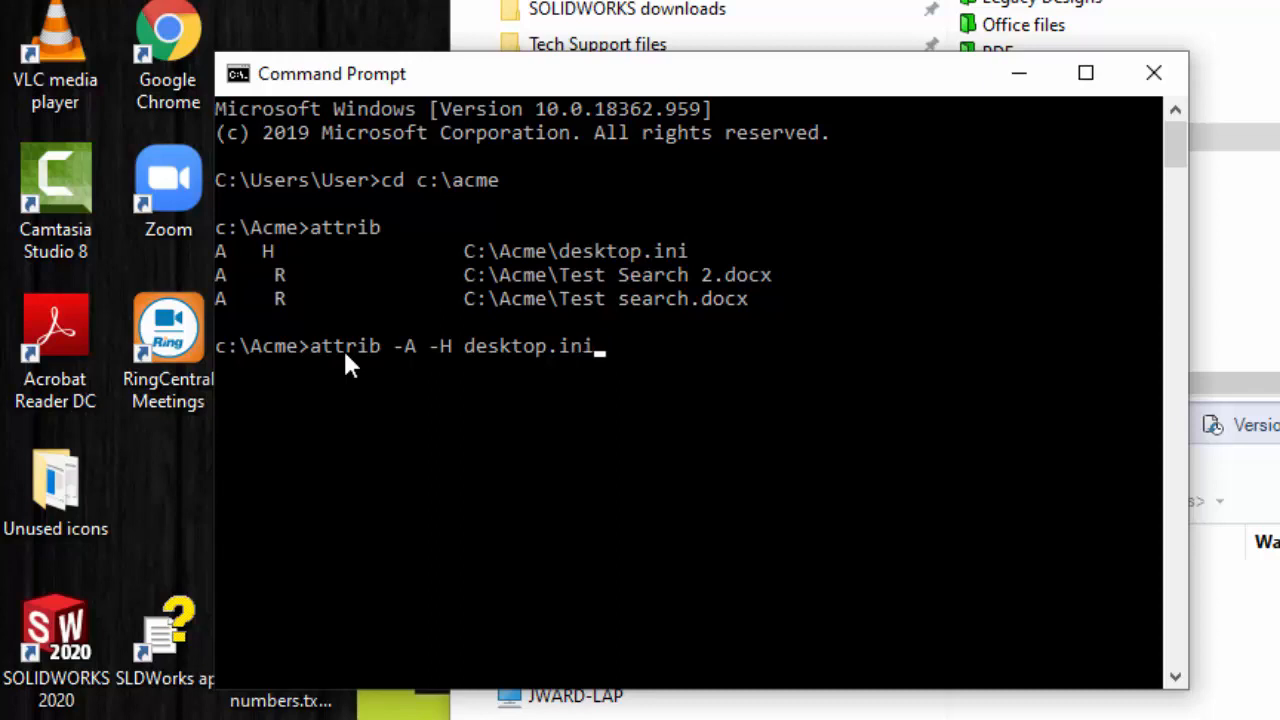
pyautogui.press('Return')
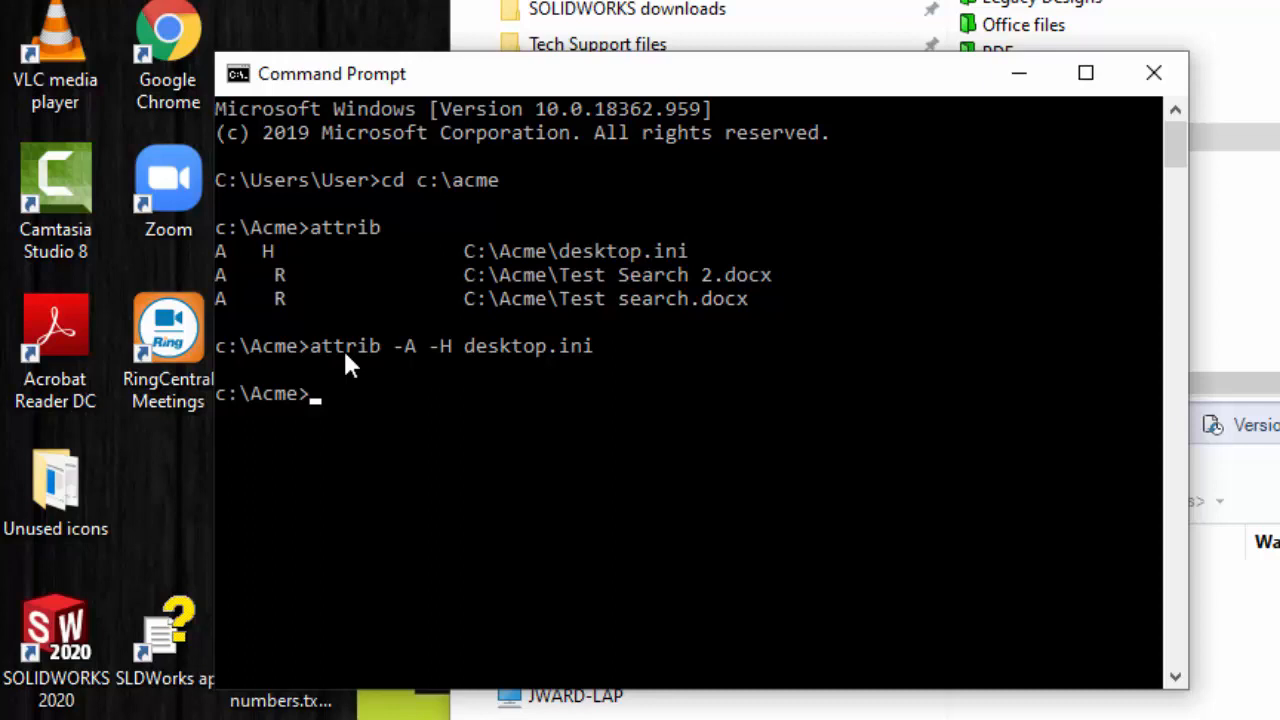
# Re-run attrib to confirm desktop.ini now shows no attributes
pyautogui.write('attrib')
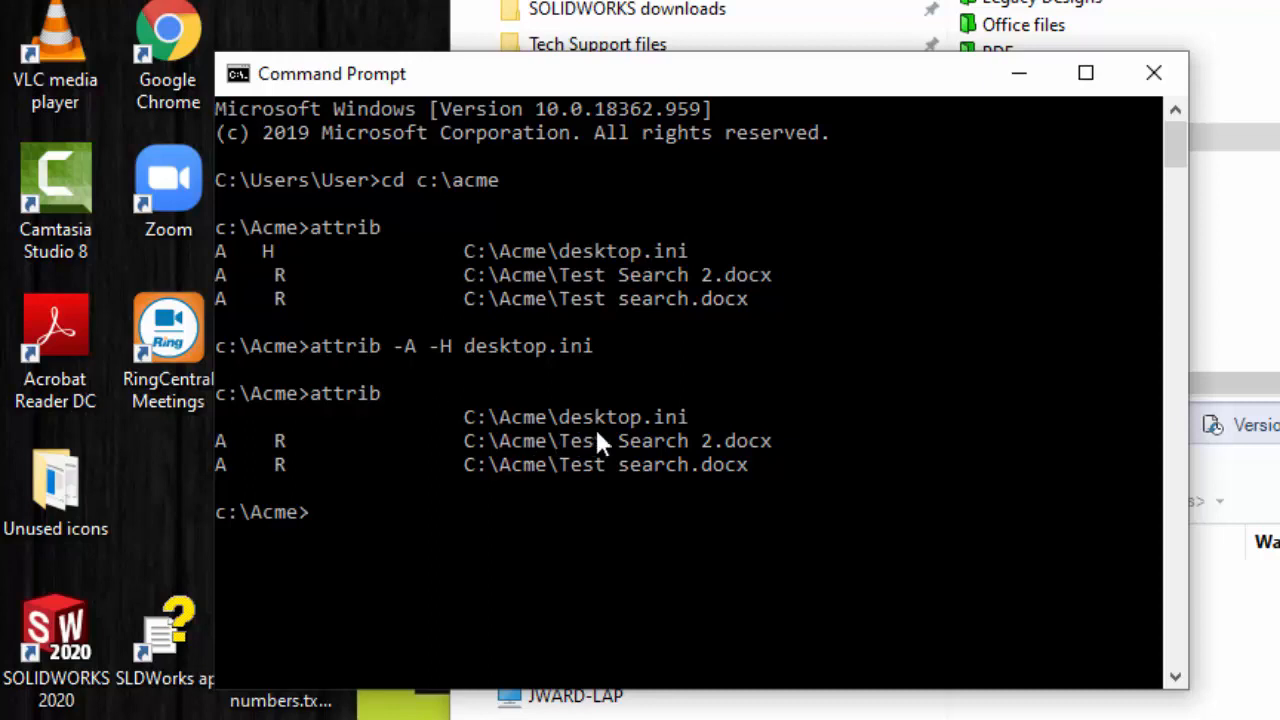
pyautogui.moveTo(290, 420)
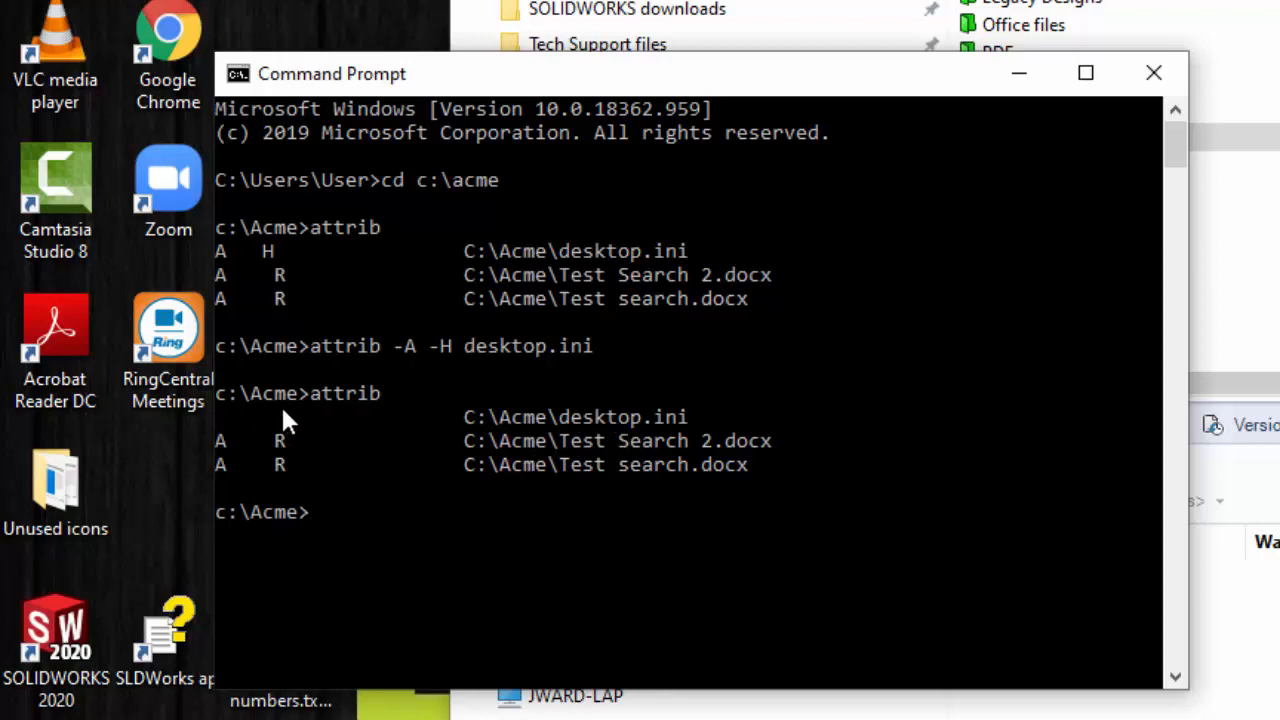
pyautogui.moveTo(530, 420)
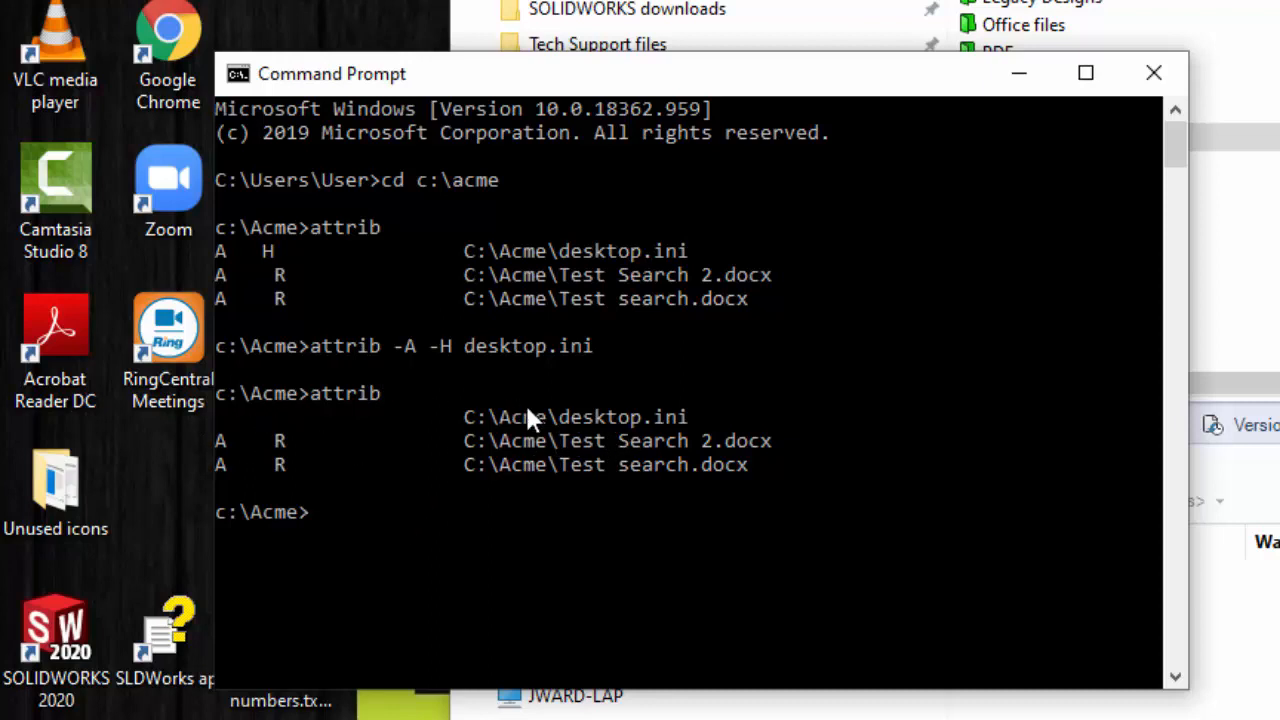
pyautogui.moveTo(590, 362)
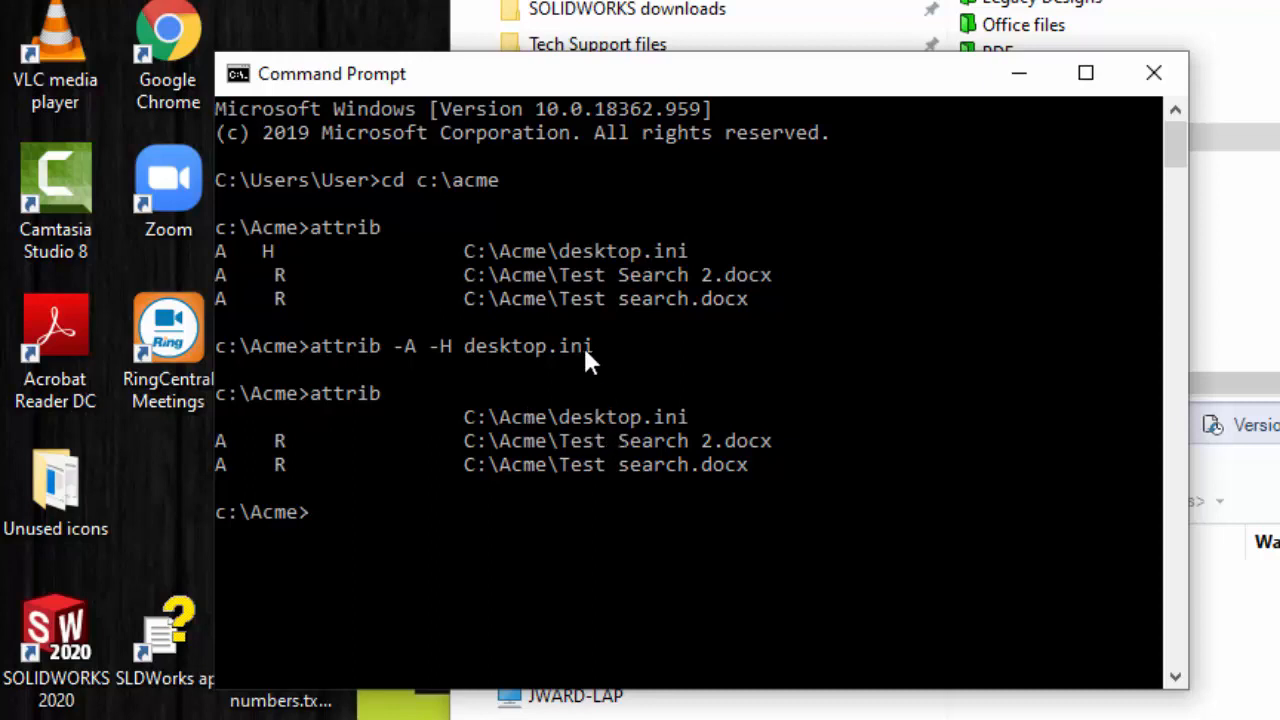
# Delete desktop.ini from C:\Acme with del desktop.ini
pyautogui.write('del des')
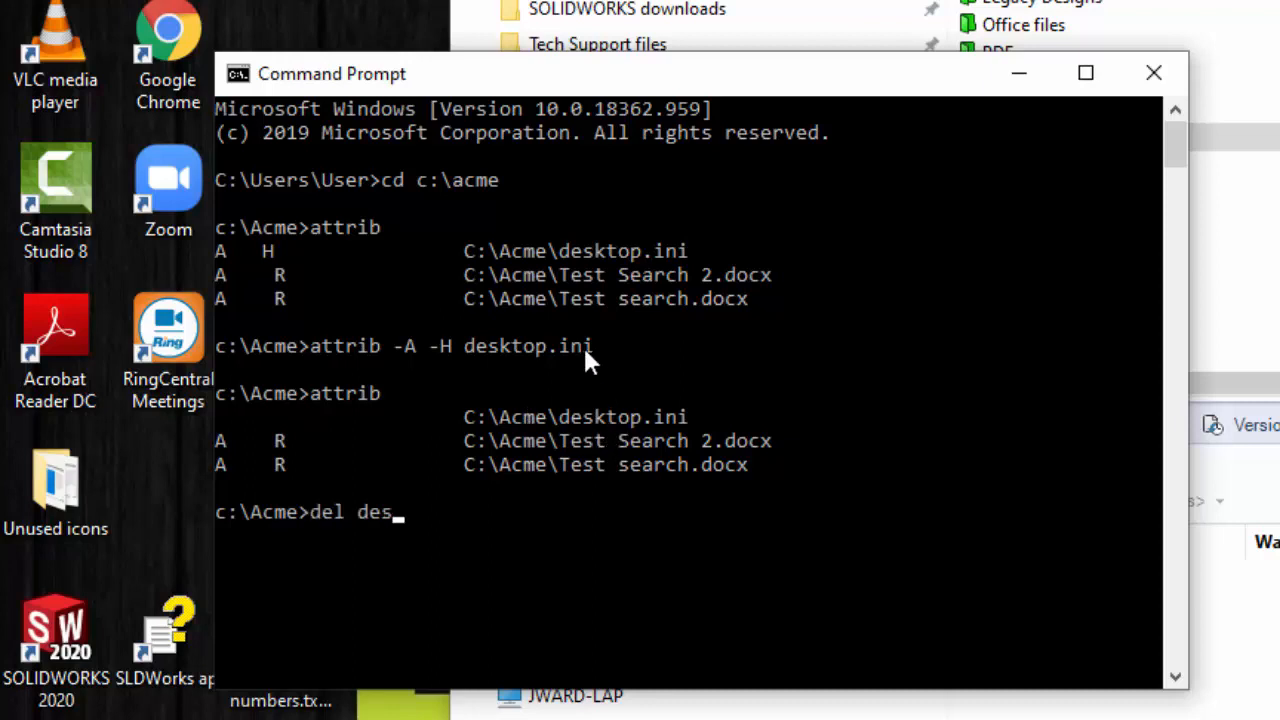
pyautogui.write('ktop.ini')
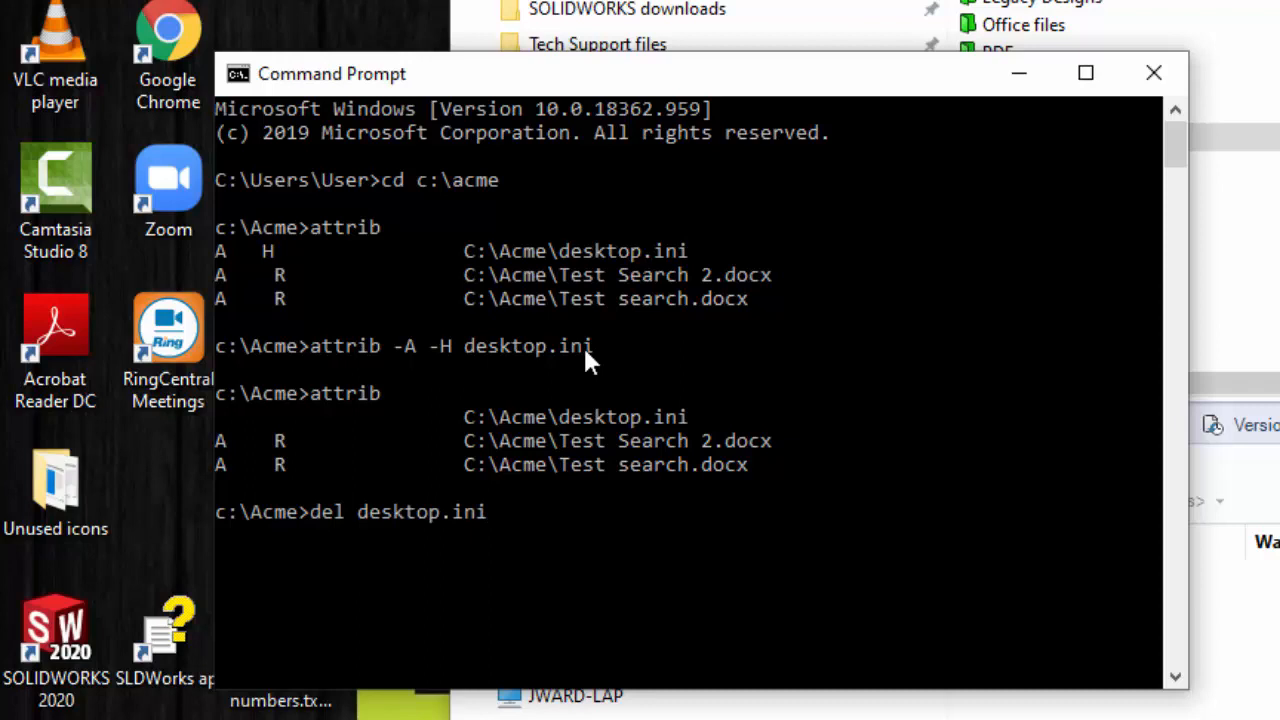
pyautogui.press('Return')
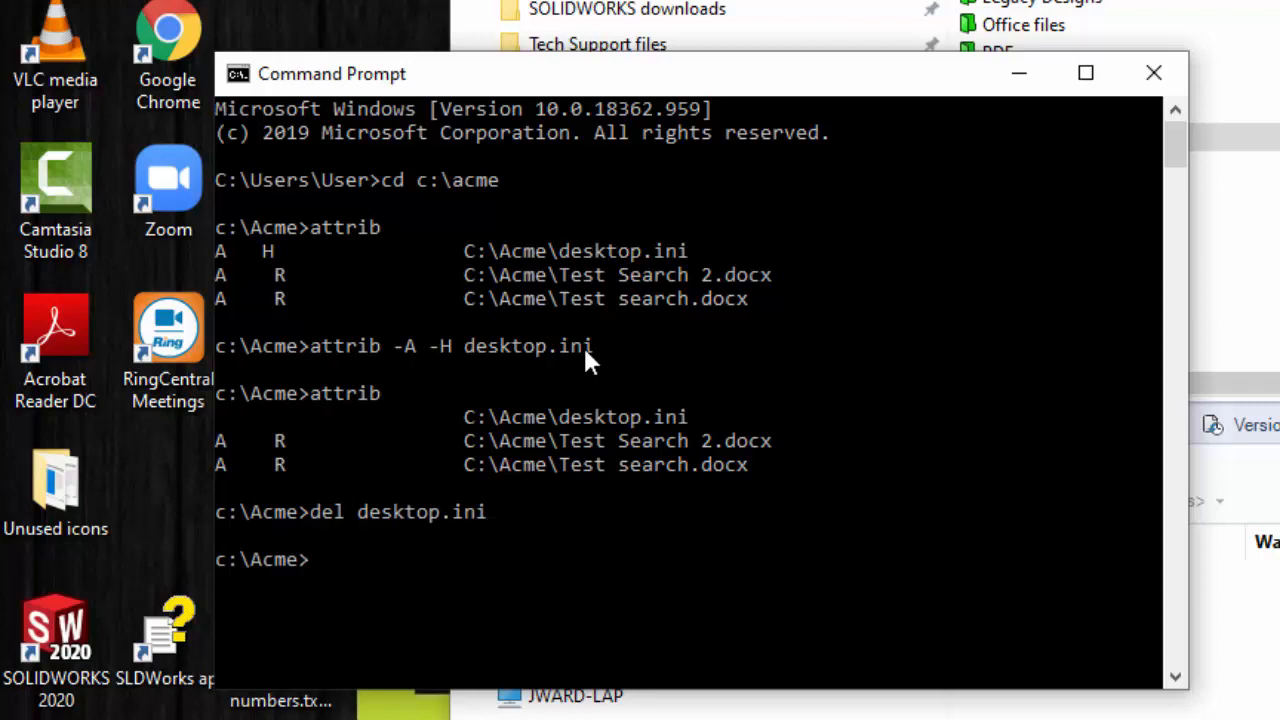
pyautogui.moveTo(880, 290)
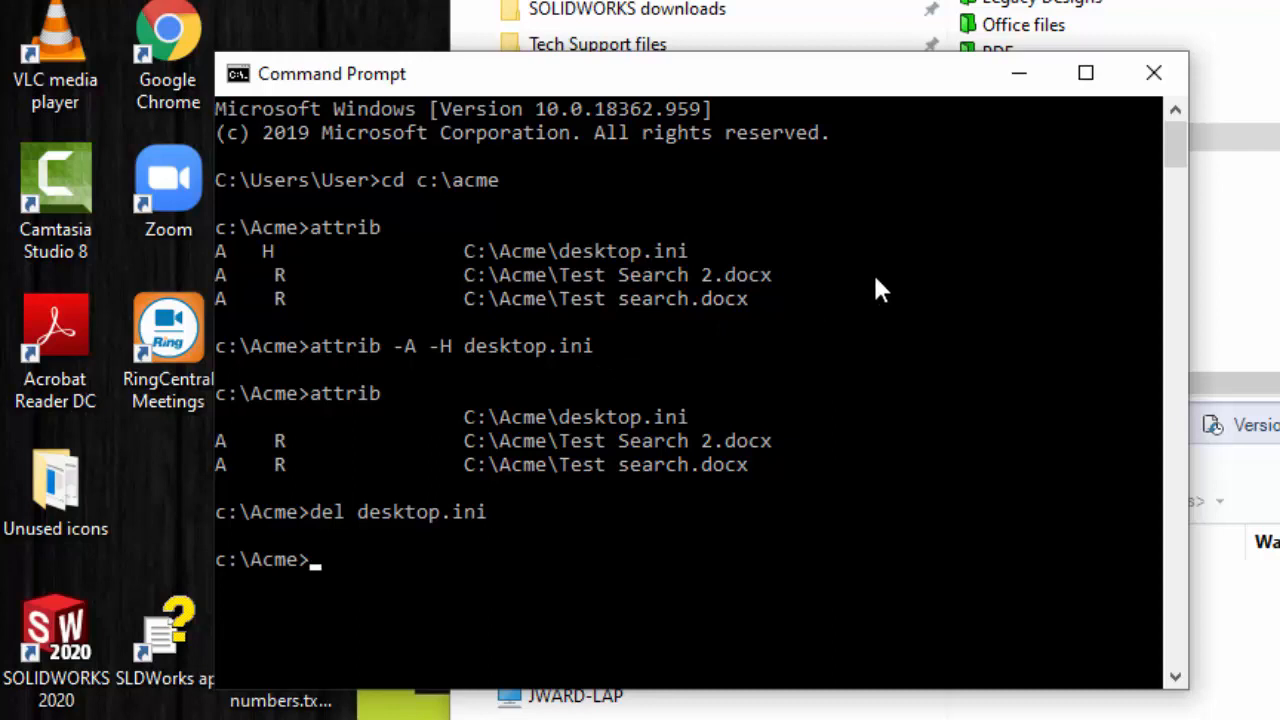
pyautogui.moveTo(460, 324)
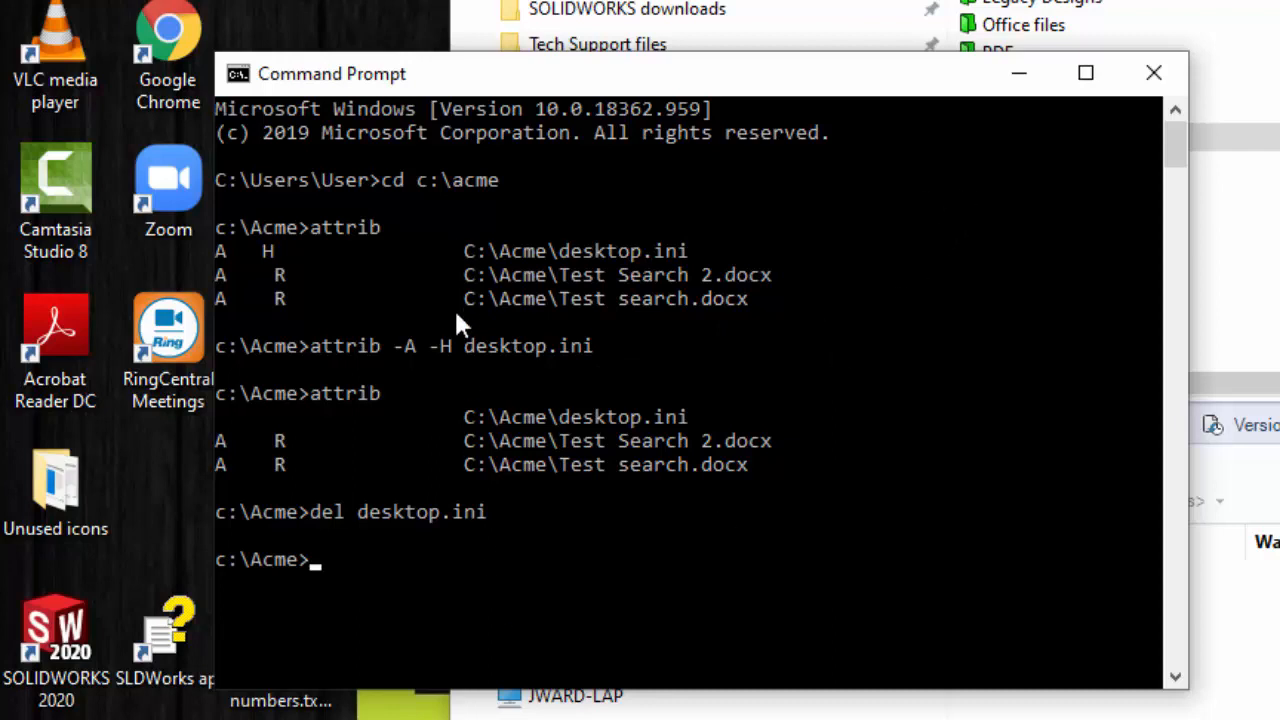
pyautogui.moveTo(1154, 72)
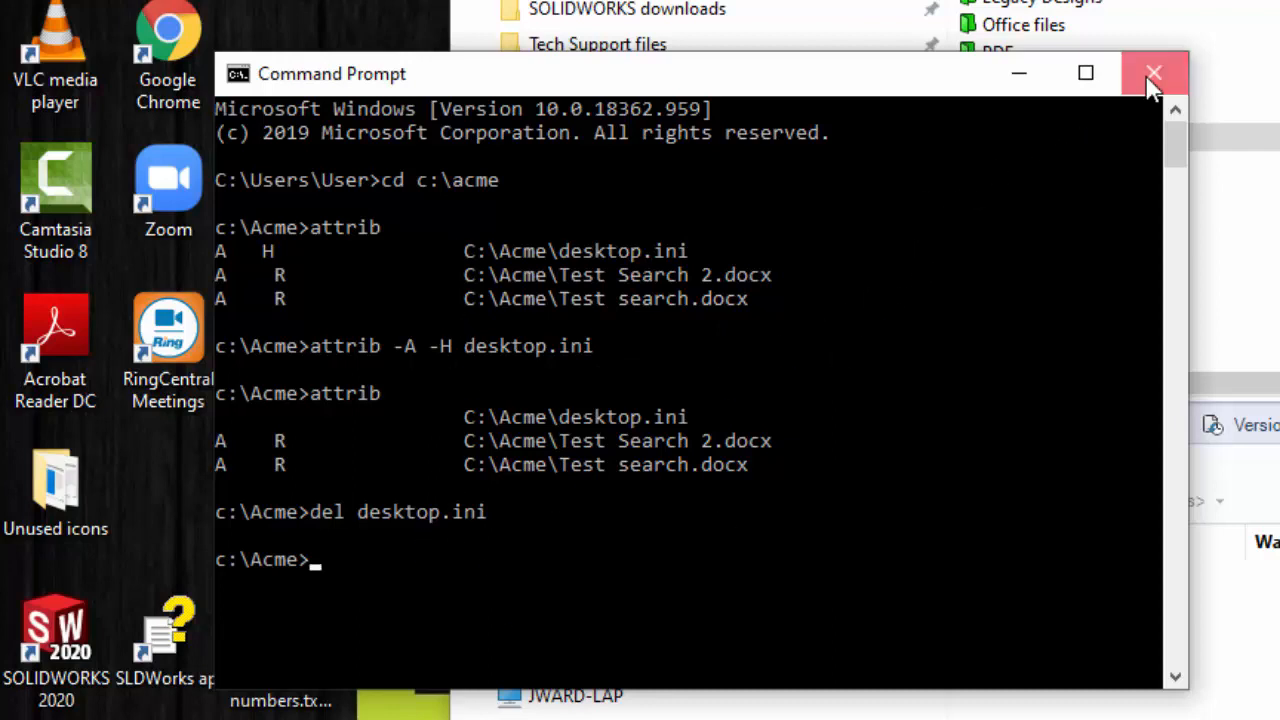
# Close Command Prompt and select the old Acme vault folder on Local Disk (C:)
pyautogui.click(1152, 74)
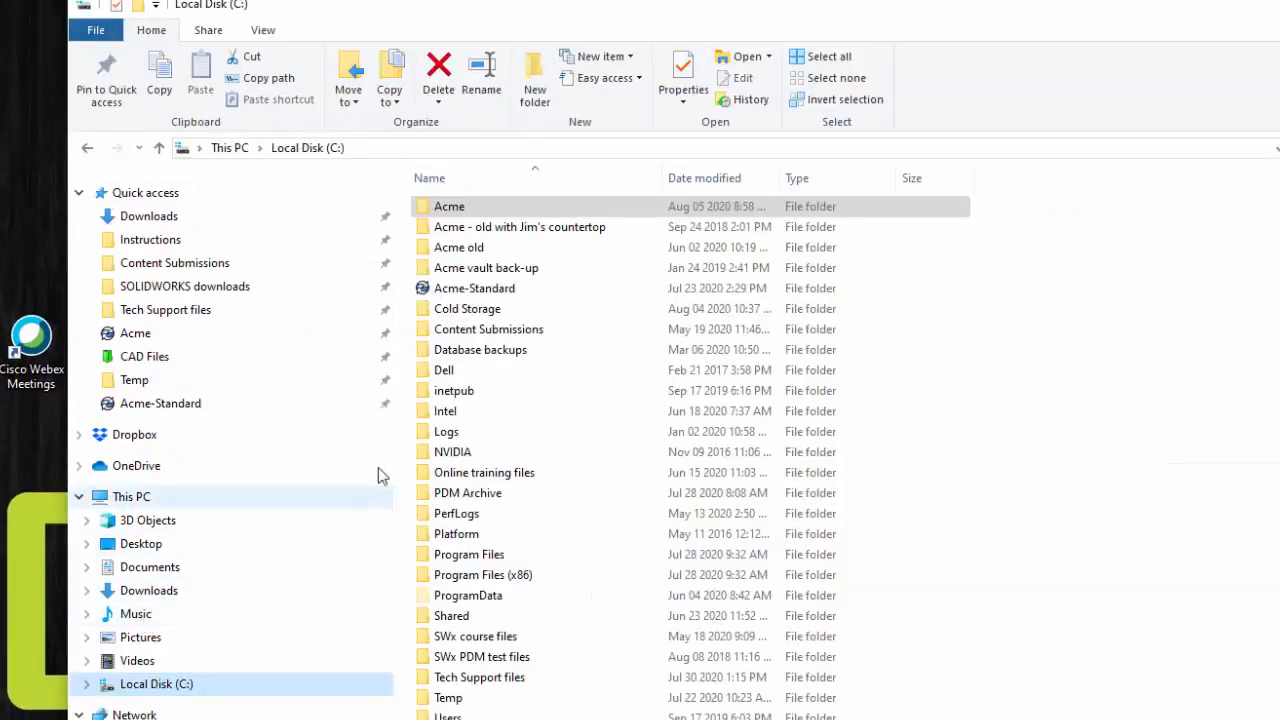
pyautogui.moveTo(470, 206)
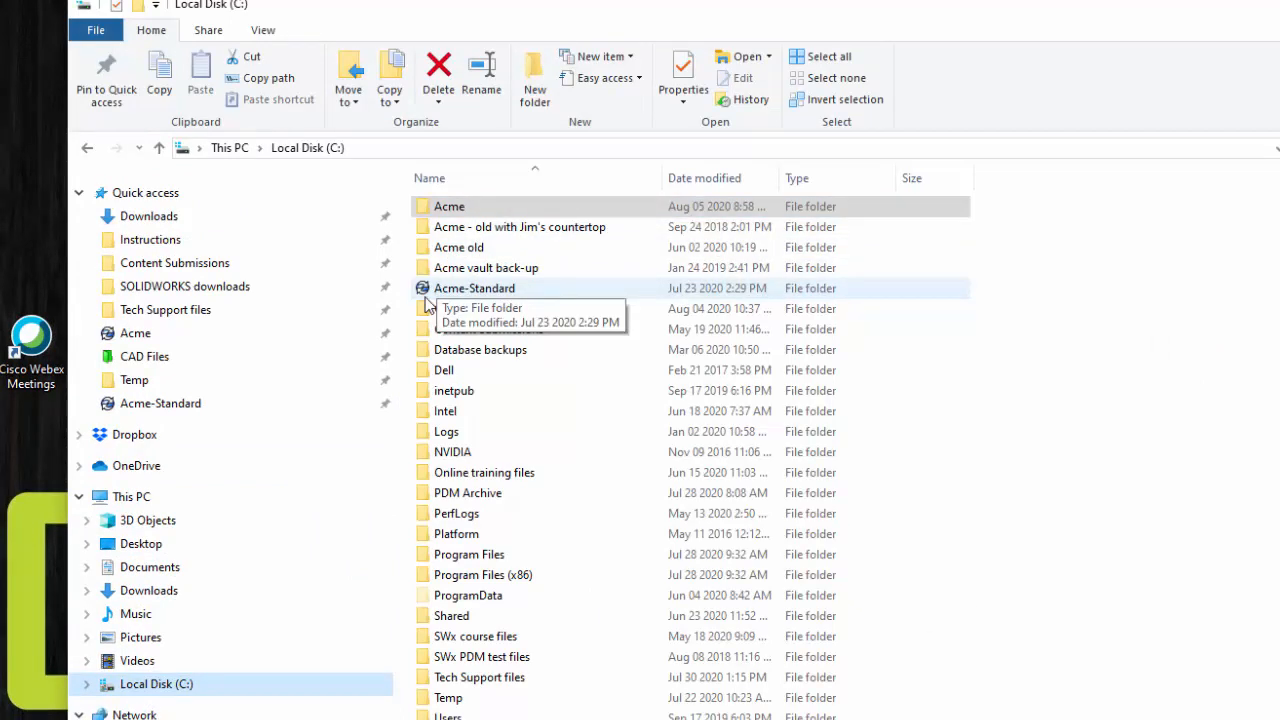
pyautogui.click(448, 206)
pyautogui.write(' - deleted')
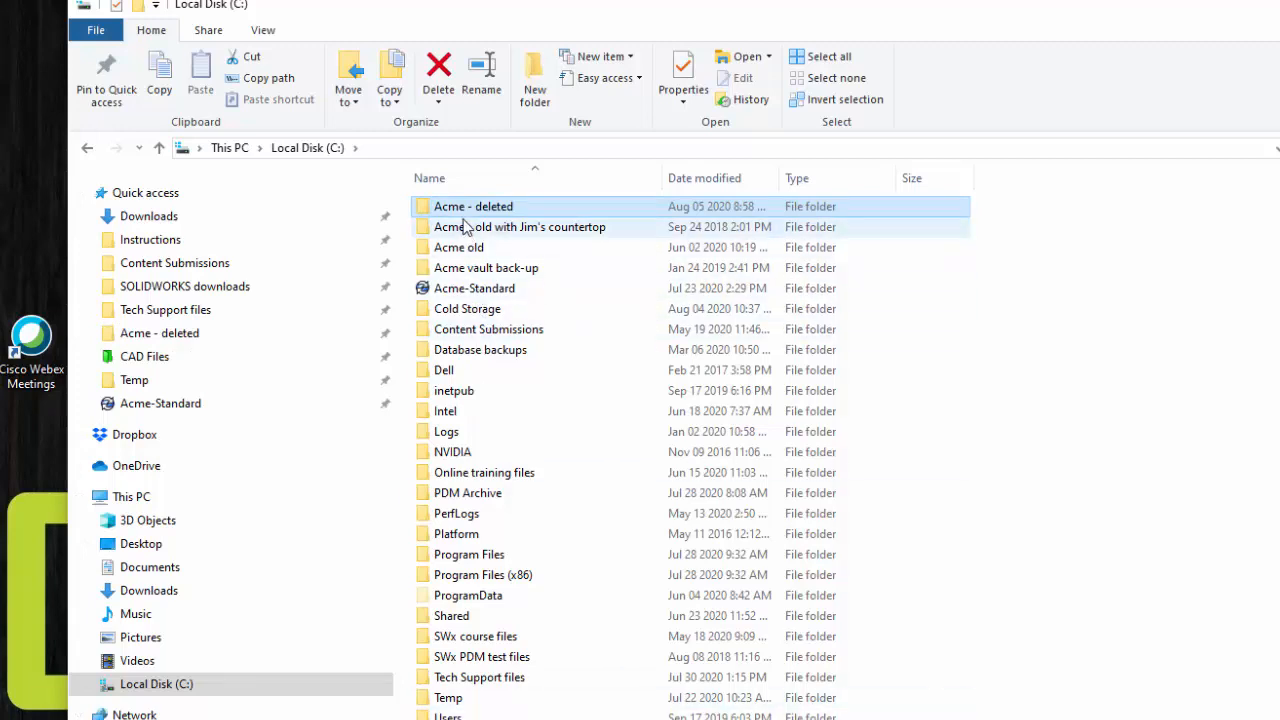
pyautogui.moveTo(460, 210)
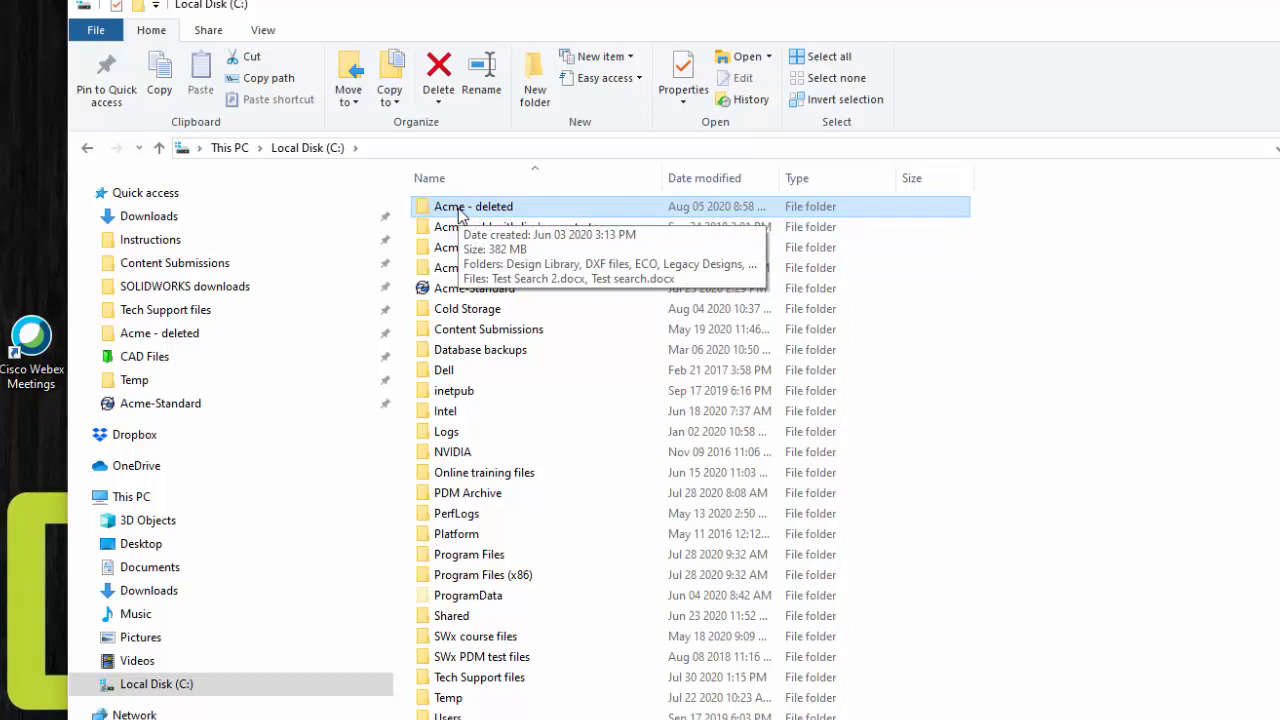
pyautogui.moveTo(454, 292)
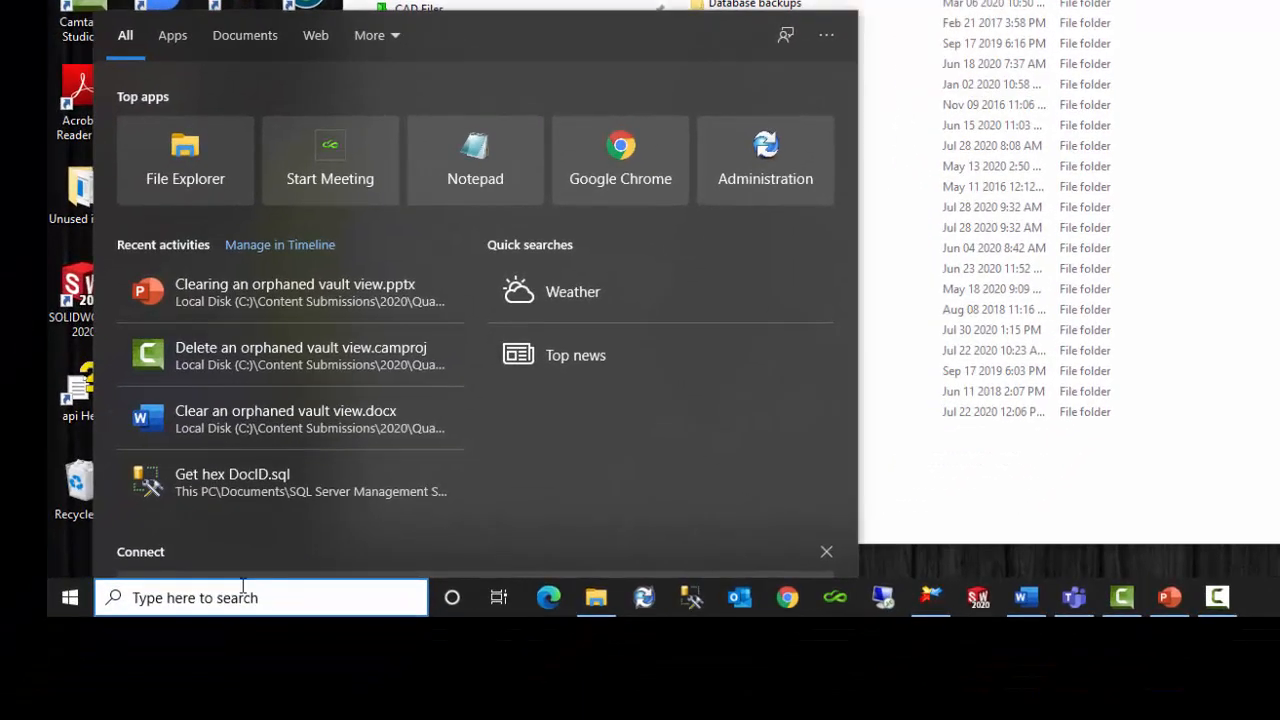
# Launch Registry Editor and browse to the Acme key under HKCU ...\PDMWorks Enterprise\Vaults
pyautogui.write('regedit')
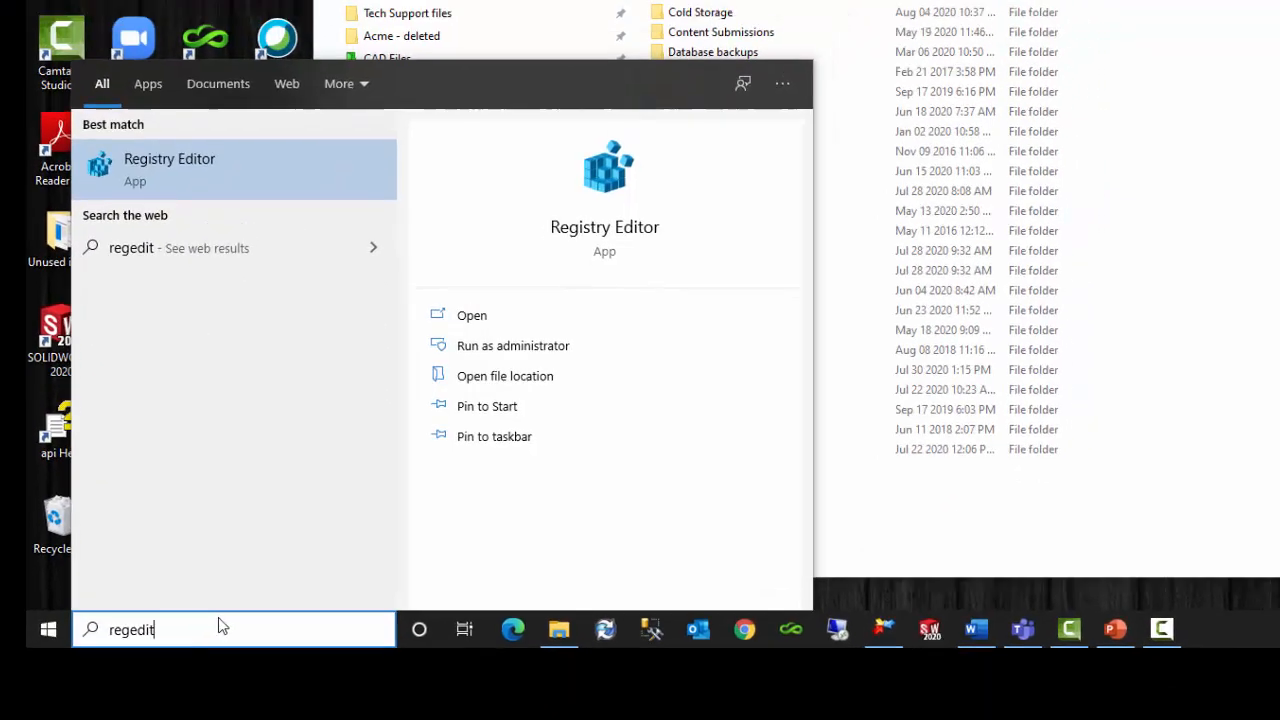
pyautogui.click(472, 316)
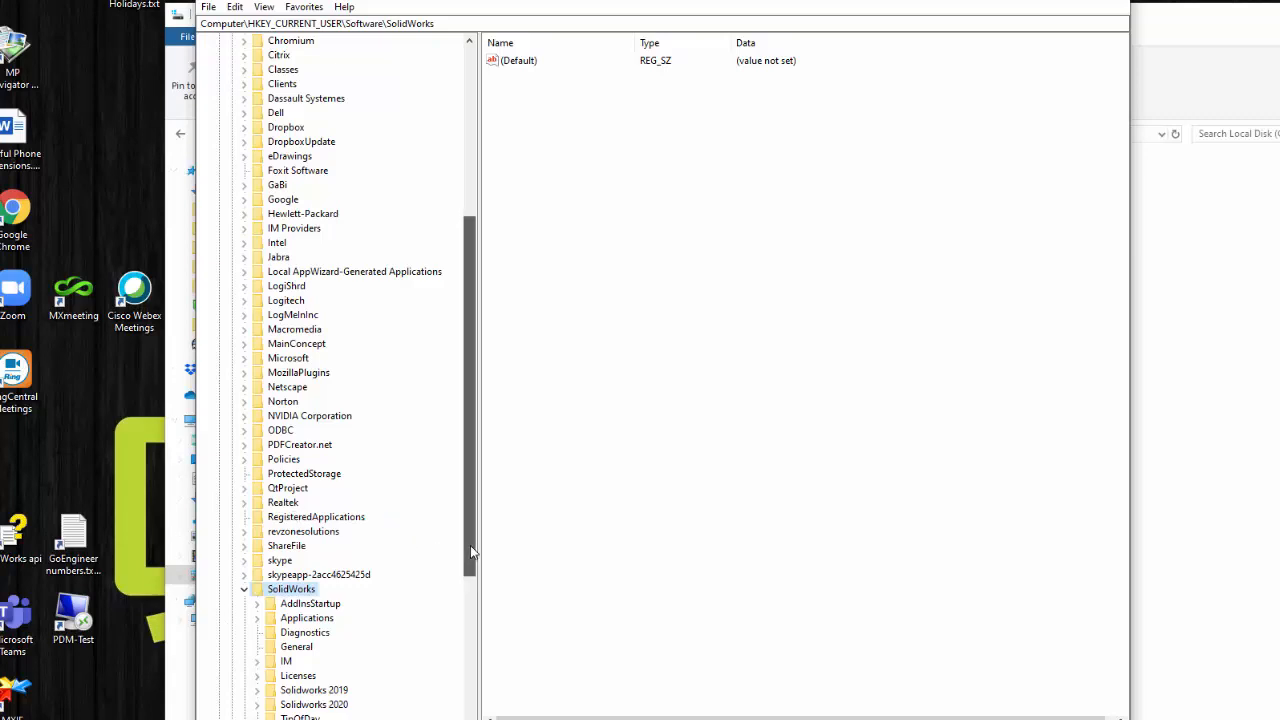
pyautogui.scroll(3)
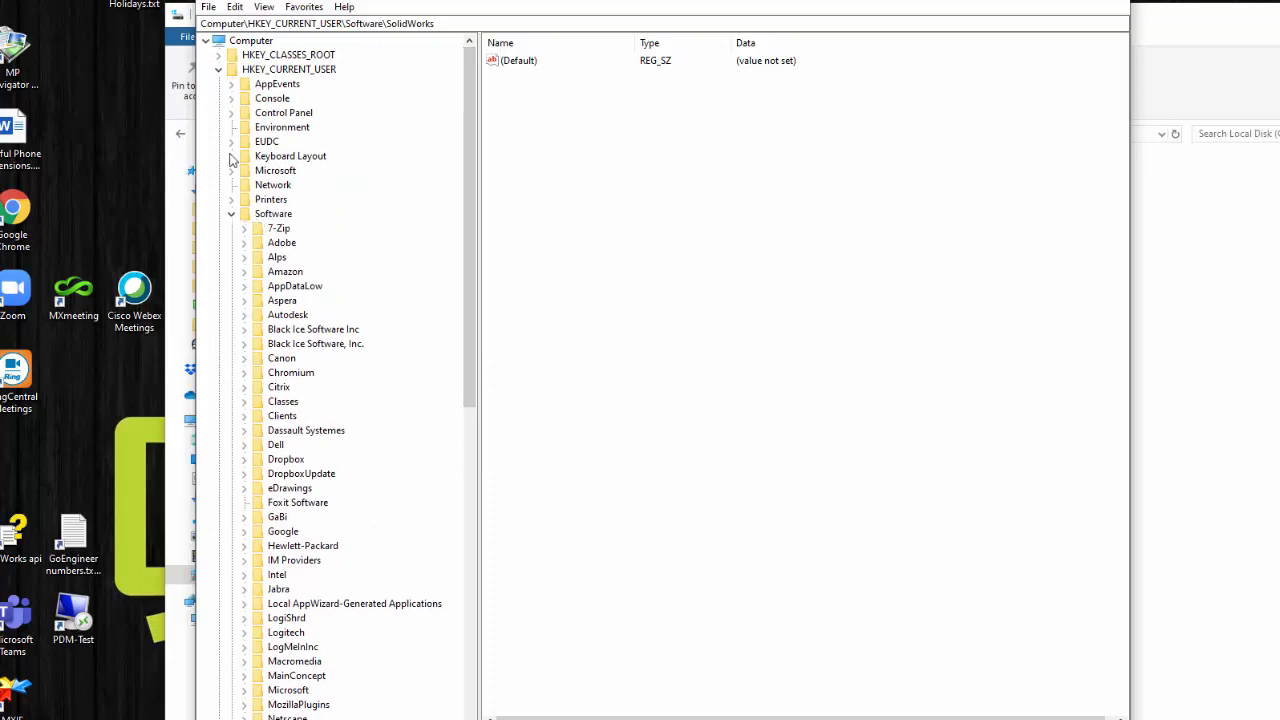
pyautogui.moveTo(272, 222)
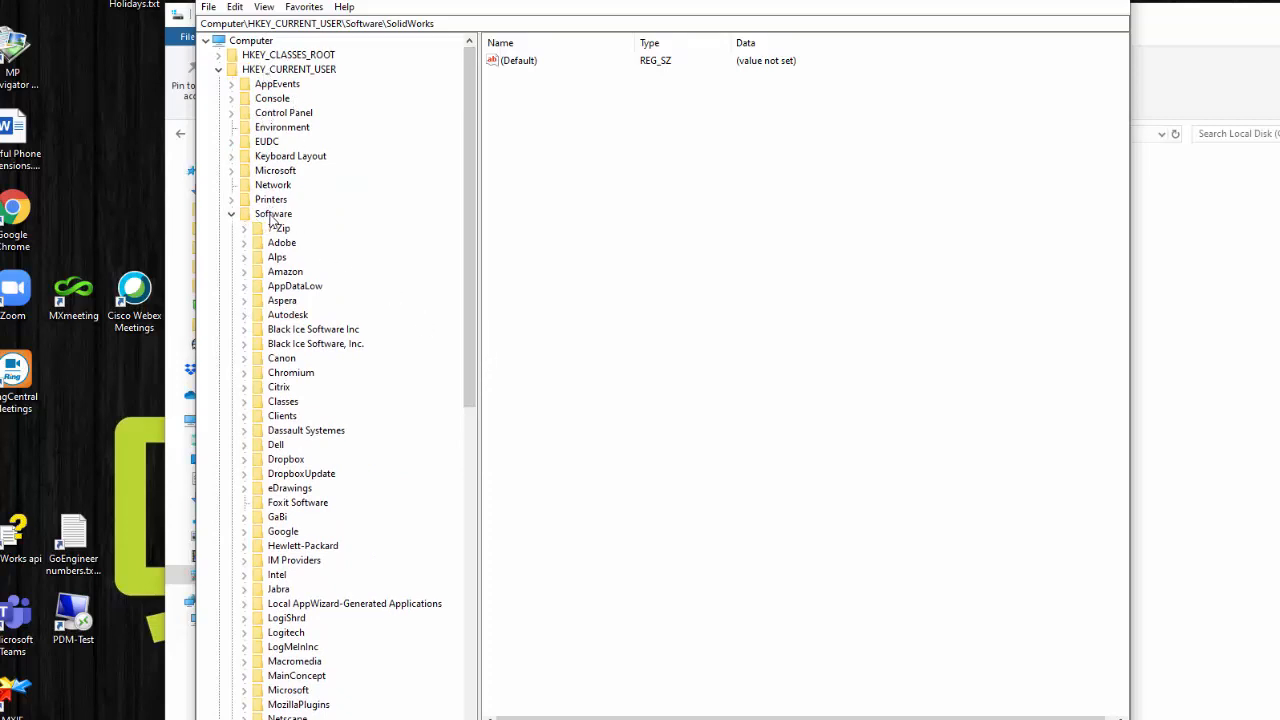
pyautogui.scroll(3)
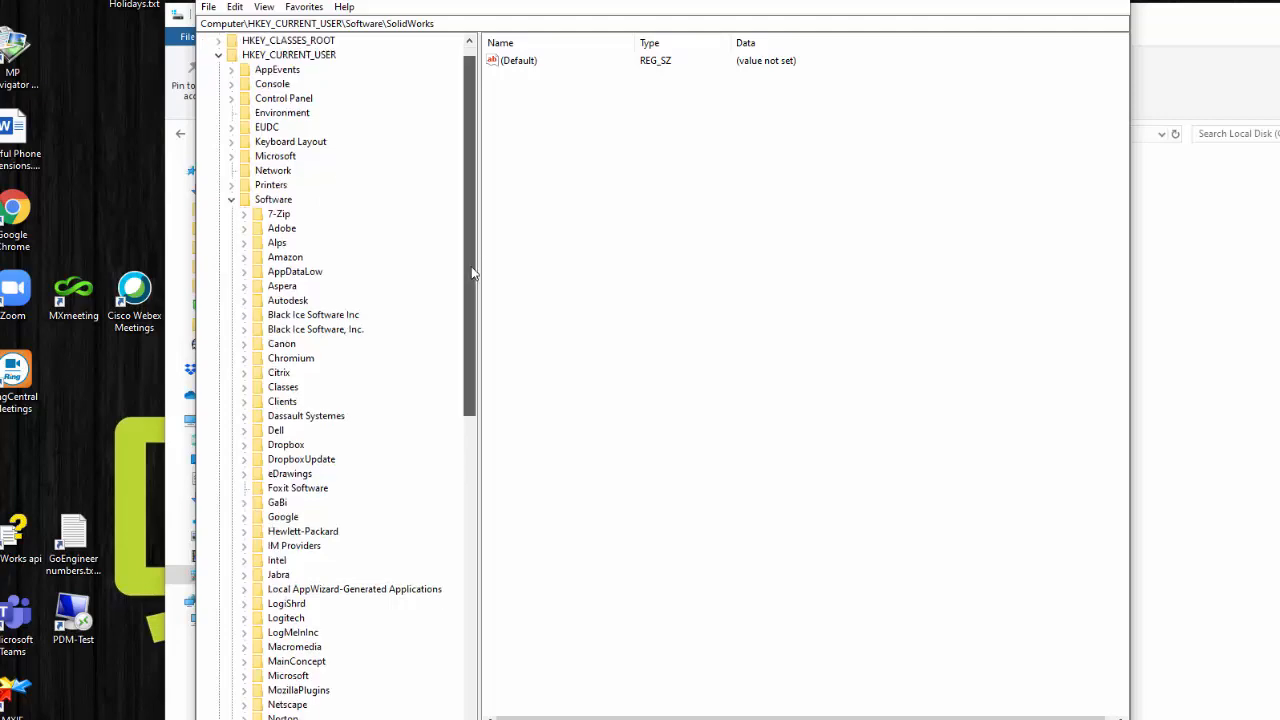
pyautogui.scroll(-3)
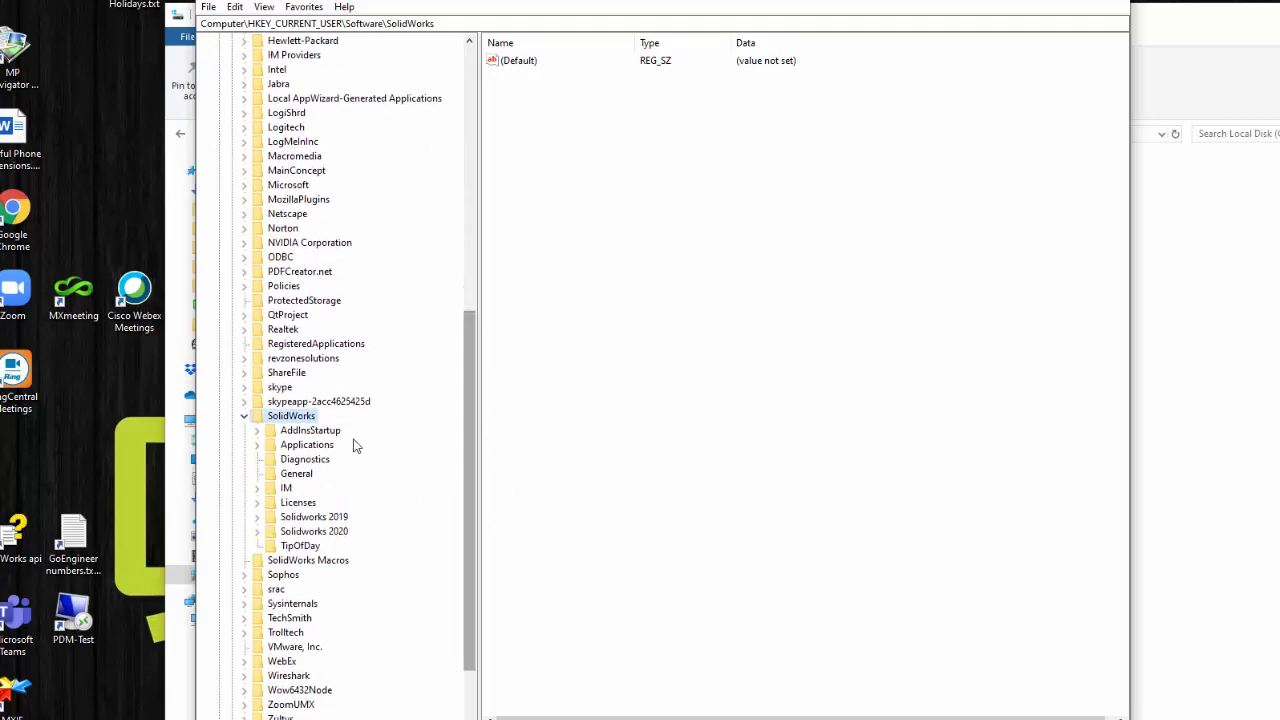
pyautogui.click(256, 444)
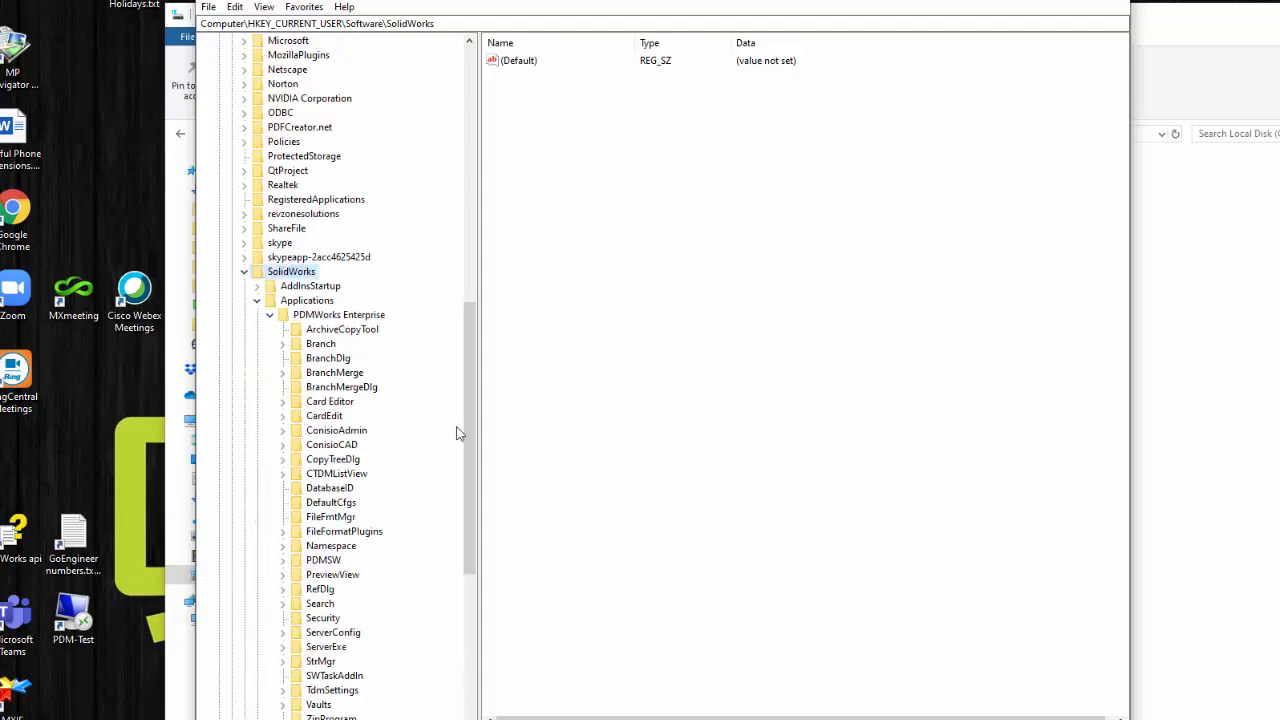
pyautogui.scroll(-3)
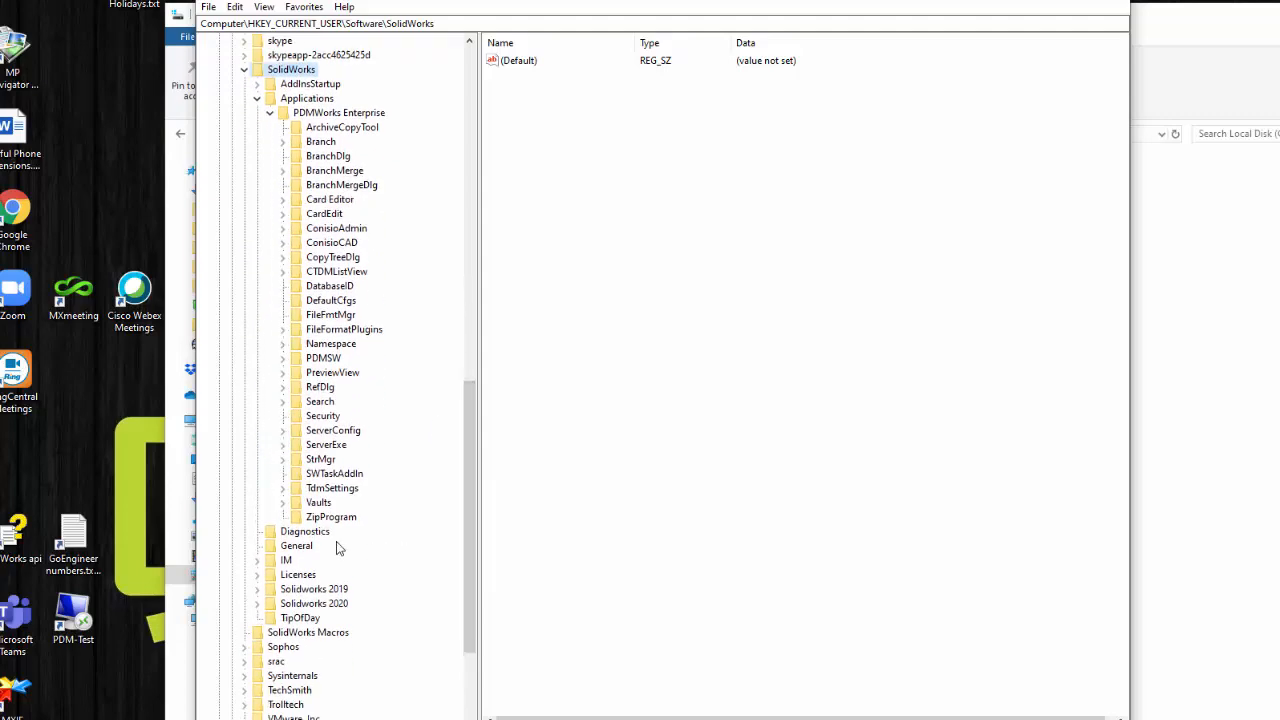
pyautogui.click(284, 502)
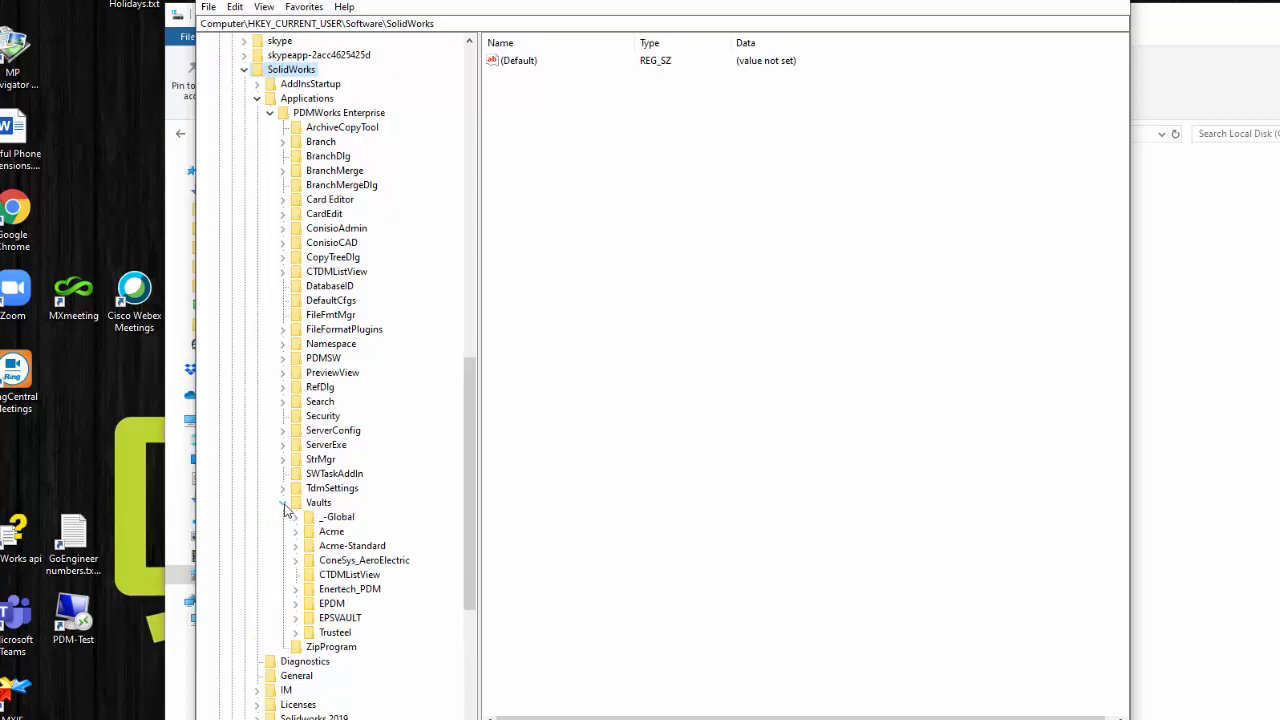
pyautogui.click(332, 532)
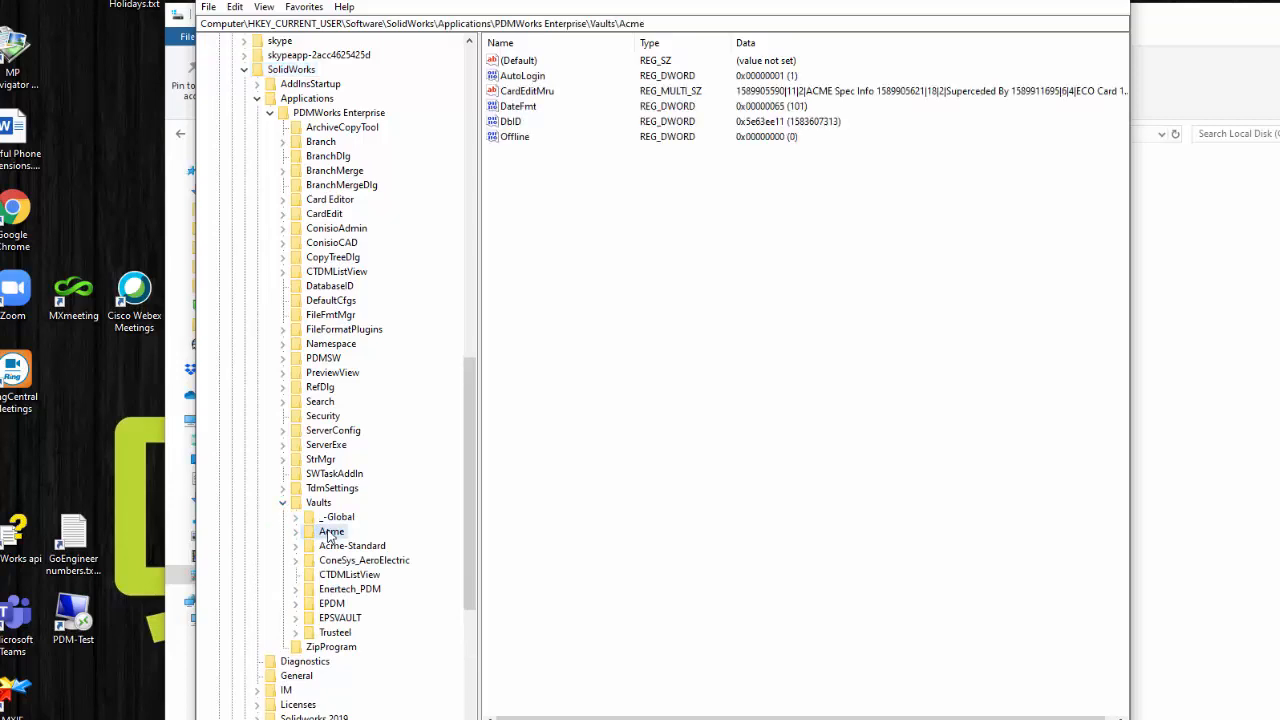
# Permanently delete the current user's Acme vault key
pyautogui.rightClick(332, 532)
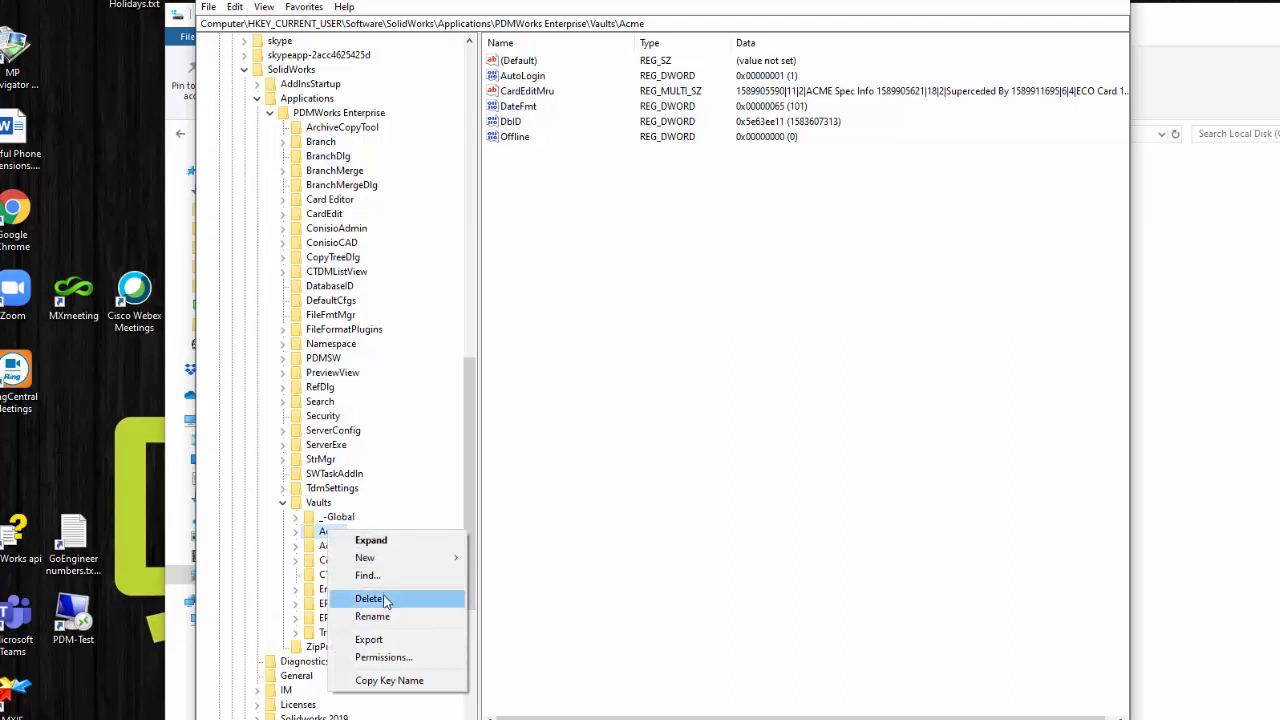
pyautogui.click(368, 598)
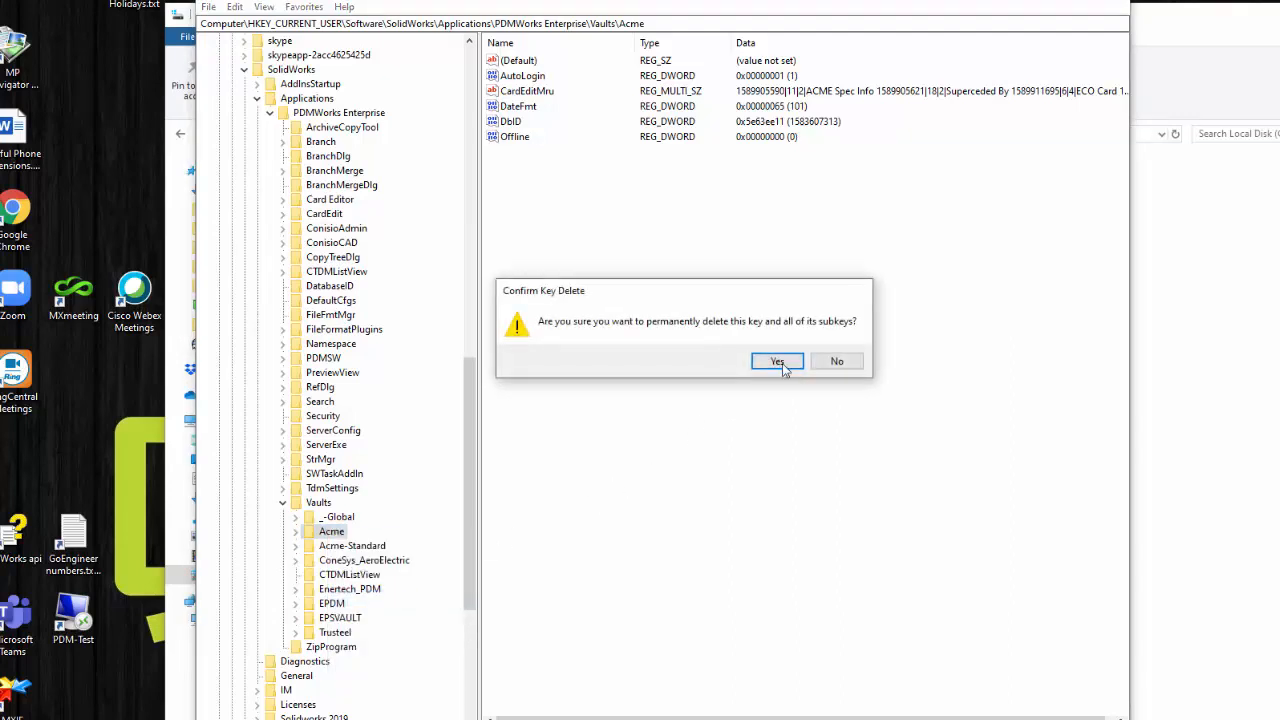
pyautogui.click(776, 360)
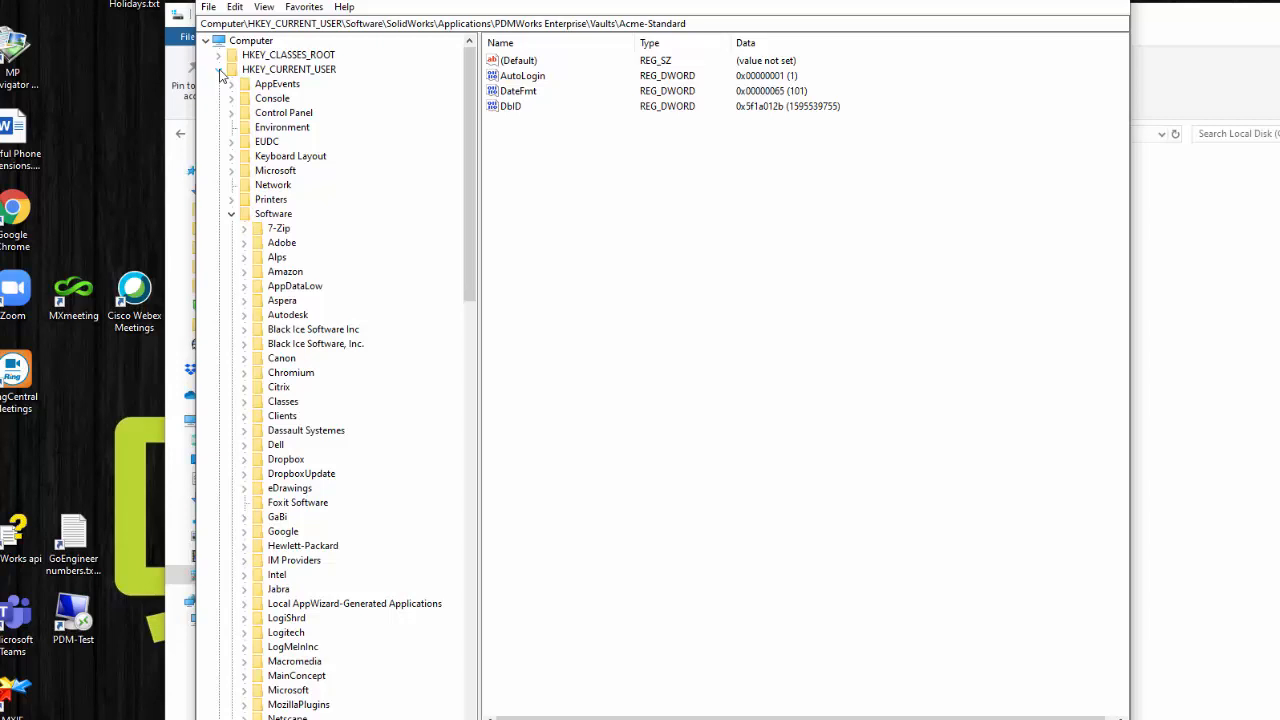
# Browse to the Acme key under HKLM\SOFTWARE\SolidWorks\...\PDMWorks Enterprise\Databases
pyautogui.click(218, 68)
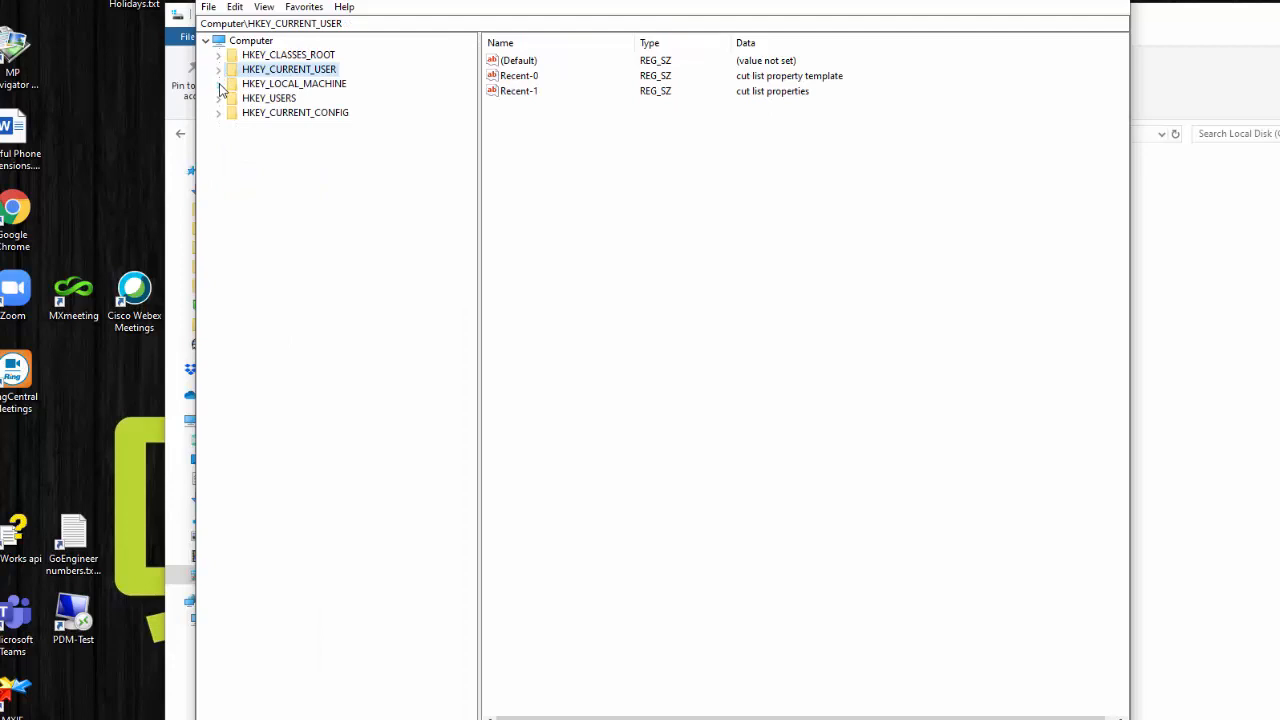
pyautogui.click(218, 84)
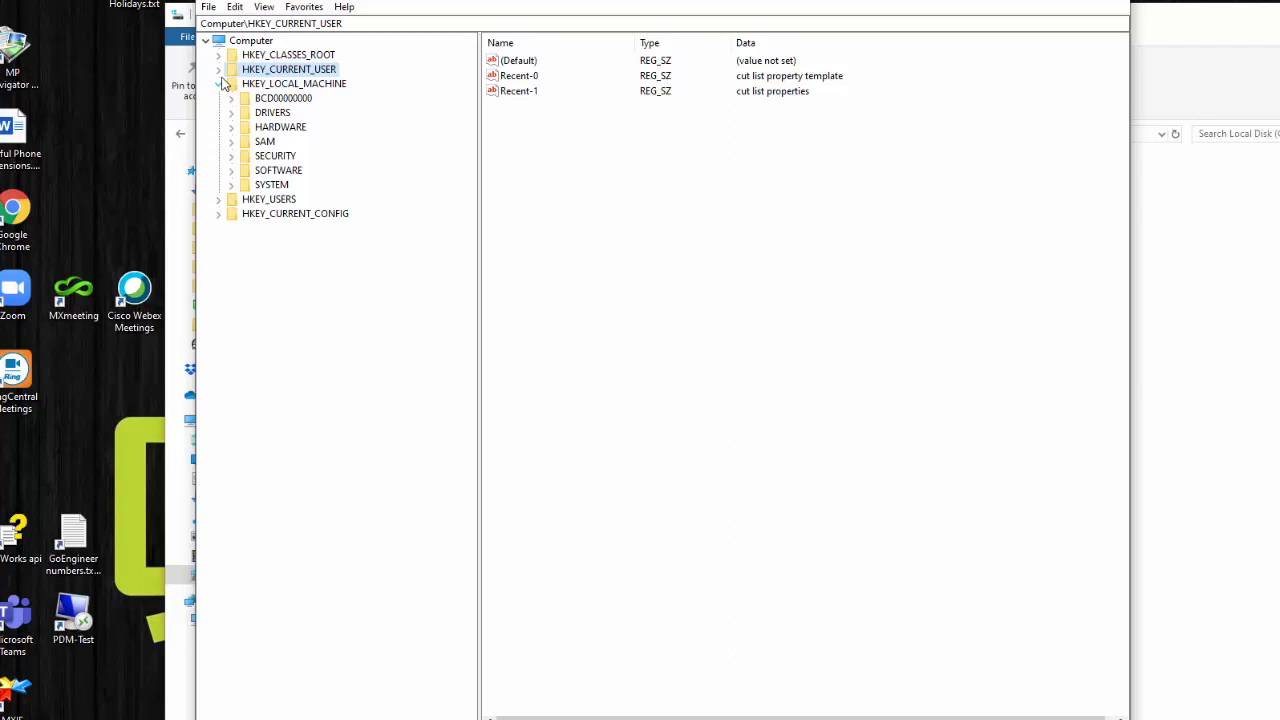
pyautogui.moveTo(304, 80)
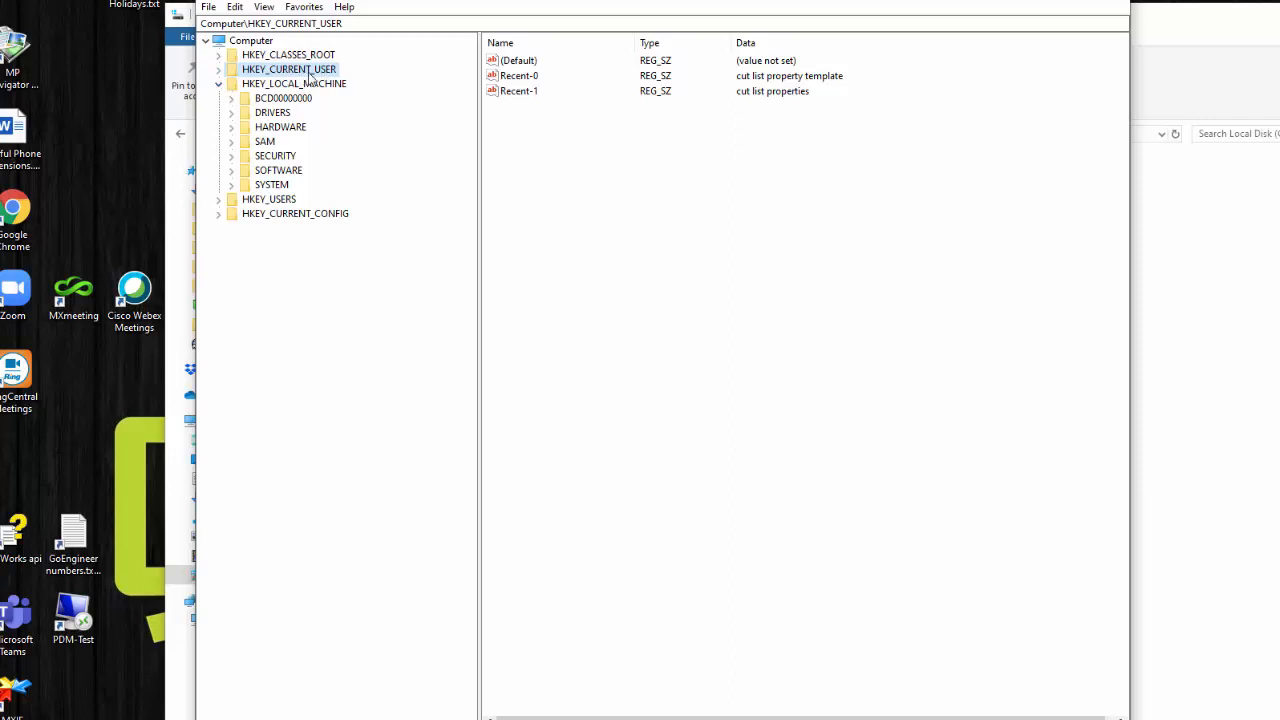
pyautogui.click(294, 84)
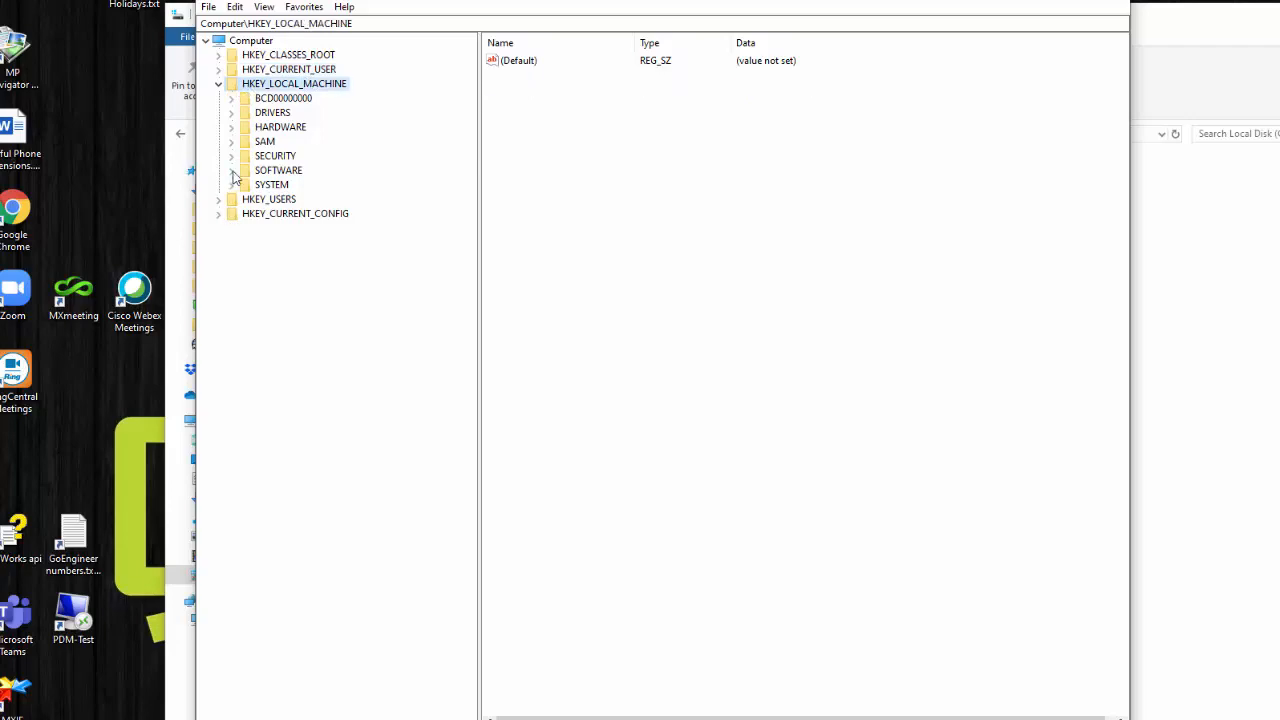
pyautogui.click(232, 170)
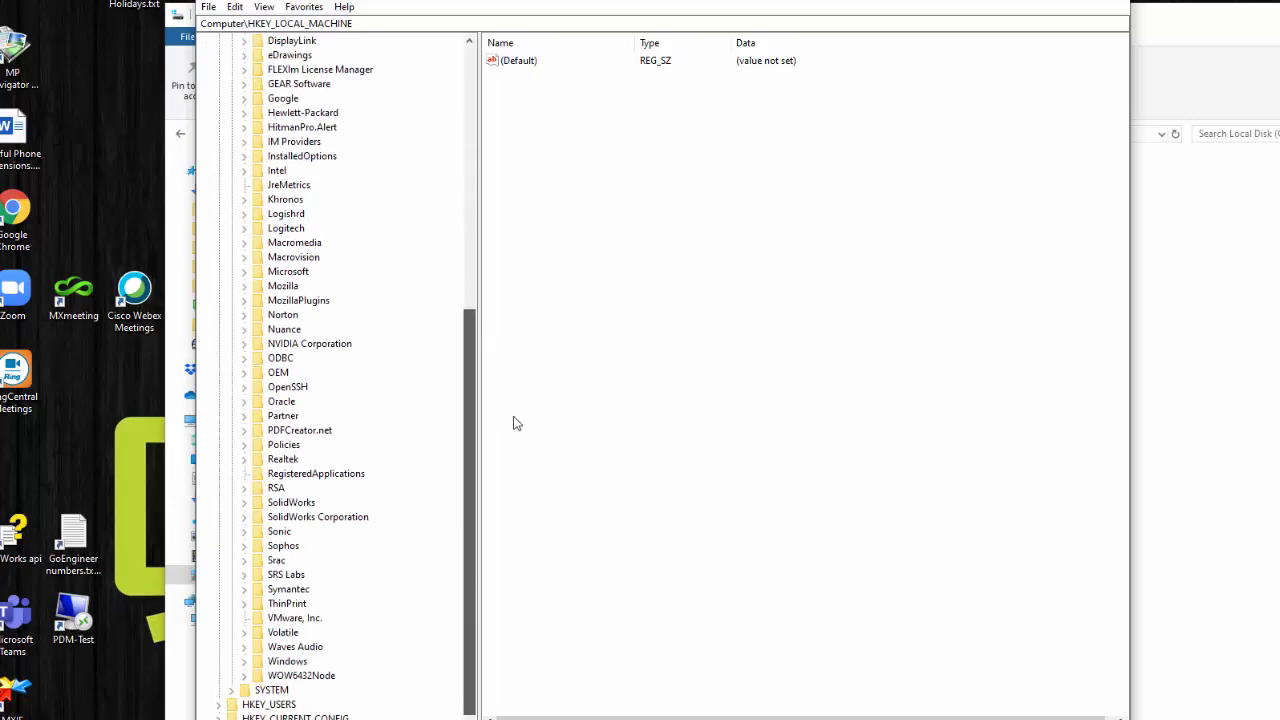
pyautogui.click(244, 502)
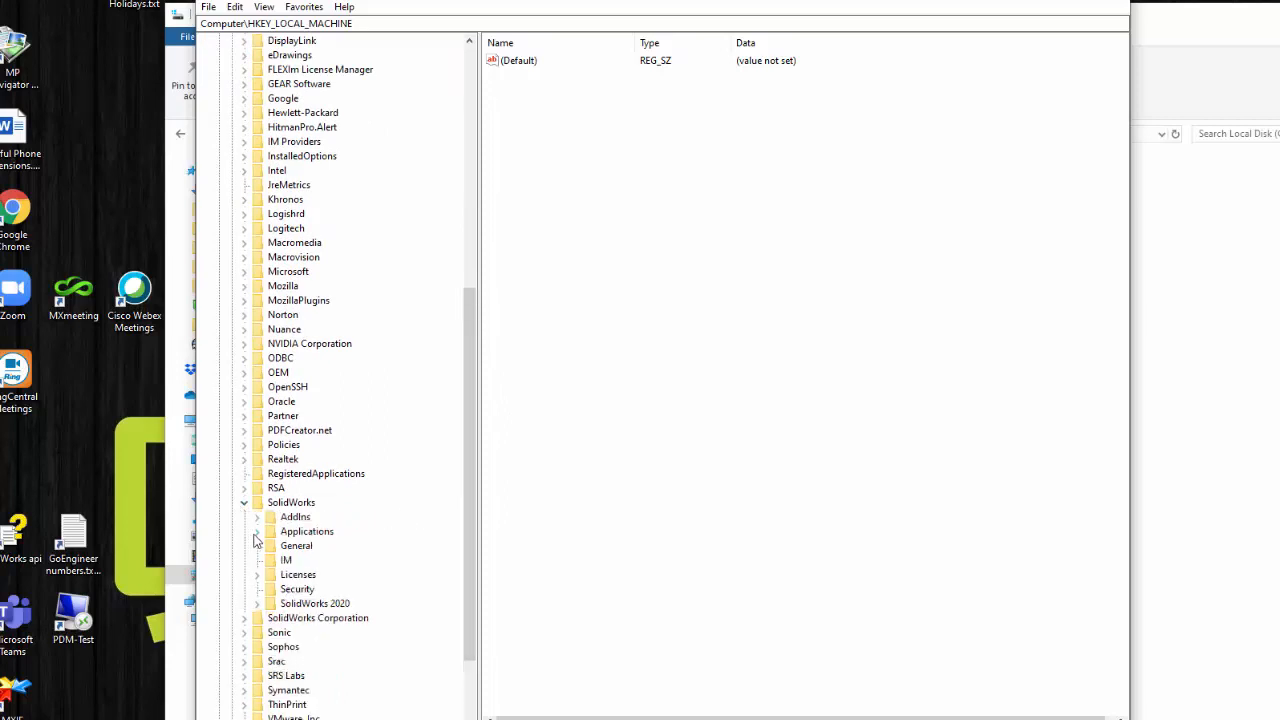
pyautogui.click(256, 532)
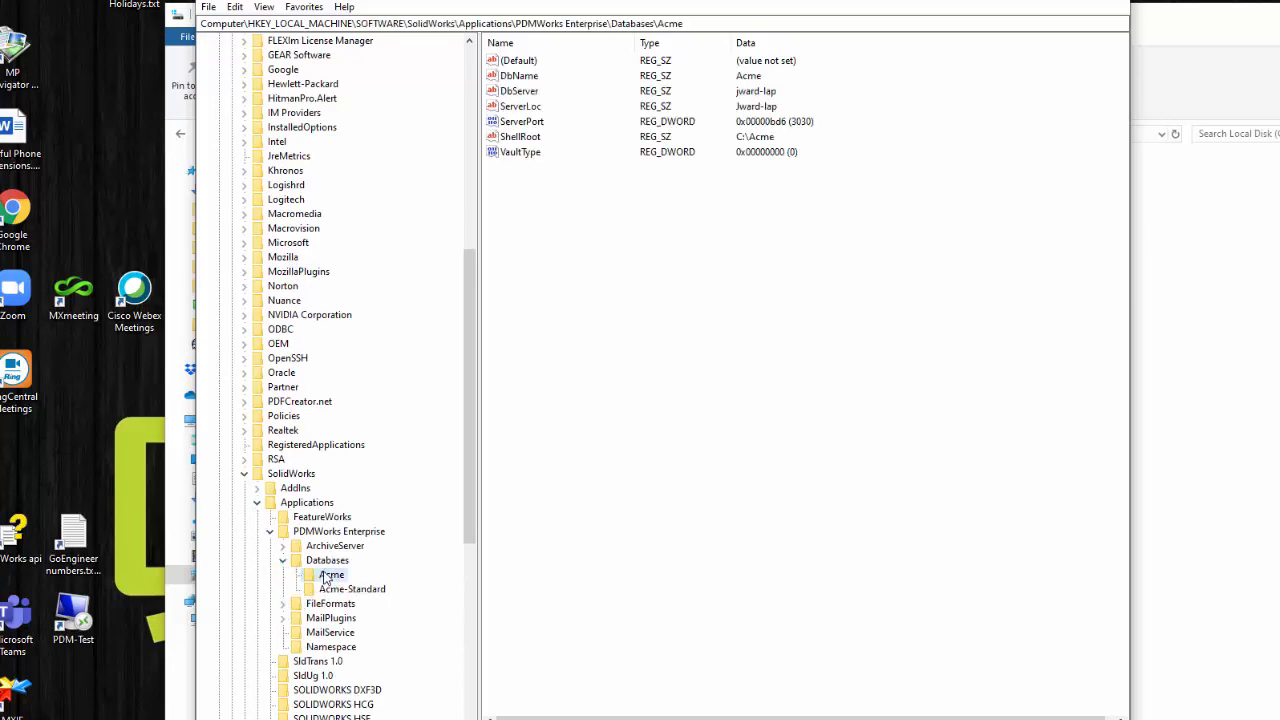
# Permanently delete the local machine's Acme database key
pyautogui.rightClick(330, 574)
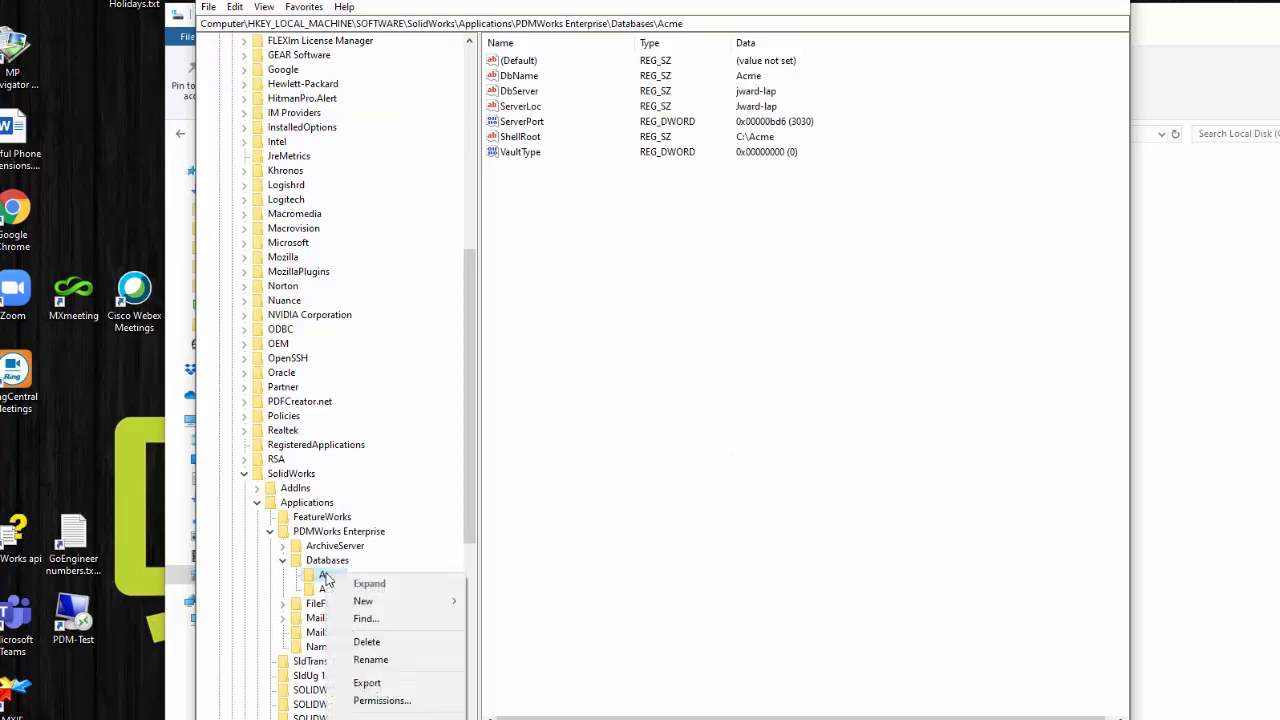
pyautogui.moveTo(376, 642)
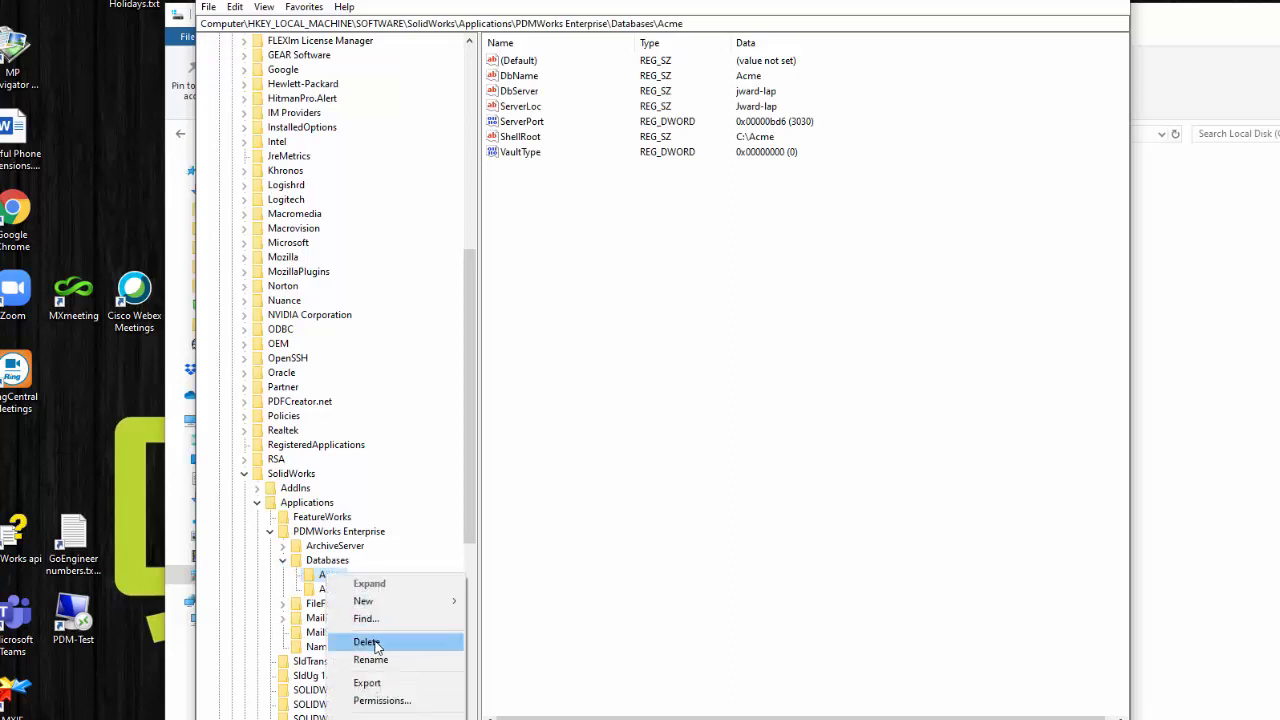
pyautogui.click(366, 640)
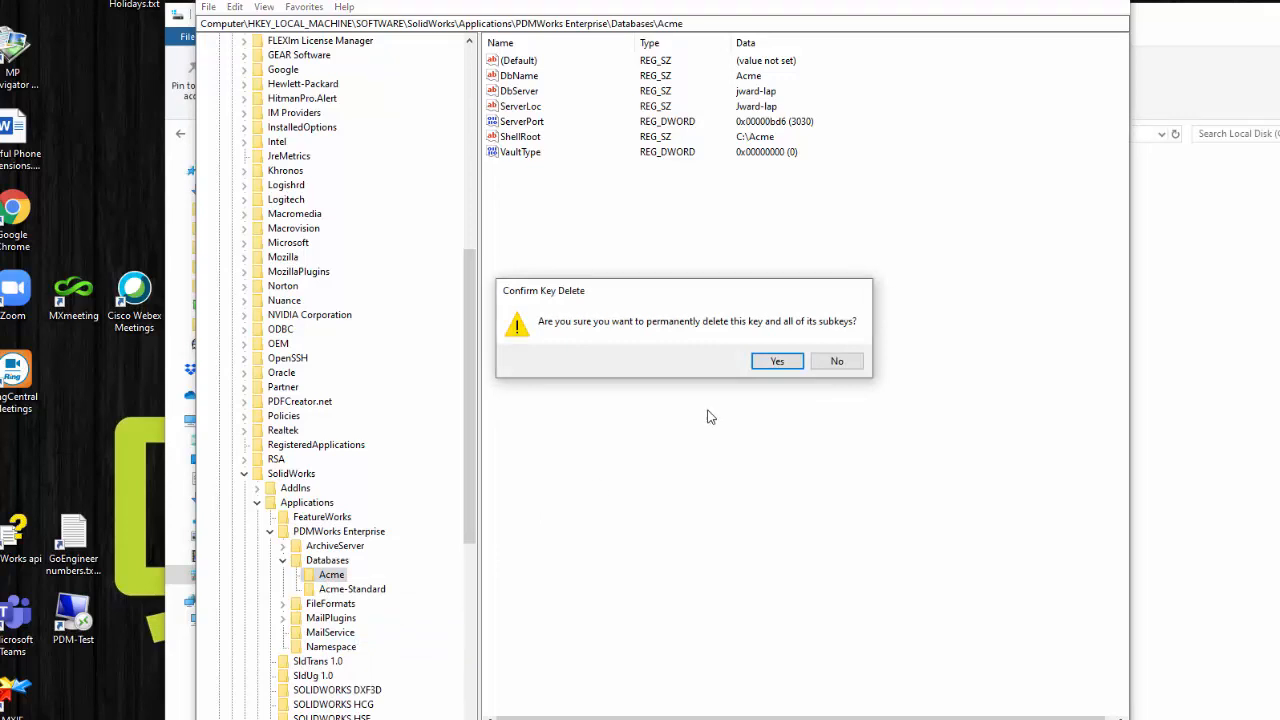
pyautogui.click(776, 360)
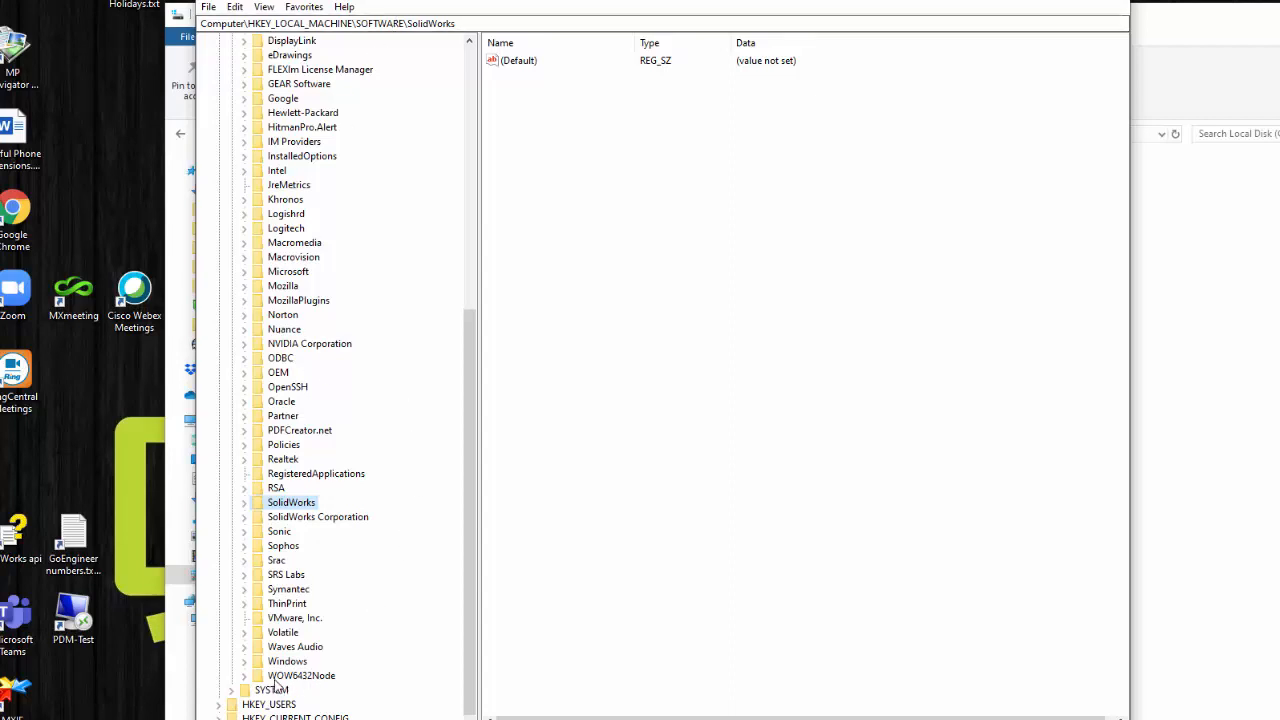
# Browse to the Acme key under HKLM\SOFTWARE\WOW6432Node\SolidWorks\...\PDMWorks Enterprise\Databases
pyautogui.click(300, 676)
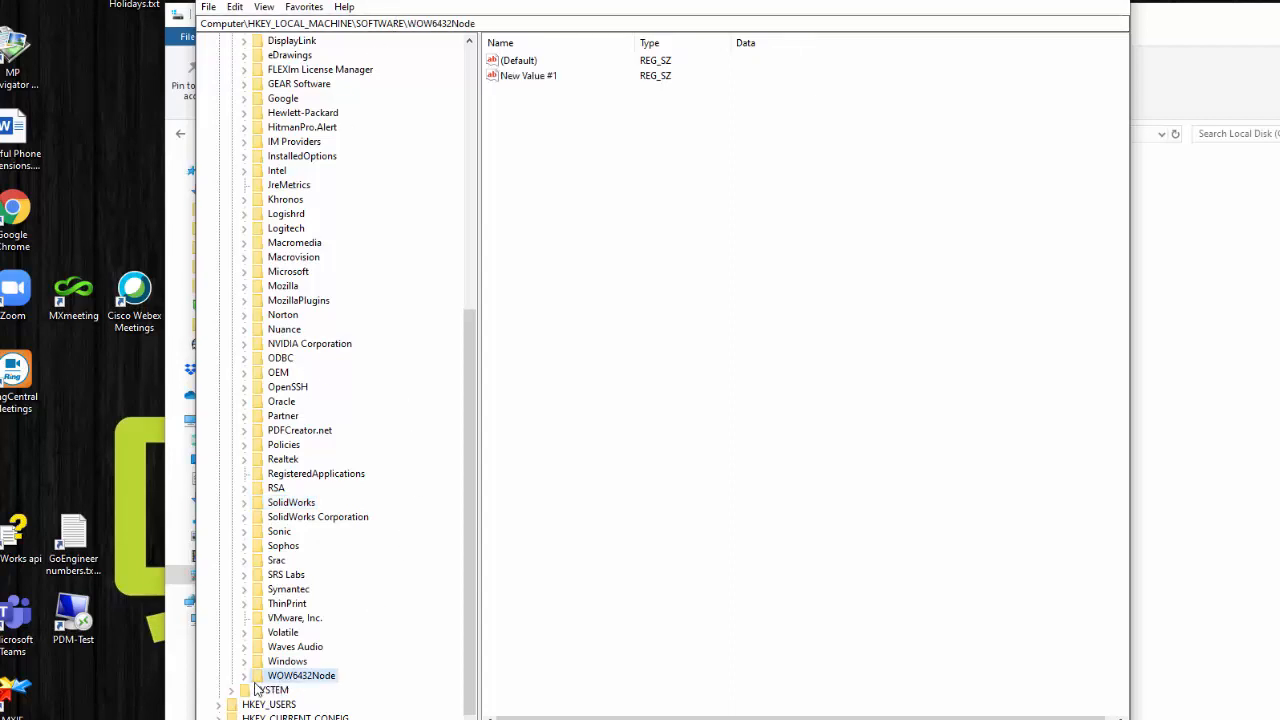
pyautogui.click(244, 676)
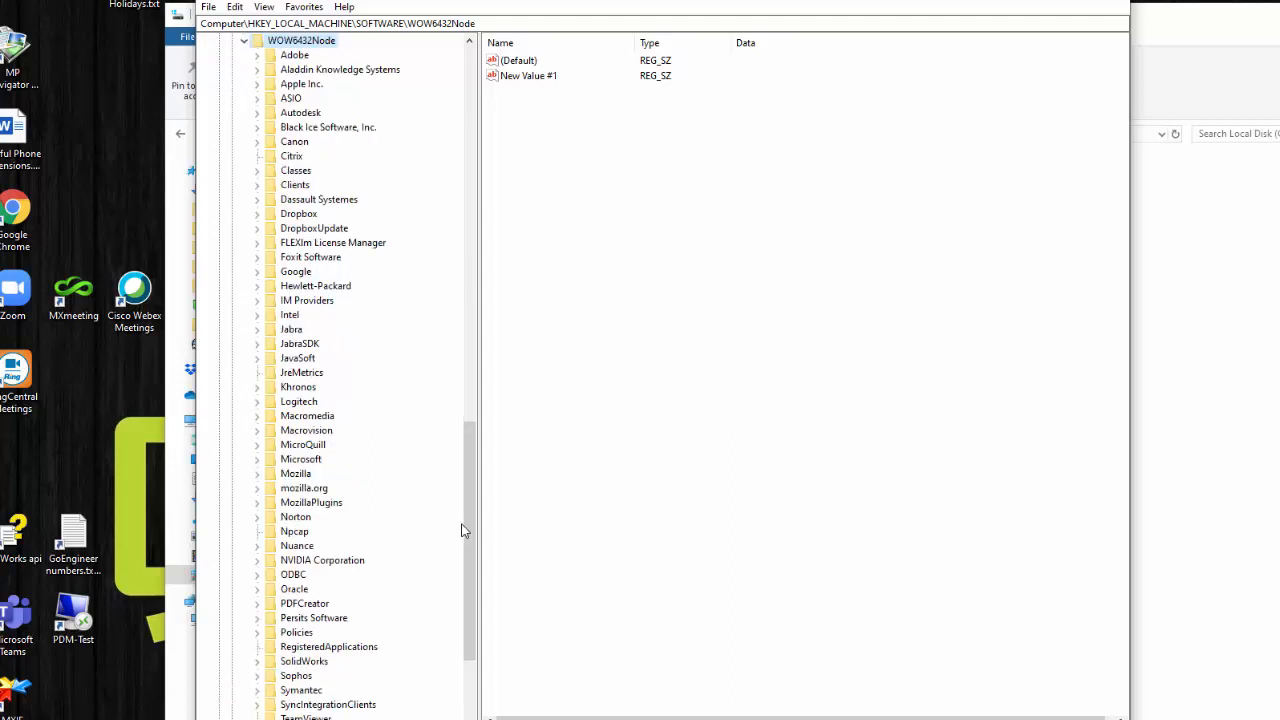
pyautogui.scroll(-3)
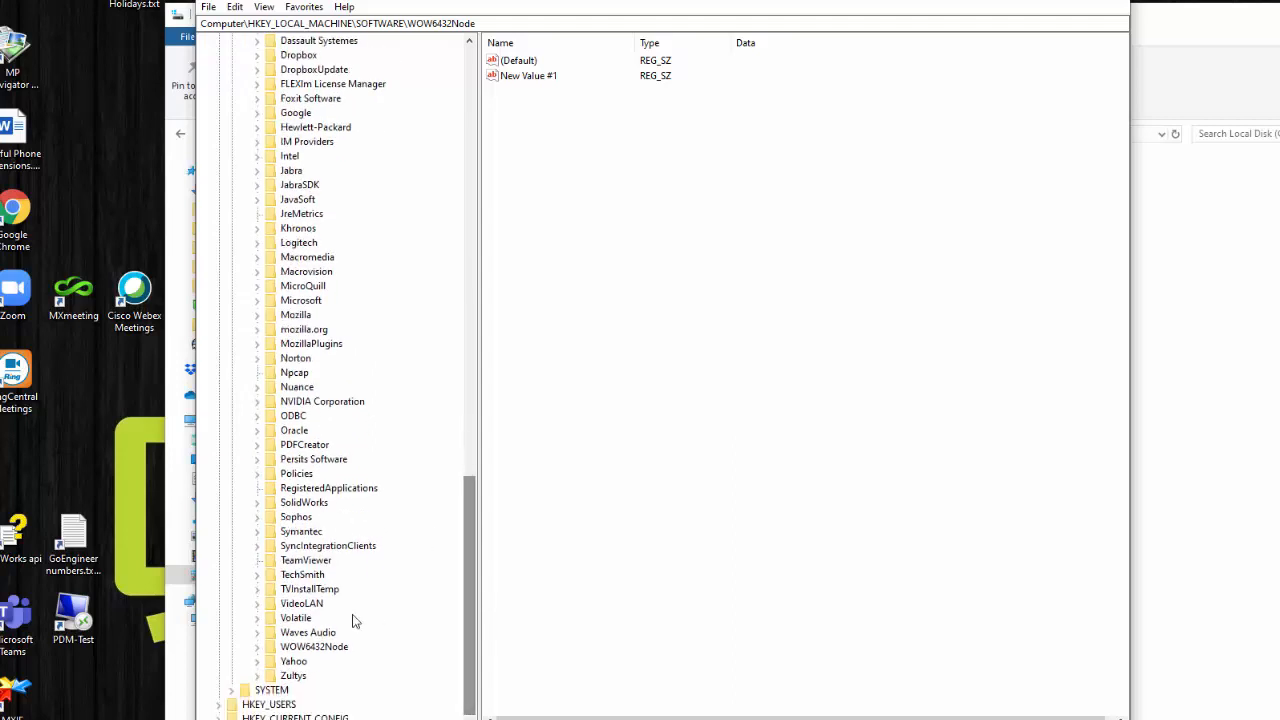
pyautogui.moveTo(276, 532)
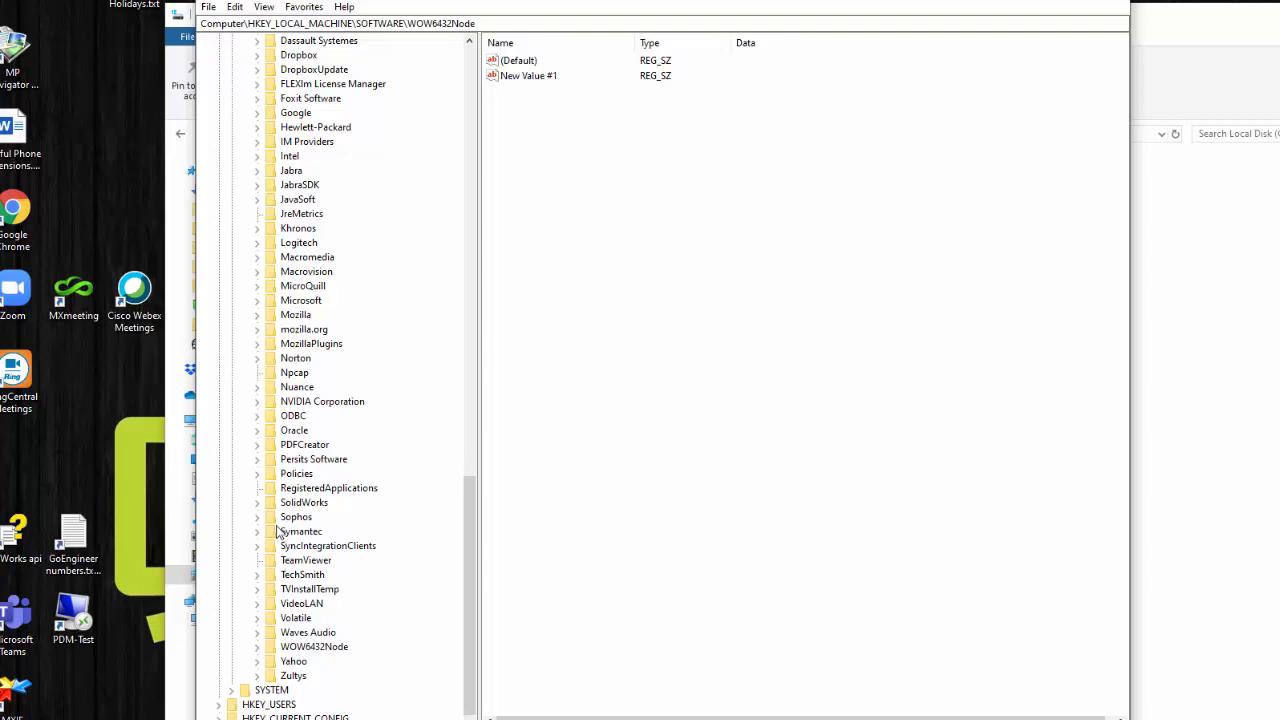
pyautogui.moveTo(276, 530)
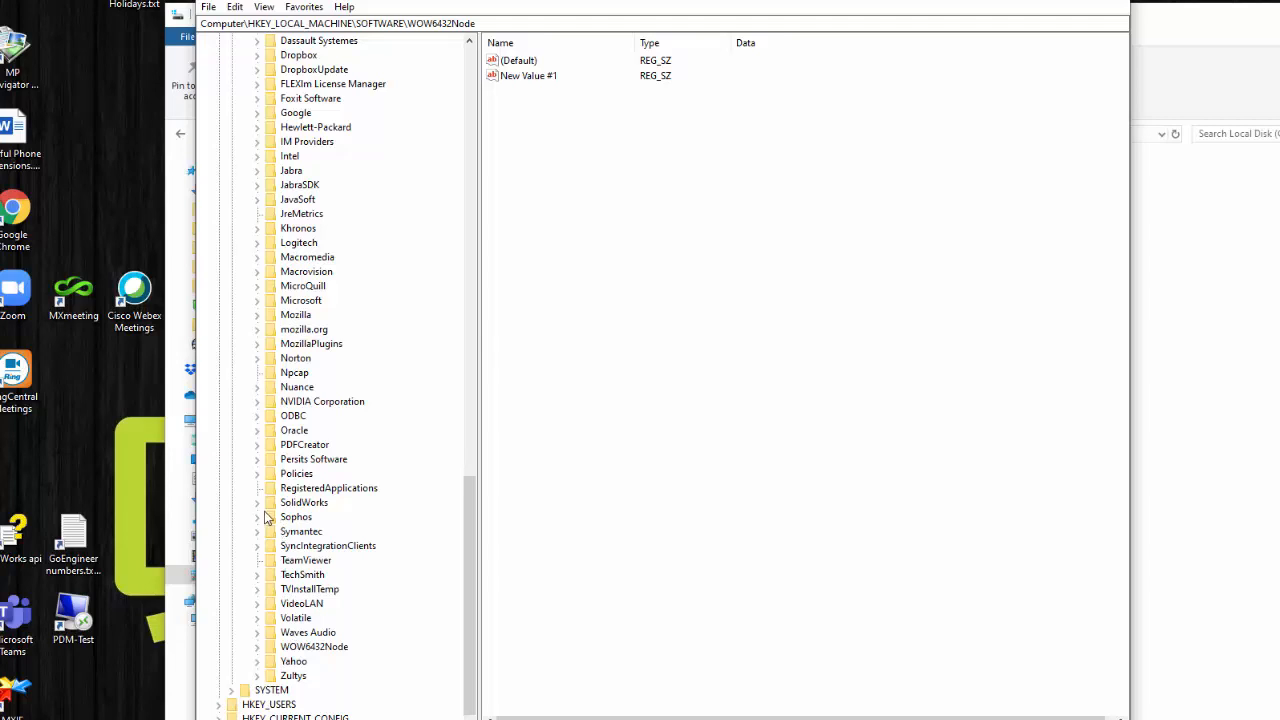
pyautogui.click(256, 502)
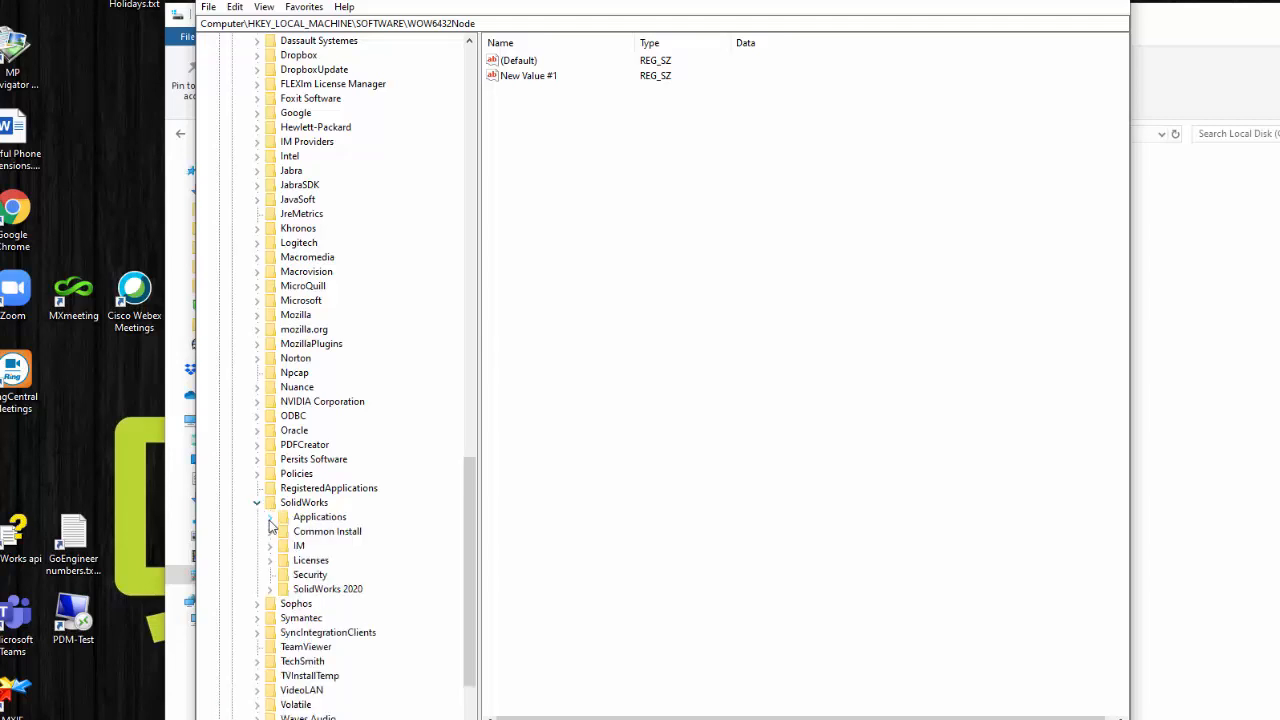
pyautogui.click(268, 516)
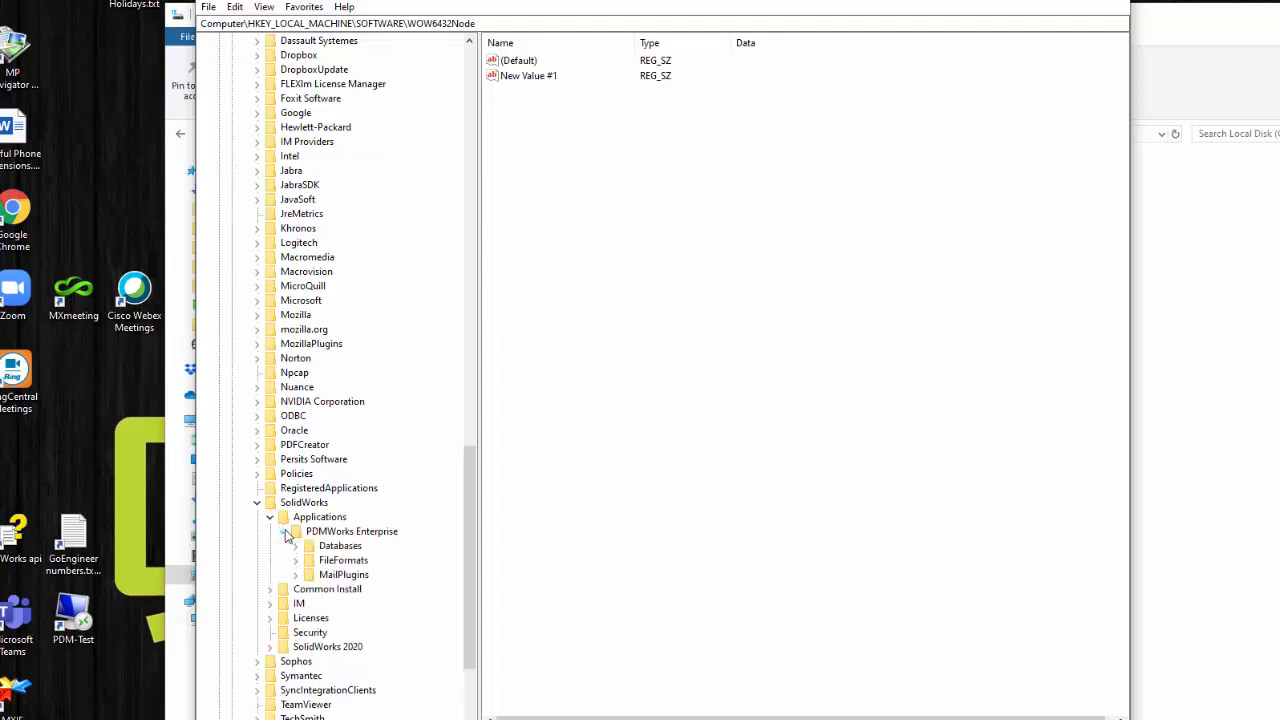
pyautogui.click(296, 544)
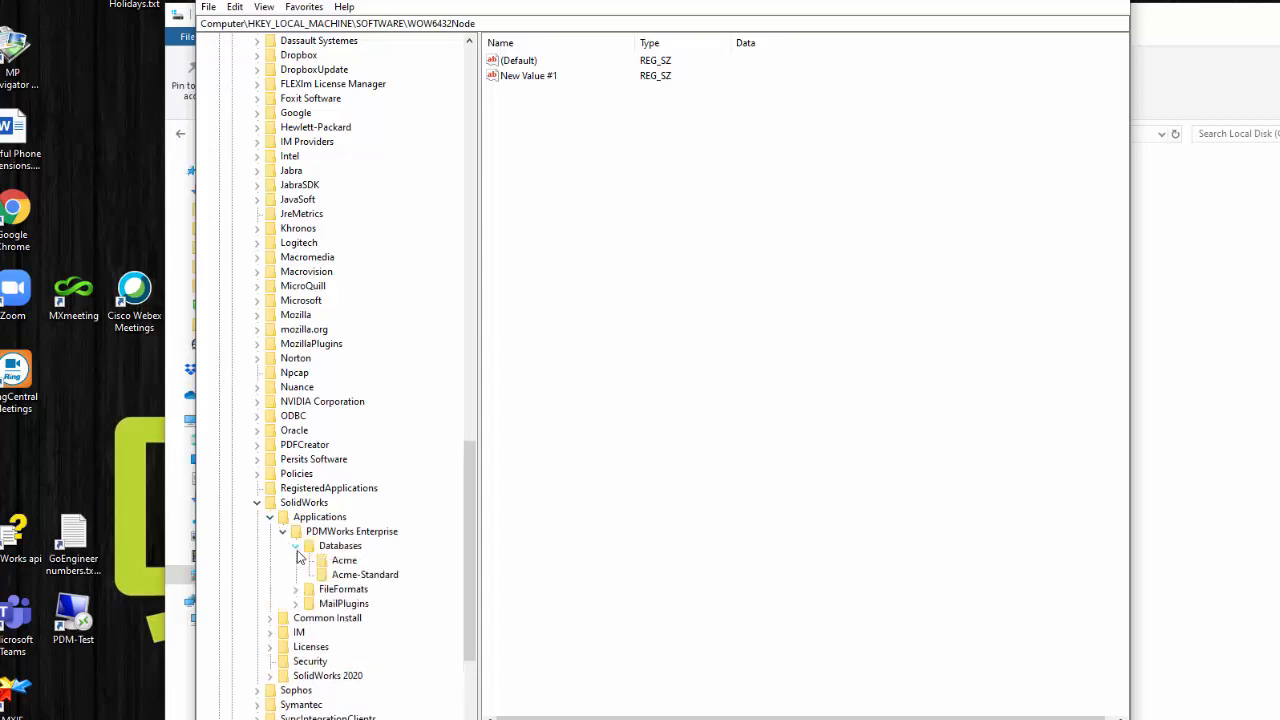
# Permanently delete the 32-bit Acme database key
pyautogui.rightClick(344, 560)
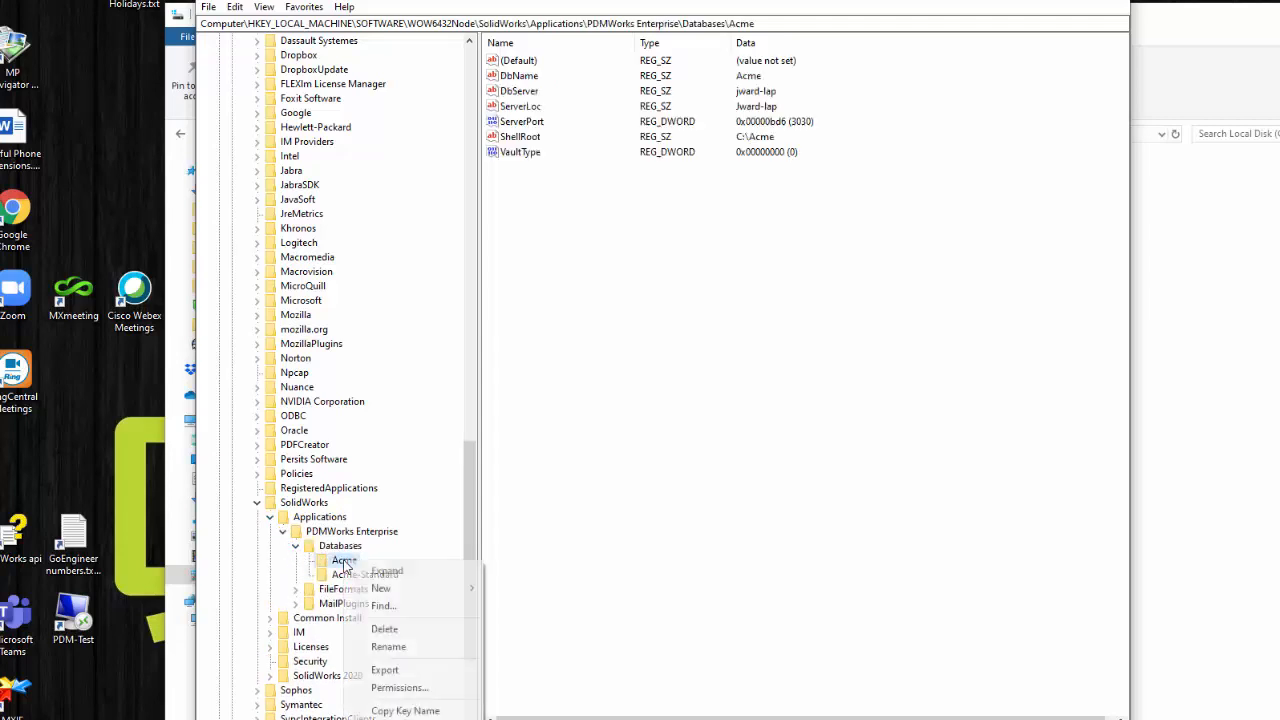
pyautogui.moveTo(384, 628)
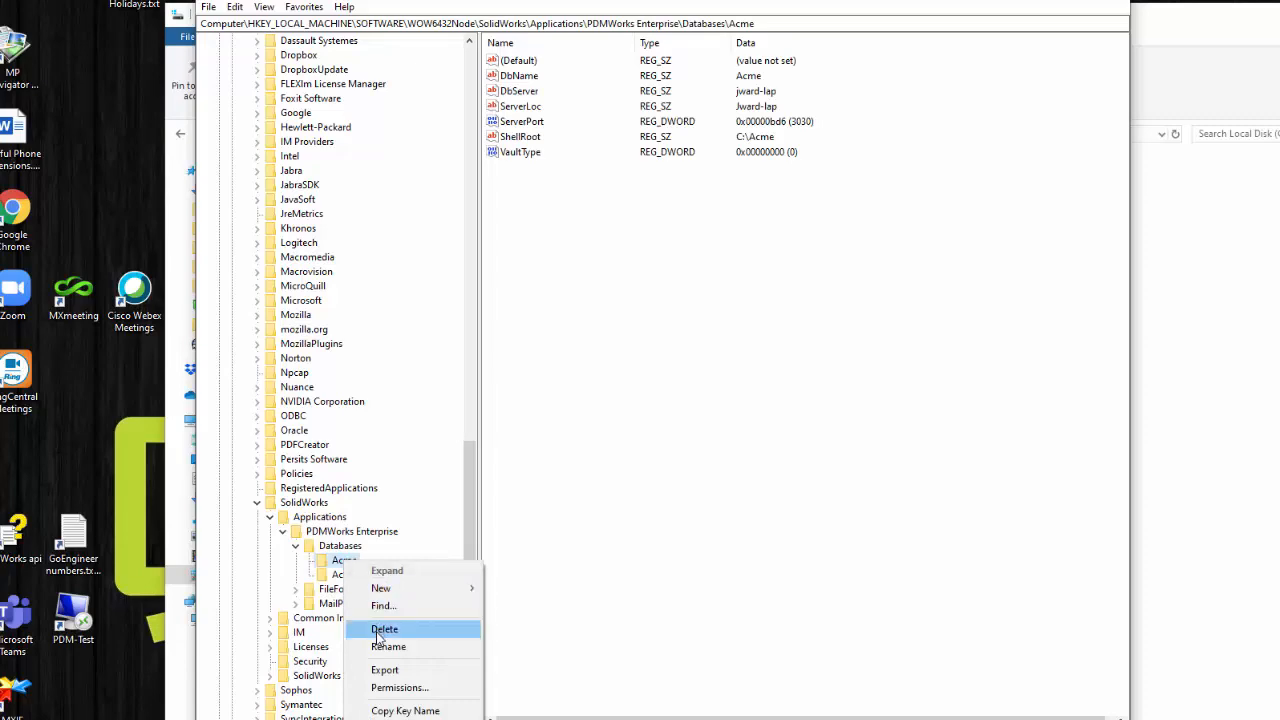
pyautogui.click(384, 628)
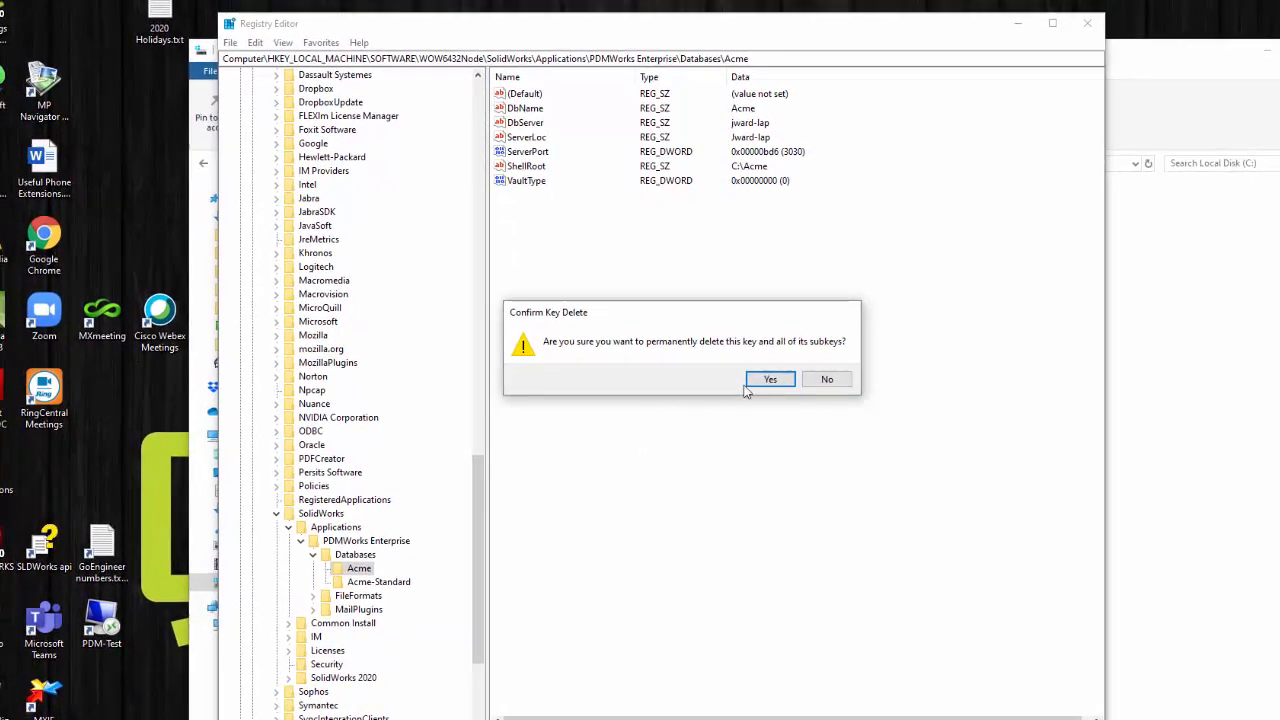
pyautogui.click(770, 378)
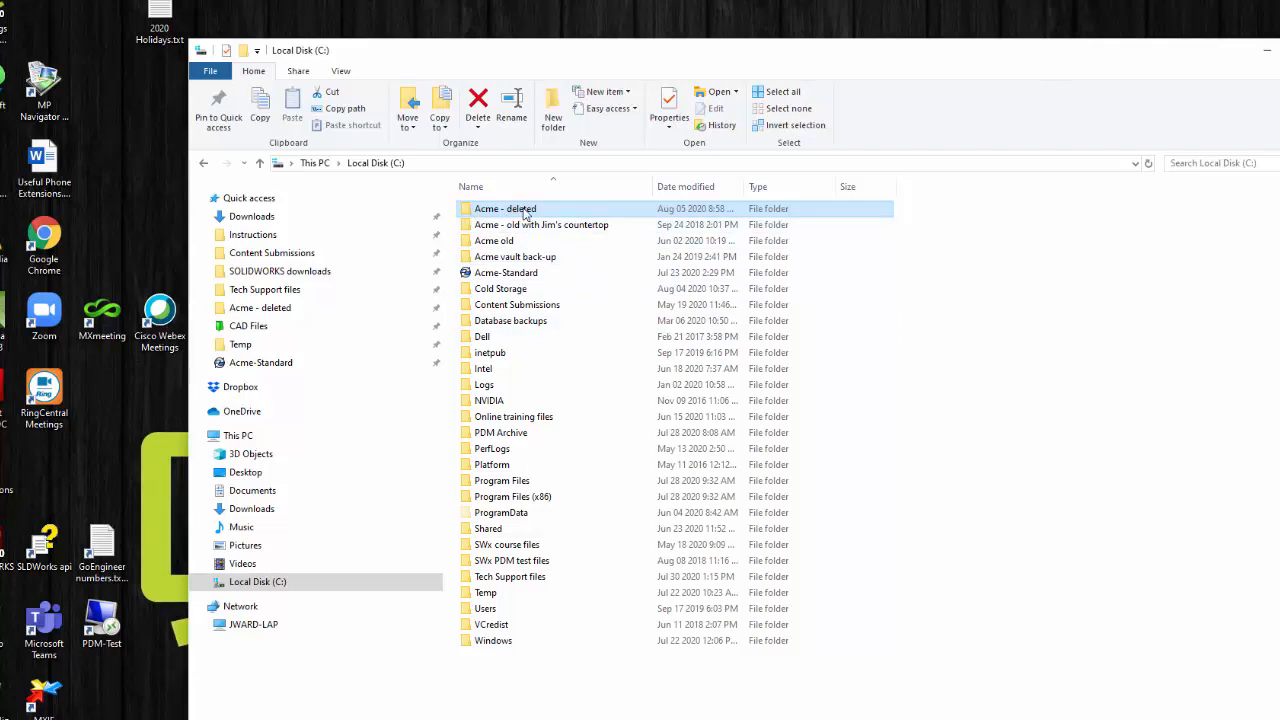
pyautogui.moveTo(530, 206)
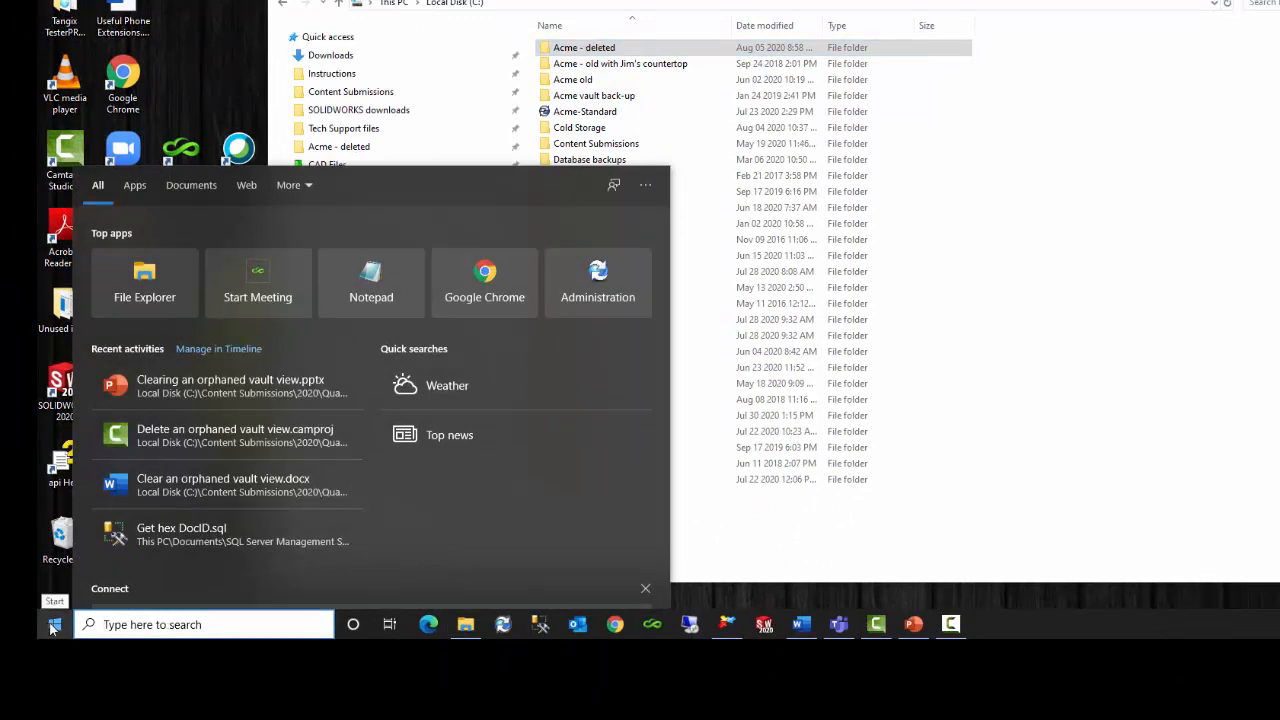
# Expand the SOLIDWORKS PDM folder in the Start menu app list to show its tools
pyautogui.click(54, 624)
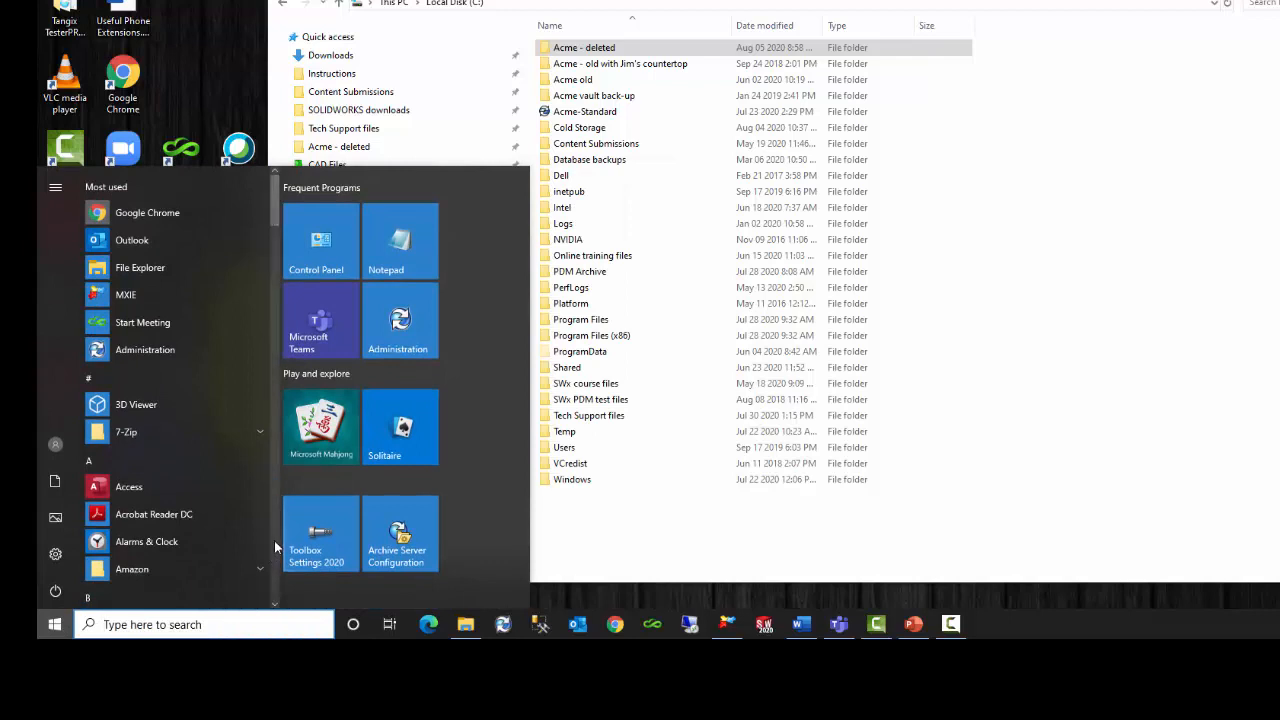
pyautogui.scroll(-3)
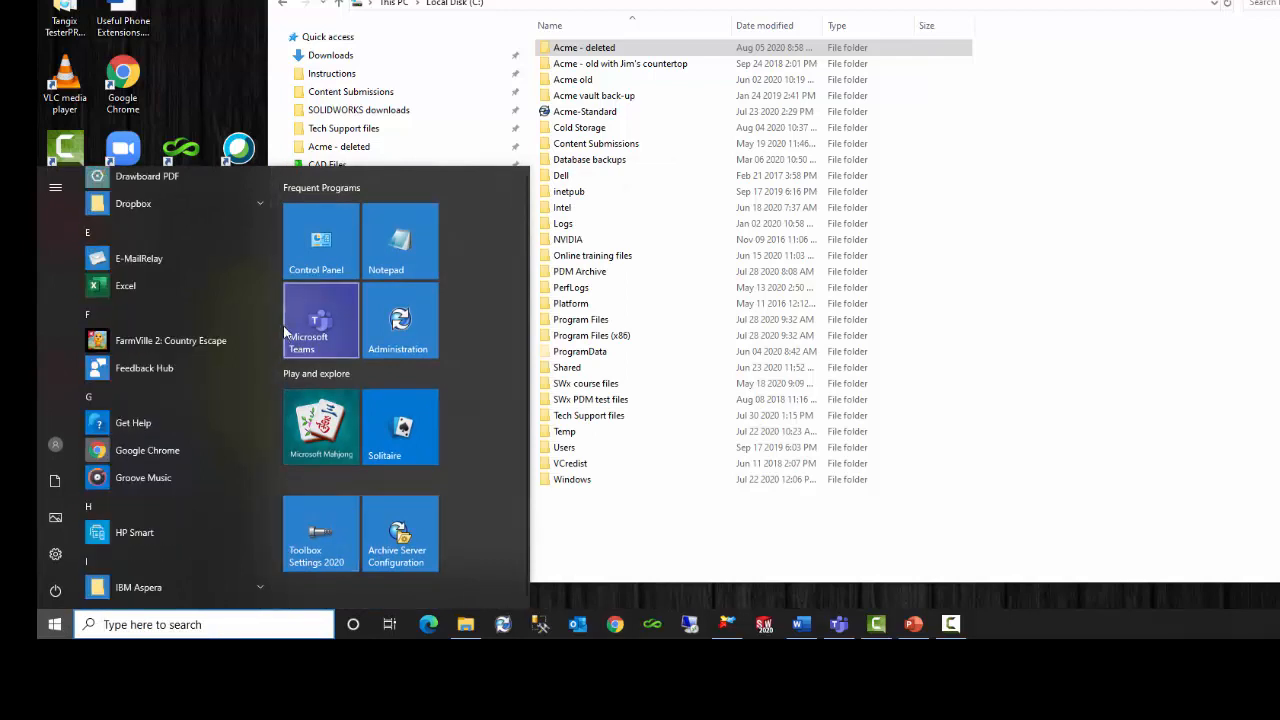
pyautogui.scroll(-3)
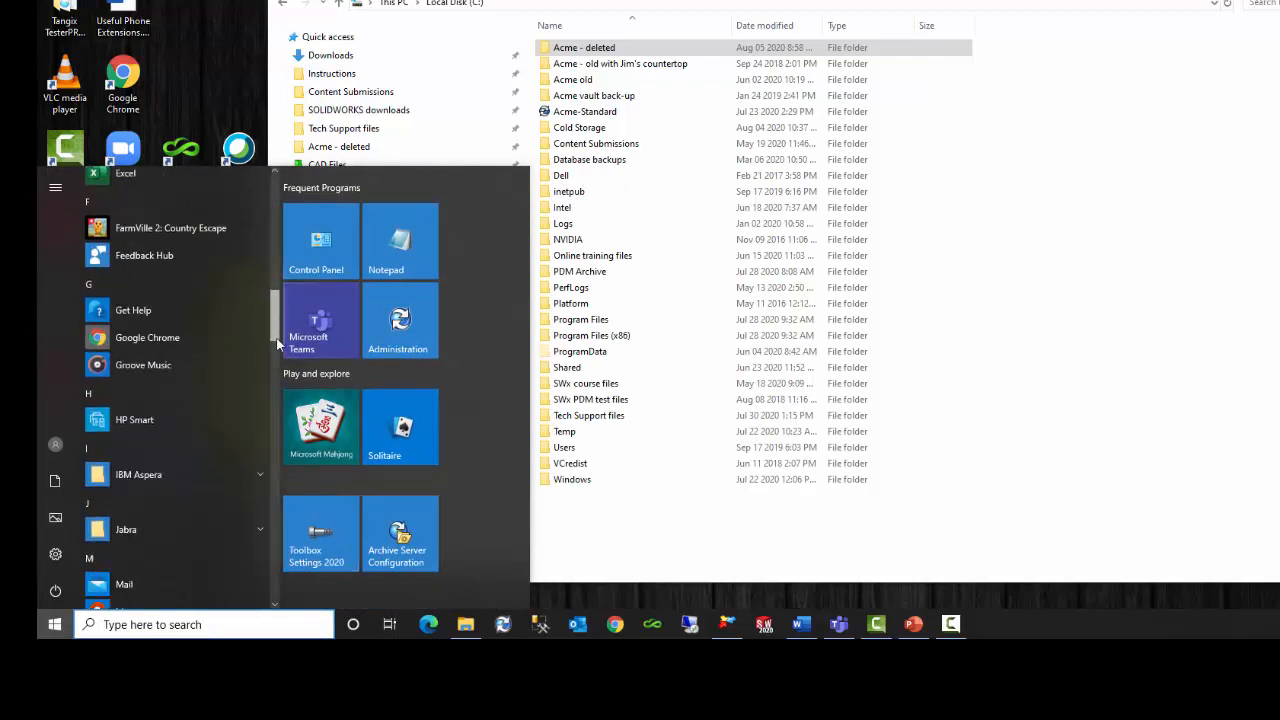
pyautogui.scroll(-3)
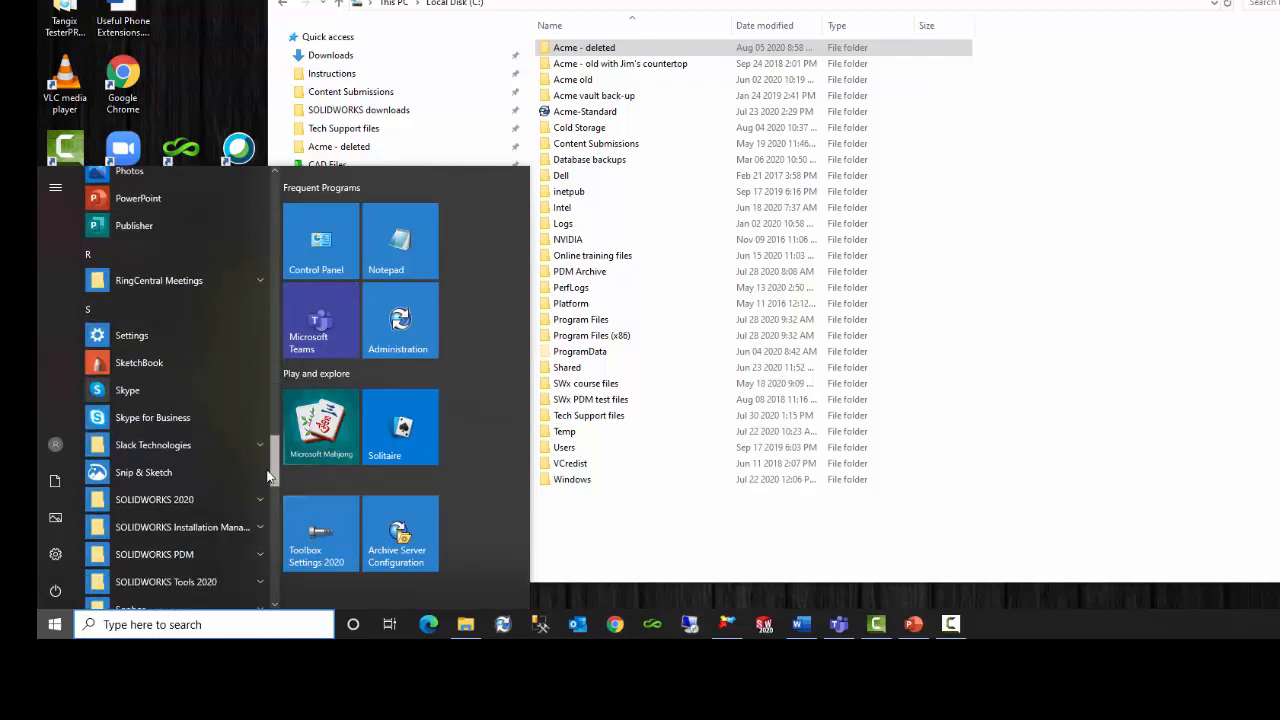
pyautogui.scroll(-3)
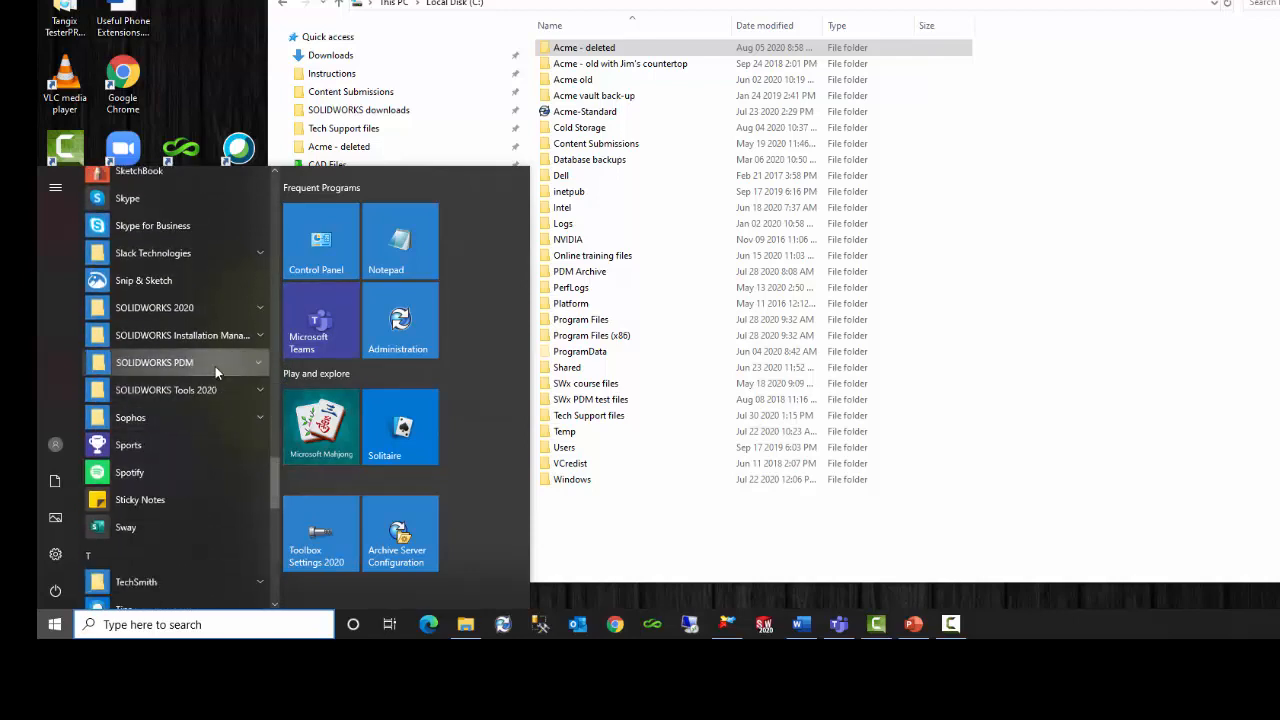
pyautogui.click(154, 362)
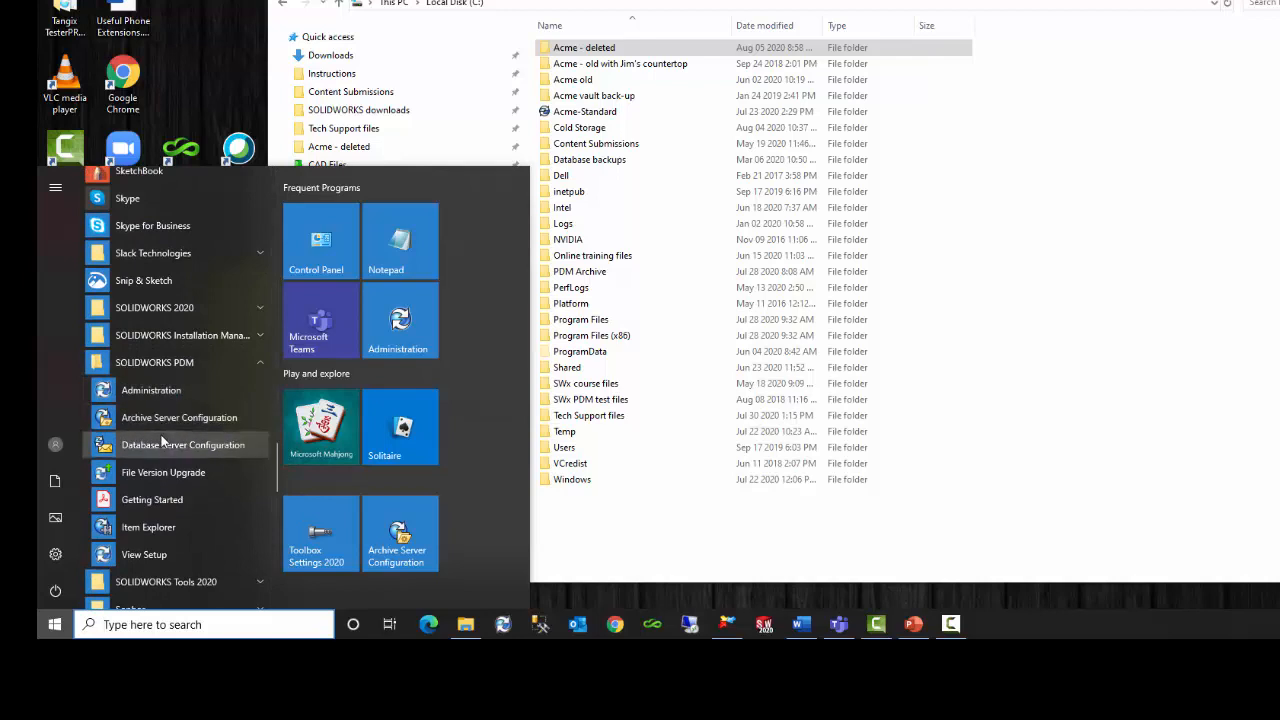
pyautogui.moveTo(144, 554)
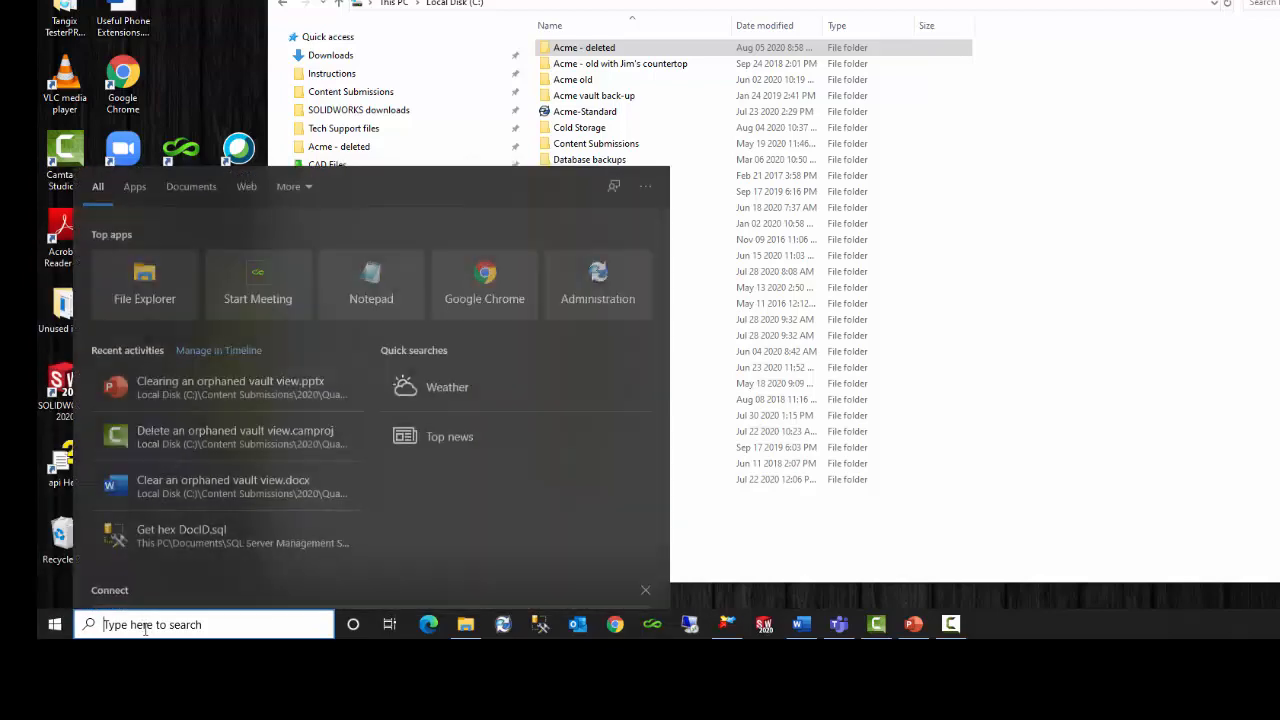
# Search Windows for 'view' and launch the View Setup app from the results
pyautogui.write('VLC media player')
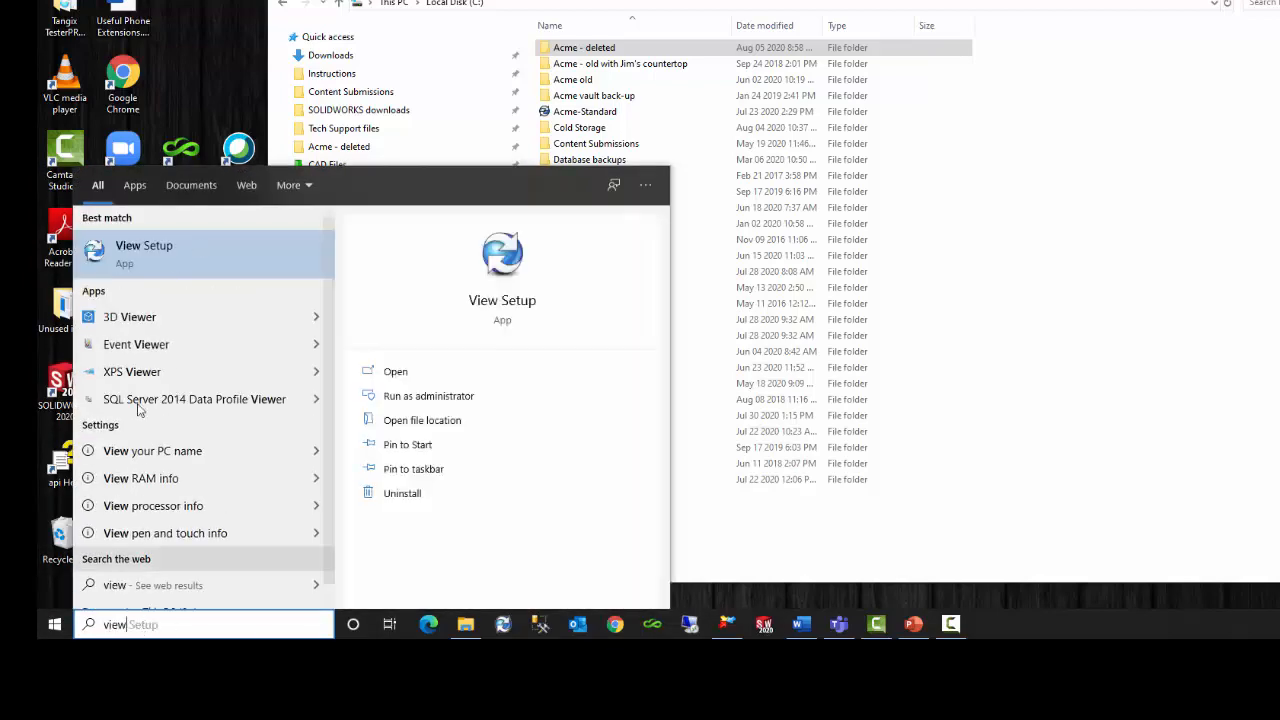
pyautogui.click(396, 370)
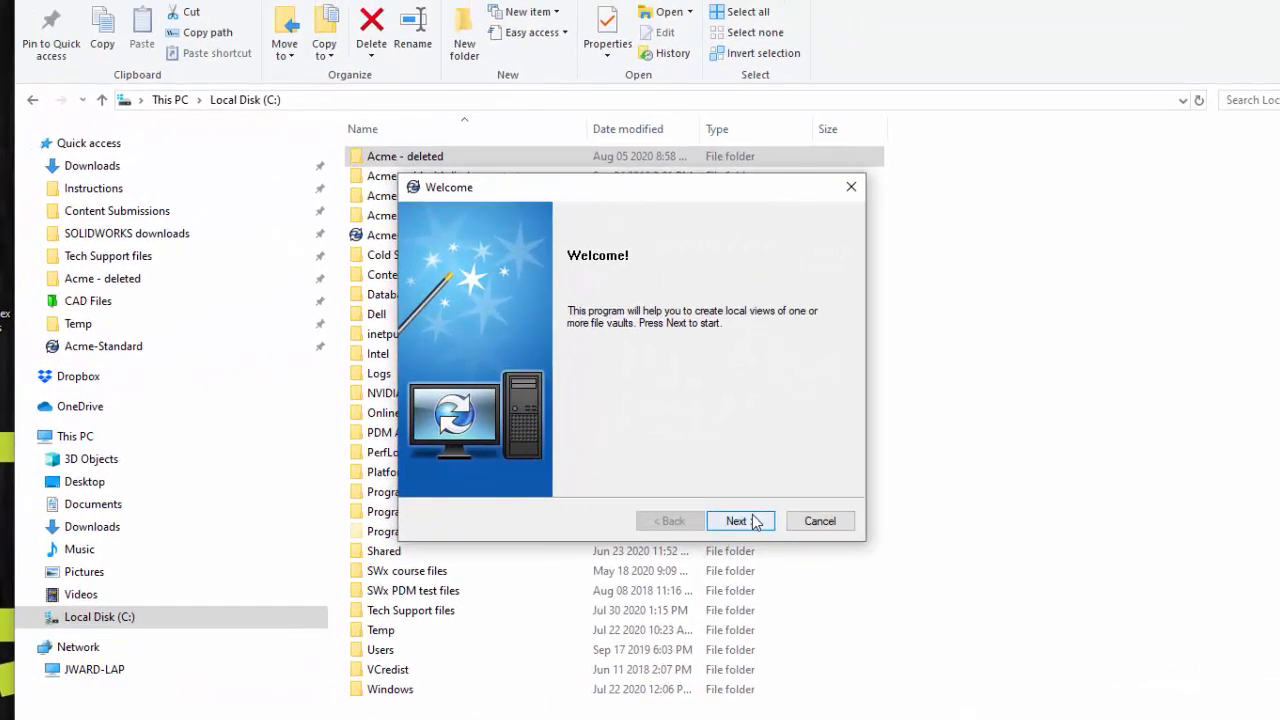
pyautogui.click(736, 520)
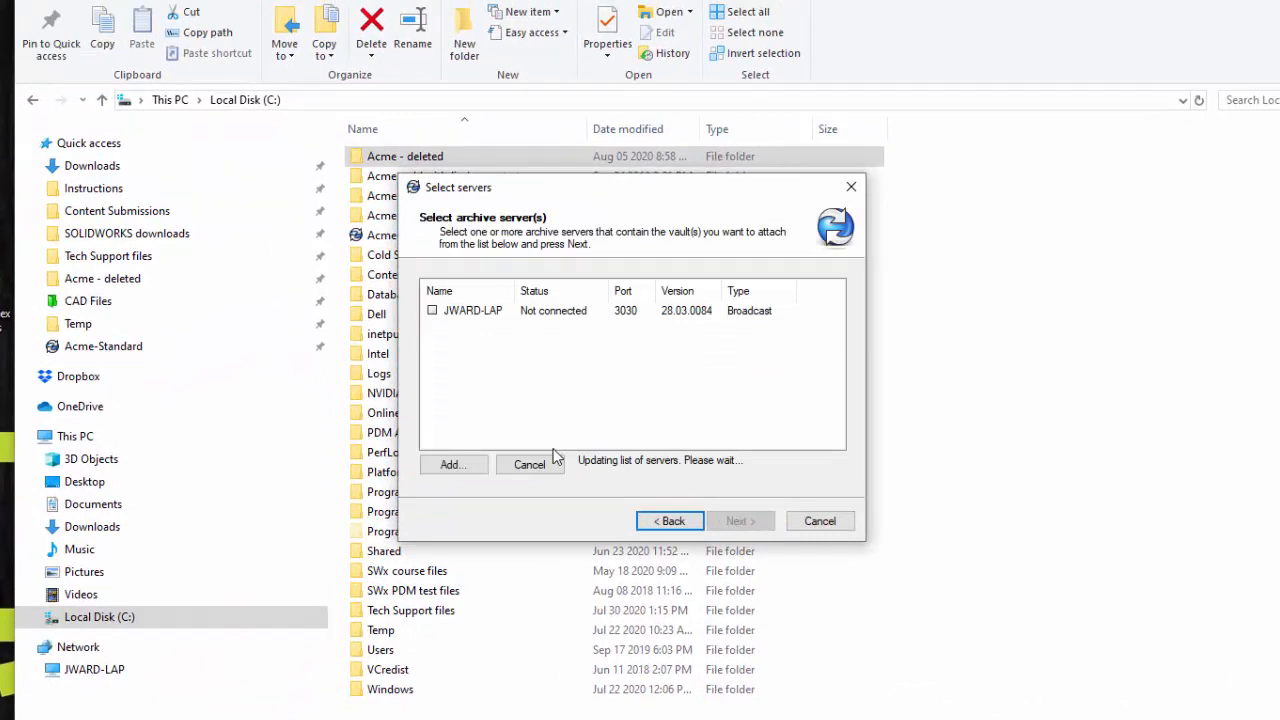
pyautogui.moveTo(508, 318)
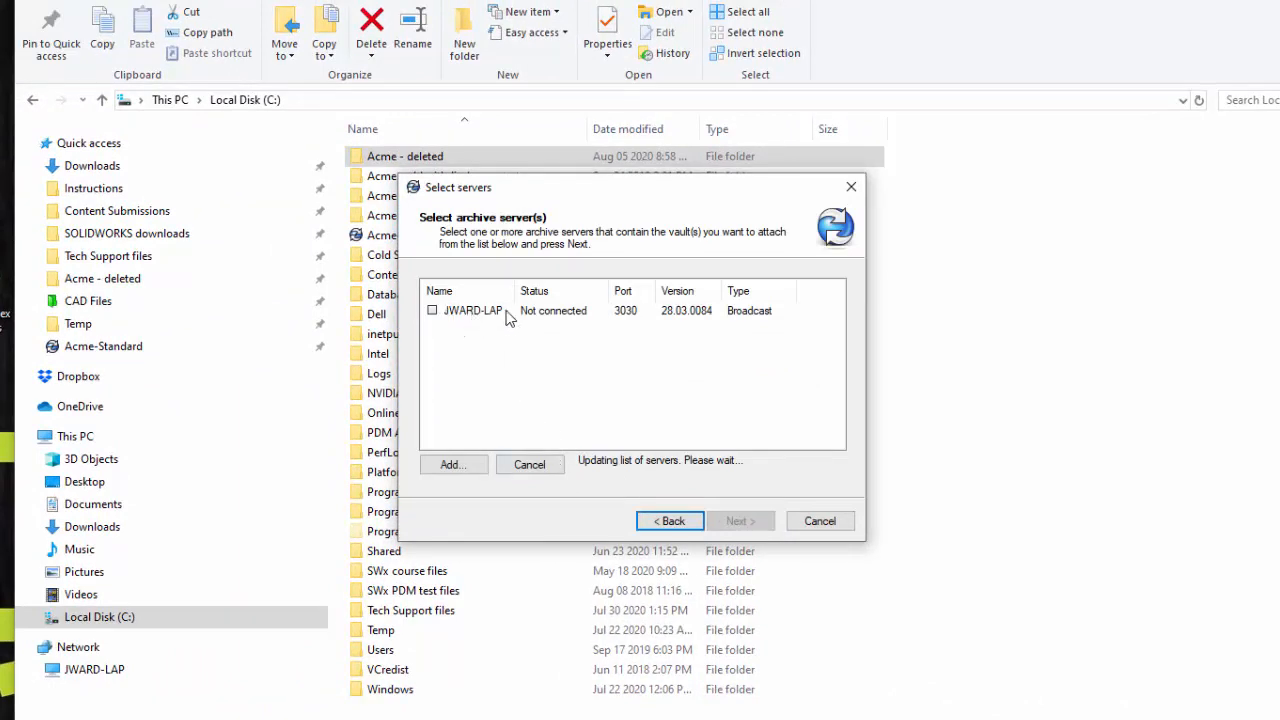
pyautogui.click(452, 464)
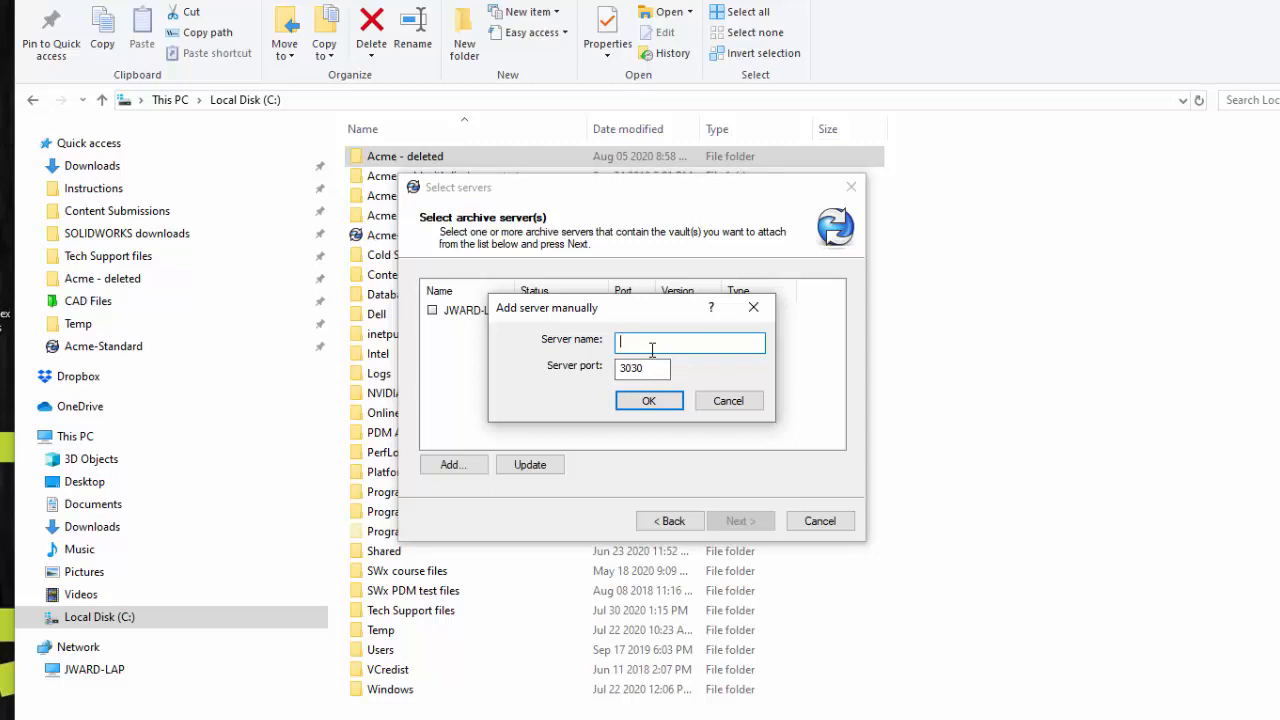
pyautogui.write('jward-')
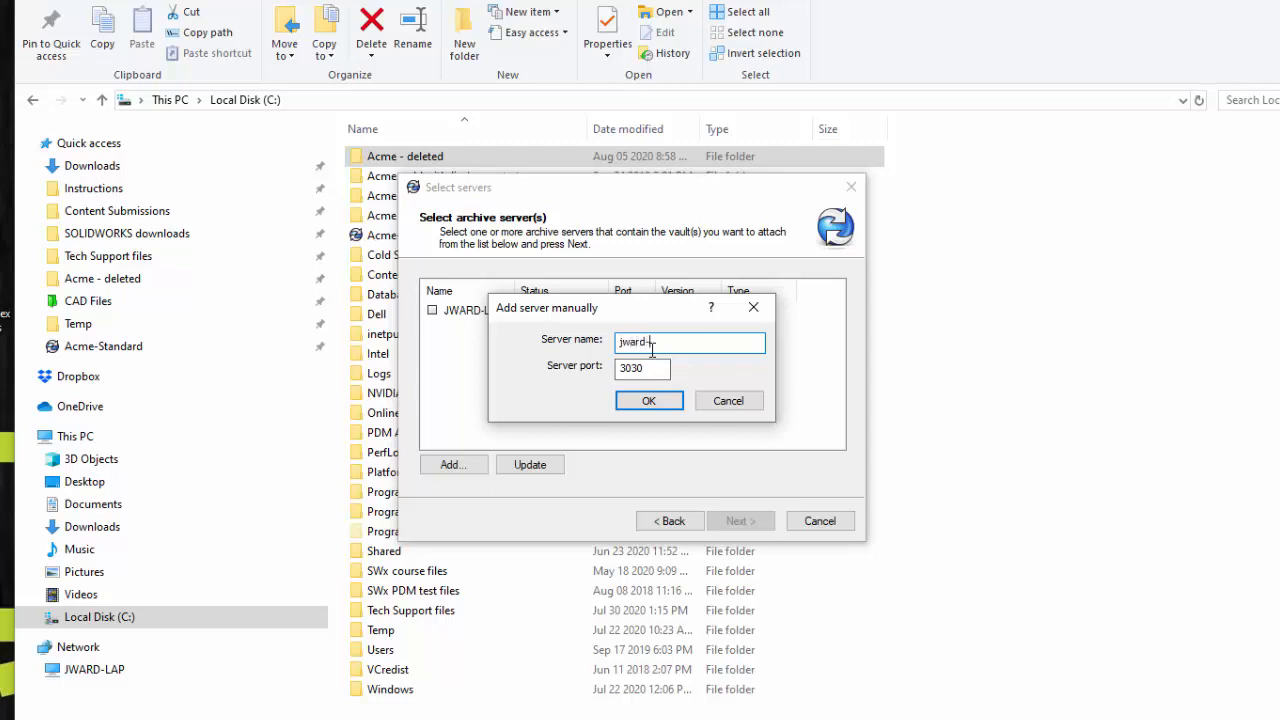
pyautogui.write('ap')
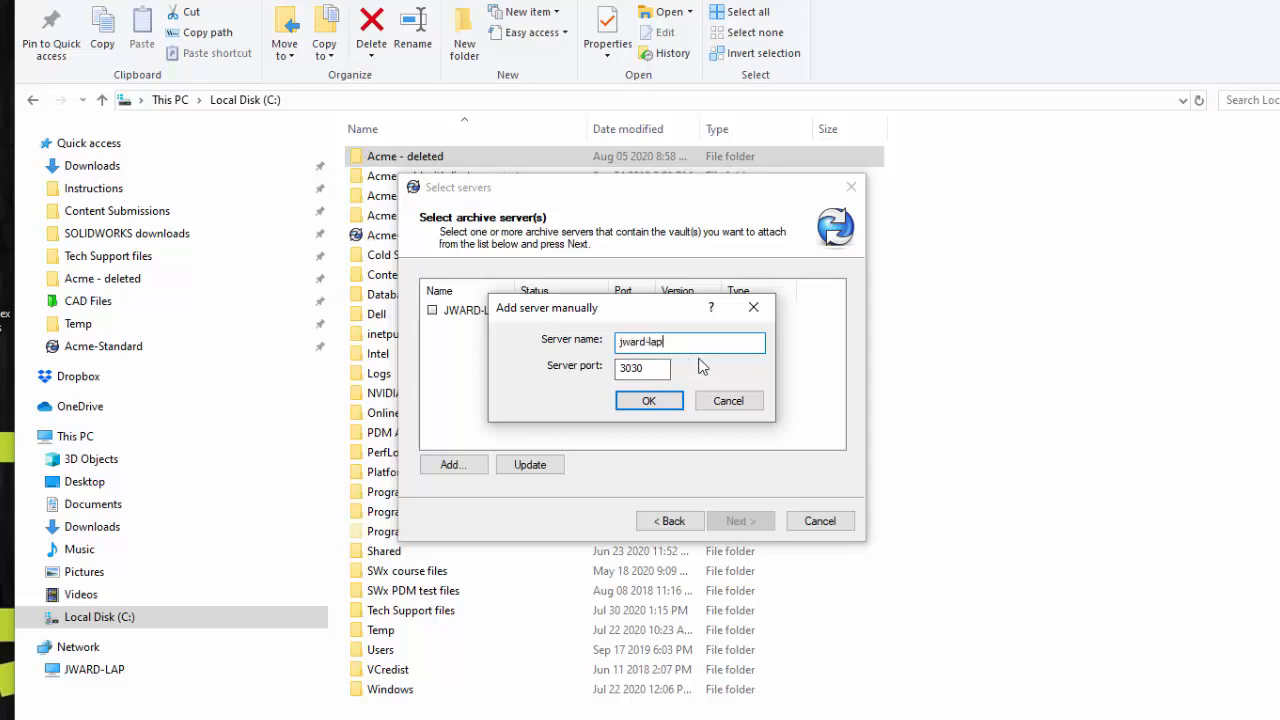
pyautogui.click(648, 400)
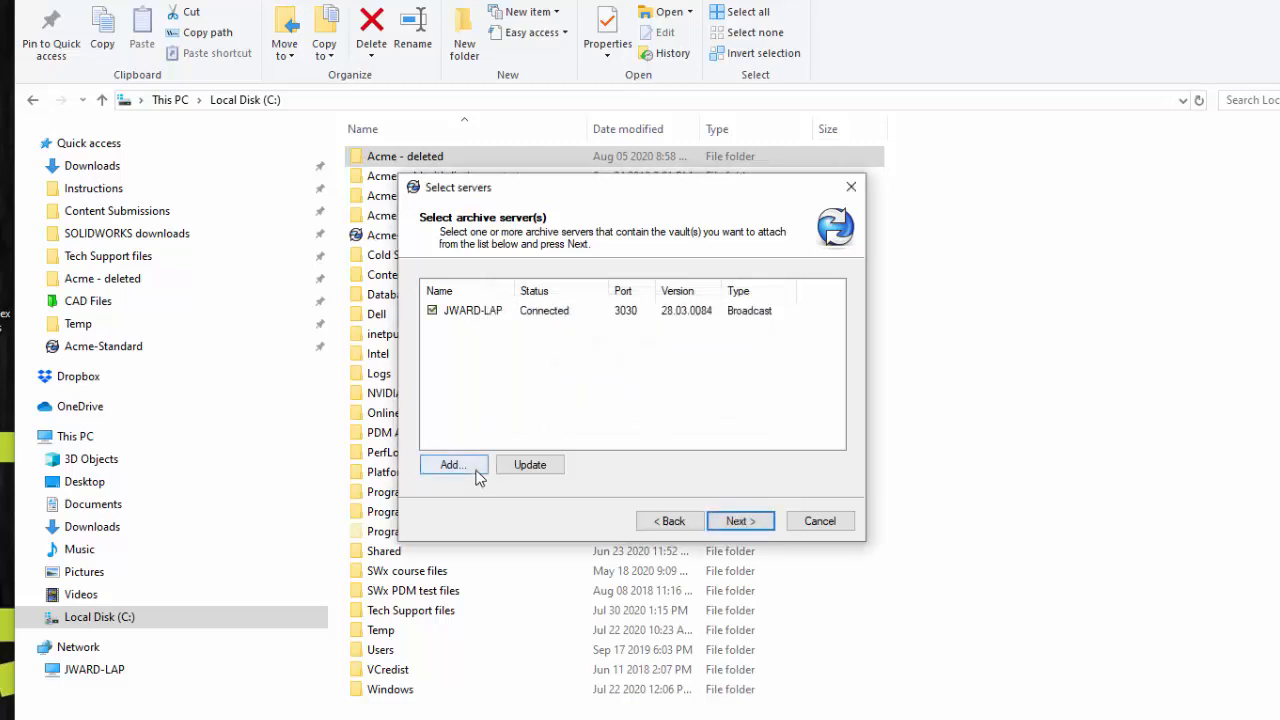
pyautogui.moveTo(740, 520)
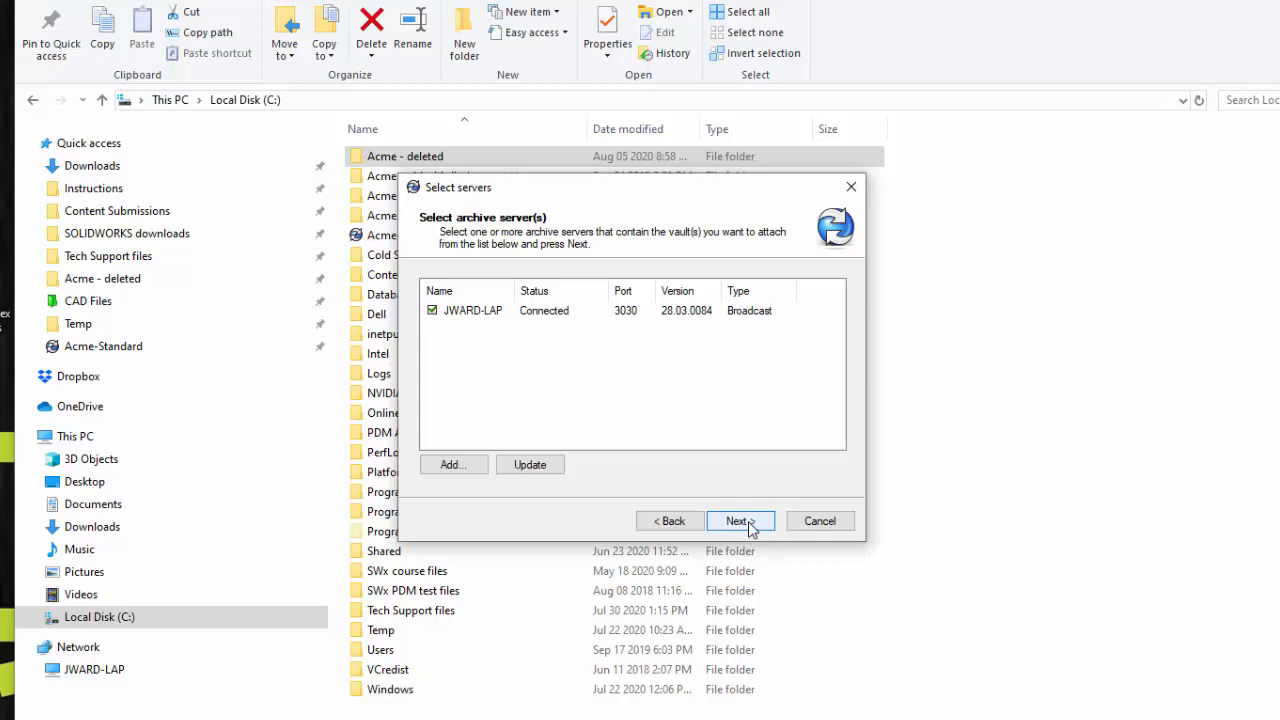
pyautogui.click(738, 520)
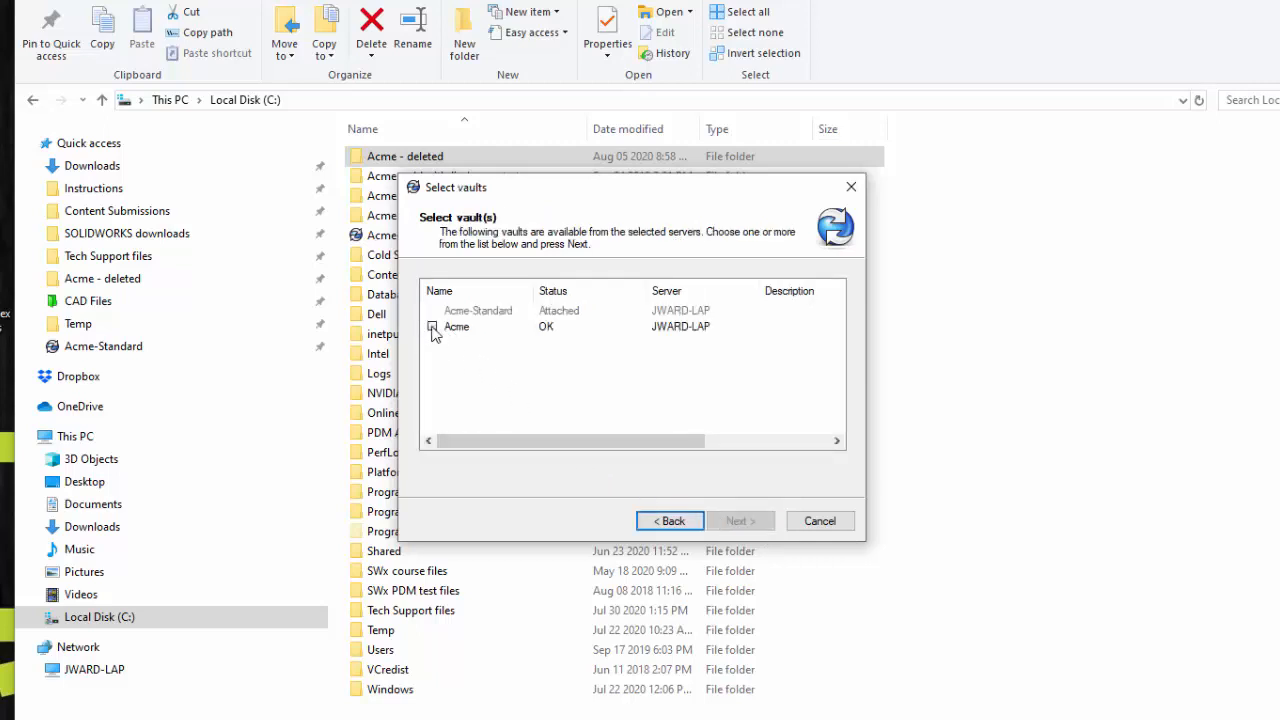
# Create a local view of the Acme vault at C:\ for all users and finish the wizard
pyautogui.click(432, 326)
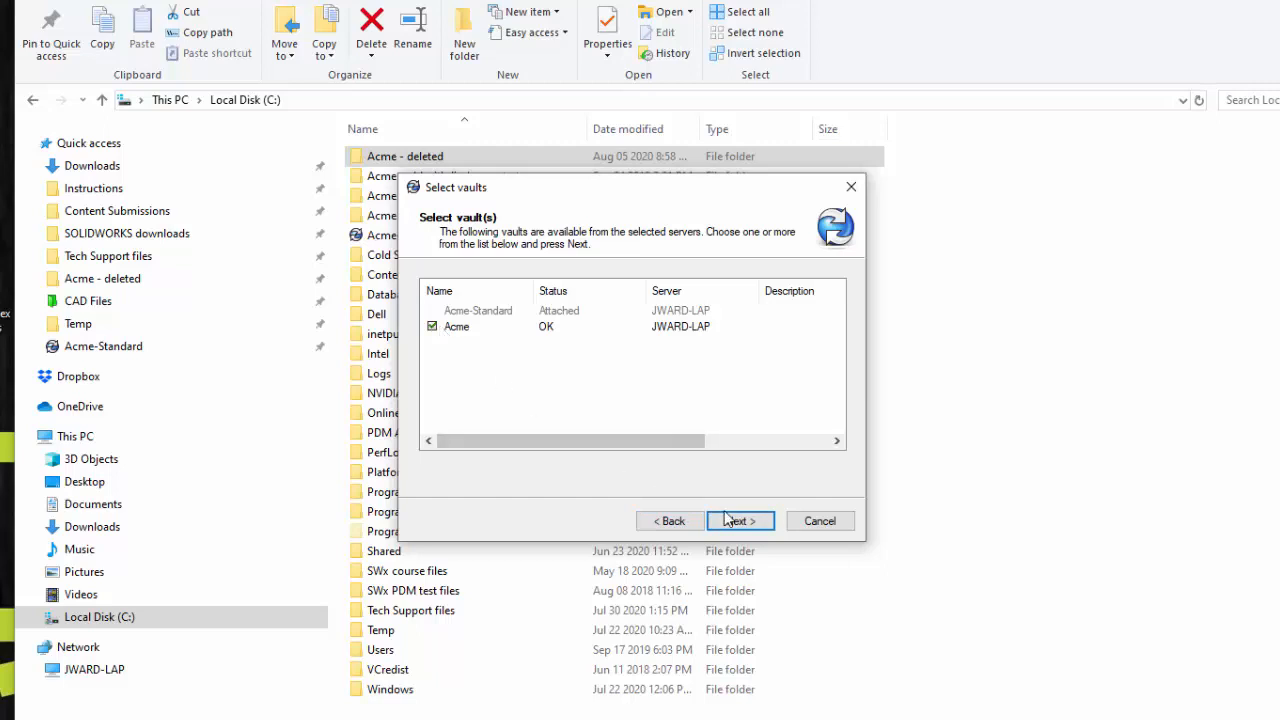
pyautogui.moveTo(740, 520)
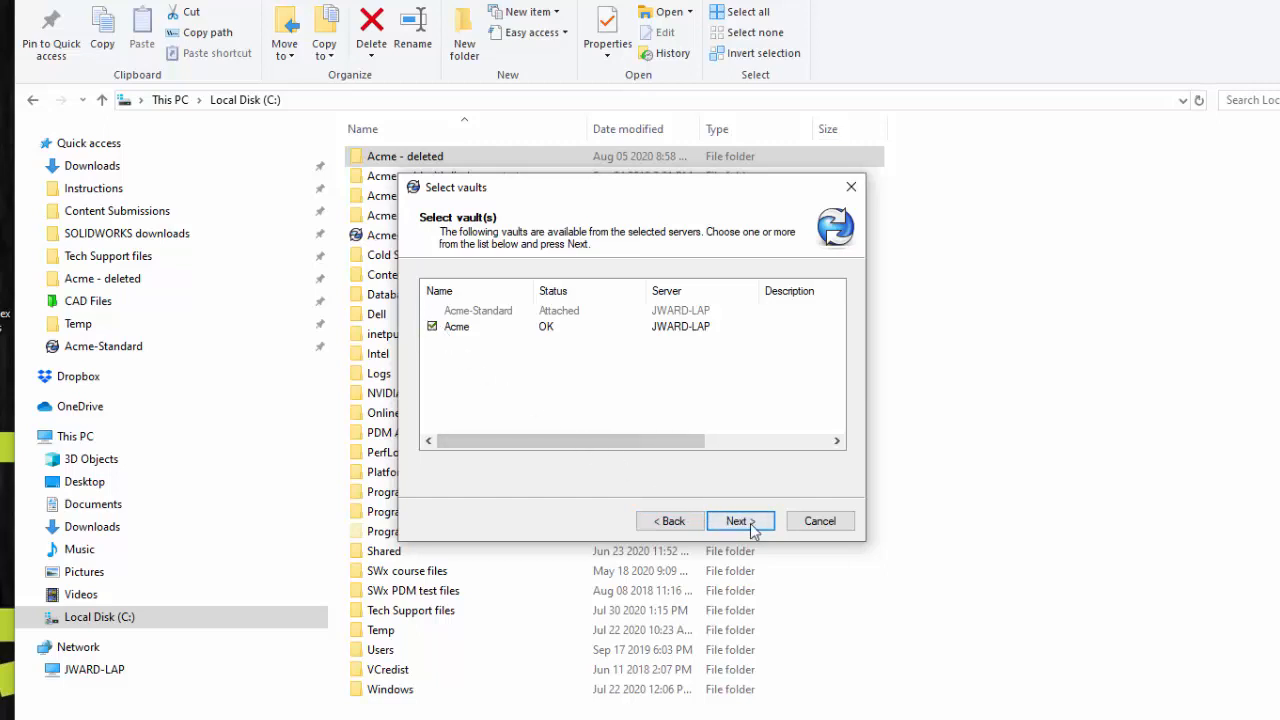
pyautogui.click(738, 520)
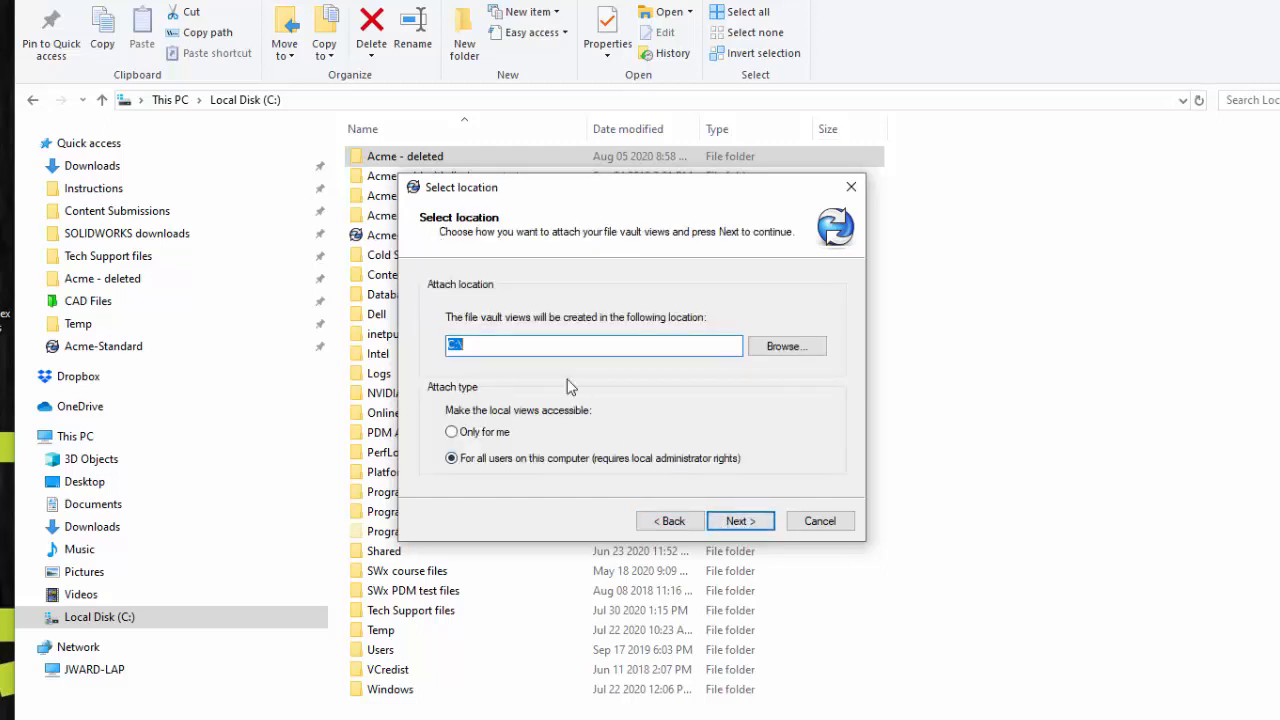
pyautogui.moveTo(484, 472)
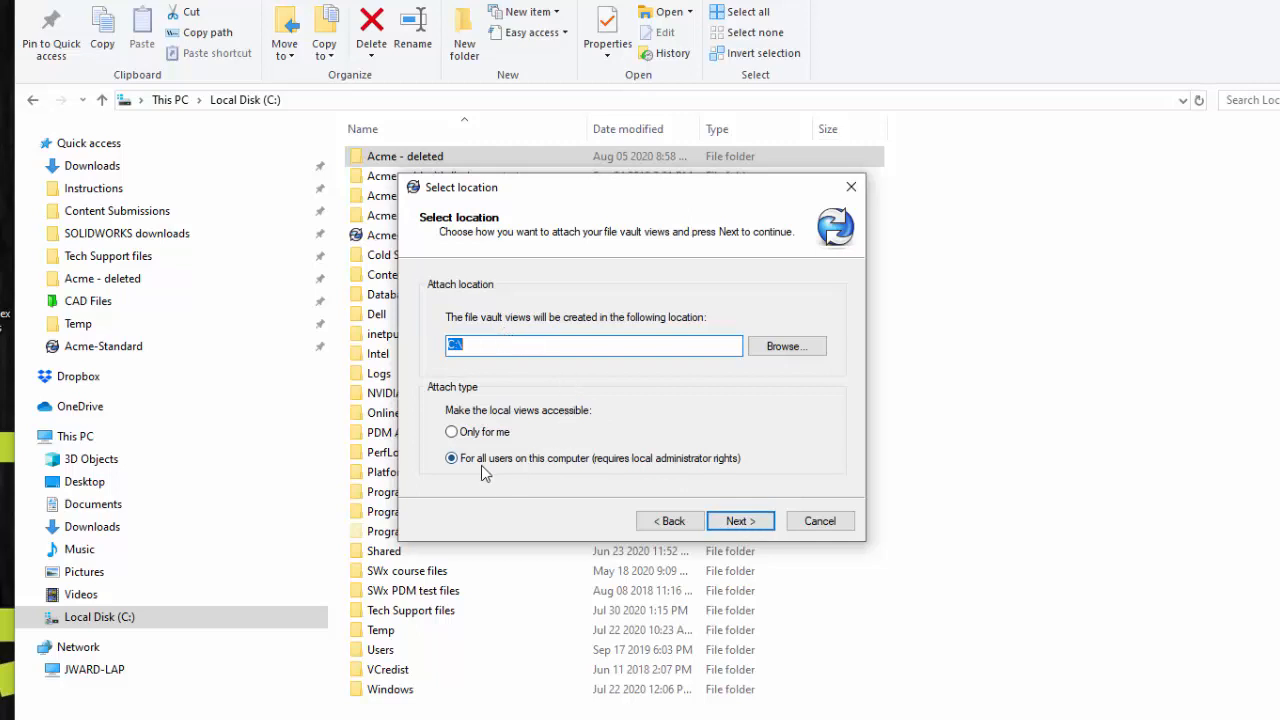
pyautogui.moveTo(696, 476)
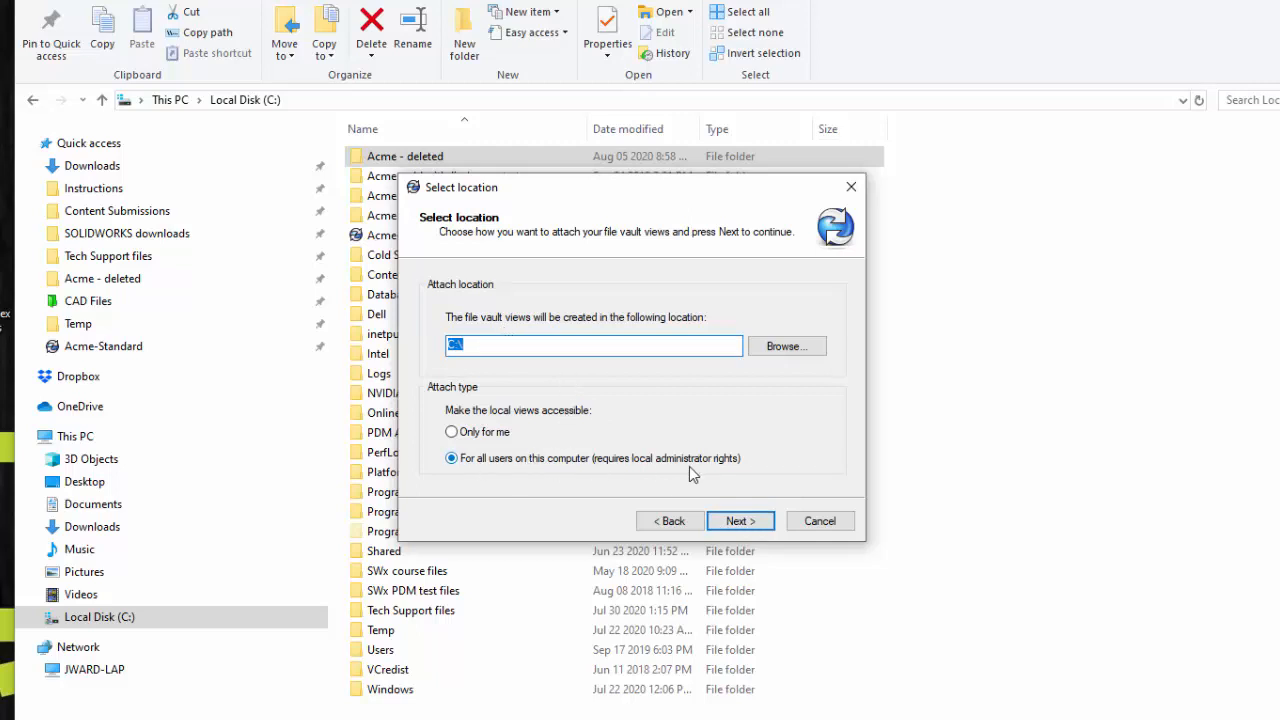
pyautogui.click(740, 520)
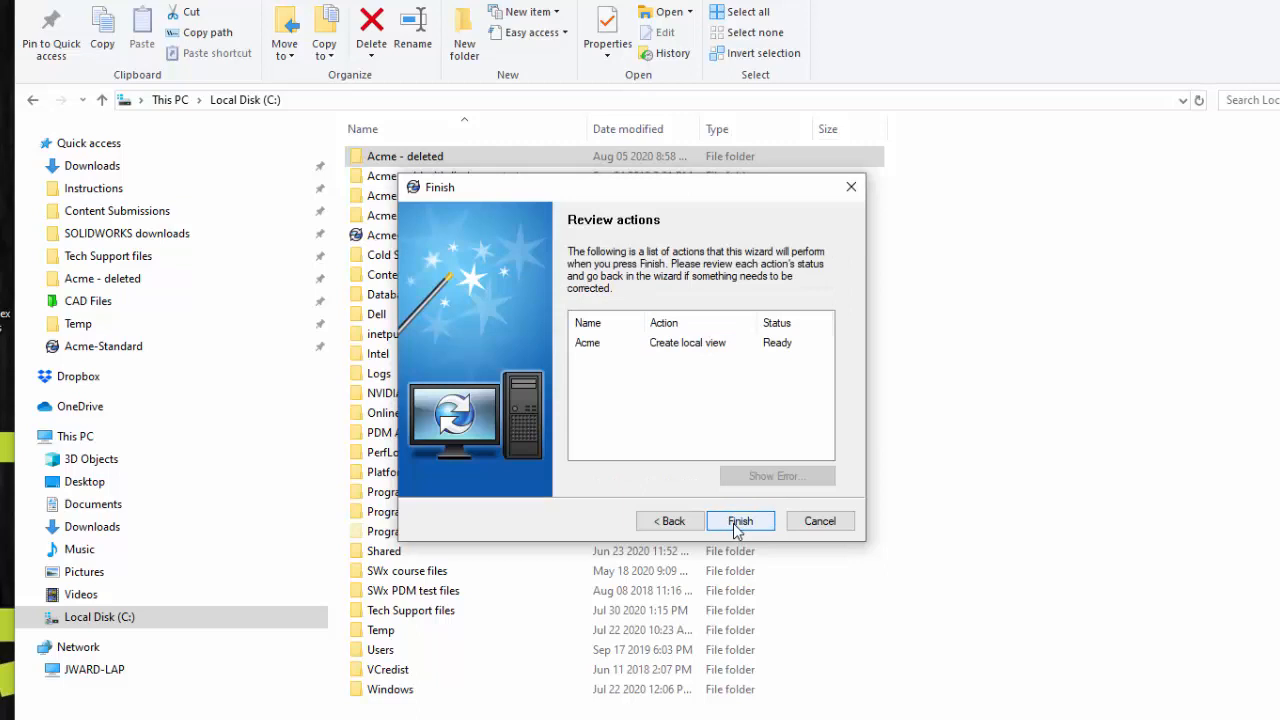
pyautogui.click(740, 520)
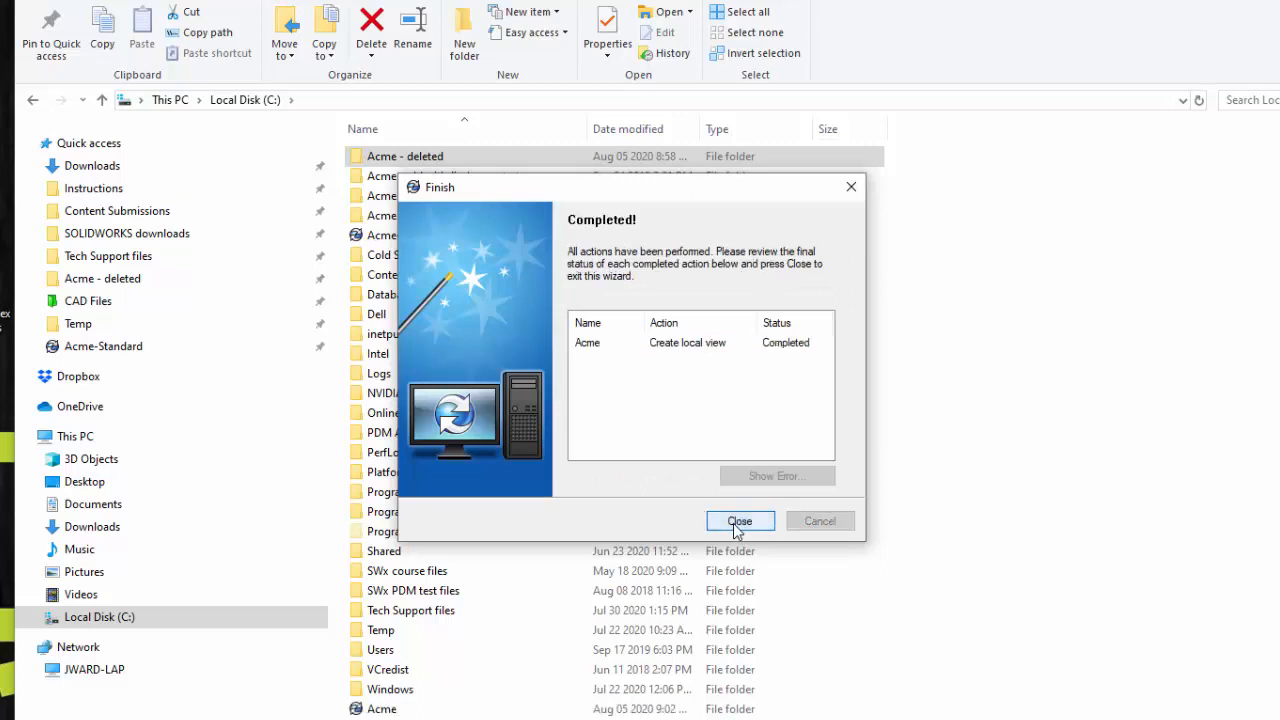
pyautogui.click(740, 520)
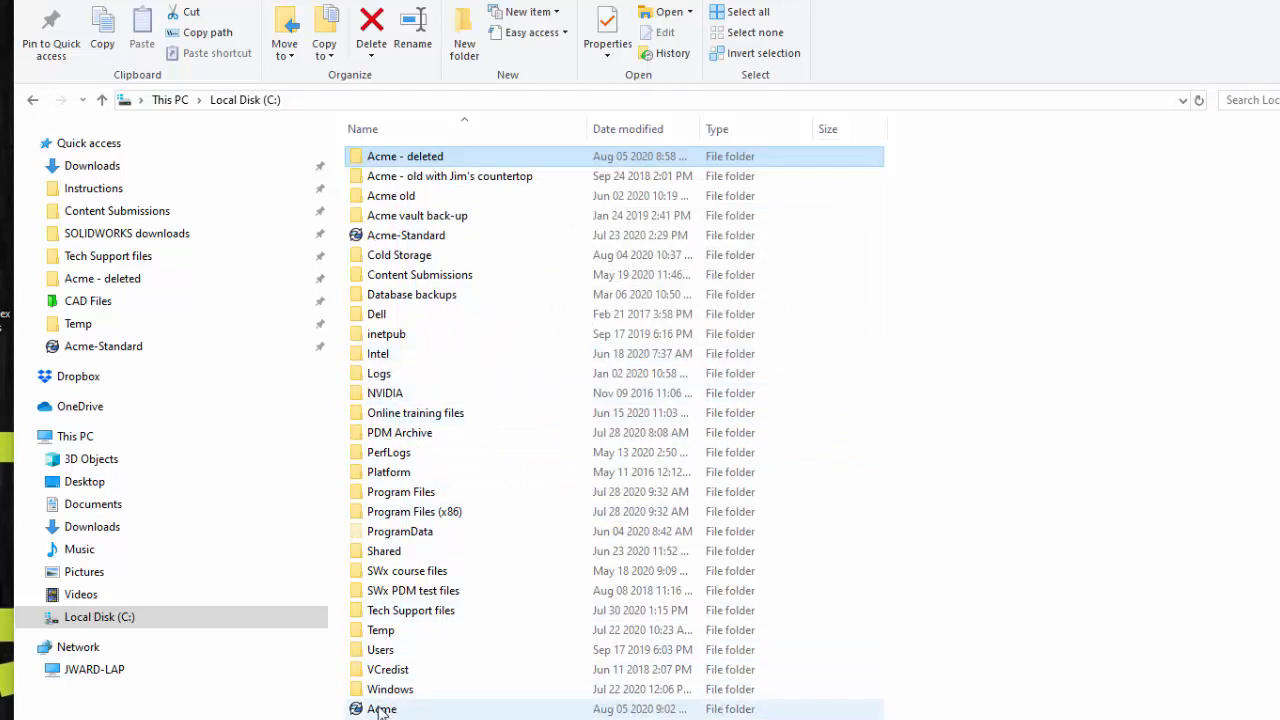
# Enter the new Acme vault view and switch its search to Complete Search
pyautogui.click(382, 708)
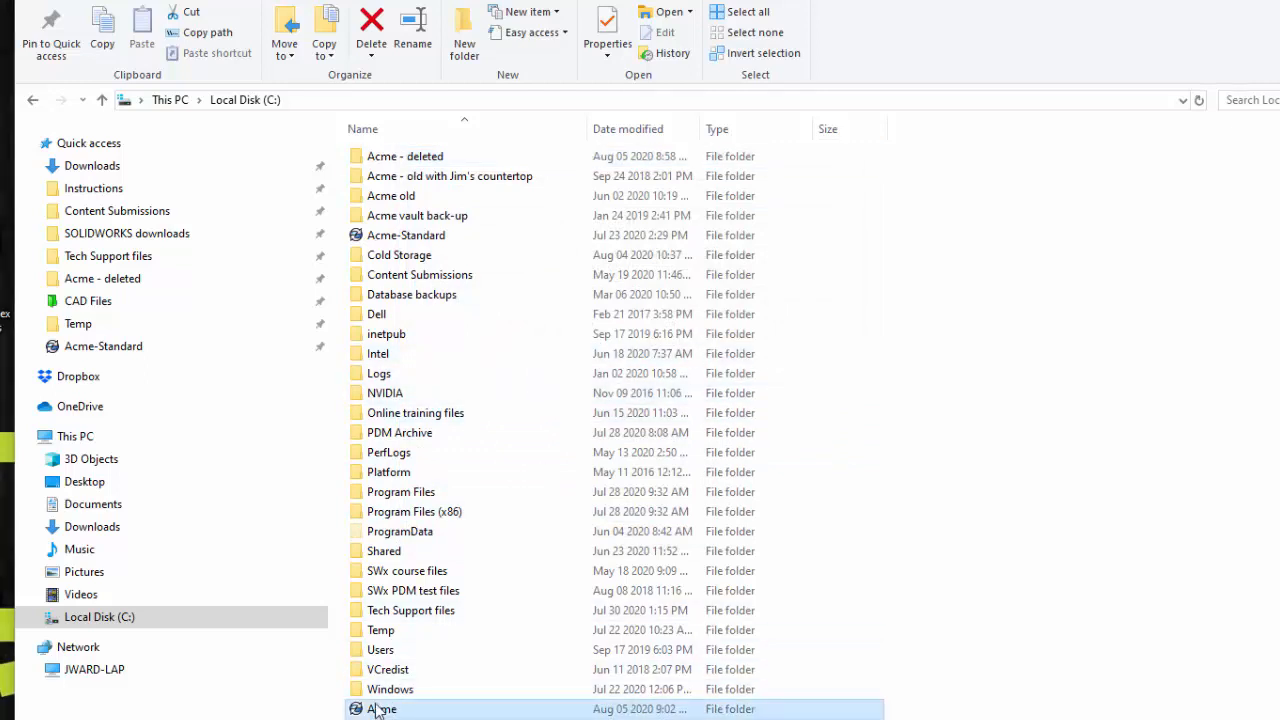
pyautogui.doubleClick(382, 708)
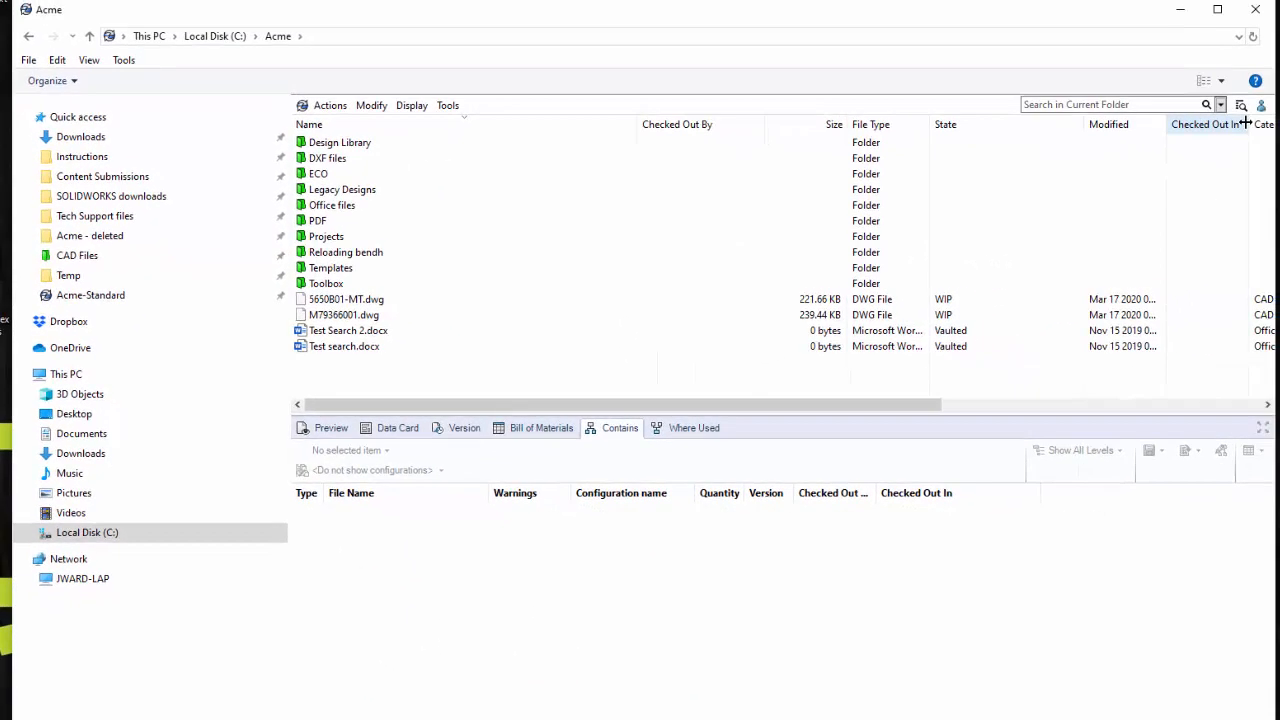
pyautogui.click(1240, 104)
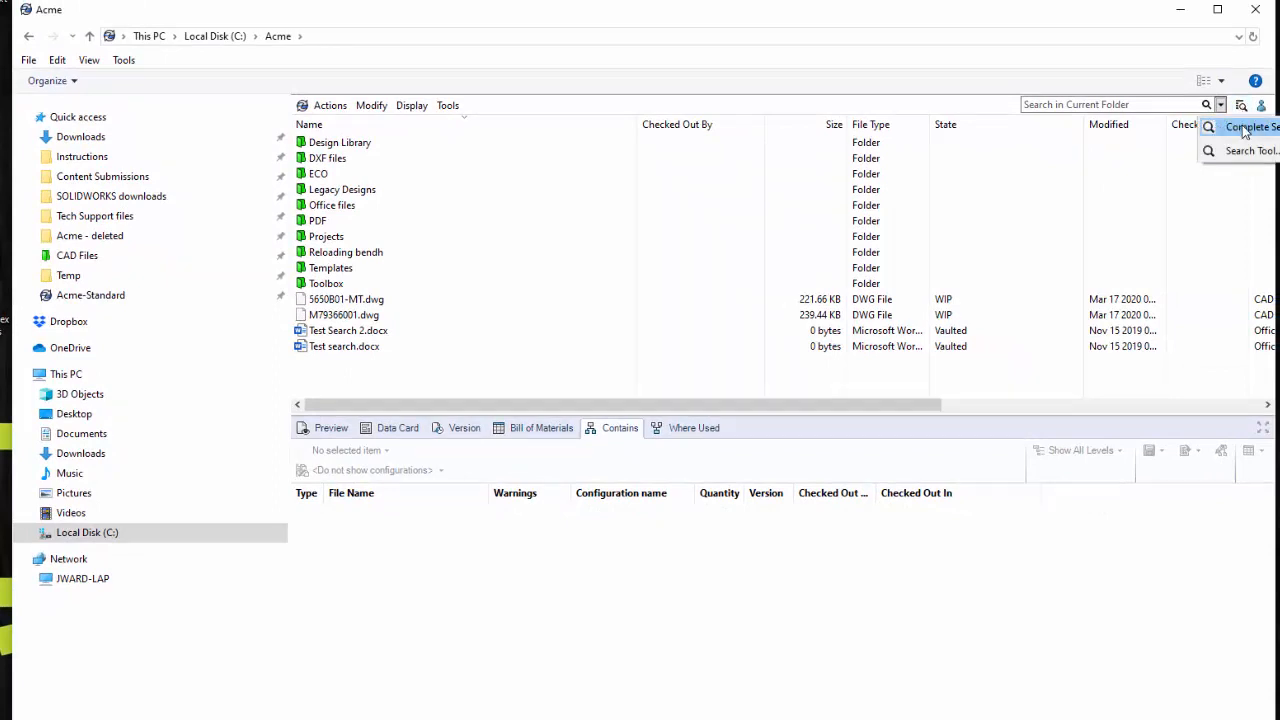
pyautogui.click(1250, 128)
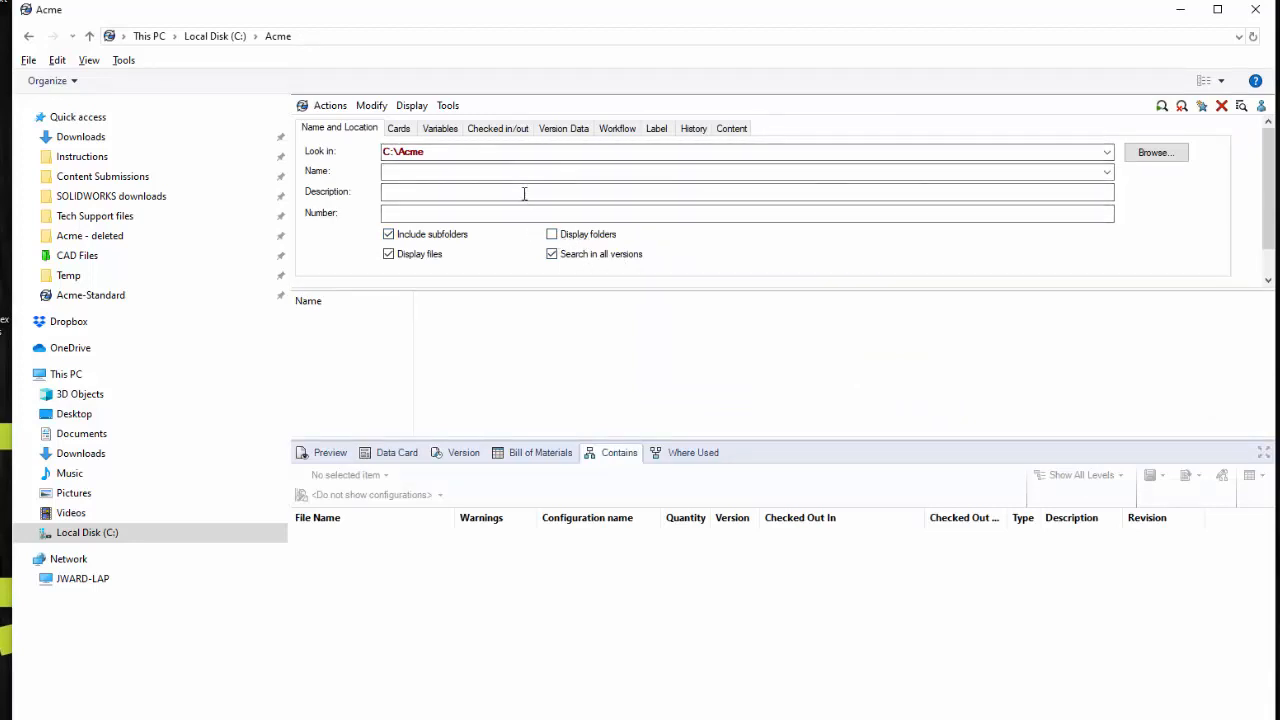
# On Checked in/out, exclude non-checked-out files and leave the checkout user unrestricted
pyautogui.click(496, 128)
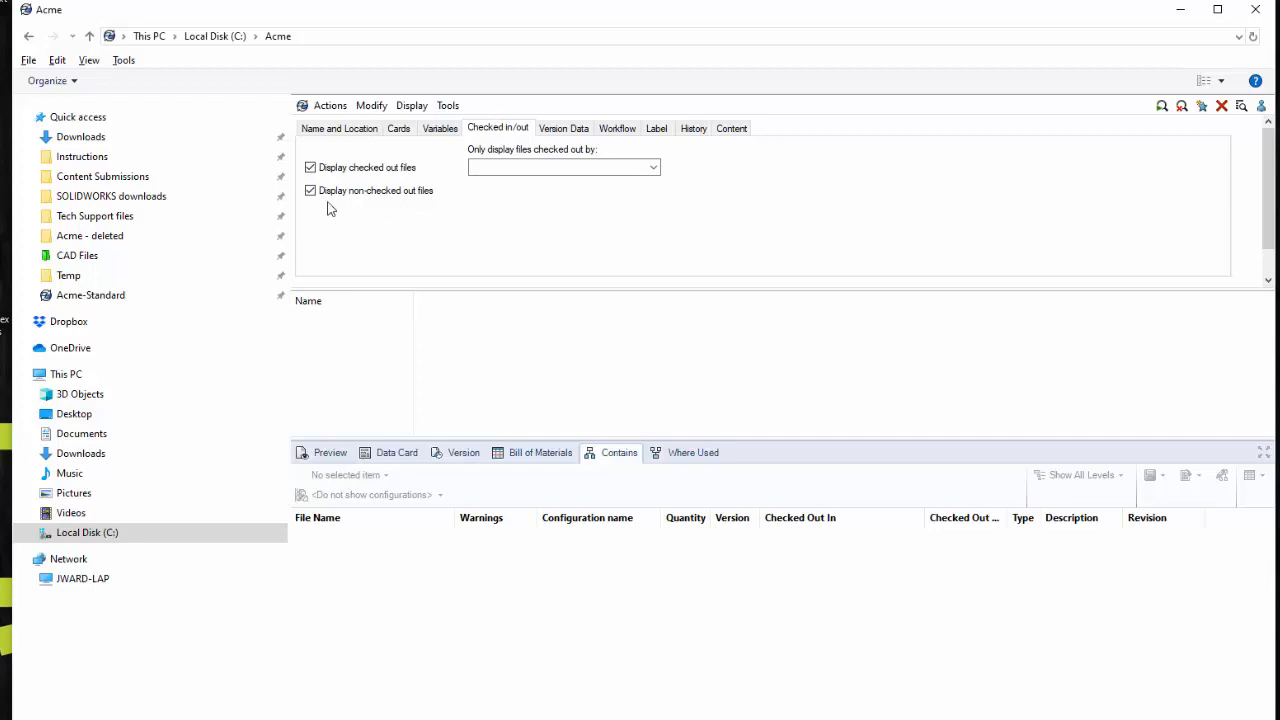
pyautogui.click(312, 190)
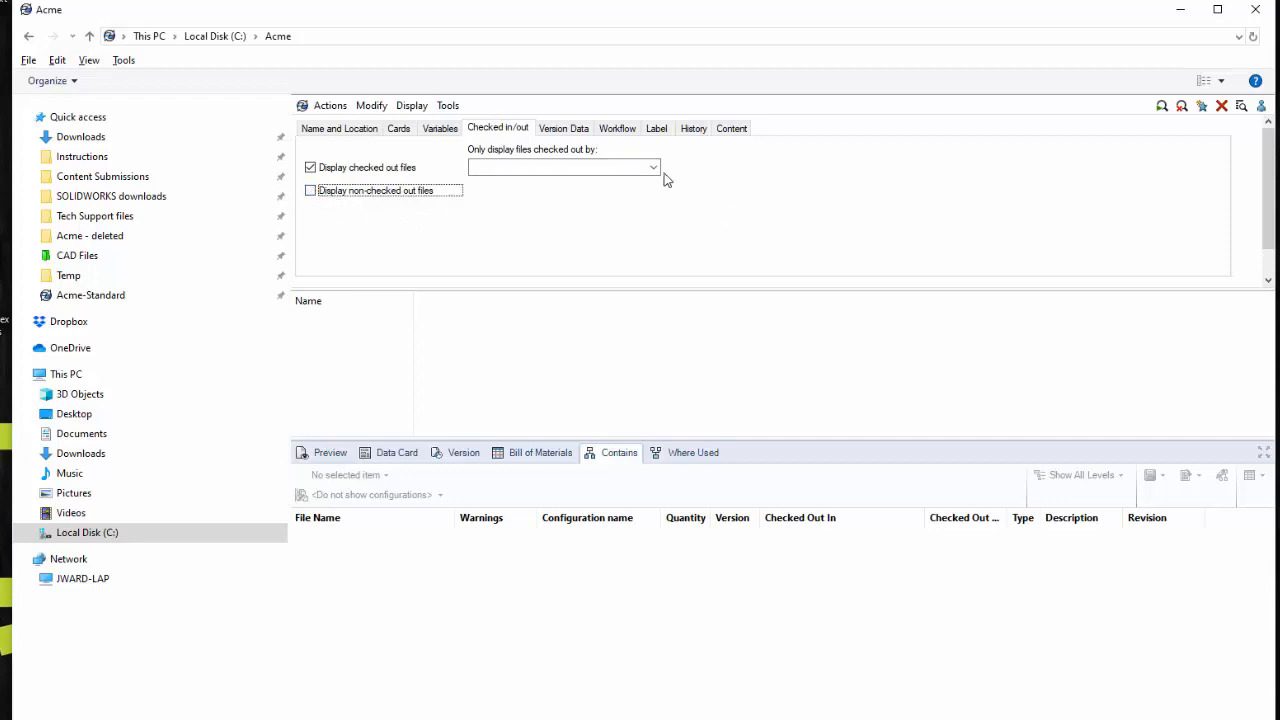
pyautogui.click(652, 168)
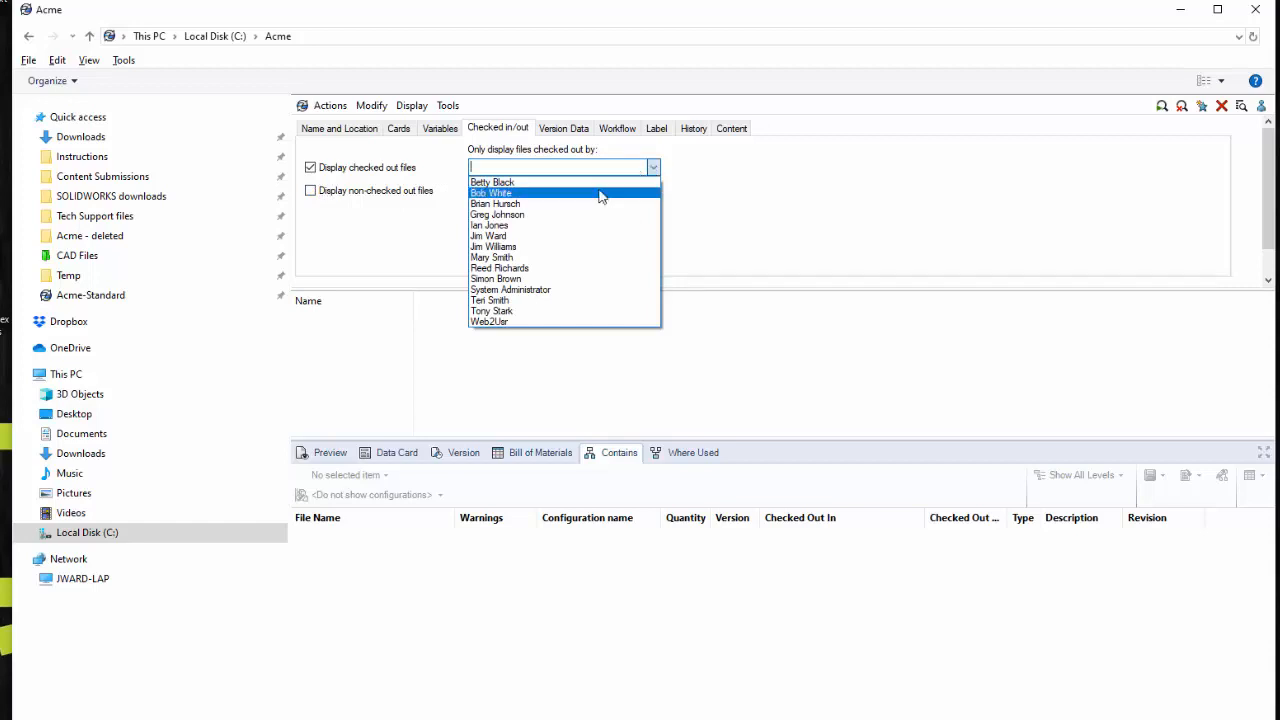
pyautogui.moveTo(528, 256)
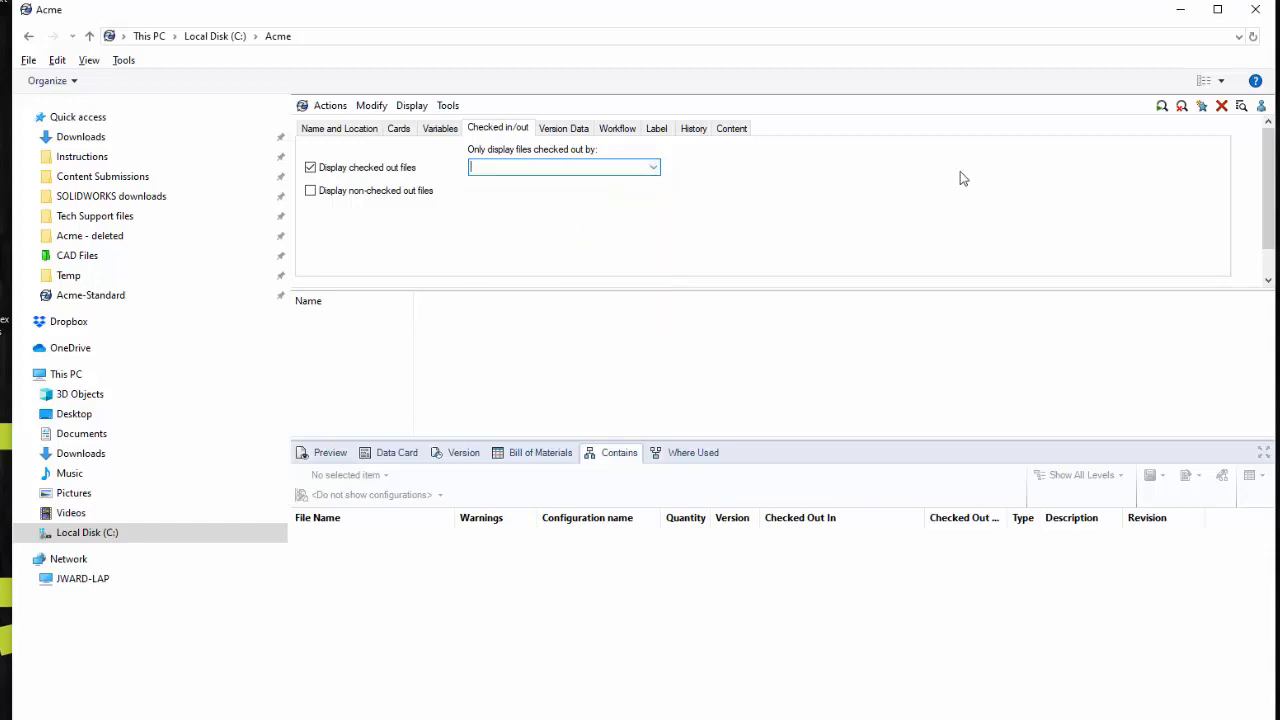
pyautogui.moveTo(1162, 106)
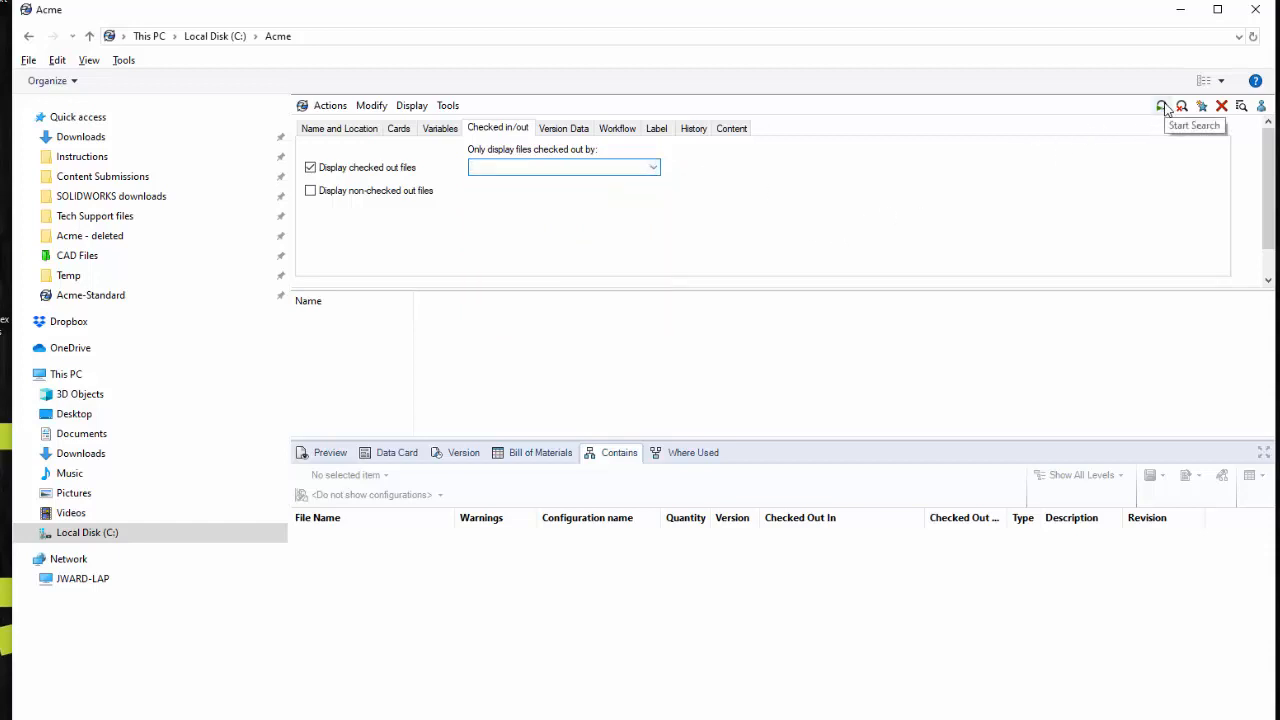
# Run the checked-out search and widen Name to show MP1040test.SLDPRT
pyautogui.click(1162, 106)
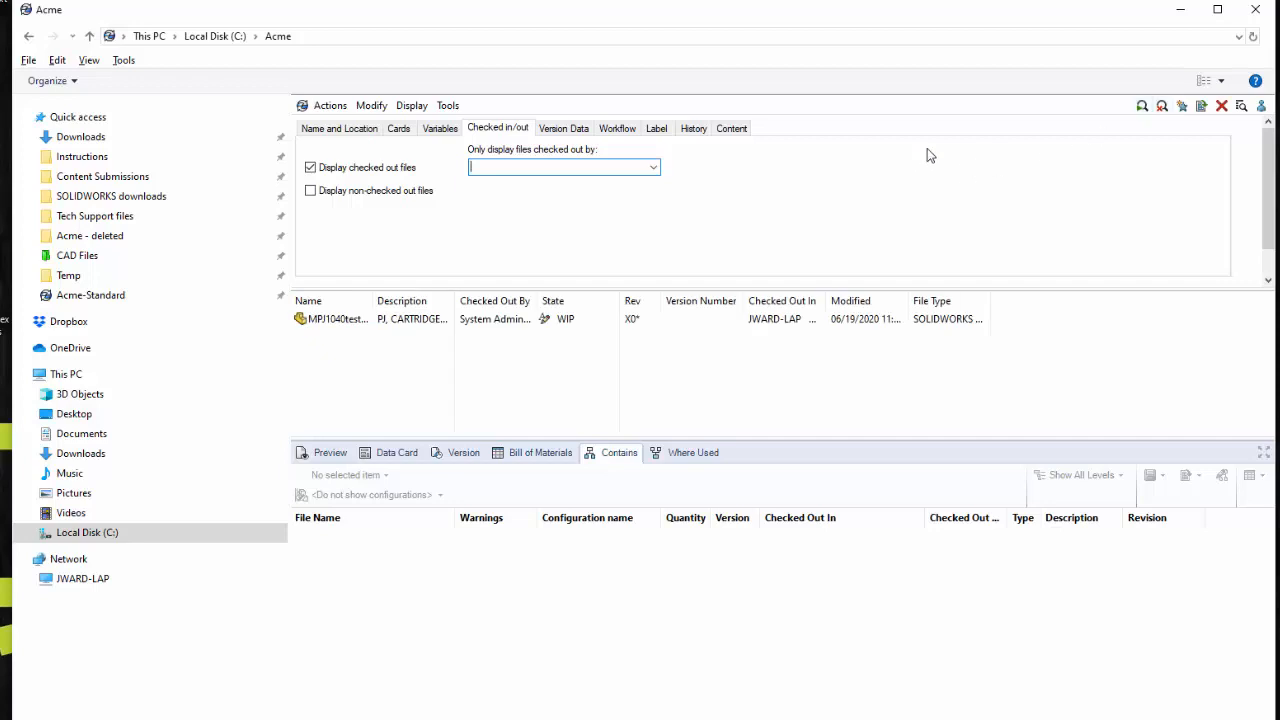
pyautogui.moveTo(380, 340)
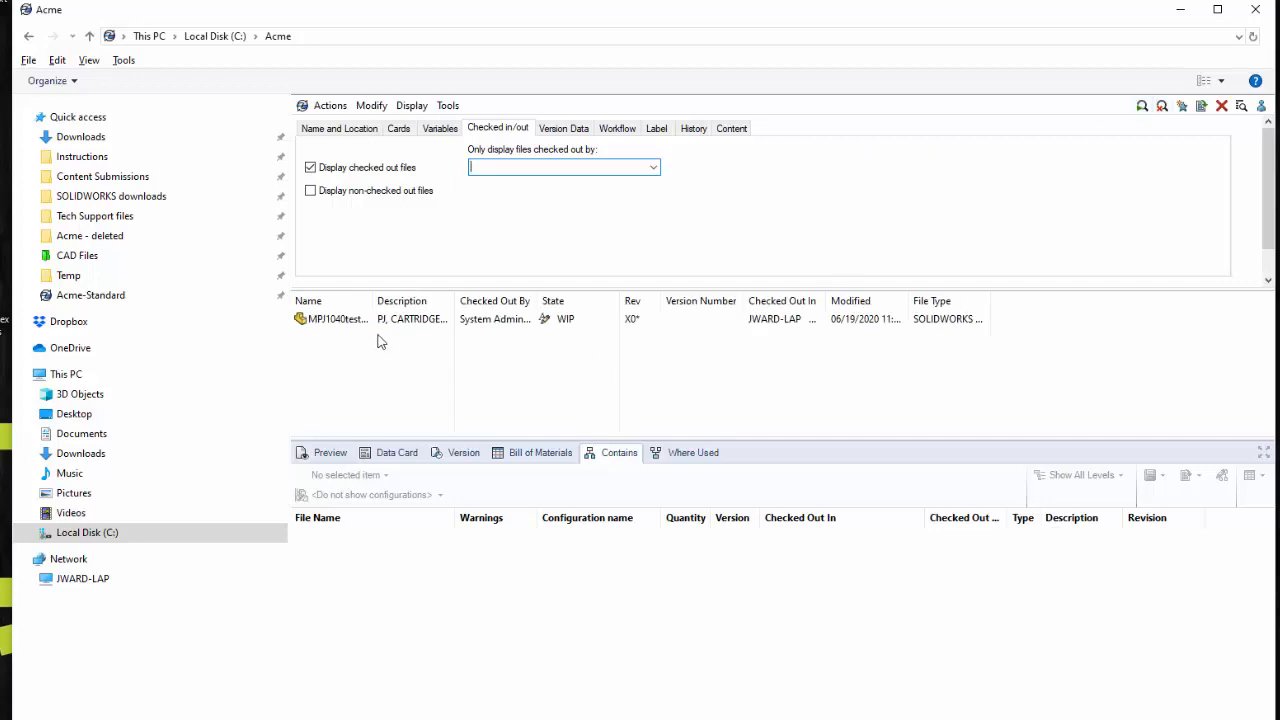
pyautogui.moveTo(368, 300); pyautogui.dragTo(424, 300)
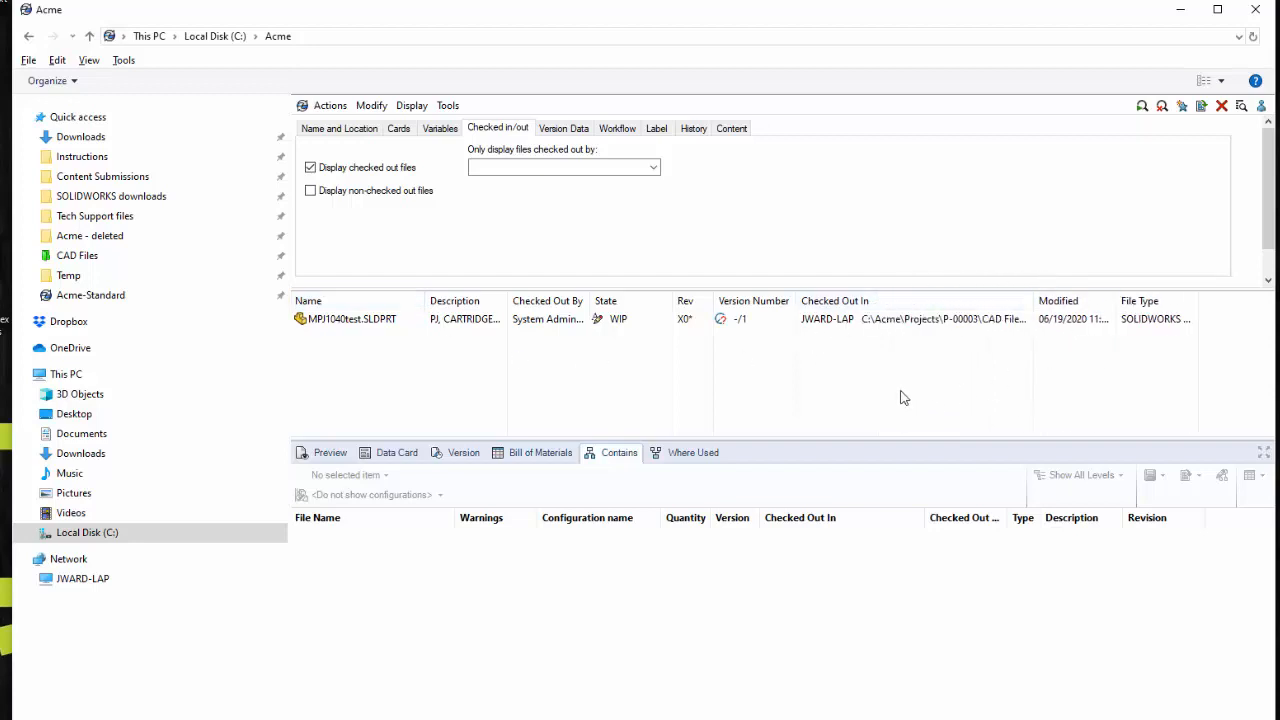
pyautogui.moveTo(842, 330)
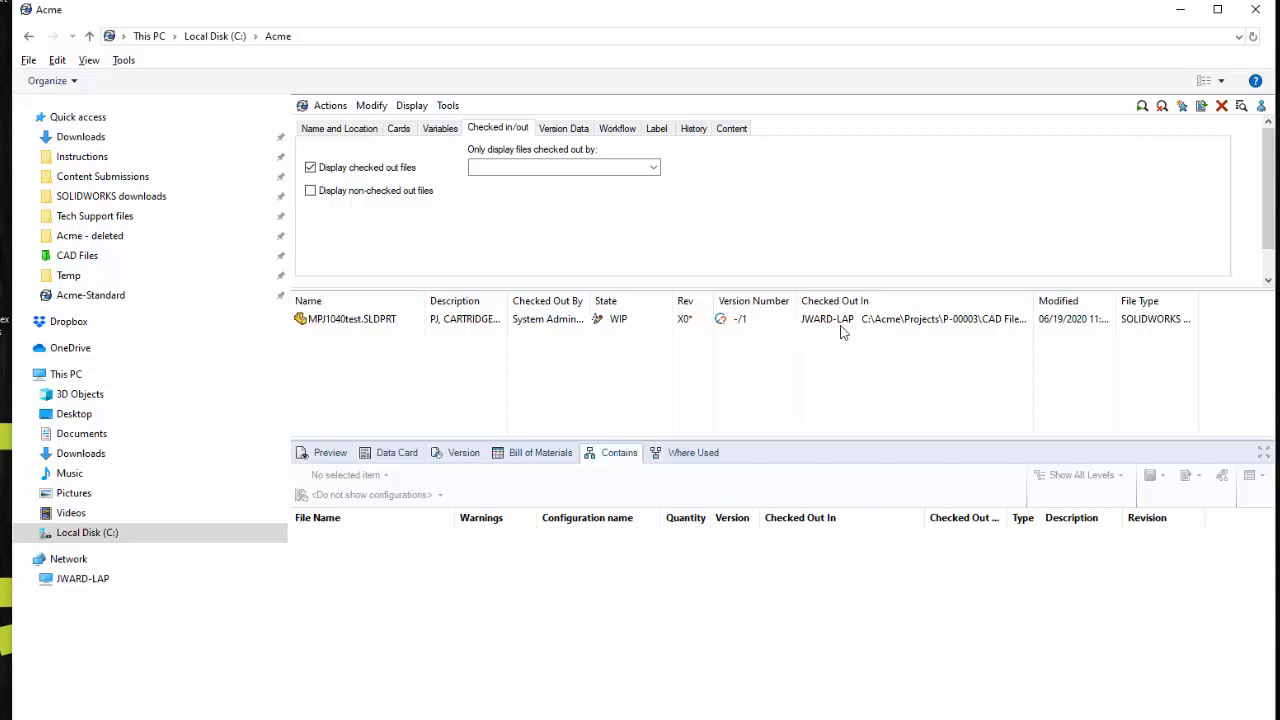
pyautogui.moveTo(846, 332)
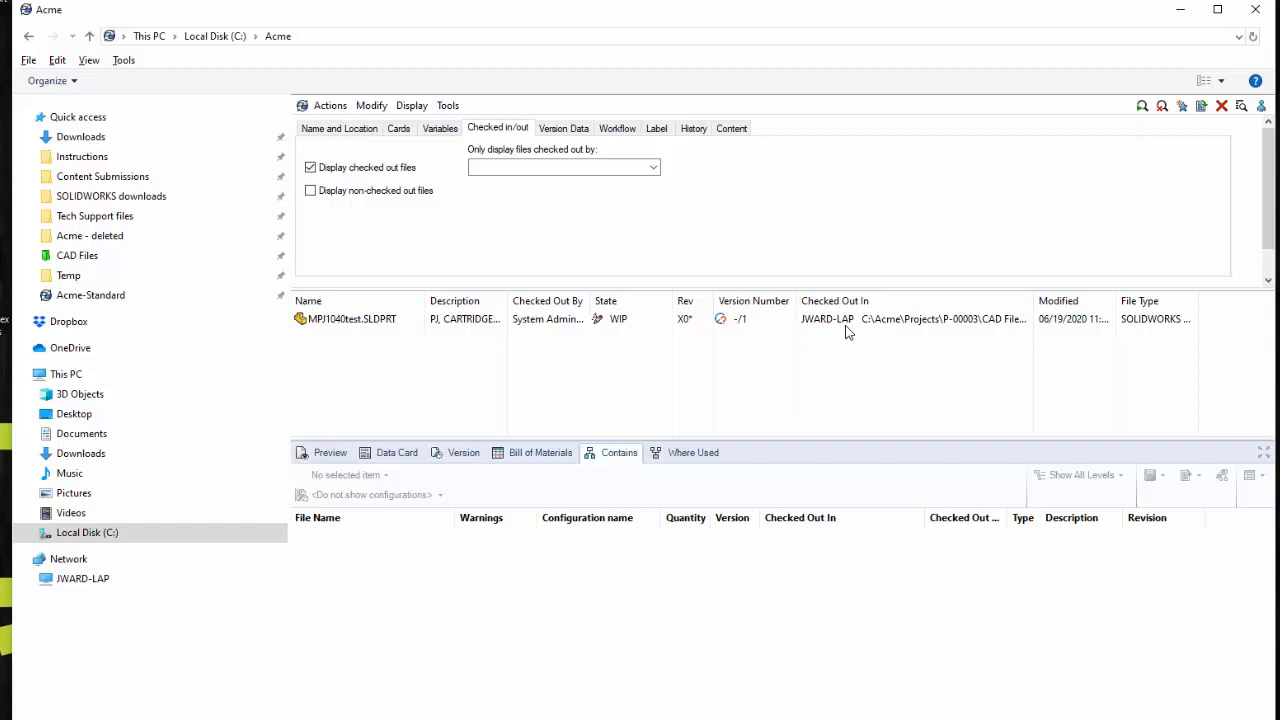
pyautogui.moveTo(848, 340)
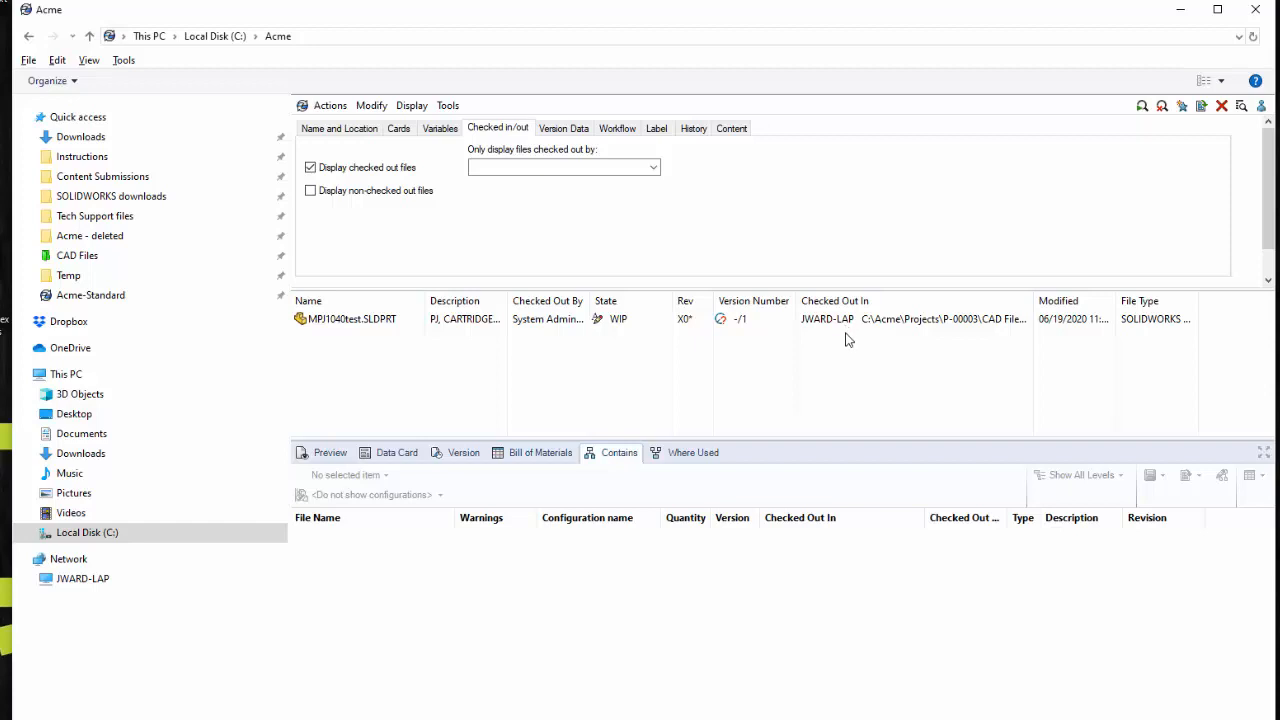
pyautogui.moveTo(828, 332)
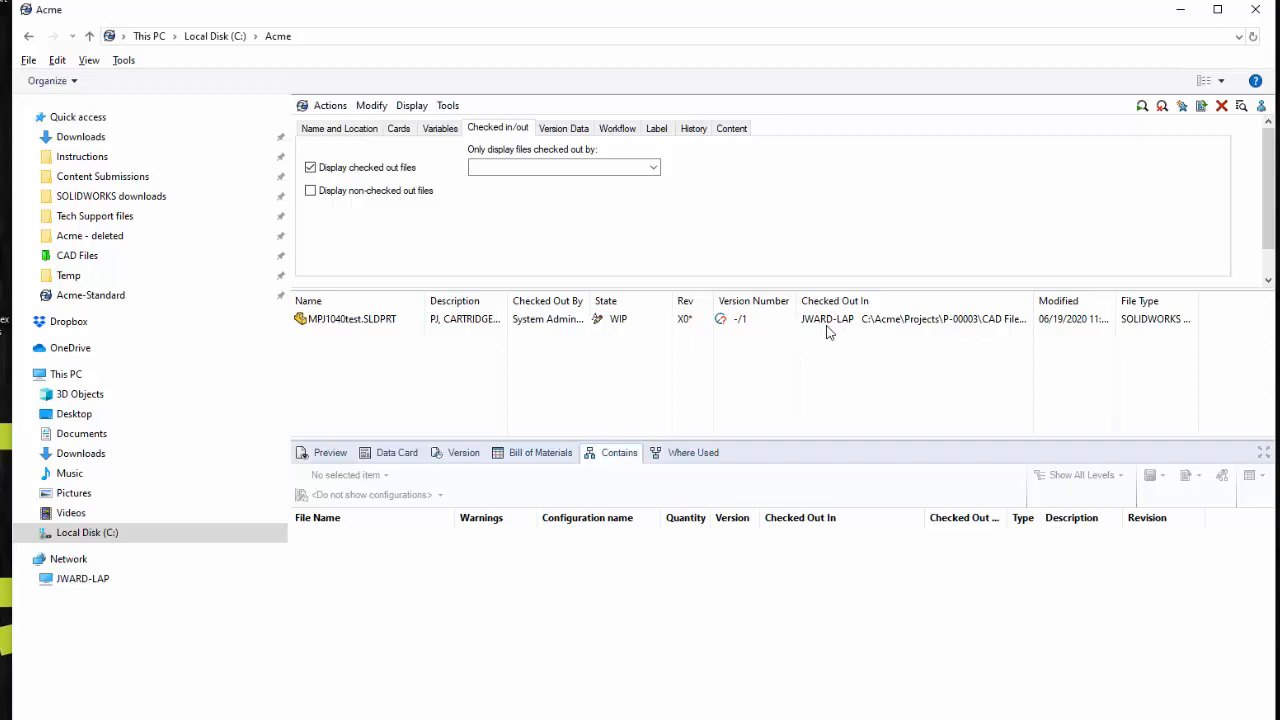
pyautogui.moveTo(832, 328)
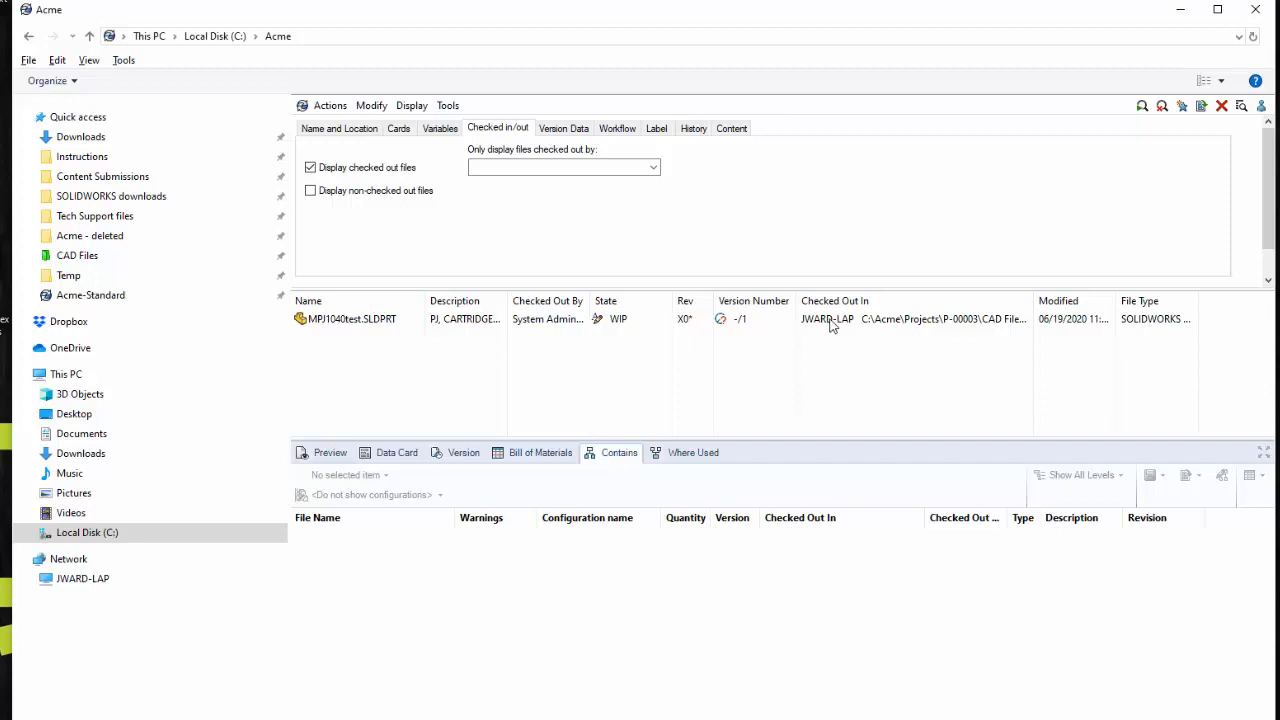
pyautogui.moveTo(1172, 152)
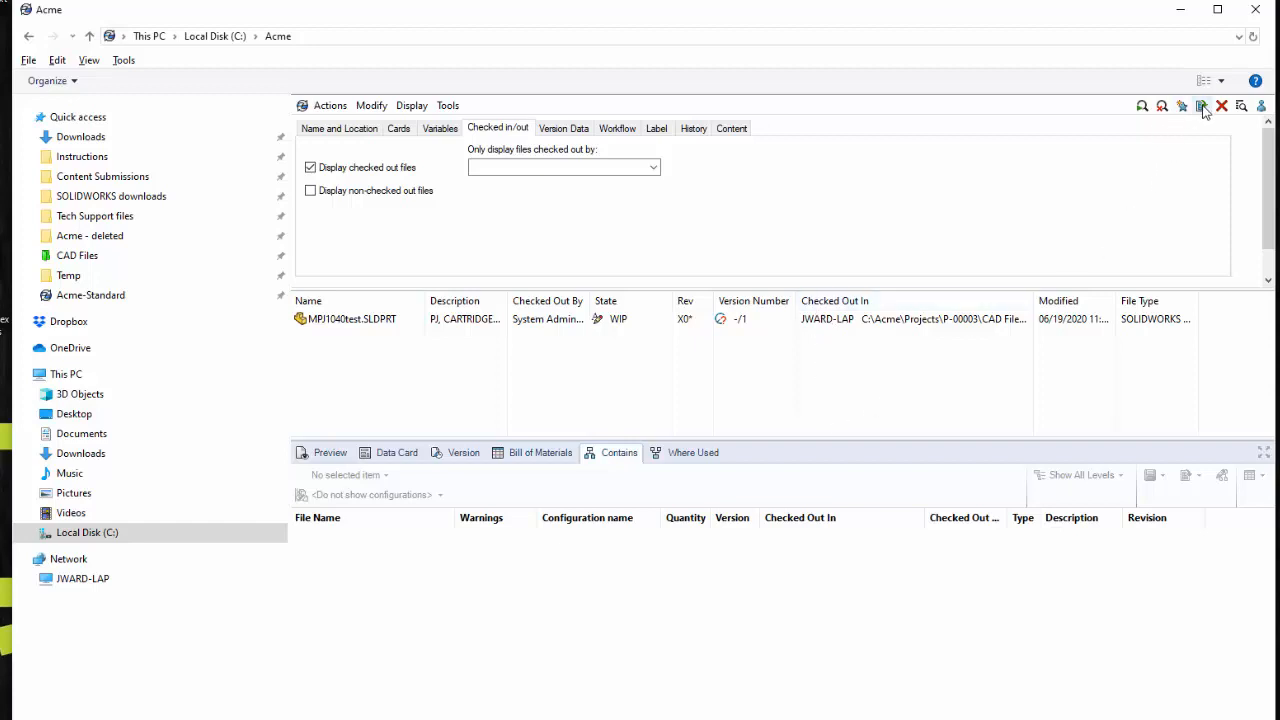
pyautogui.moveTo(1182, 108)
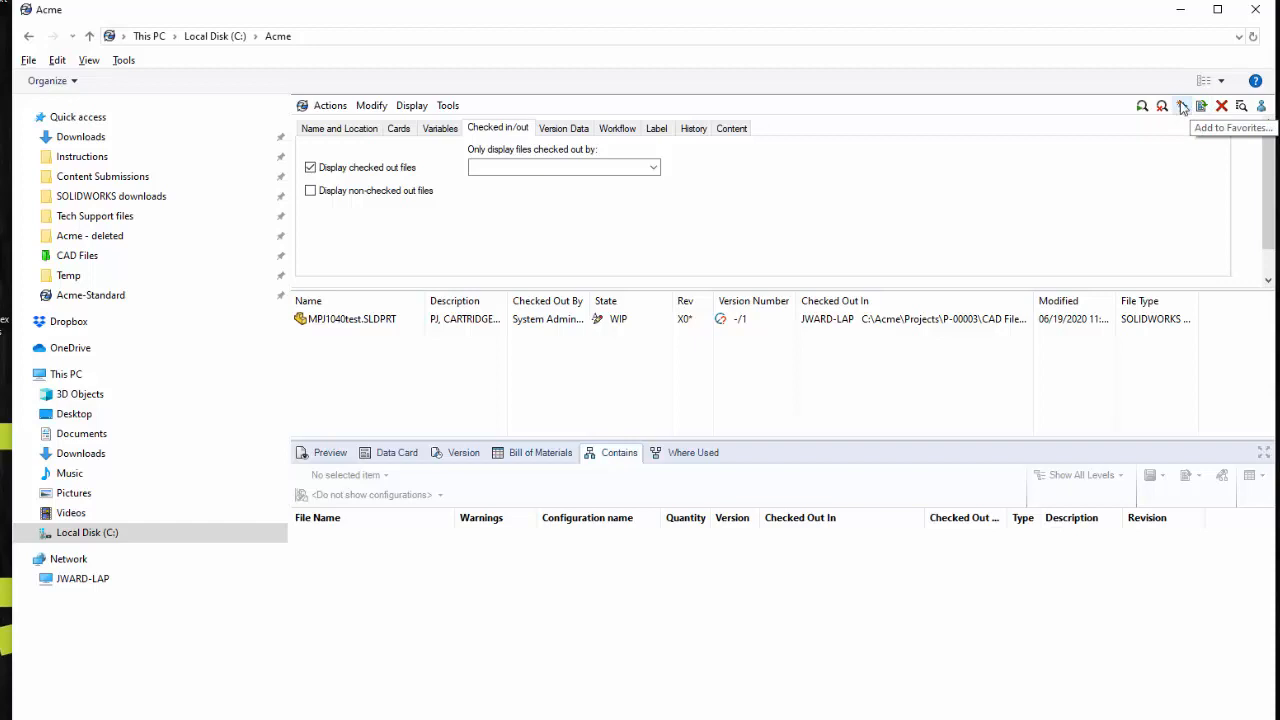
pyautogui.moveTo(1200, 106)
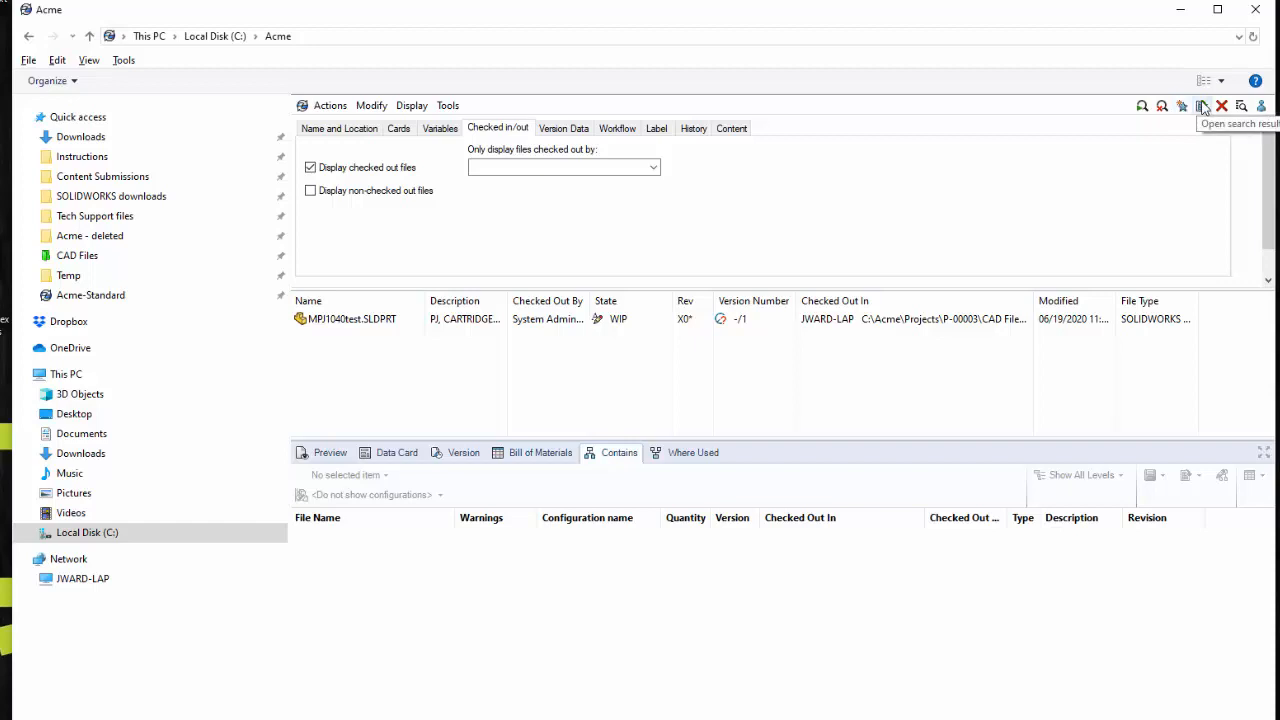
pyautogui.moveTo(1204, 108)
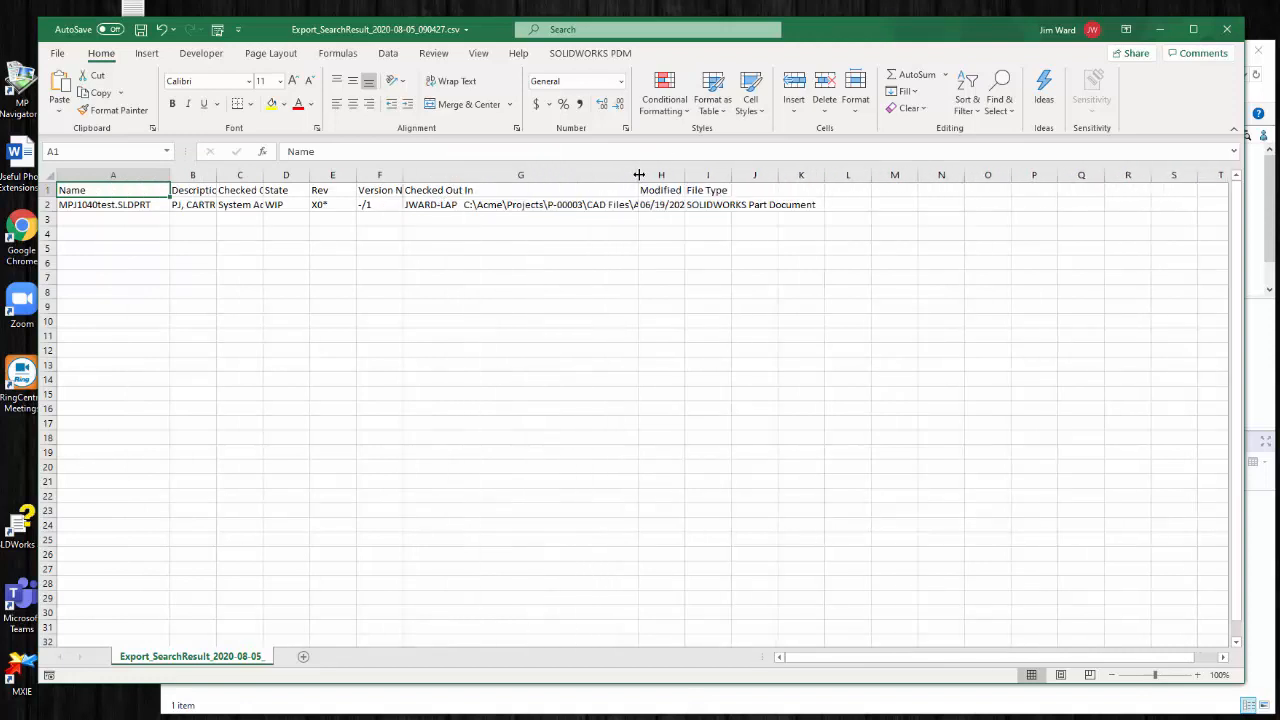
# Widen the Checked Out In and Version Number columns in the exported Excel results
pyautogui.moveTo(640, 176); pyautogui.dragTo(808, 176)
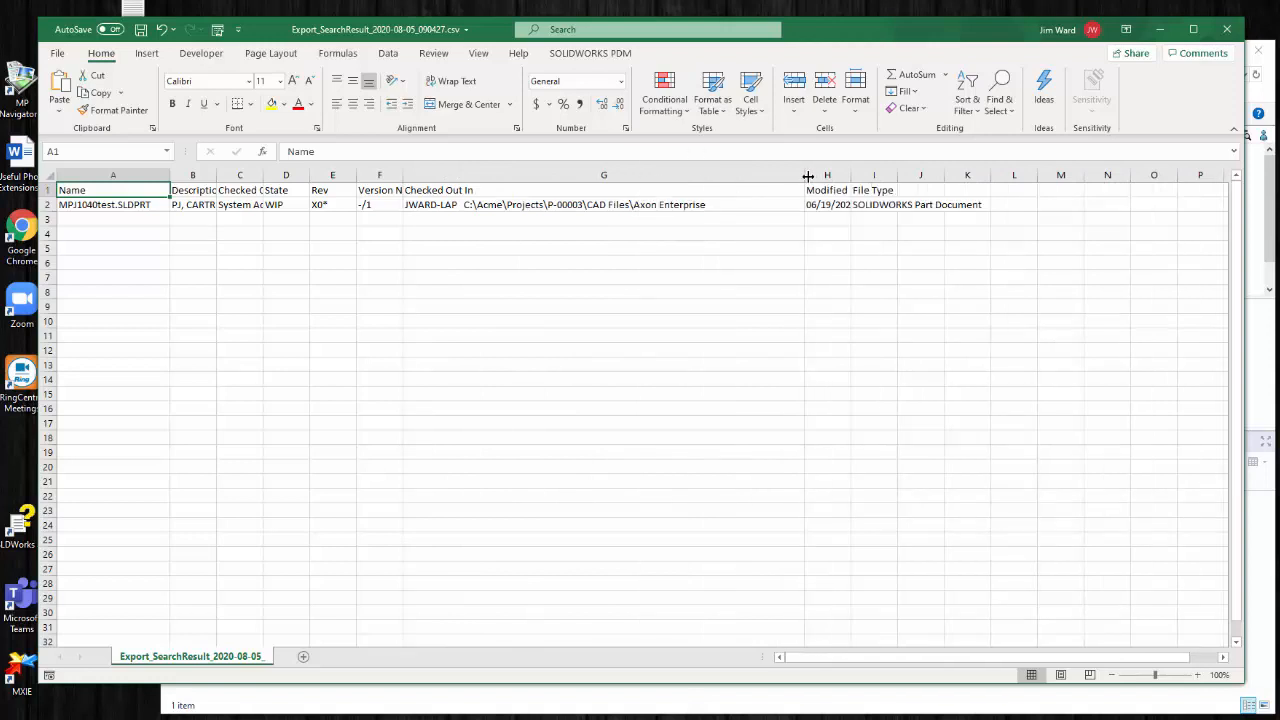
pyautogui.moveTo(808, 176); pyautogui.dragTo(756, 176)
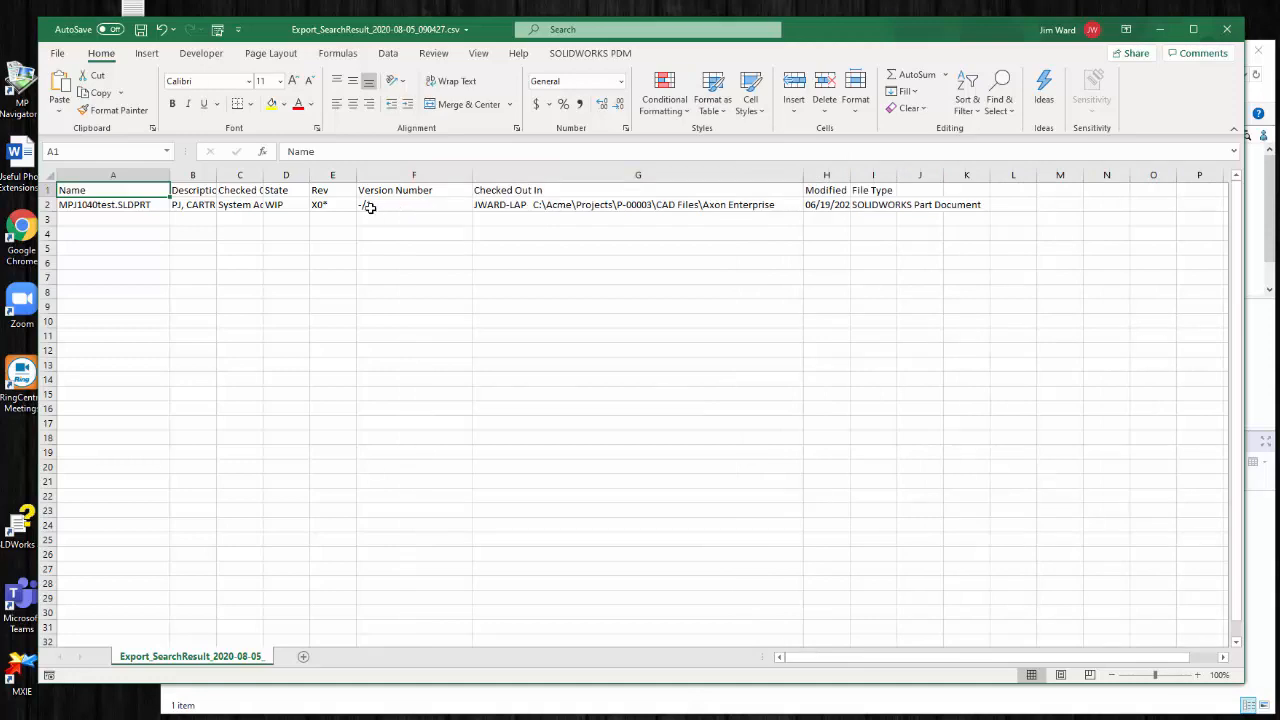
pyautogui.moveTo(1220, 68)
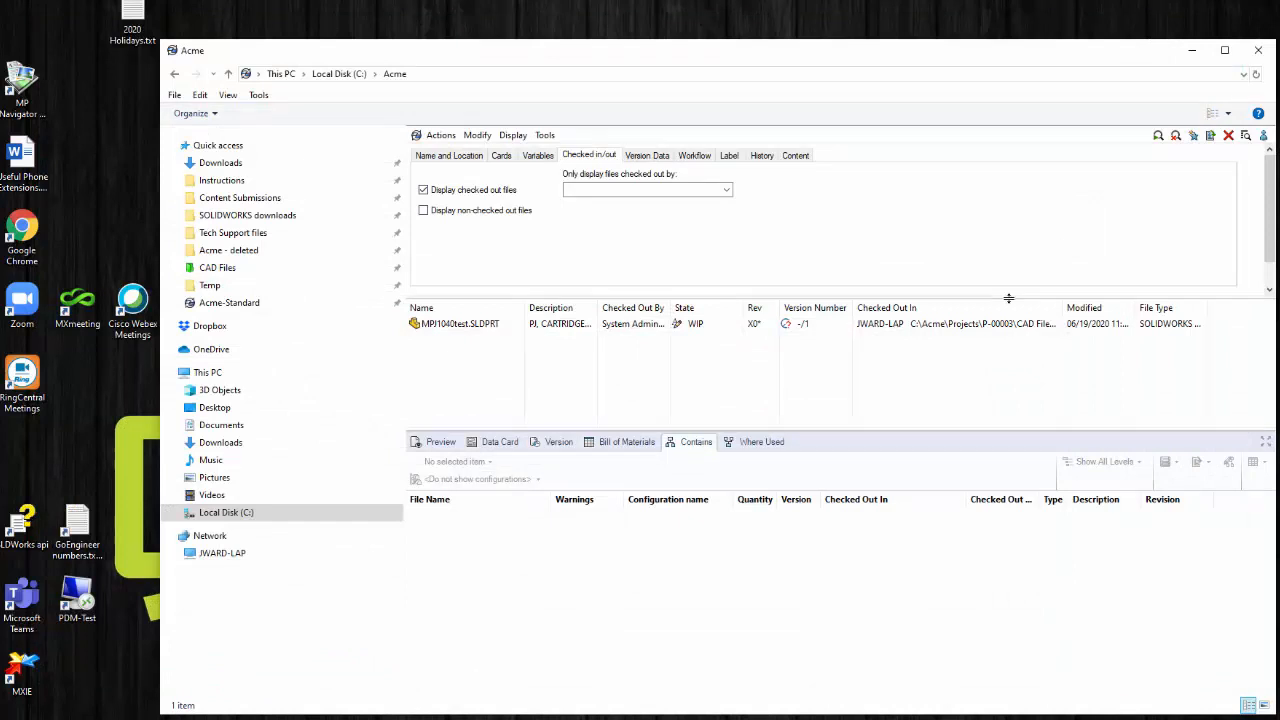
# Undo the checkout of MP1040test.SLDPRT, reviewing and dismissing its warnings, then reselect it
pyautogui.rightClick(460, 324)
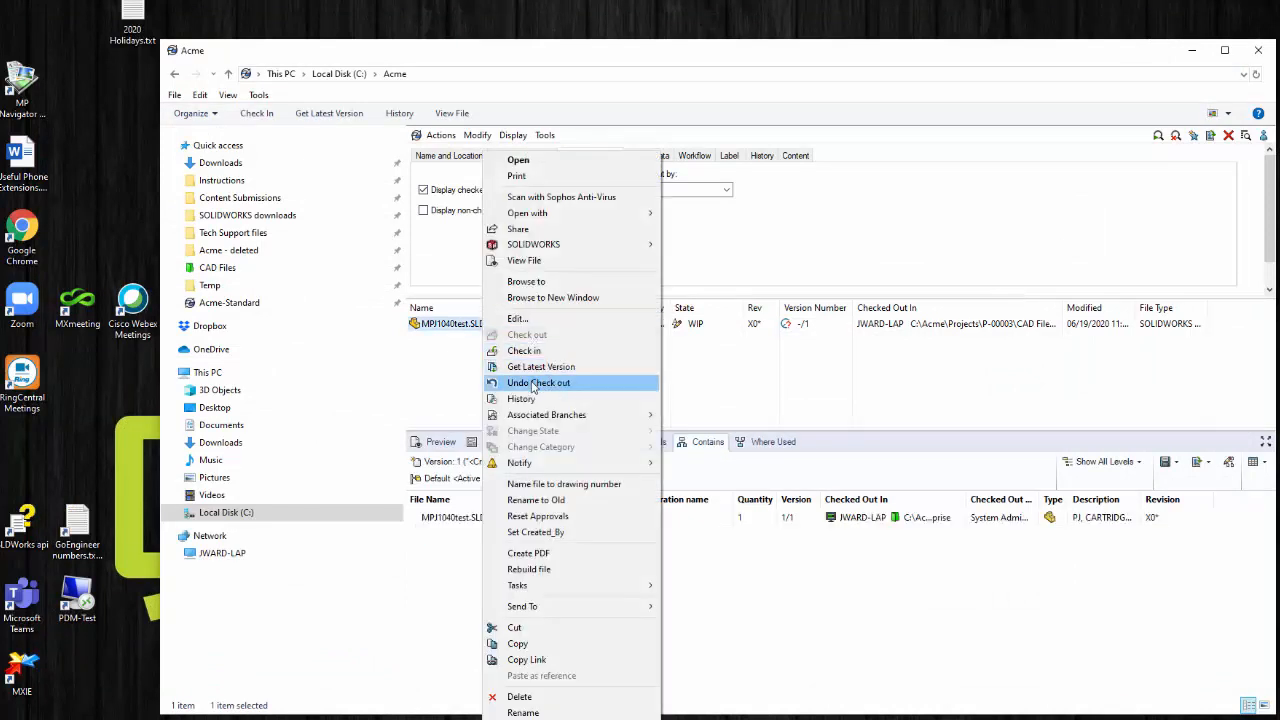
pyautogui.click(540, 382)
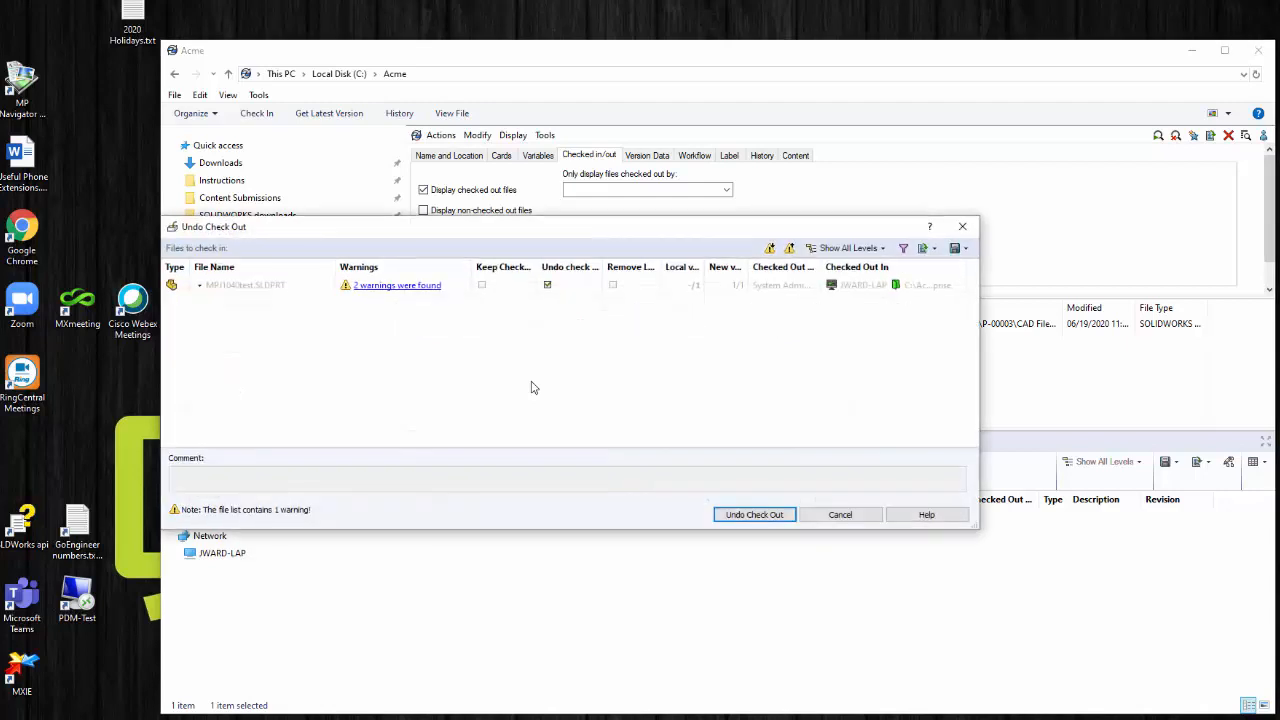
pyautogui.click(396, 284)
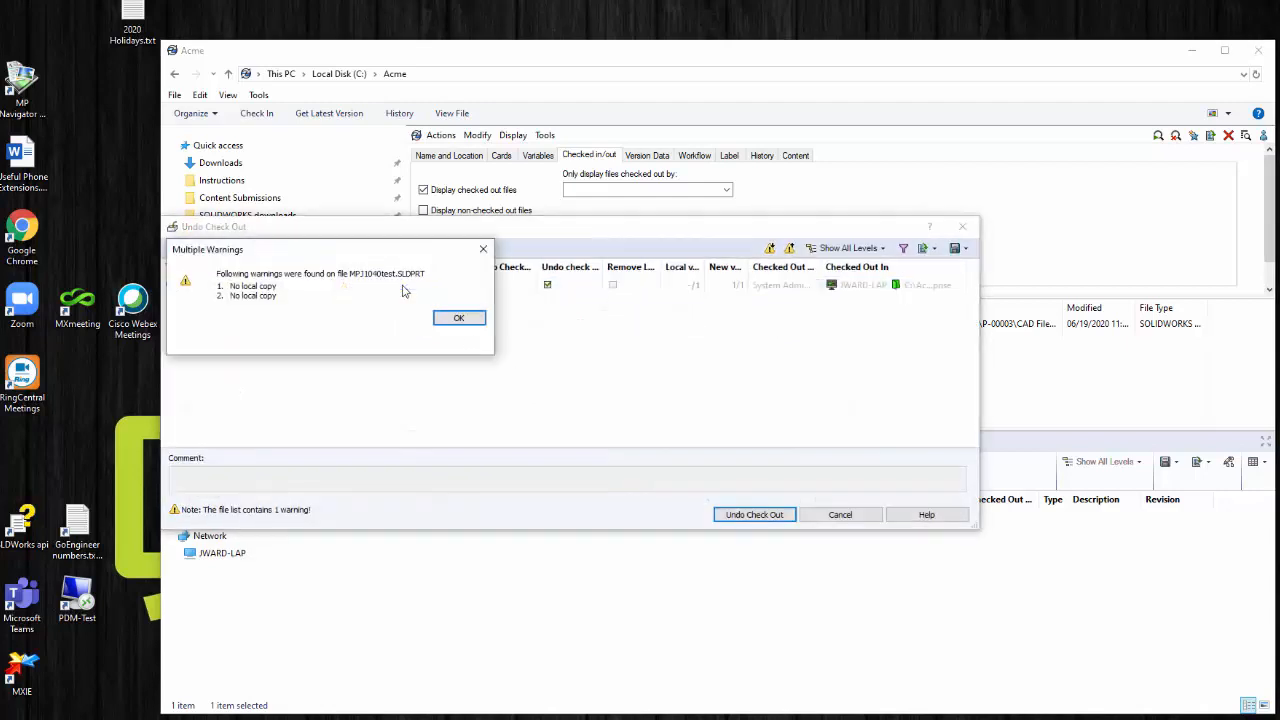
pyautogui.moveTo(412, 318)
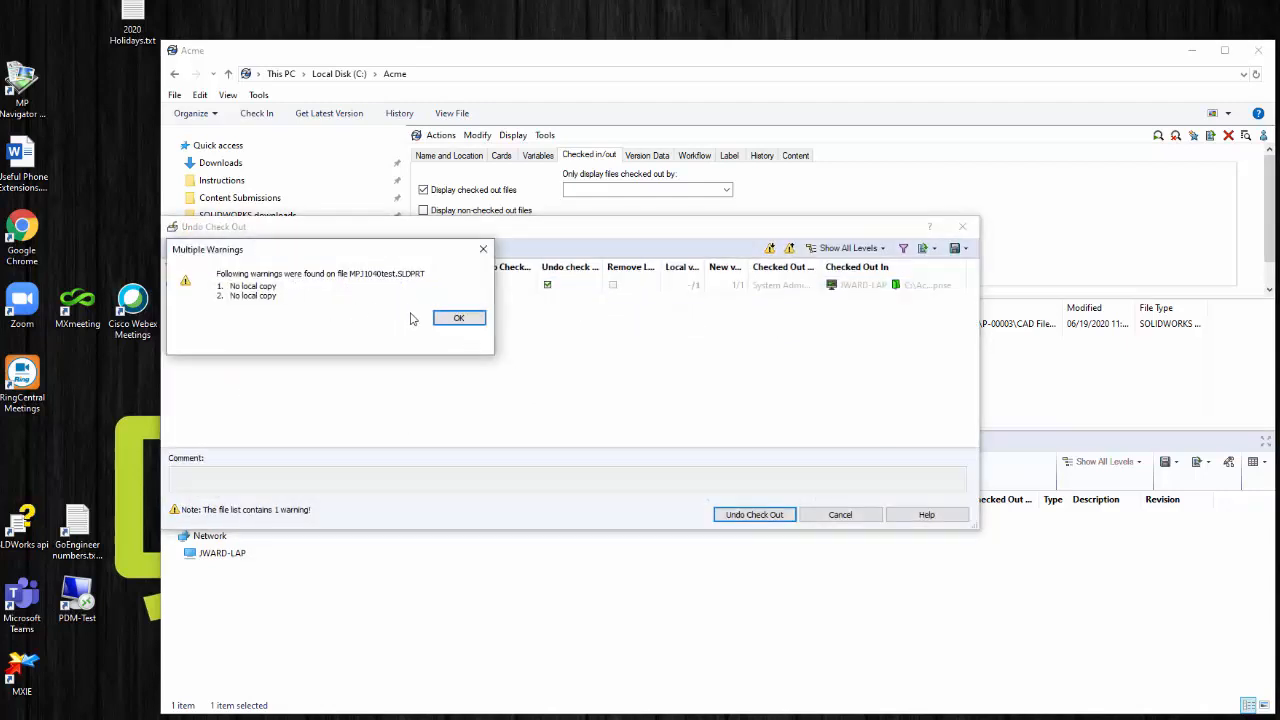
pyautogui.click(458, 316)
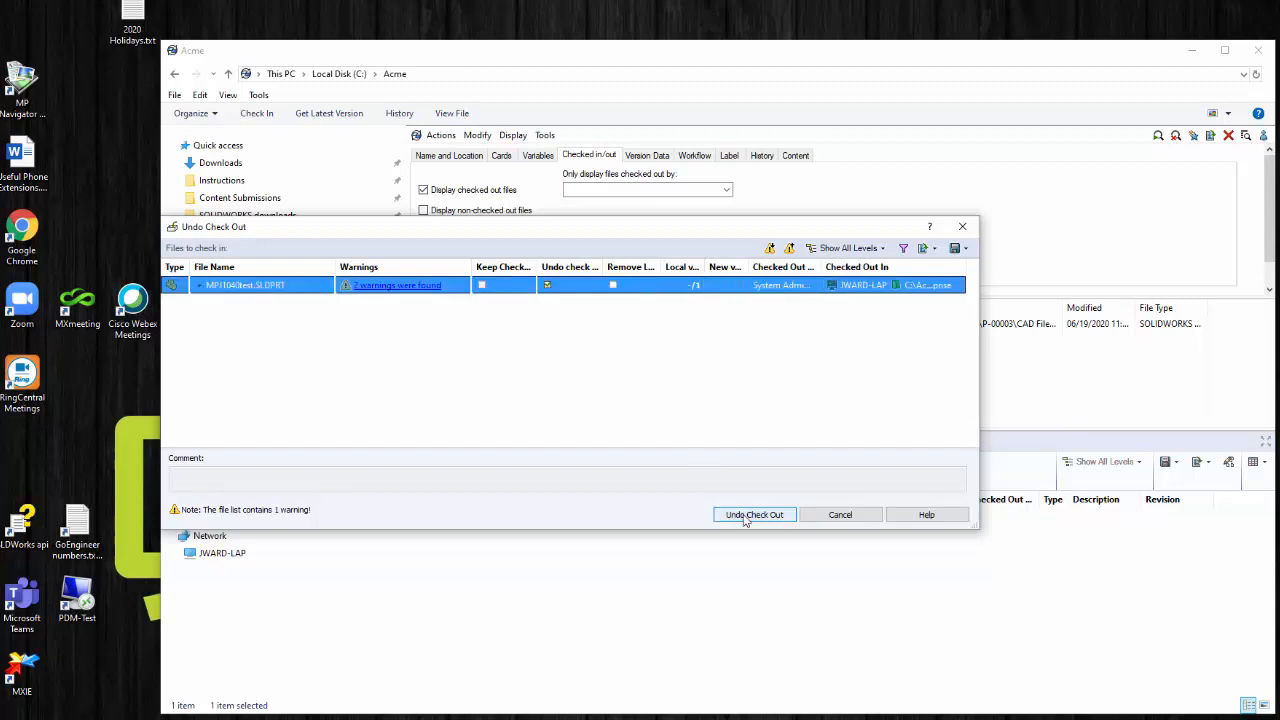
pyautogui.click(752, 514)
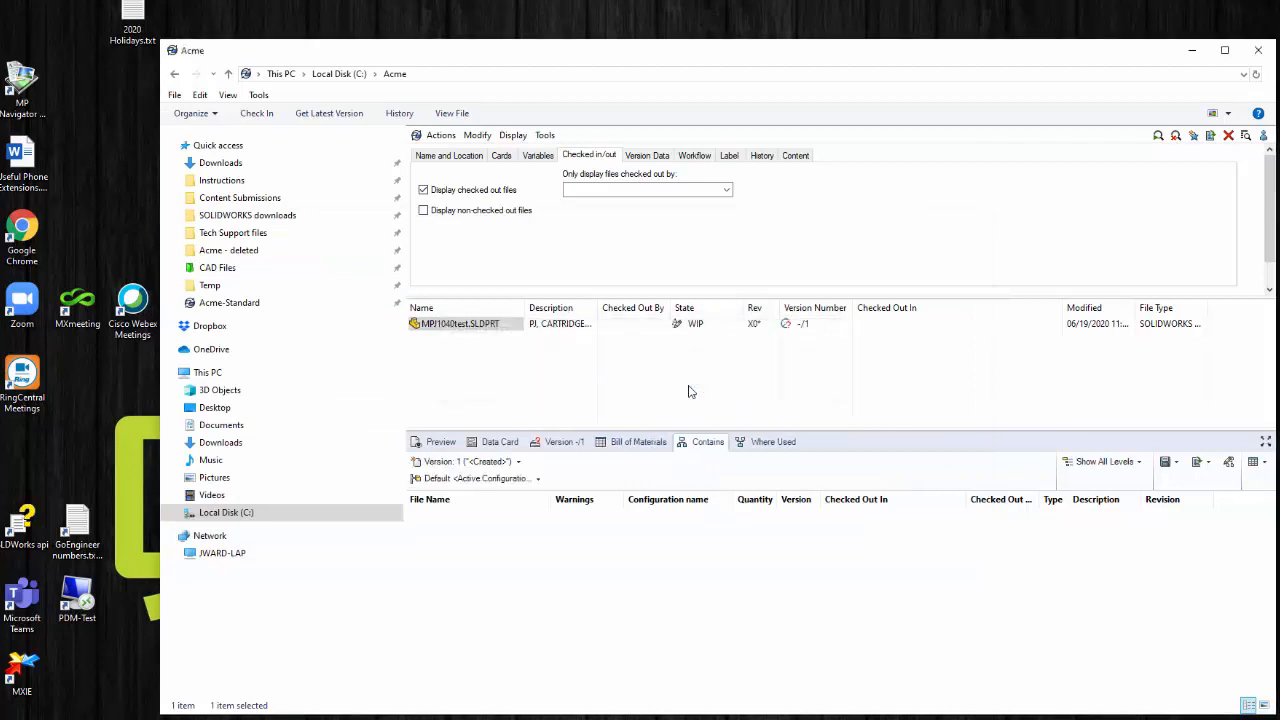
pyautogui.click(460, 324)
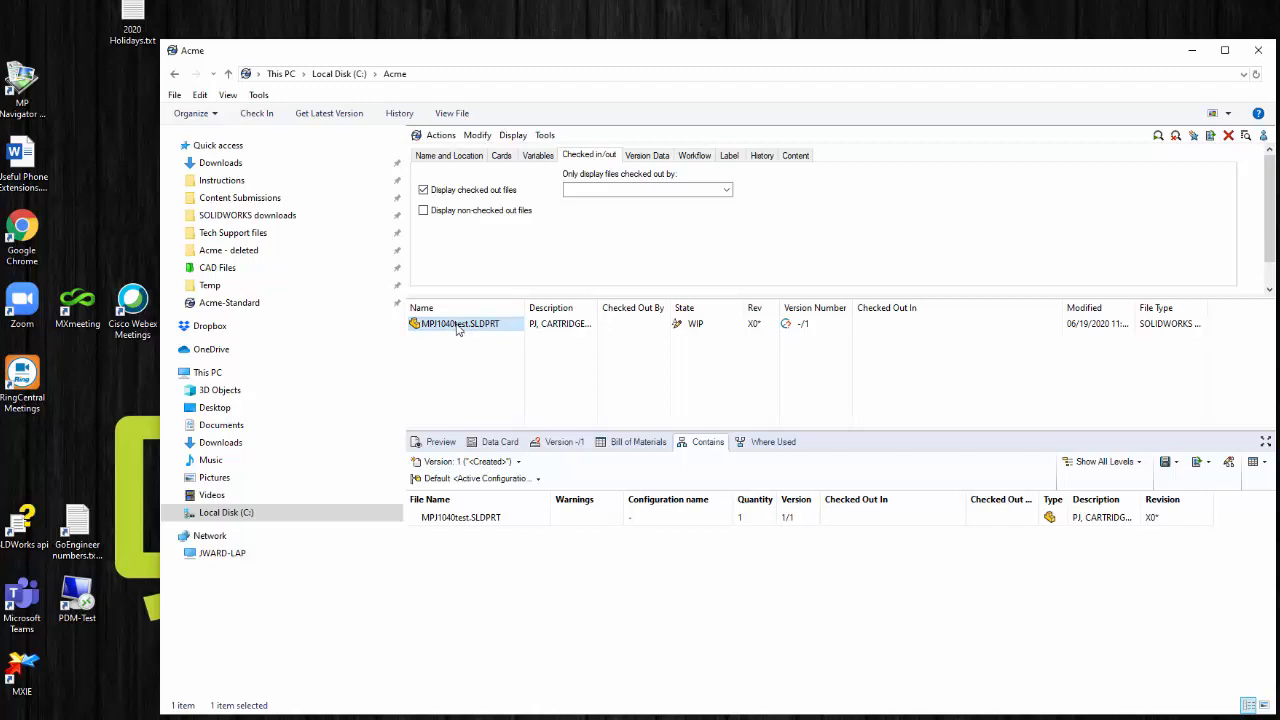
# Check out MP1040test.SLDPRT from the Avon Enterprise folder of the new vault view
pyautogui.rightClick(460, 324)
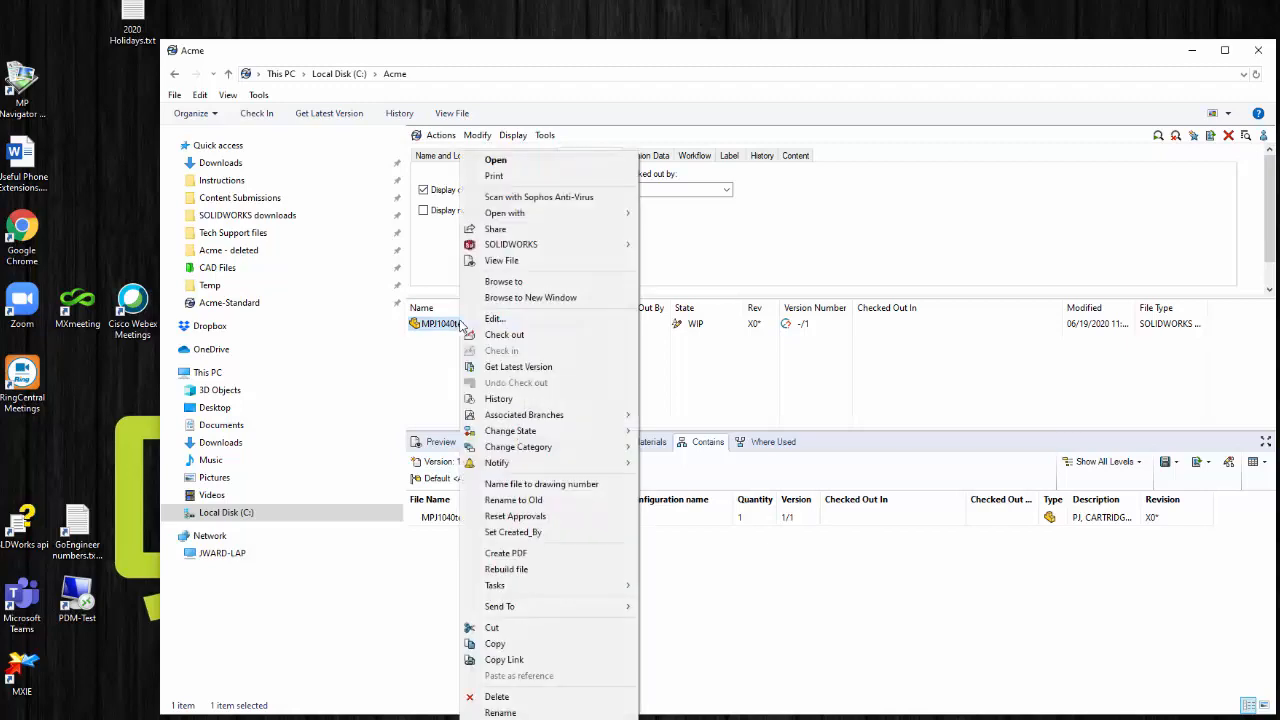
pyautogui.press('Escape')
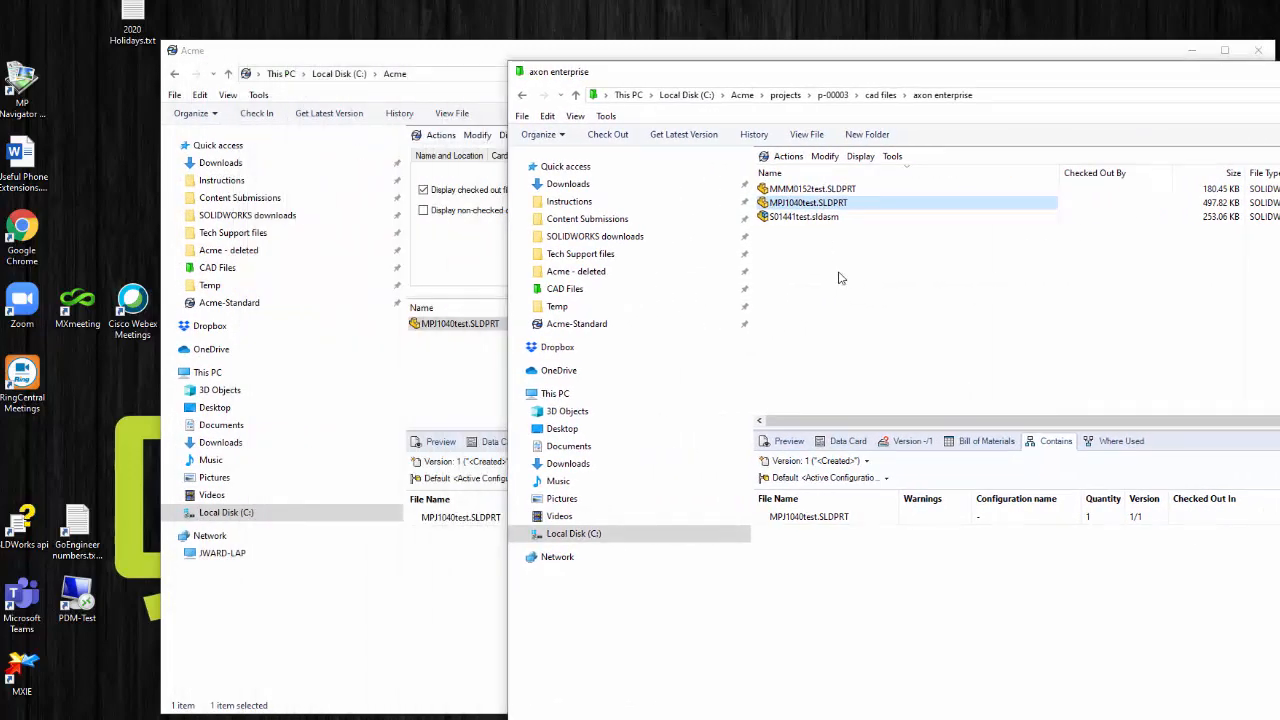
pyautogui.moveTo(846, 304)
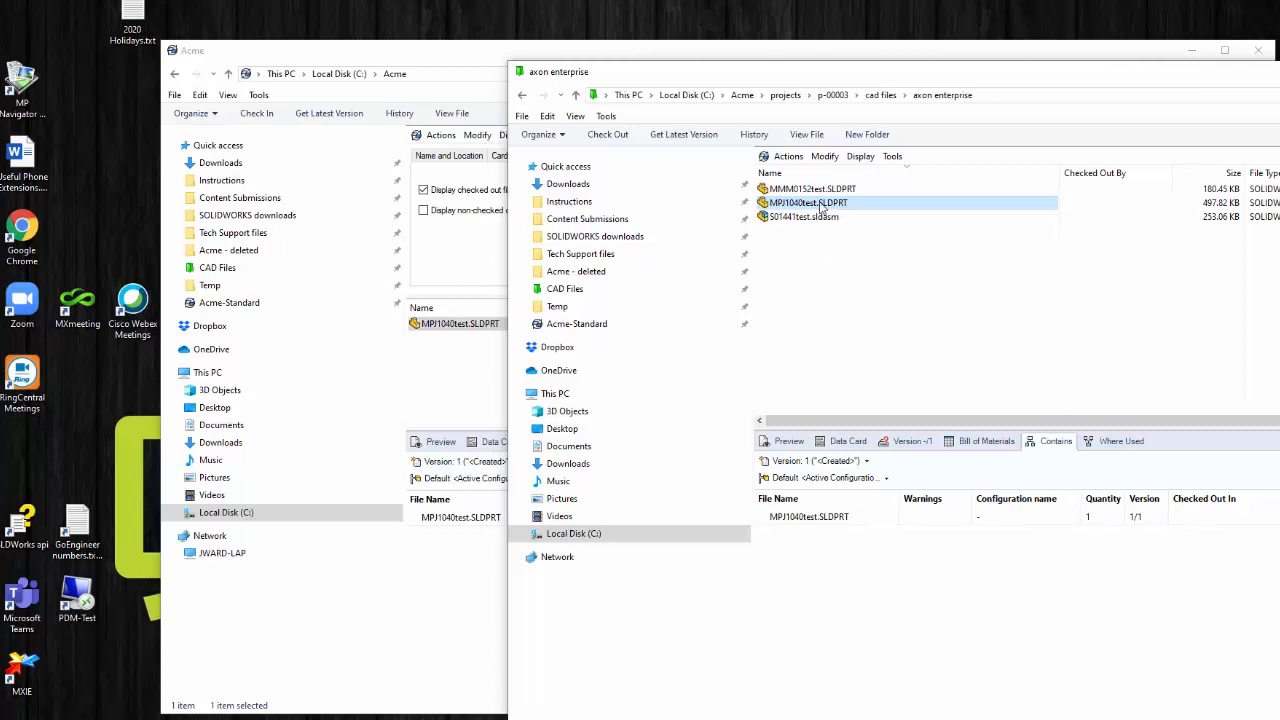
pyautogui.rightClick(808, 202)
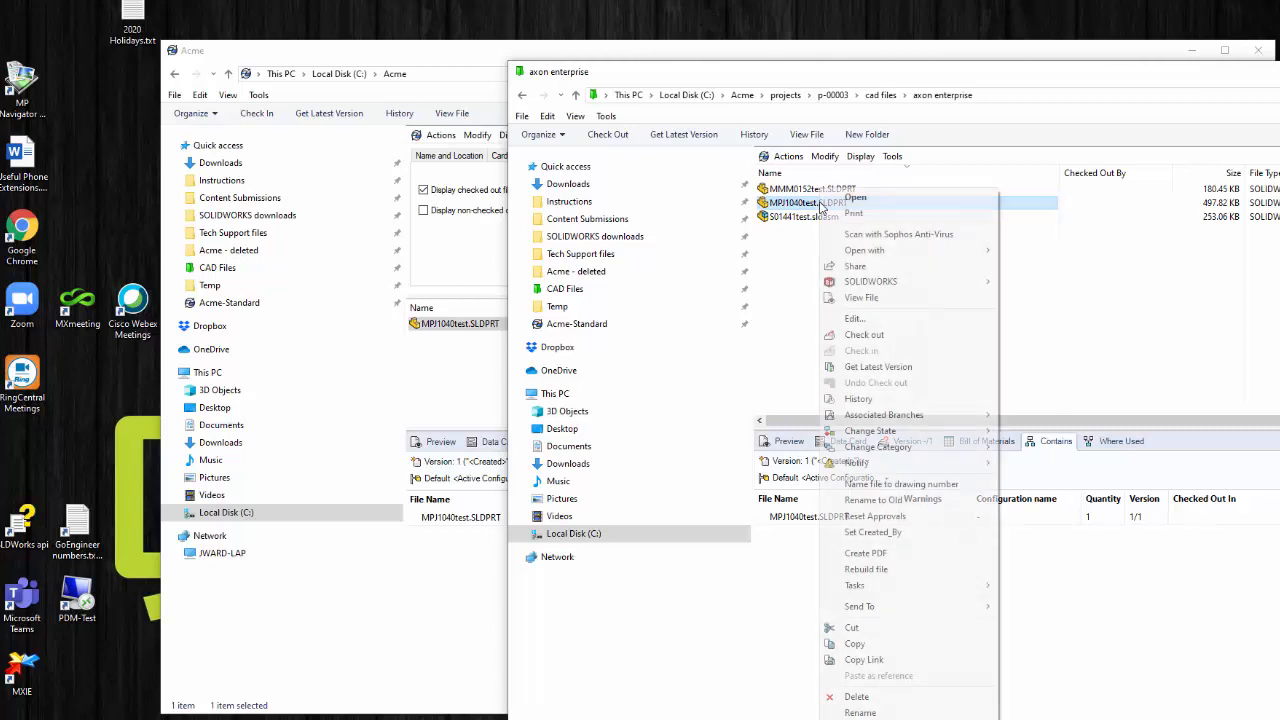
pyautogui.moveTo(864, 334)
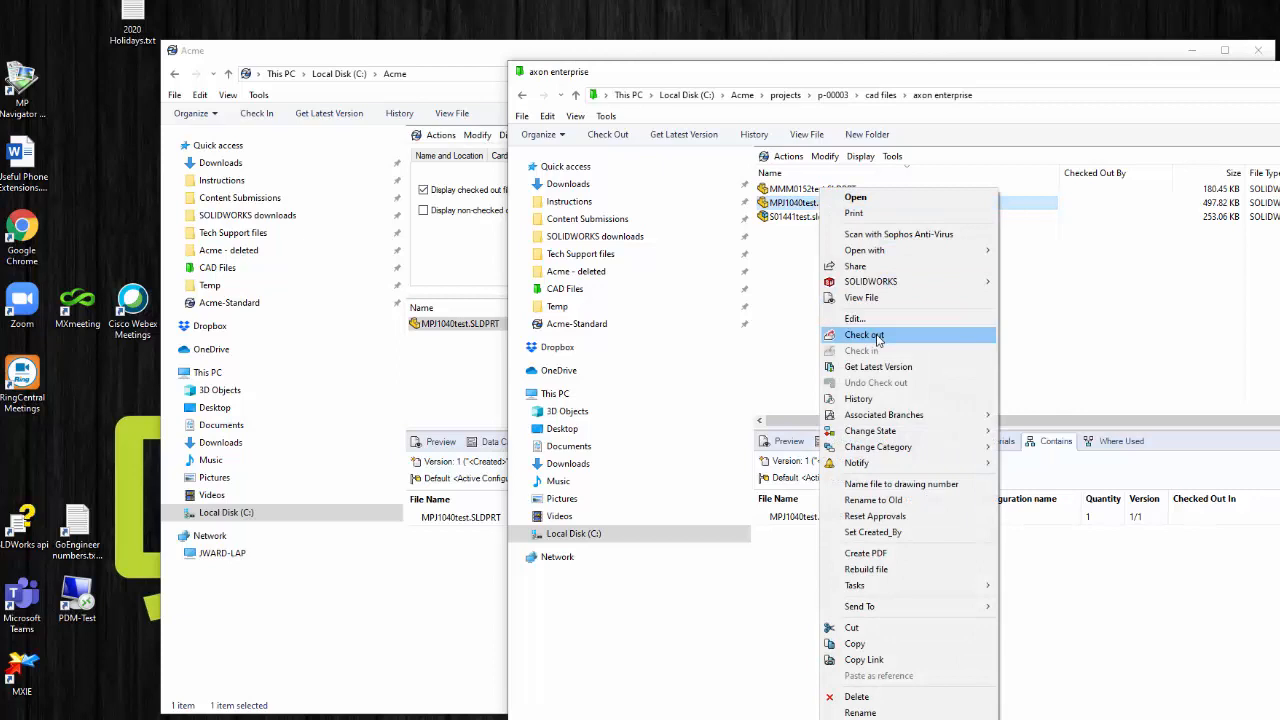
pyautogui.click(864, 336)
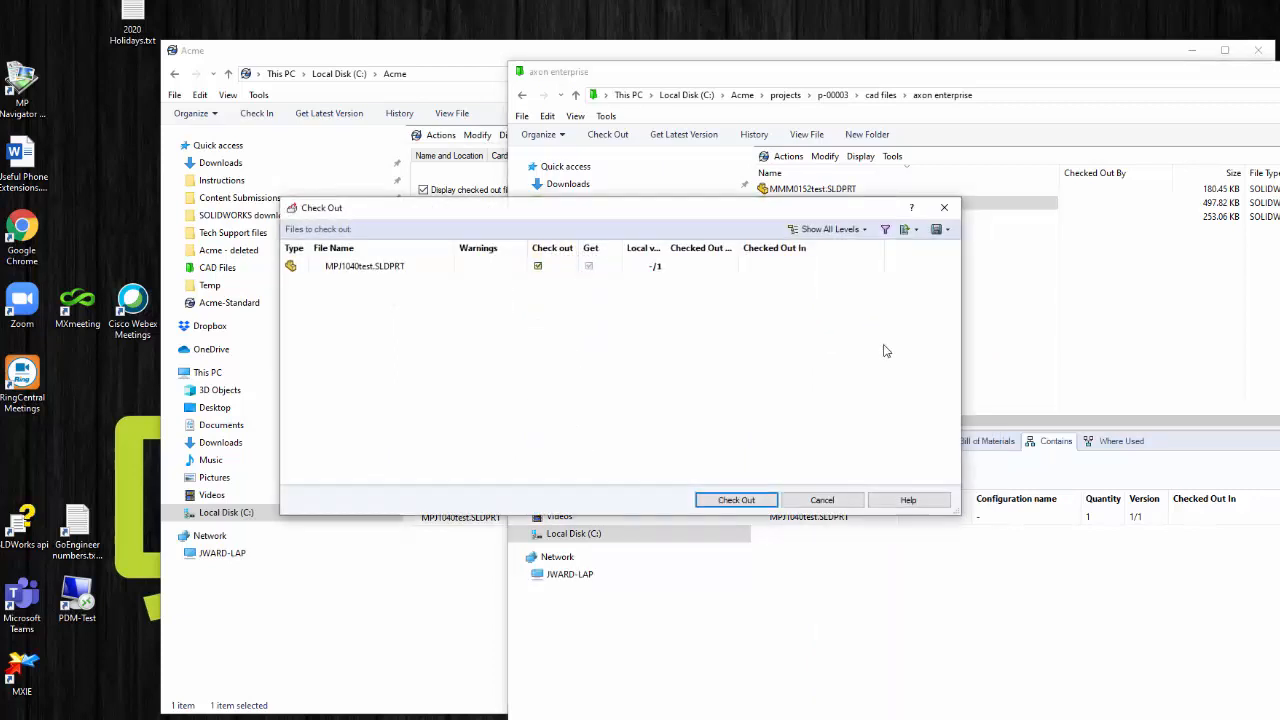
pyautogui.click(736, 500)
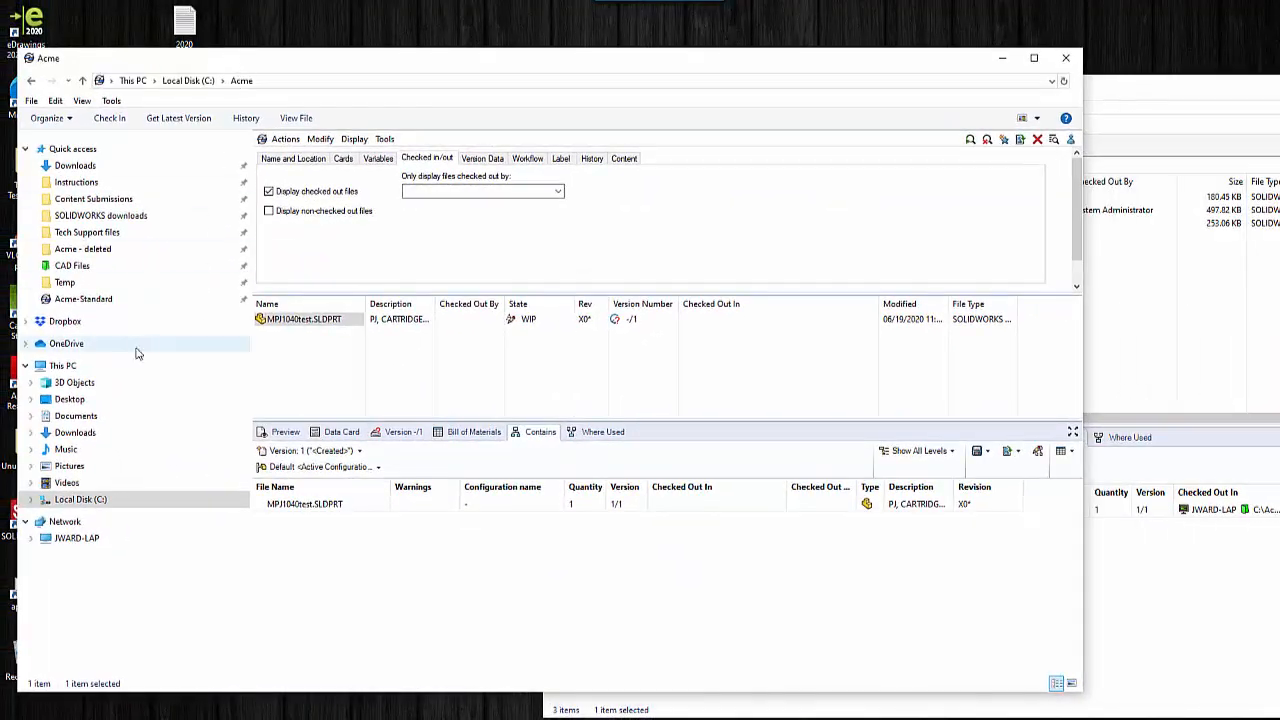
pyautogui.moveTo(56, 470)
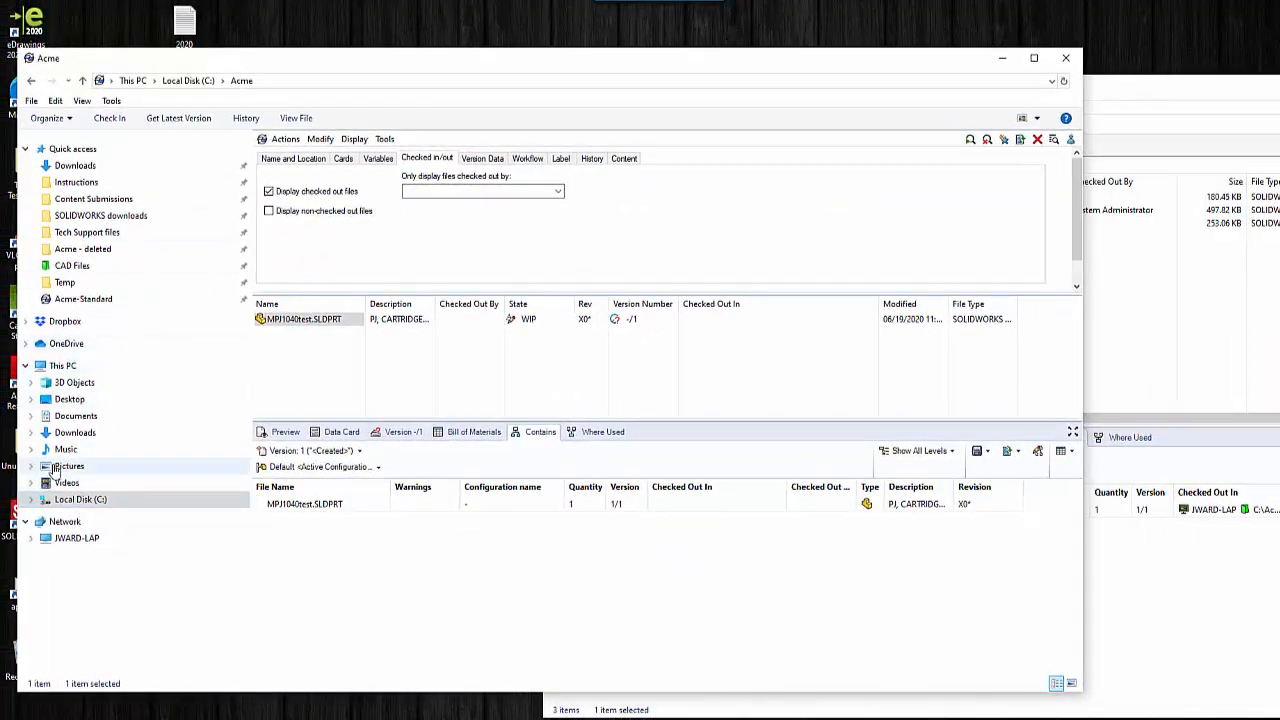
# Browse to the old C:\Acme - deleted folder holding the recovered part copy
pyautogui.click(80, 500)
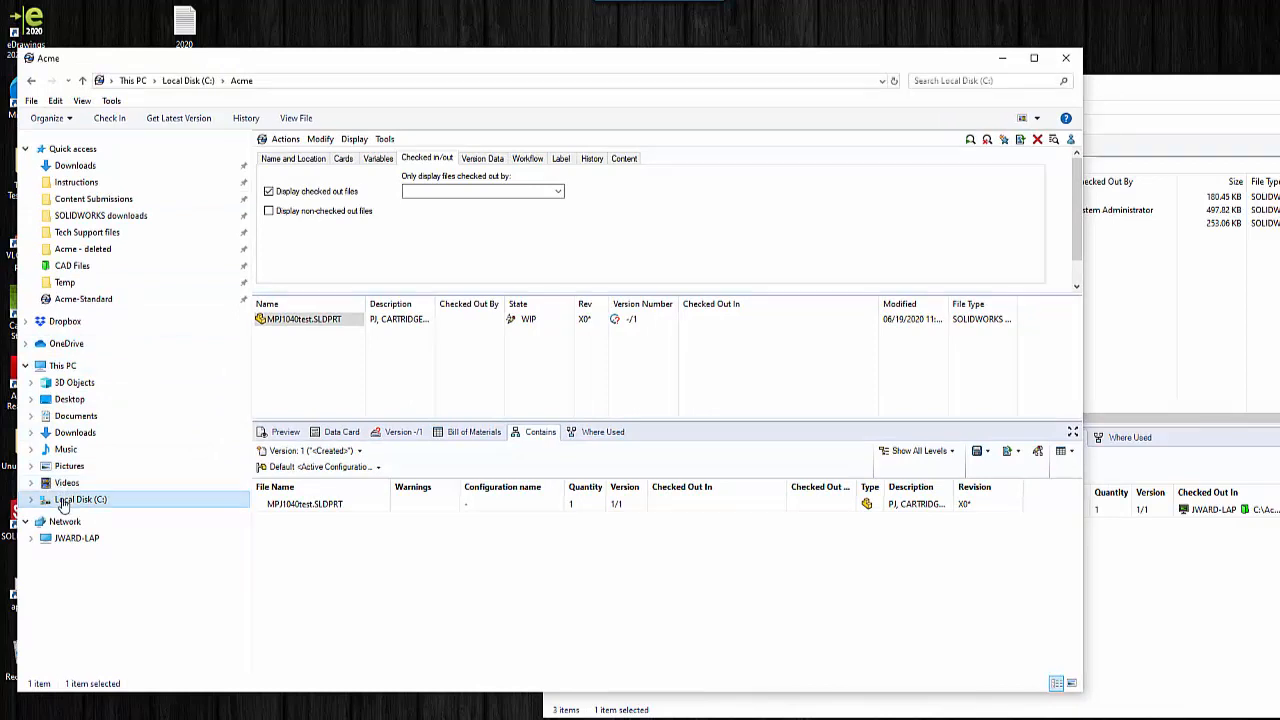
pyautogui.click(80, 500)
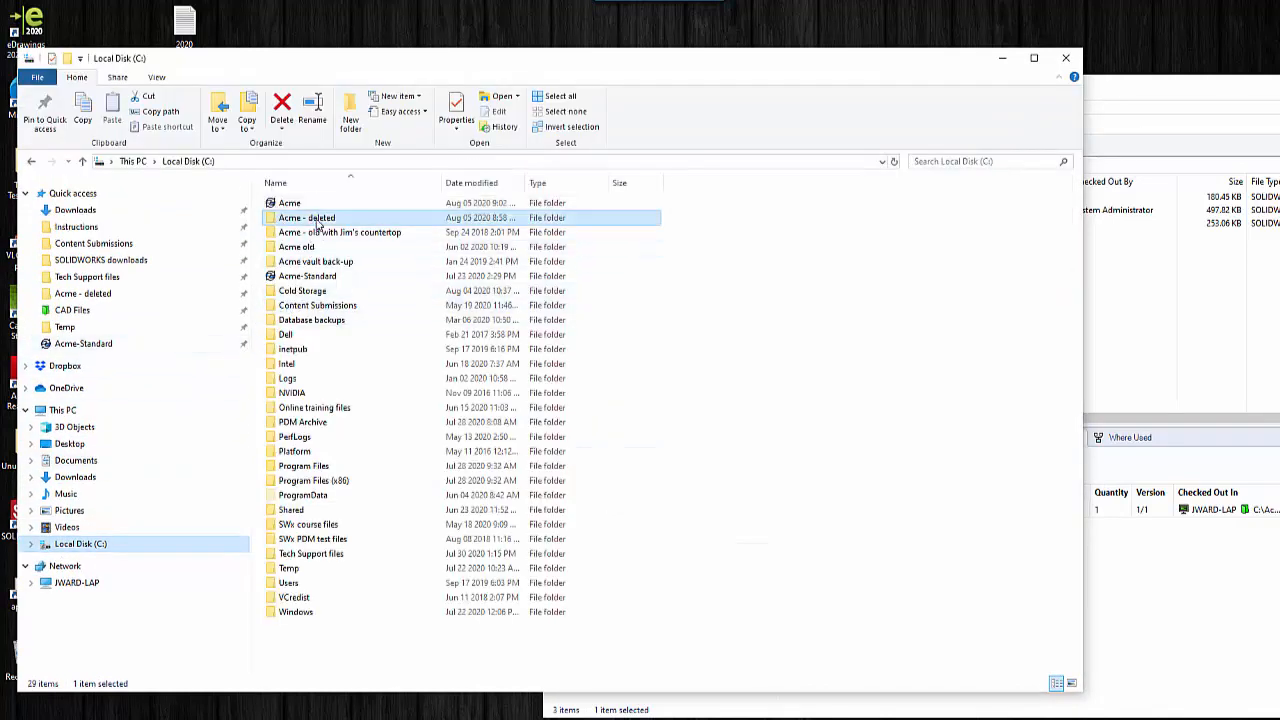
pyautogui.doubleClick(306, 216)
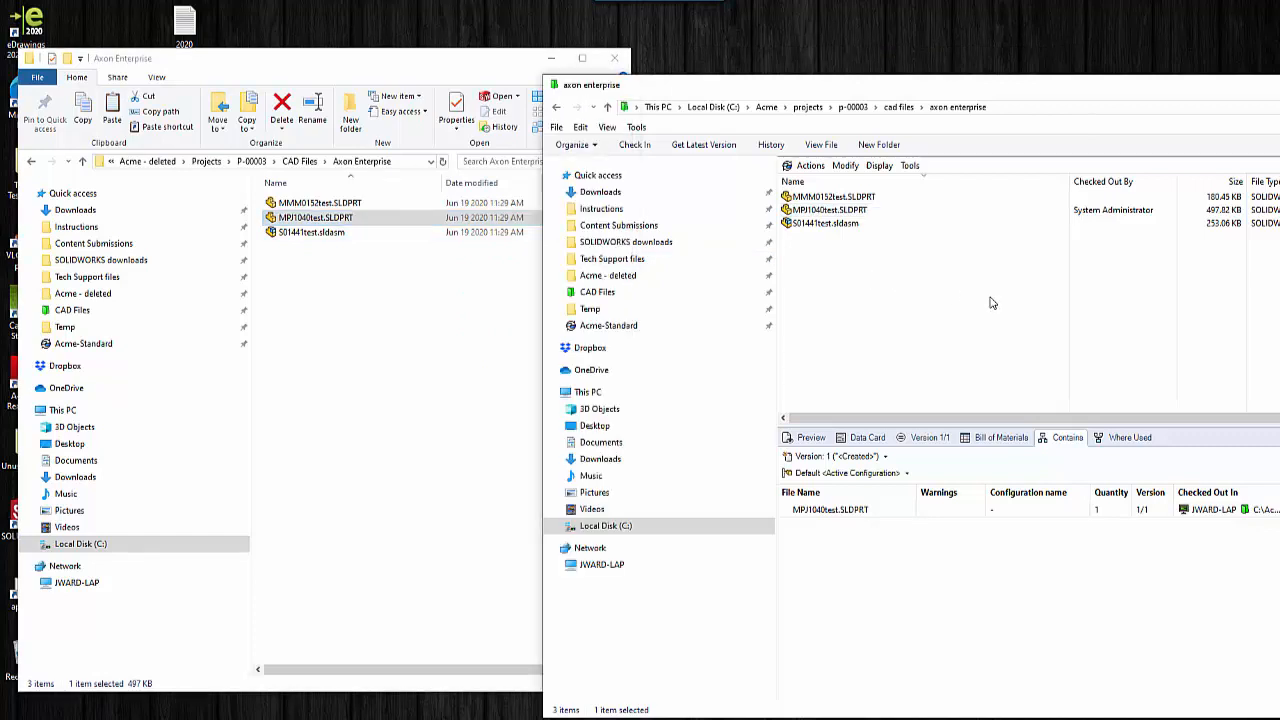
# Paste the recovered MP1040test.SLDPRT into Avon Enterprise, replacing the existing file
pyautogui.rightClick(992, 304)
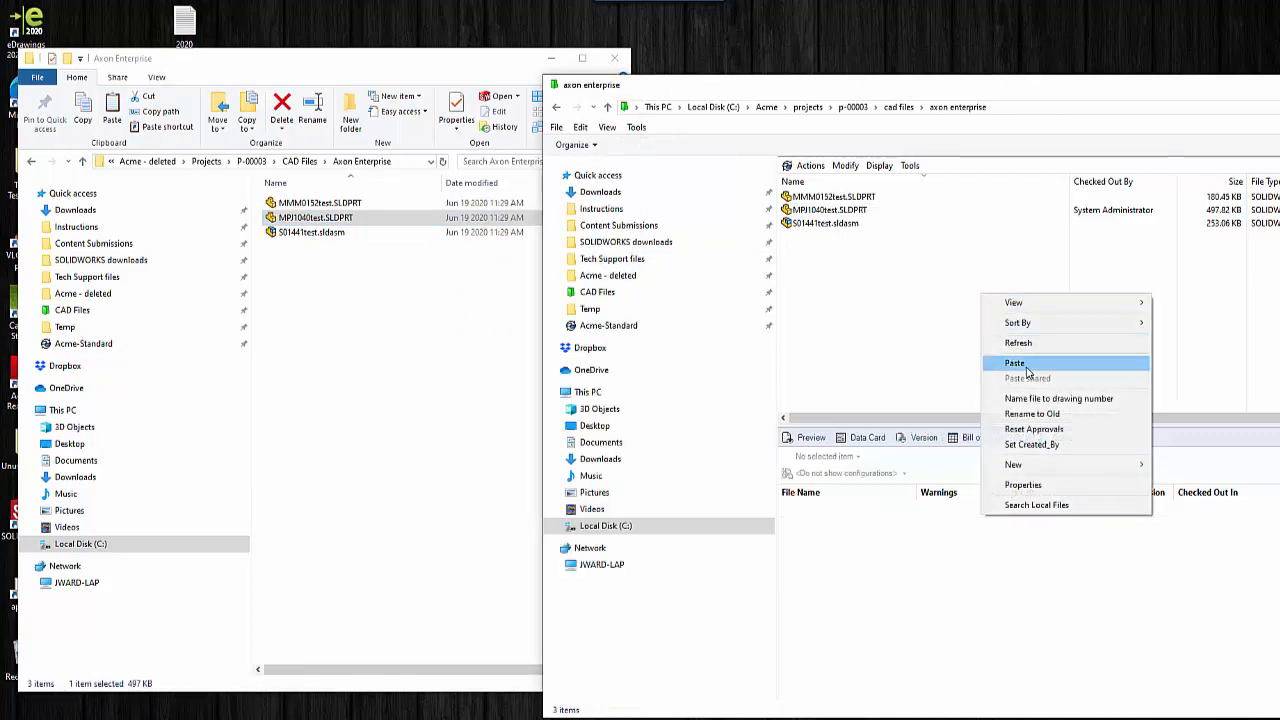
pyautogui.click(1014, 364)
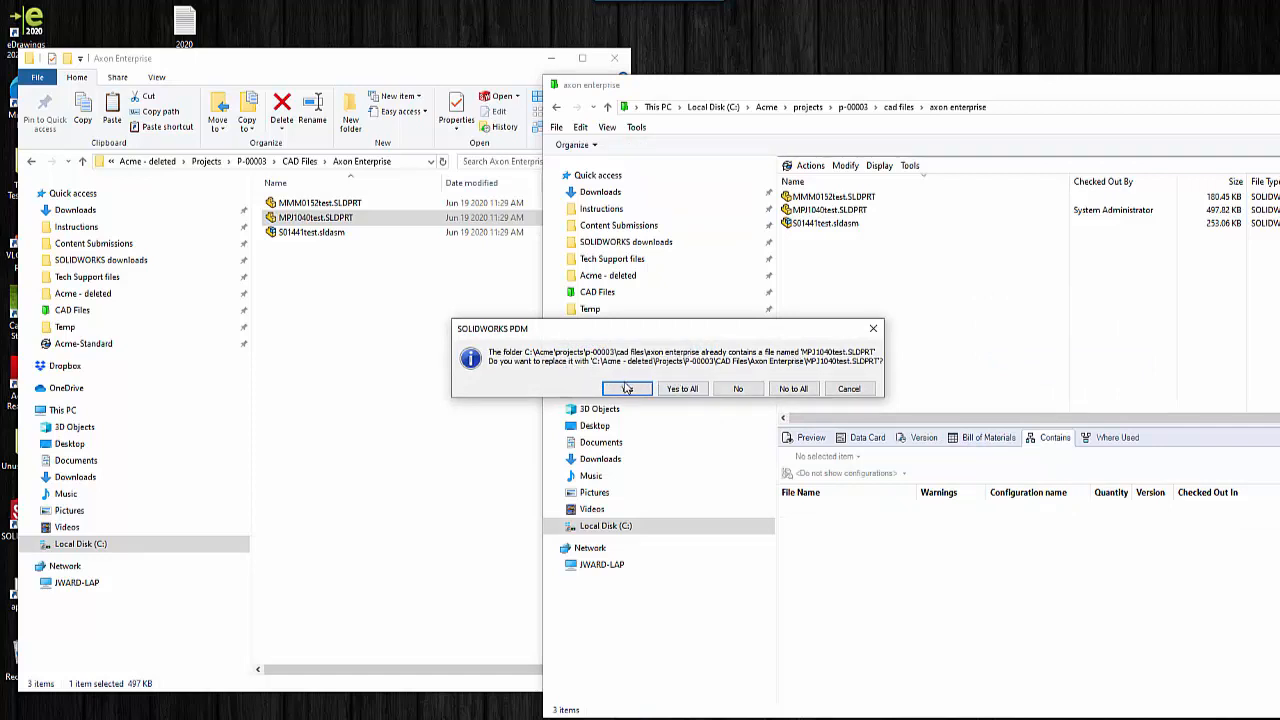
pyautogui.click(628, 388)
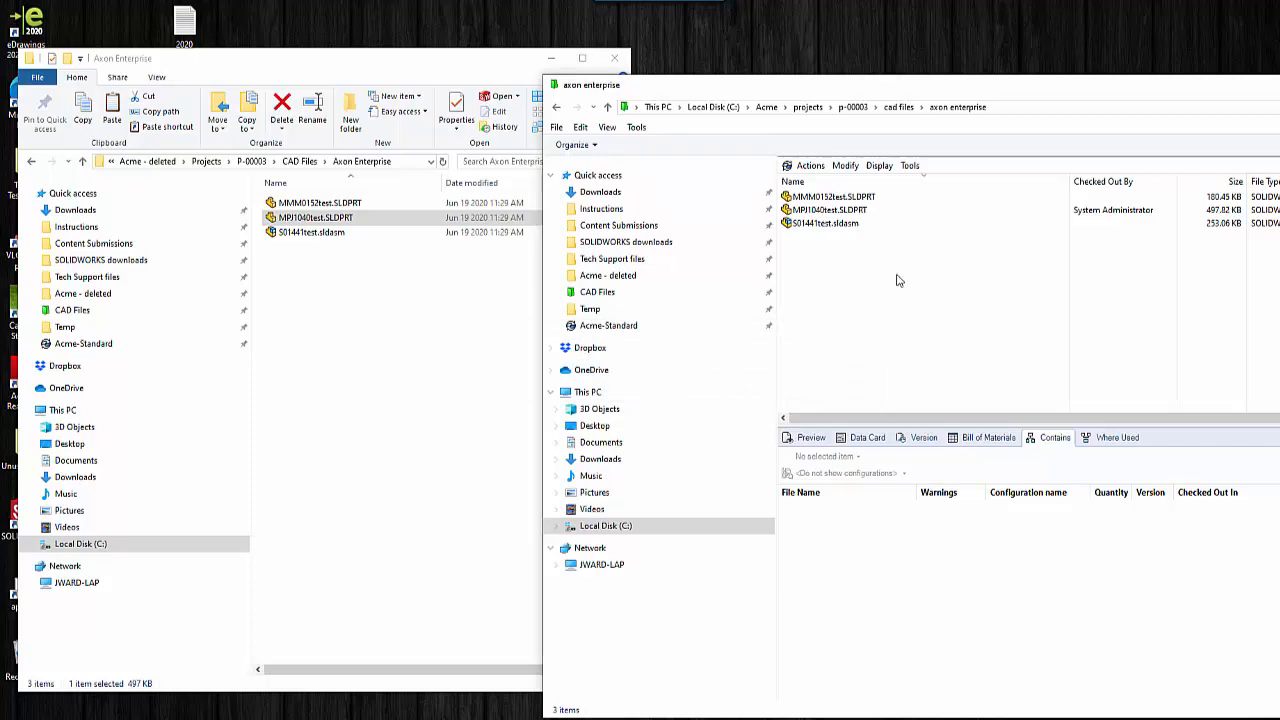
pyautogui.click(828, 210)
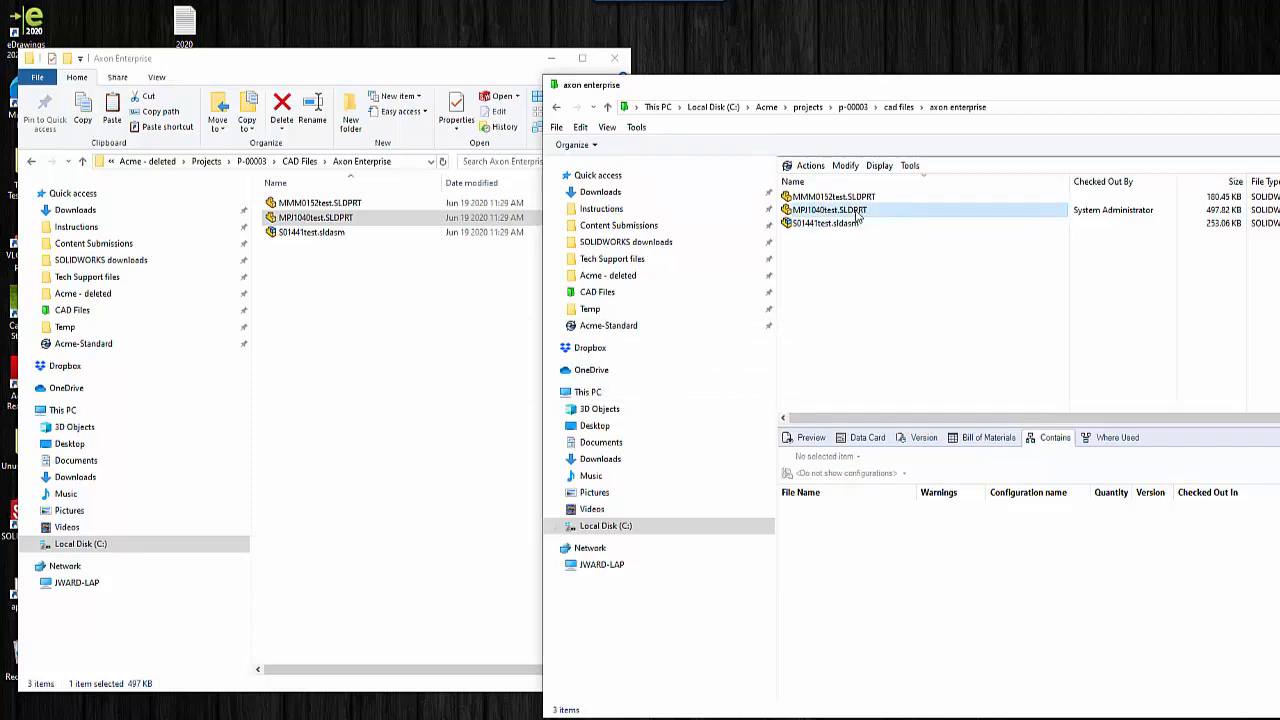
# Check MPI1040test.SLDPRT into the vault and close the vault window
pyautogui.click(830, 210)
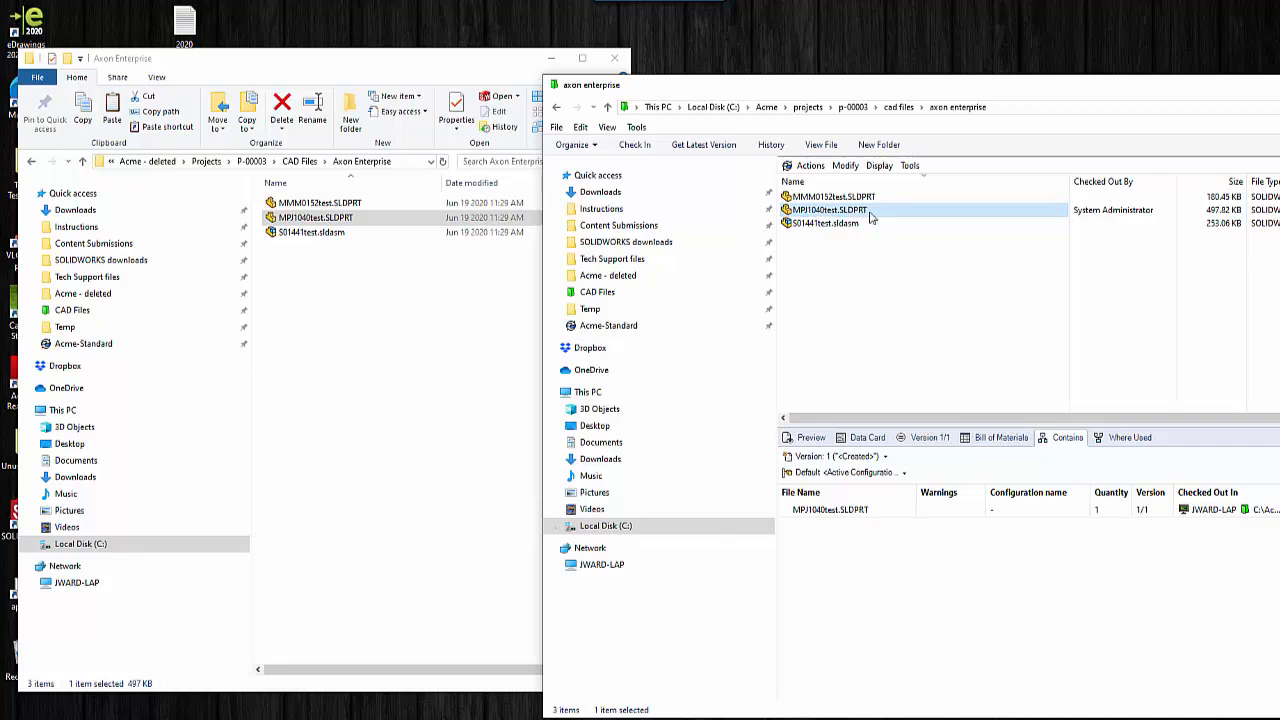
pyautogui.rightClick(826, 210)
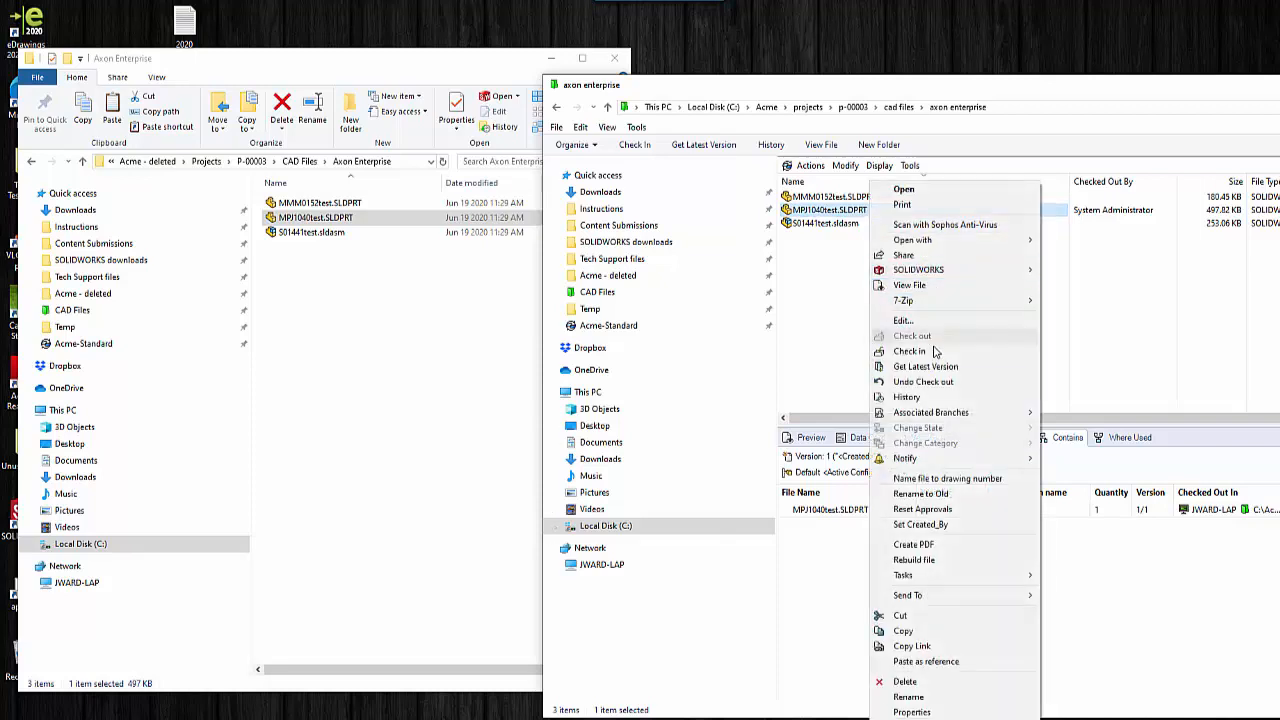
pyautogui.click(908, 352)
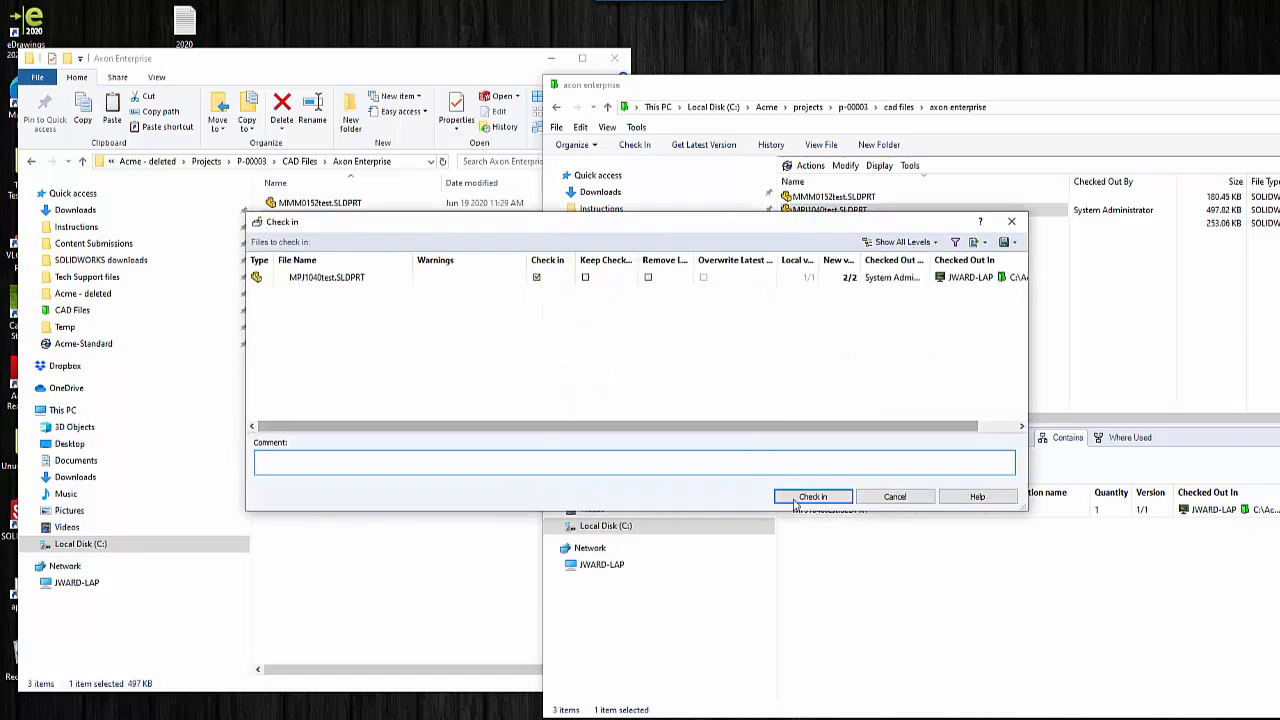
pyautogui.click(812, 496)
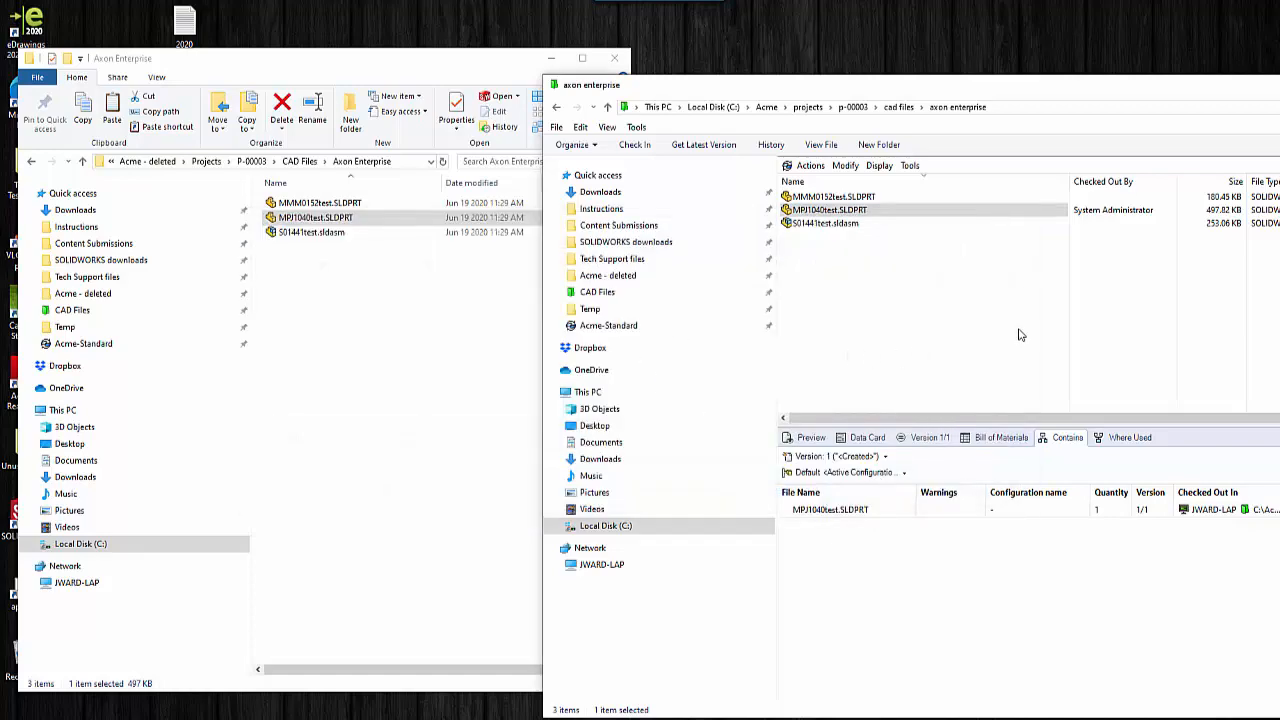
pyautogui.click(636, 144)
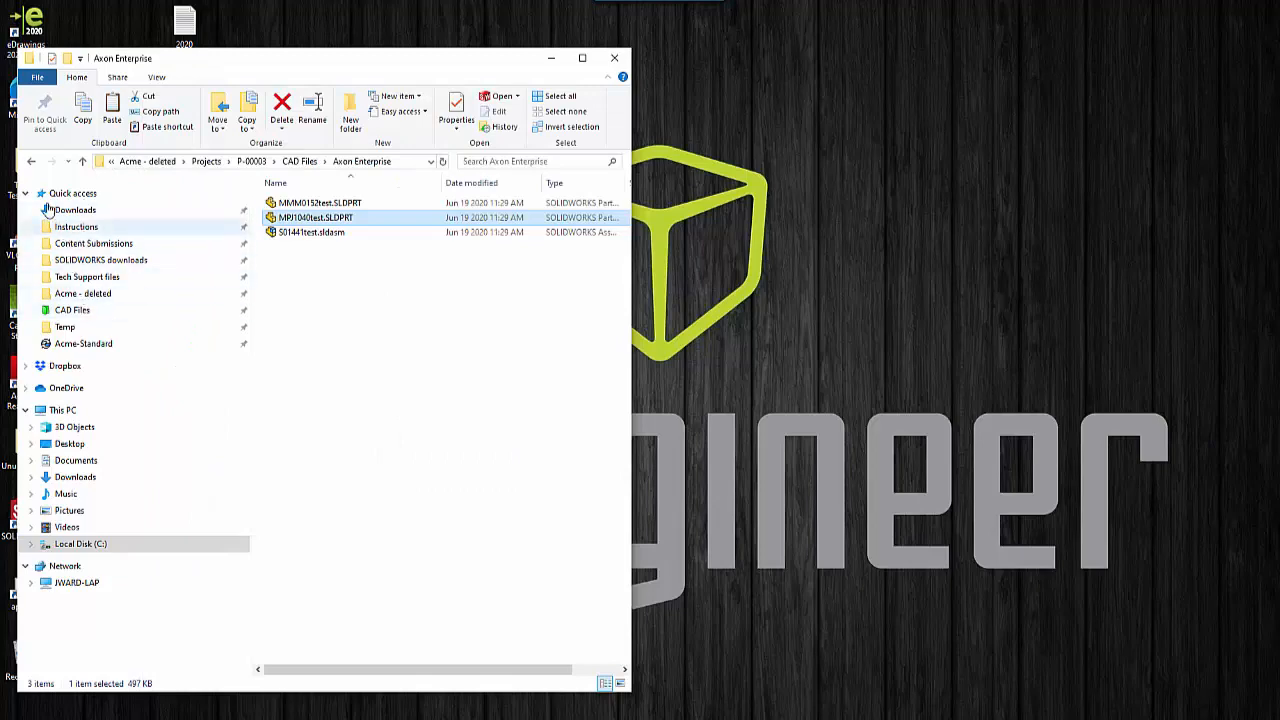
# Send the 'Acme - deleted' folder on Local Disk (C:) to the Recycle Bin
pyautogui.click(80, 544)
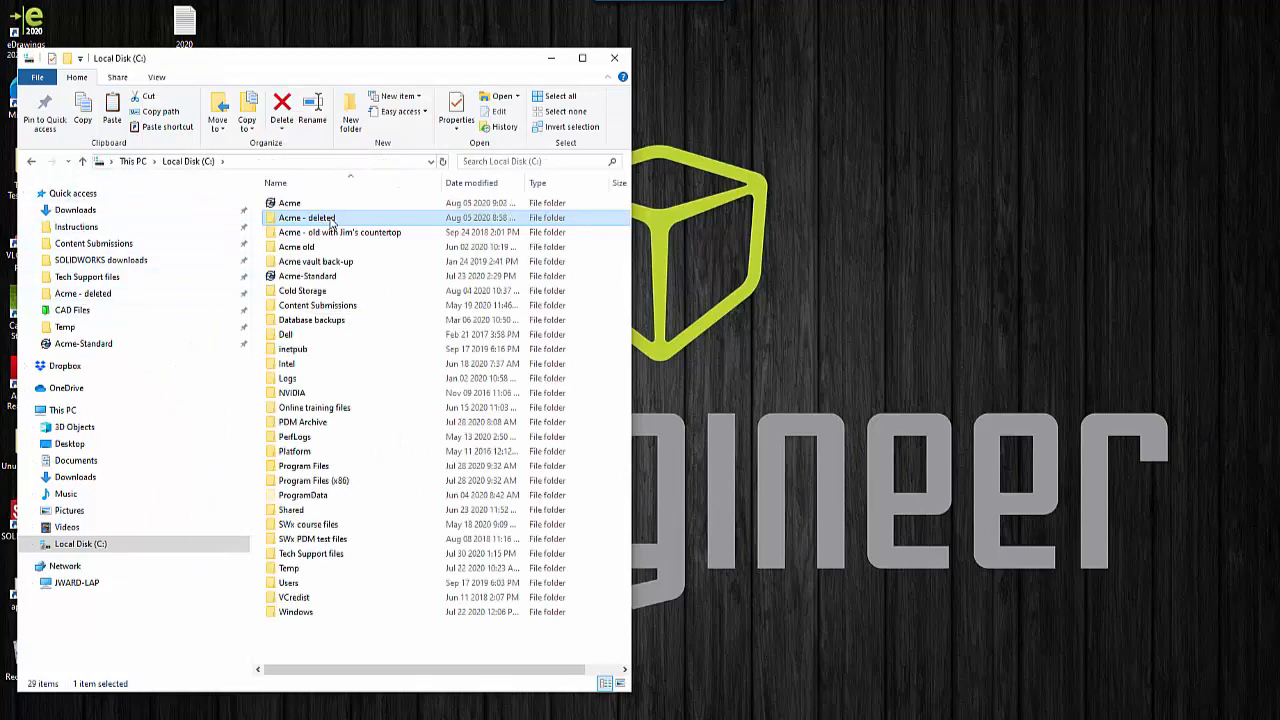
pyautogui.rightClick(306, 216)
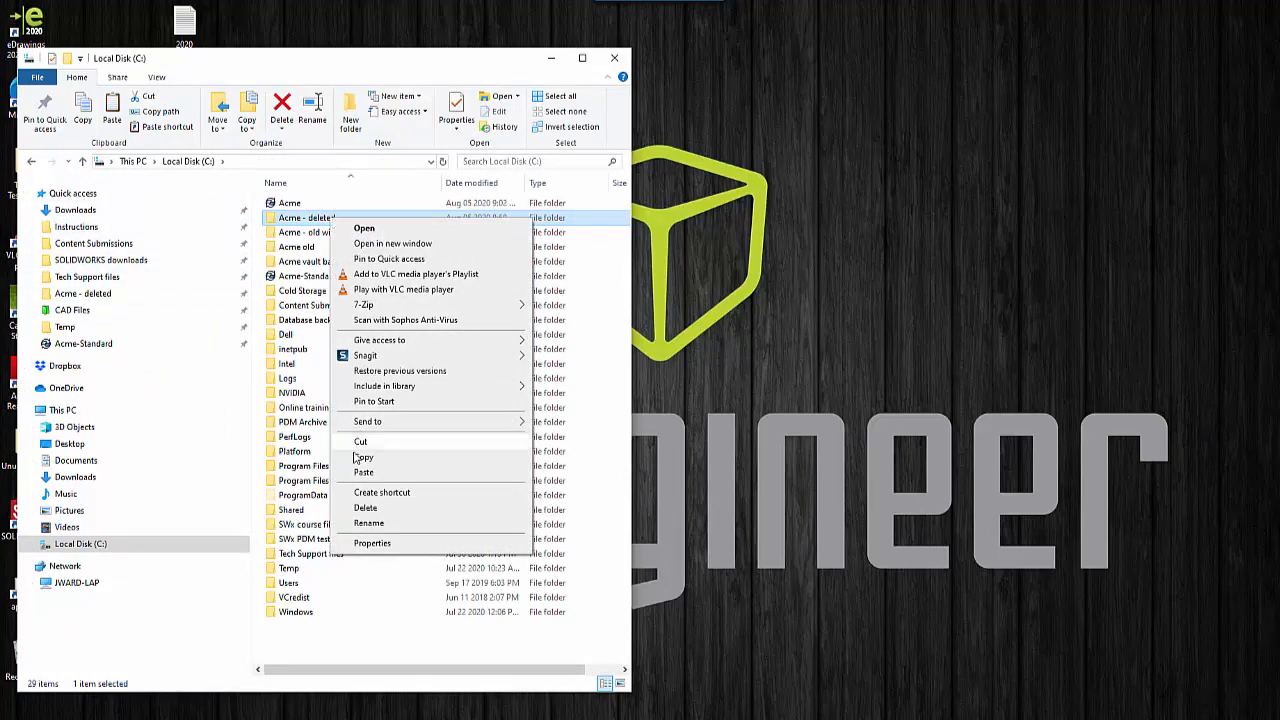
pyautogui.click(364, 508)
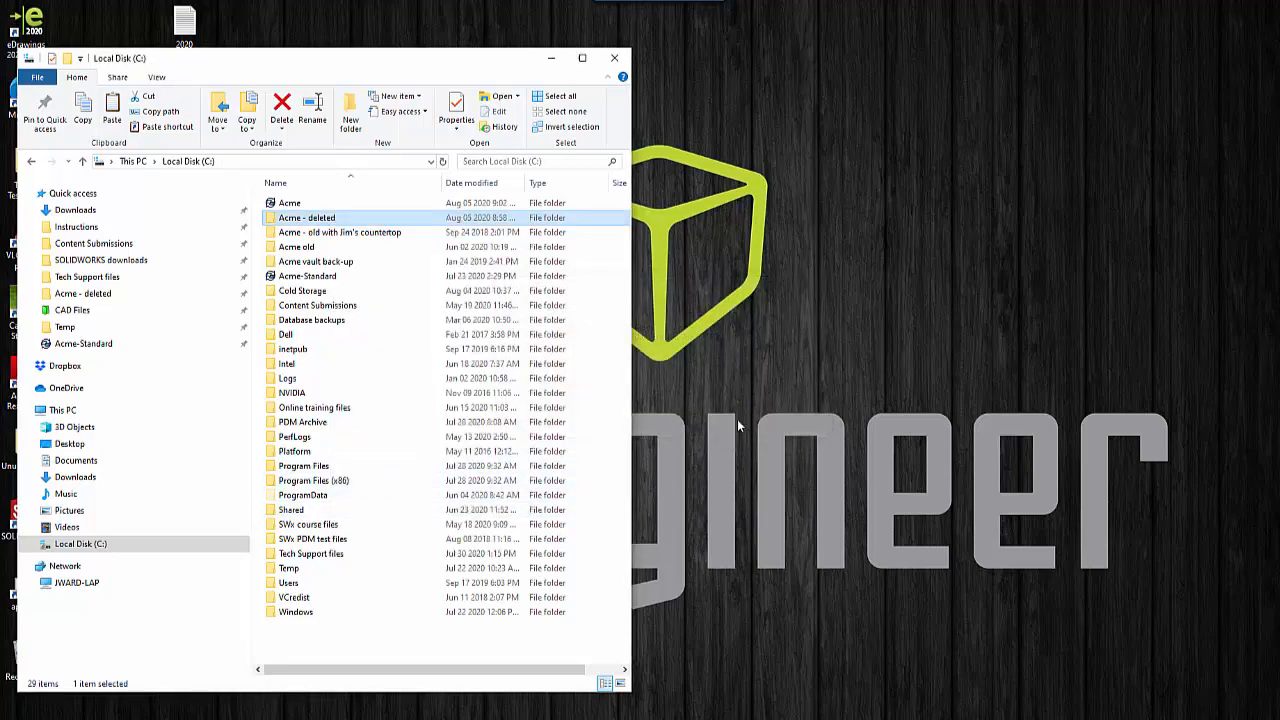
pyautogui.click(282, 108)
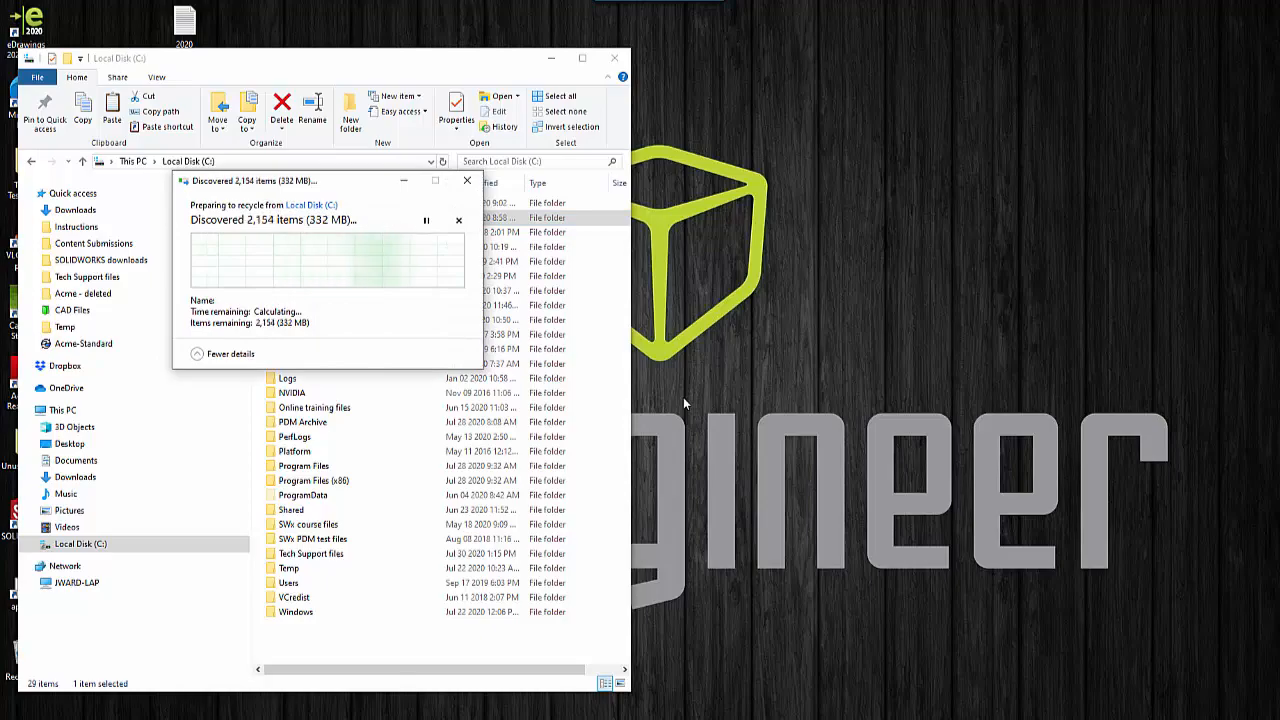